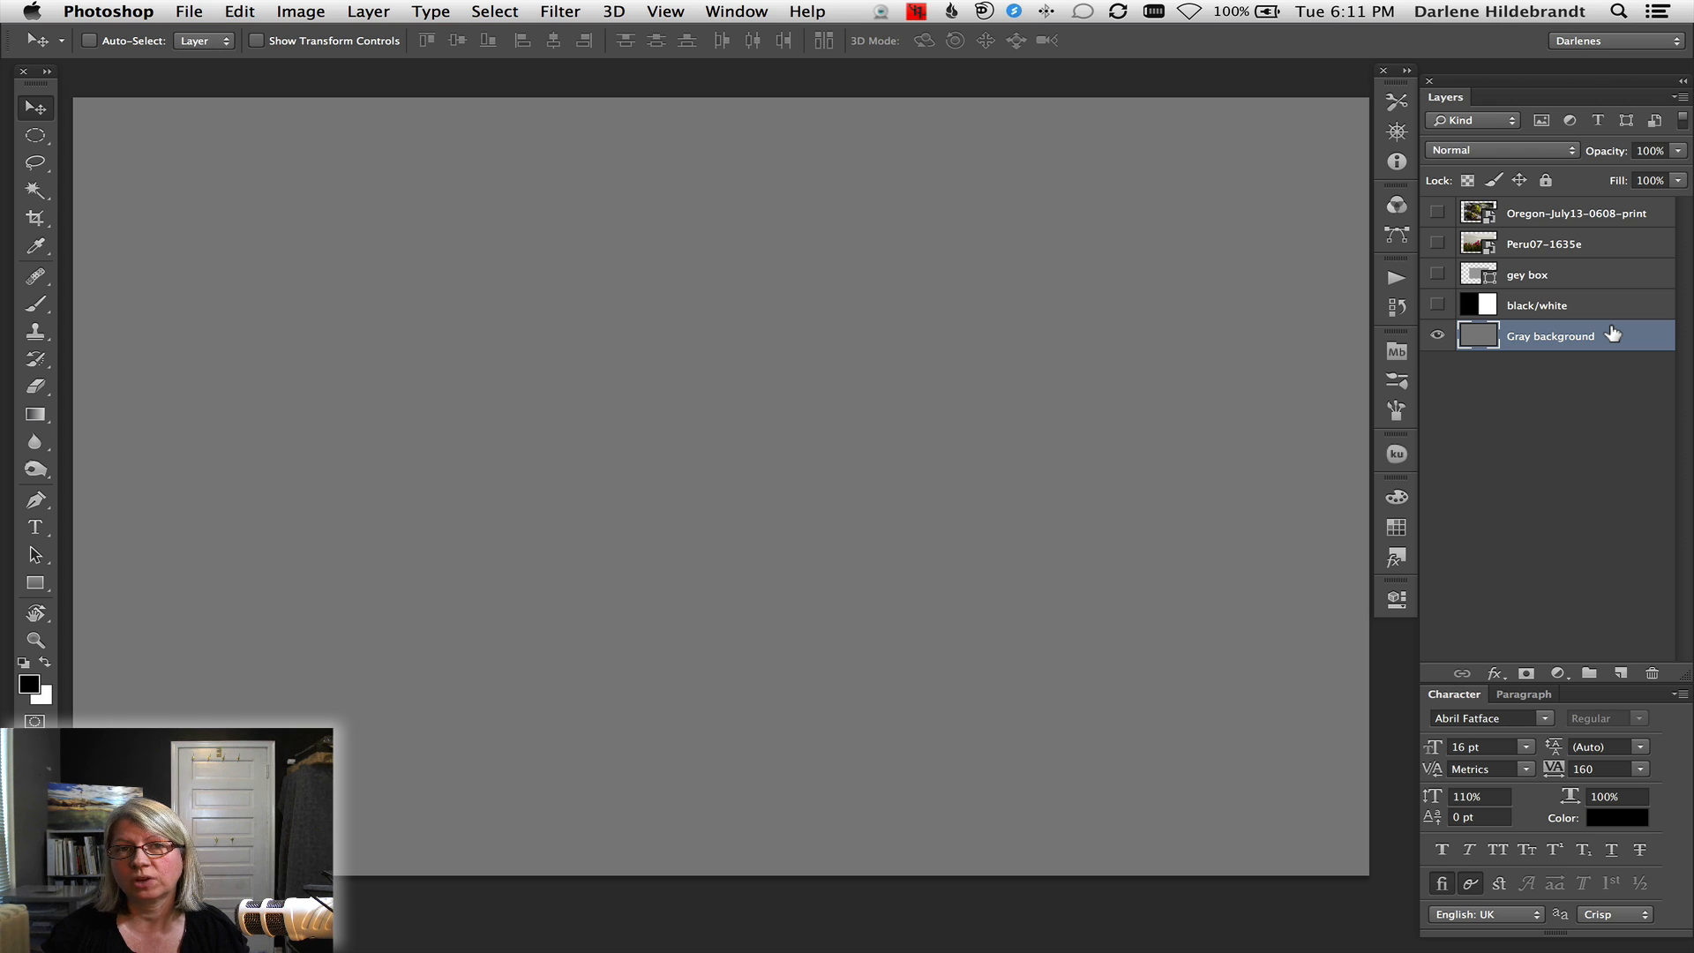
mouse_move(1596, 305)
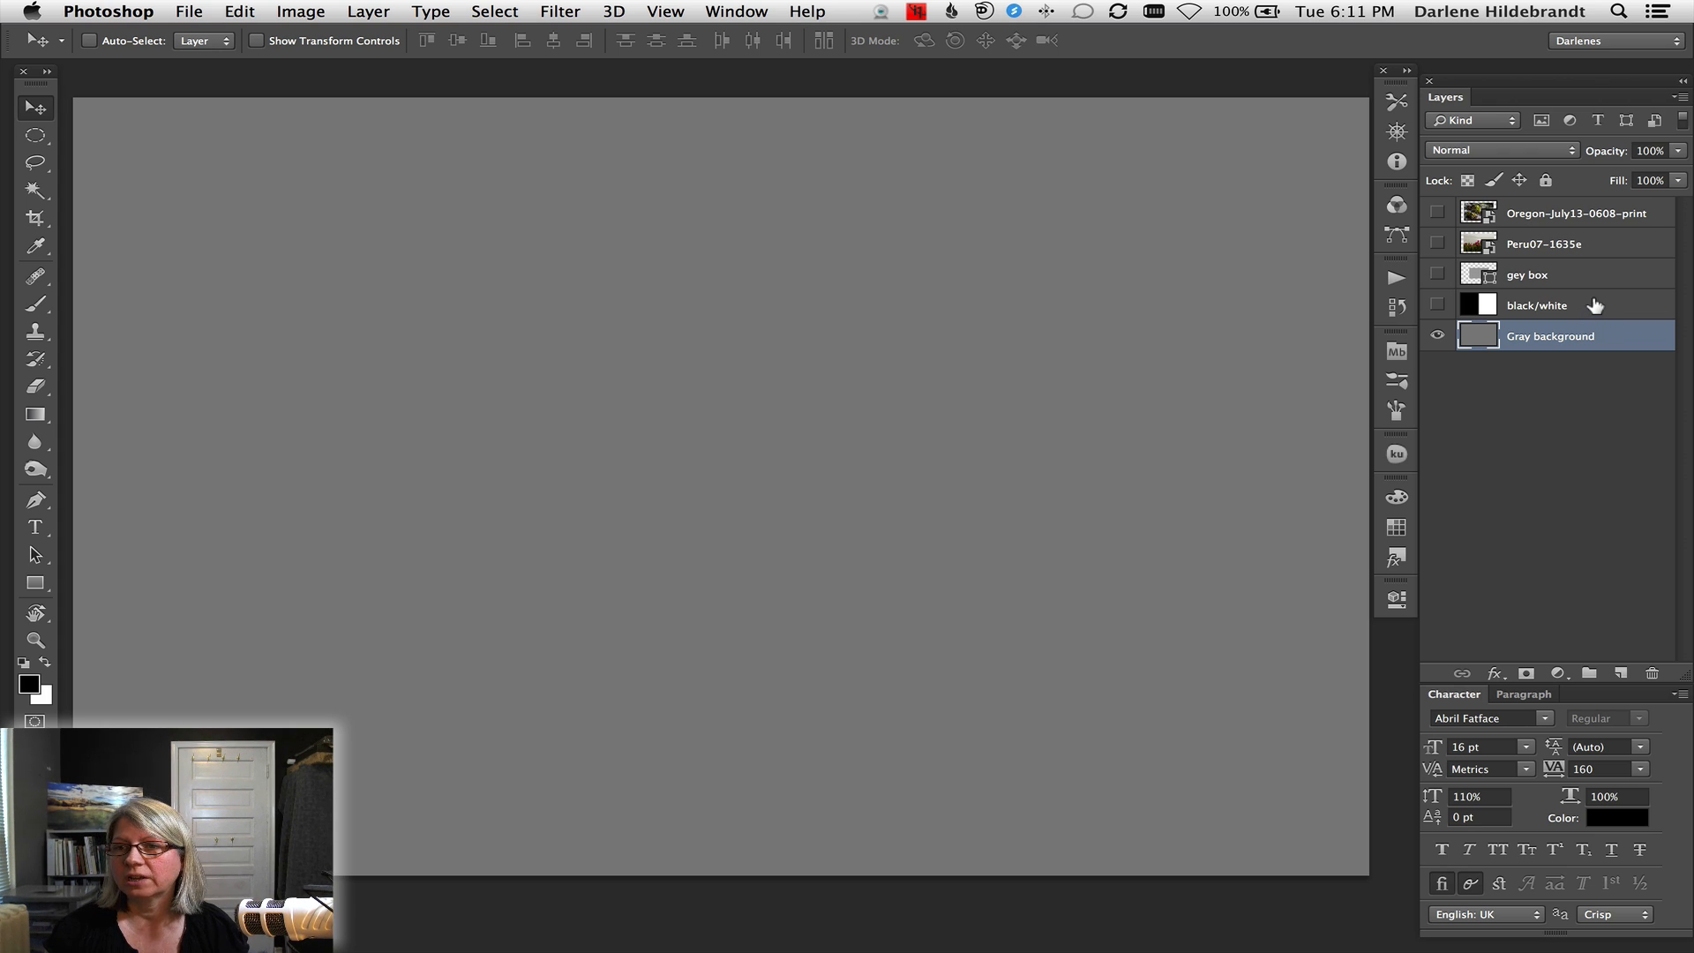
Select the black/white layer and make it visible over the gray background
click(1535, 305)
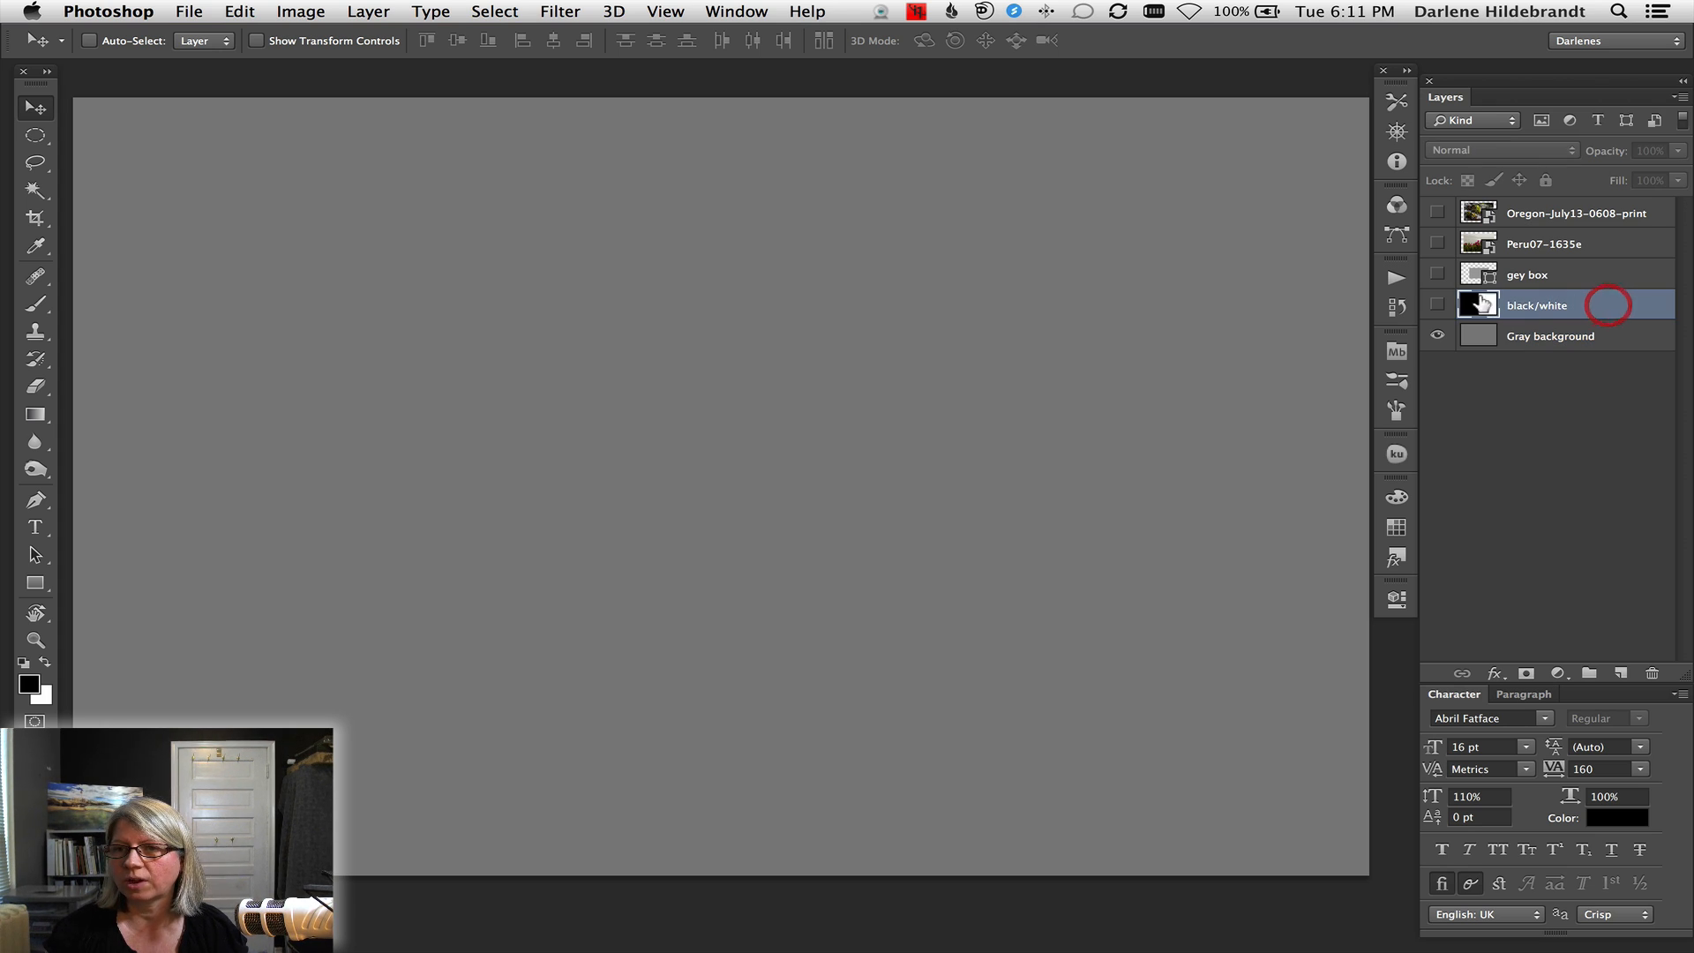
click(1437, 305)
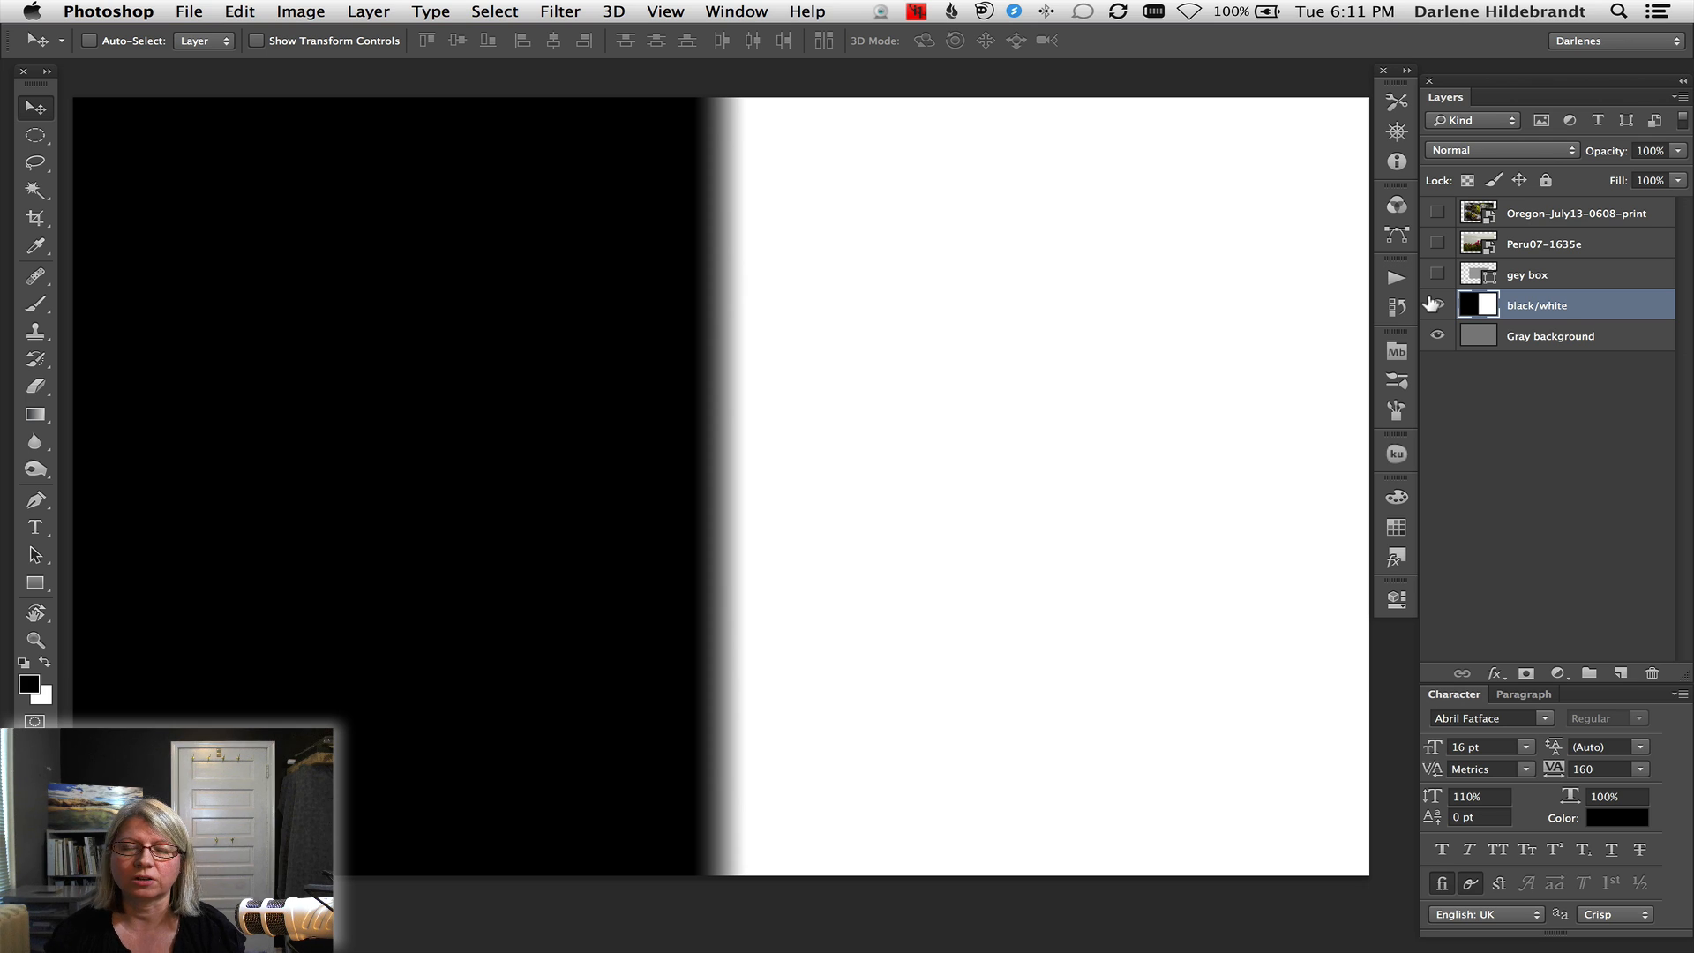
mouse_move(1436, 304)
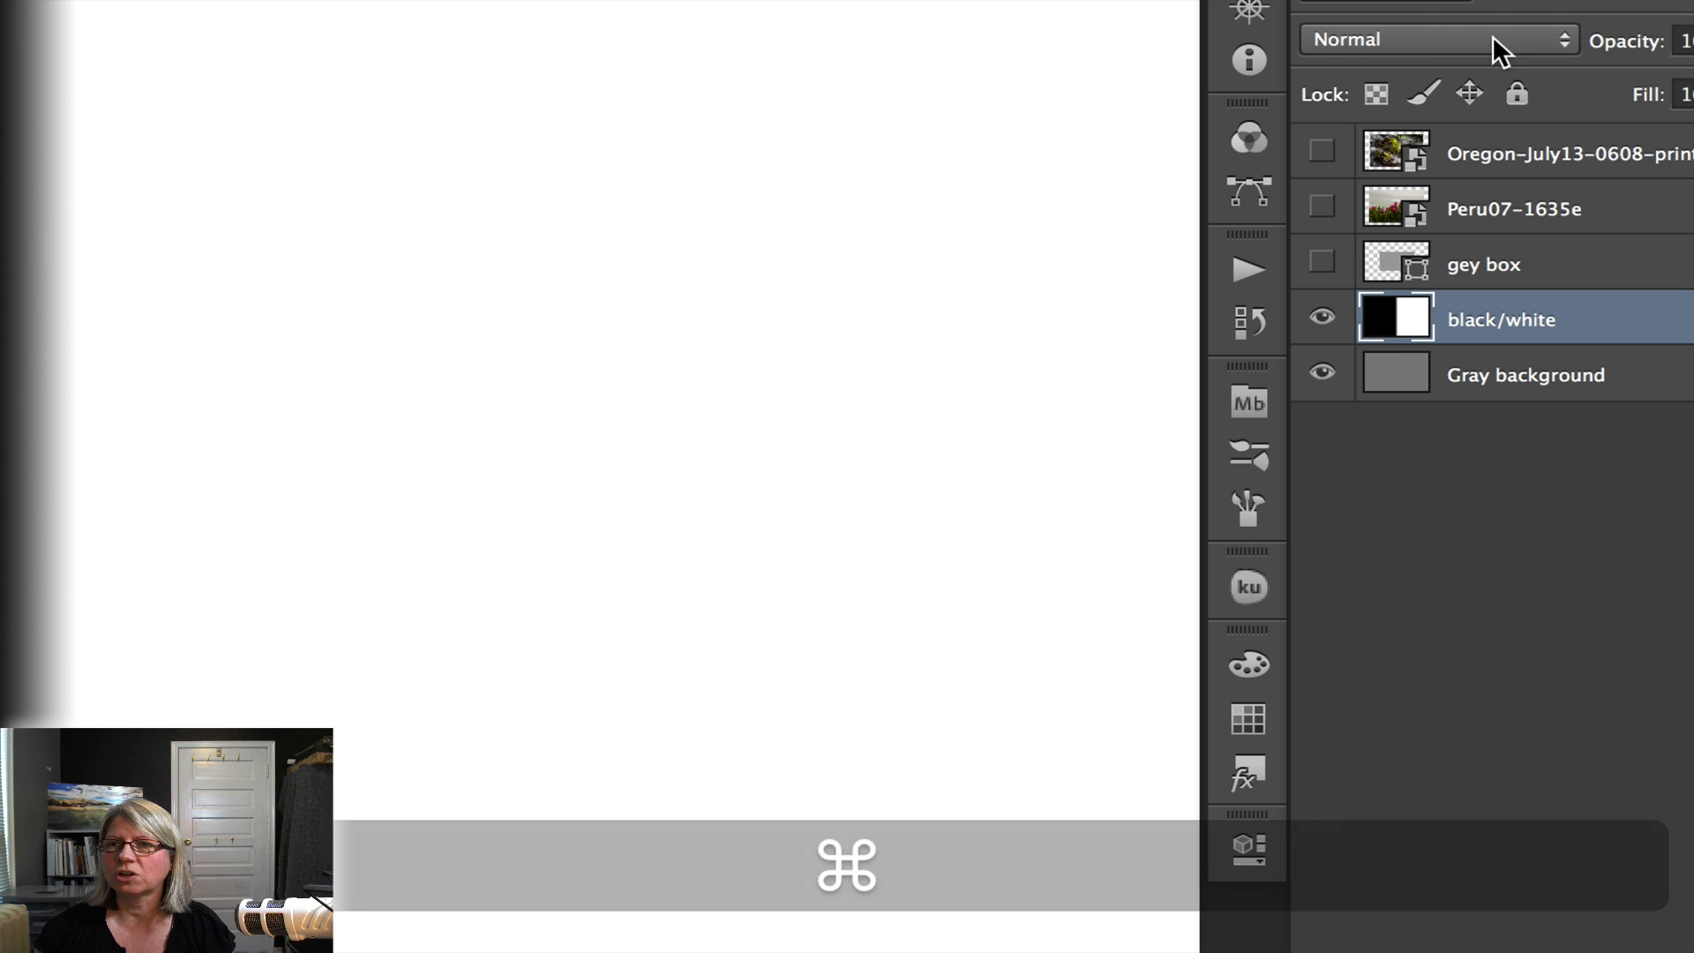
click(1436, 39)
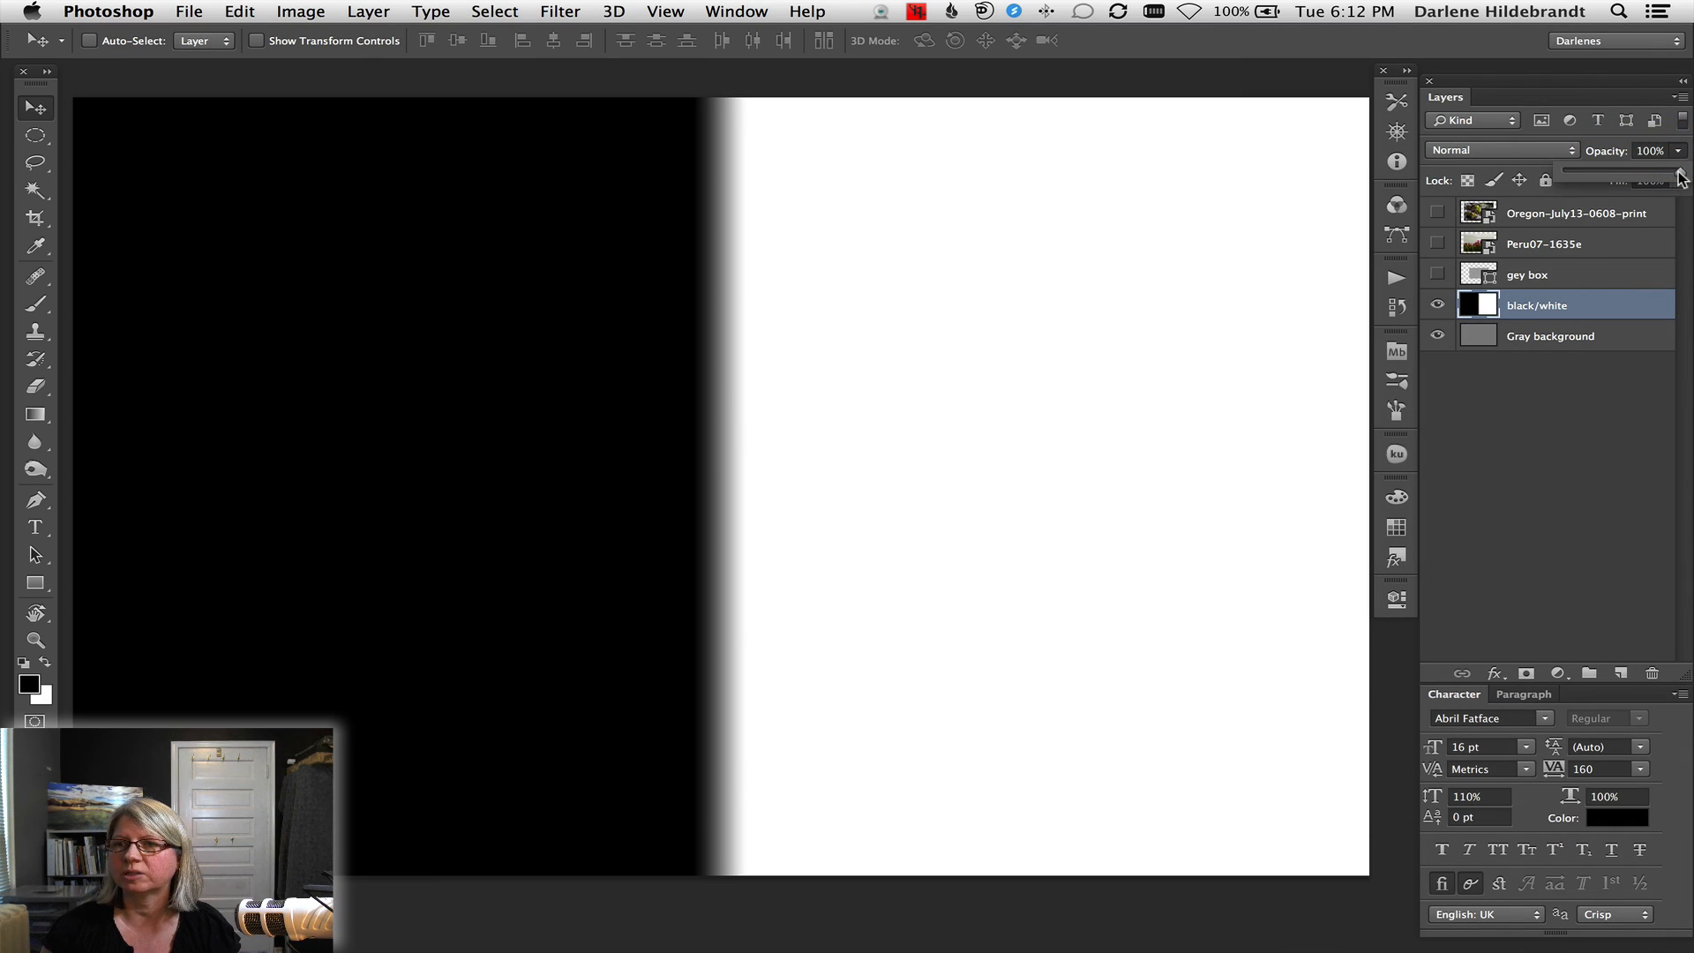
drag(1680, 173, 1597, 175)
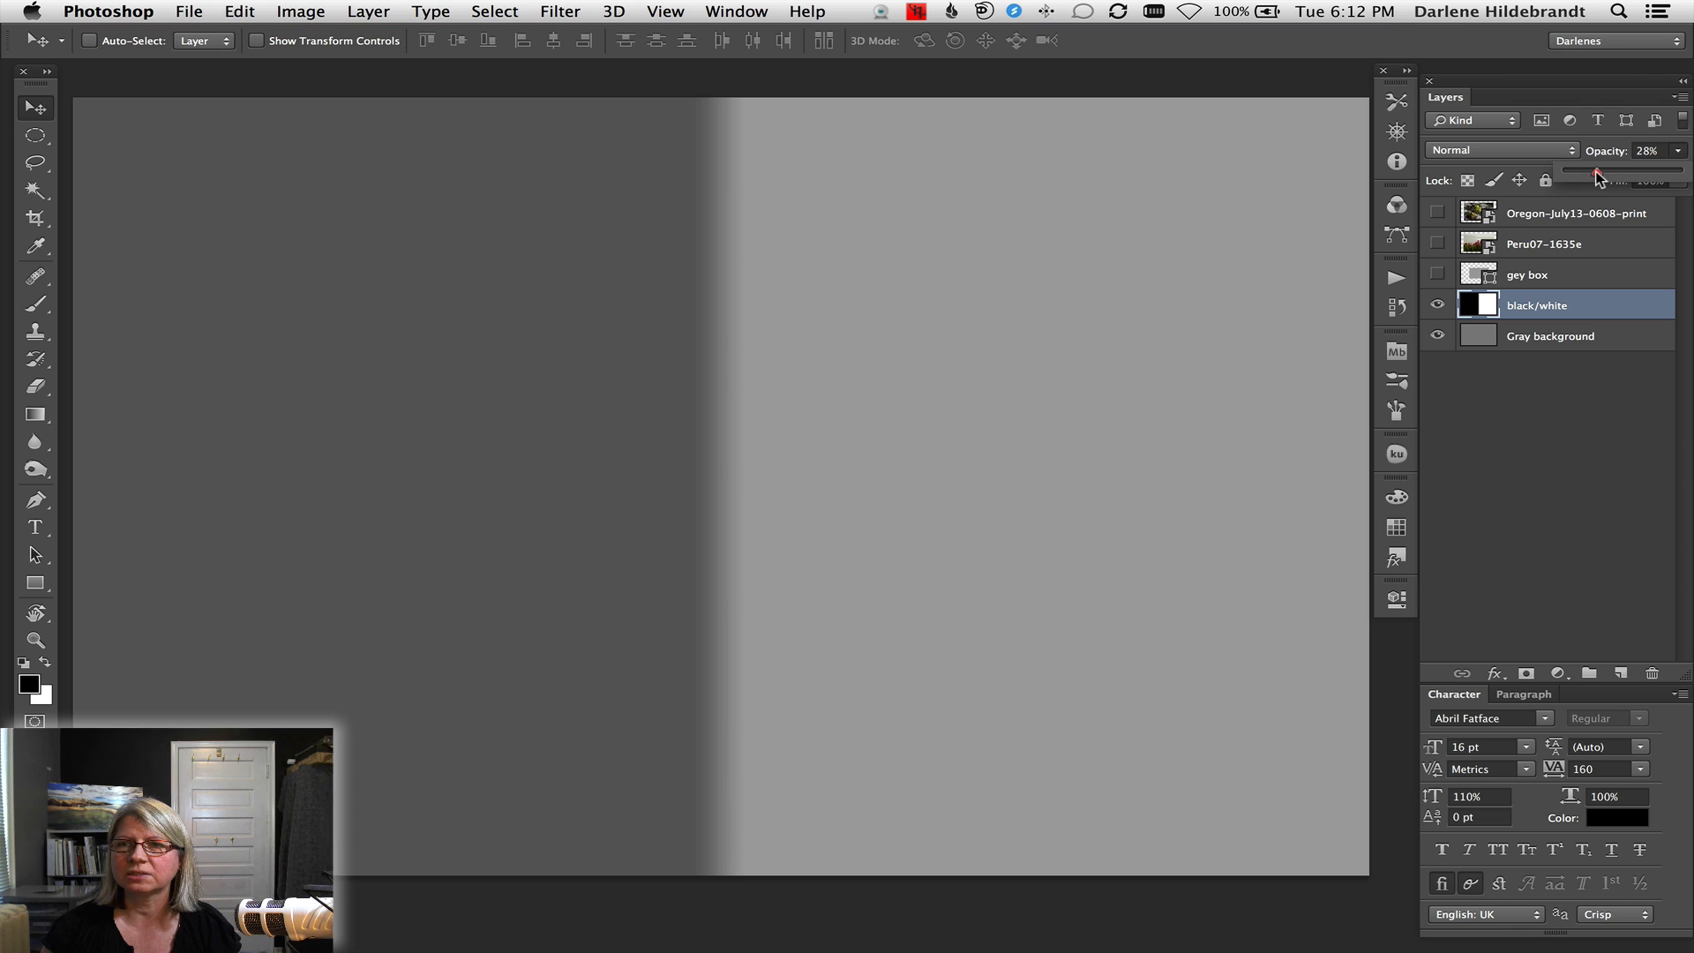
drag(1597, 172, 1623, 171)
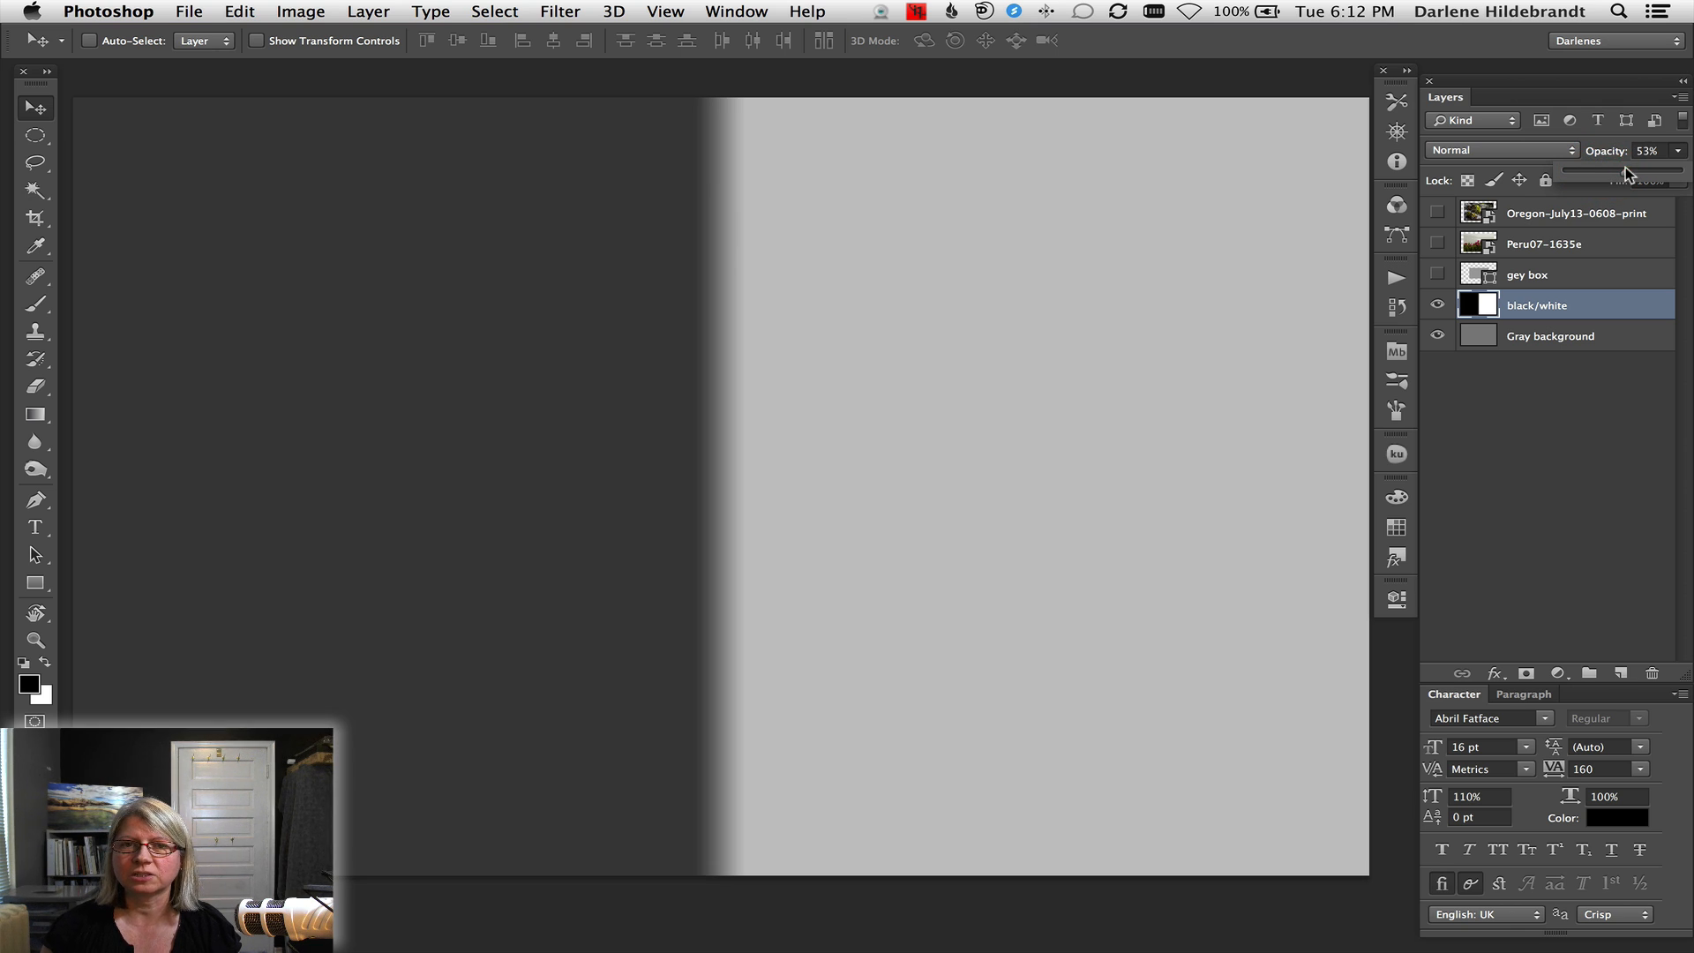
drag(1619, 173, 1598, 173)
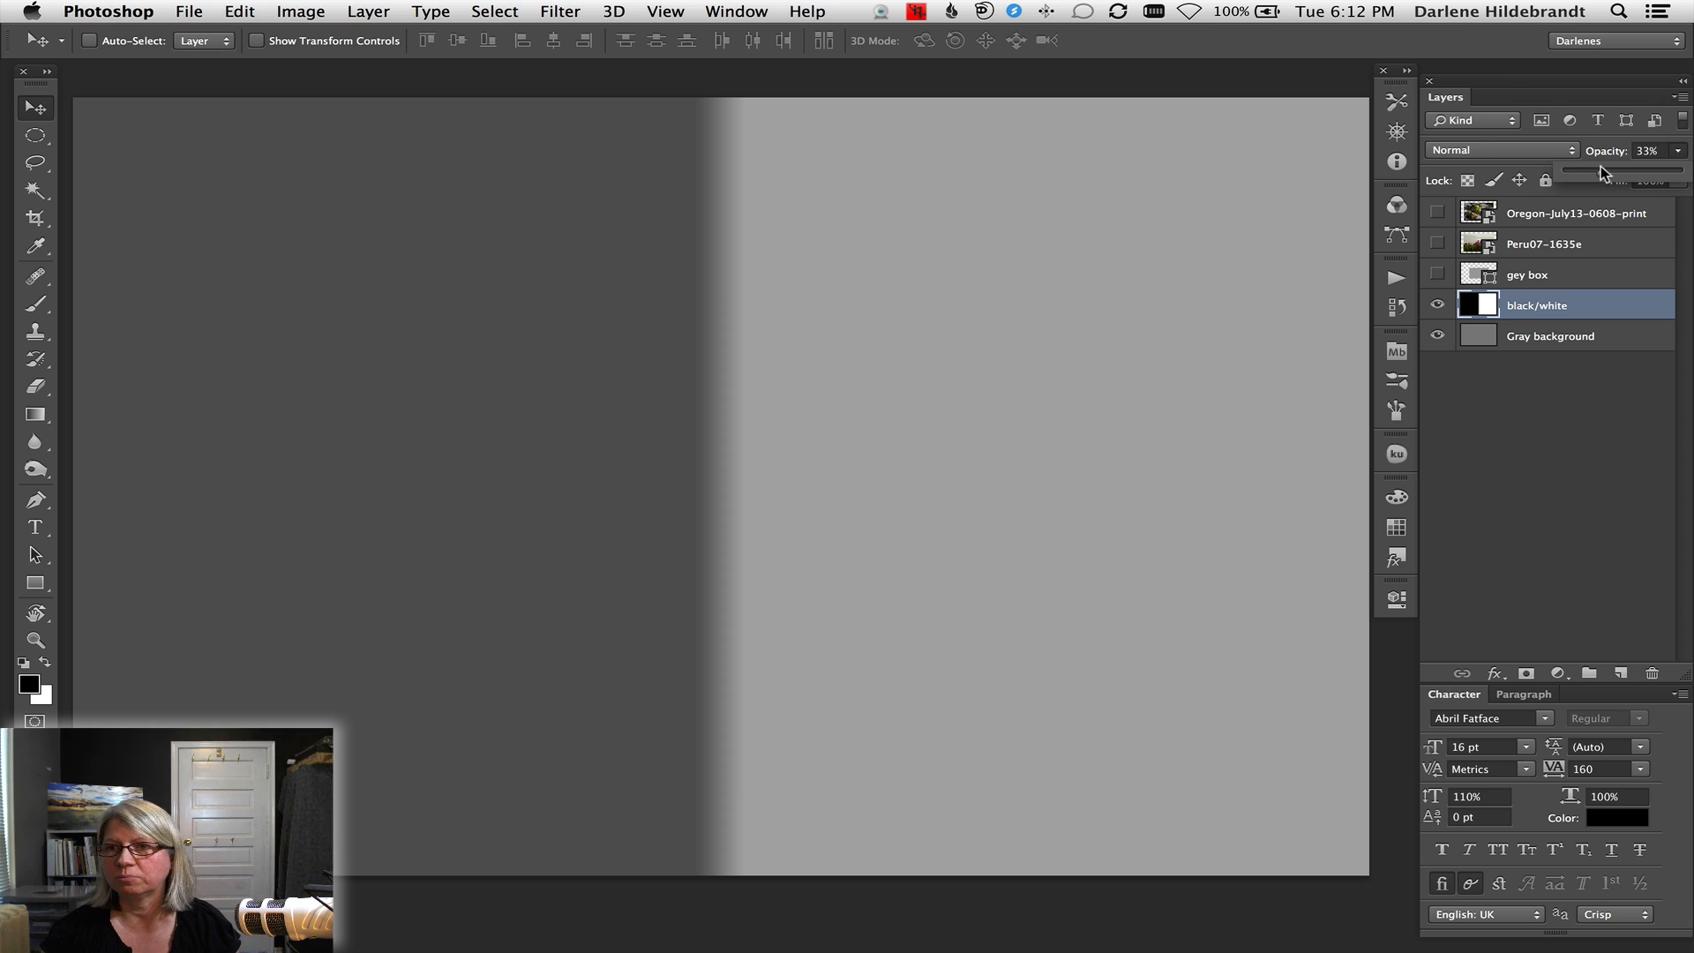
drag(1610, 172, 1589, 171)
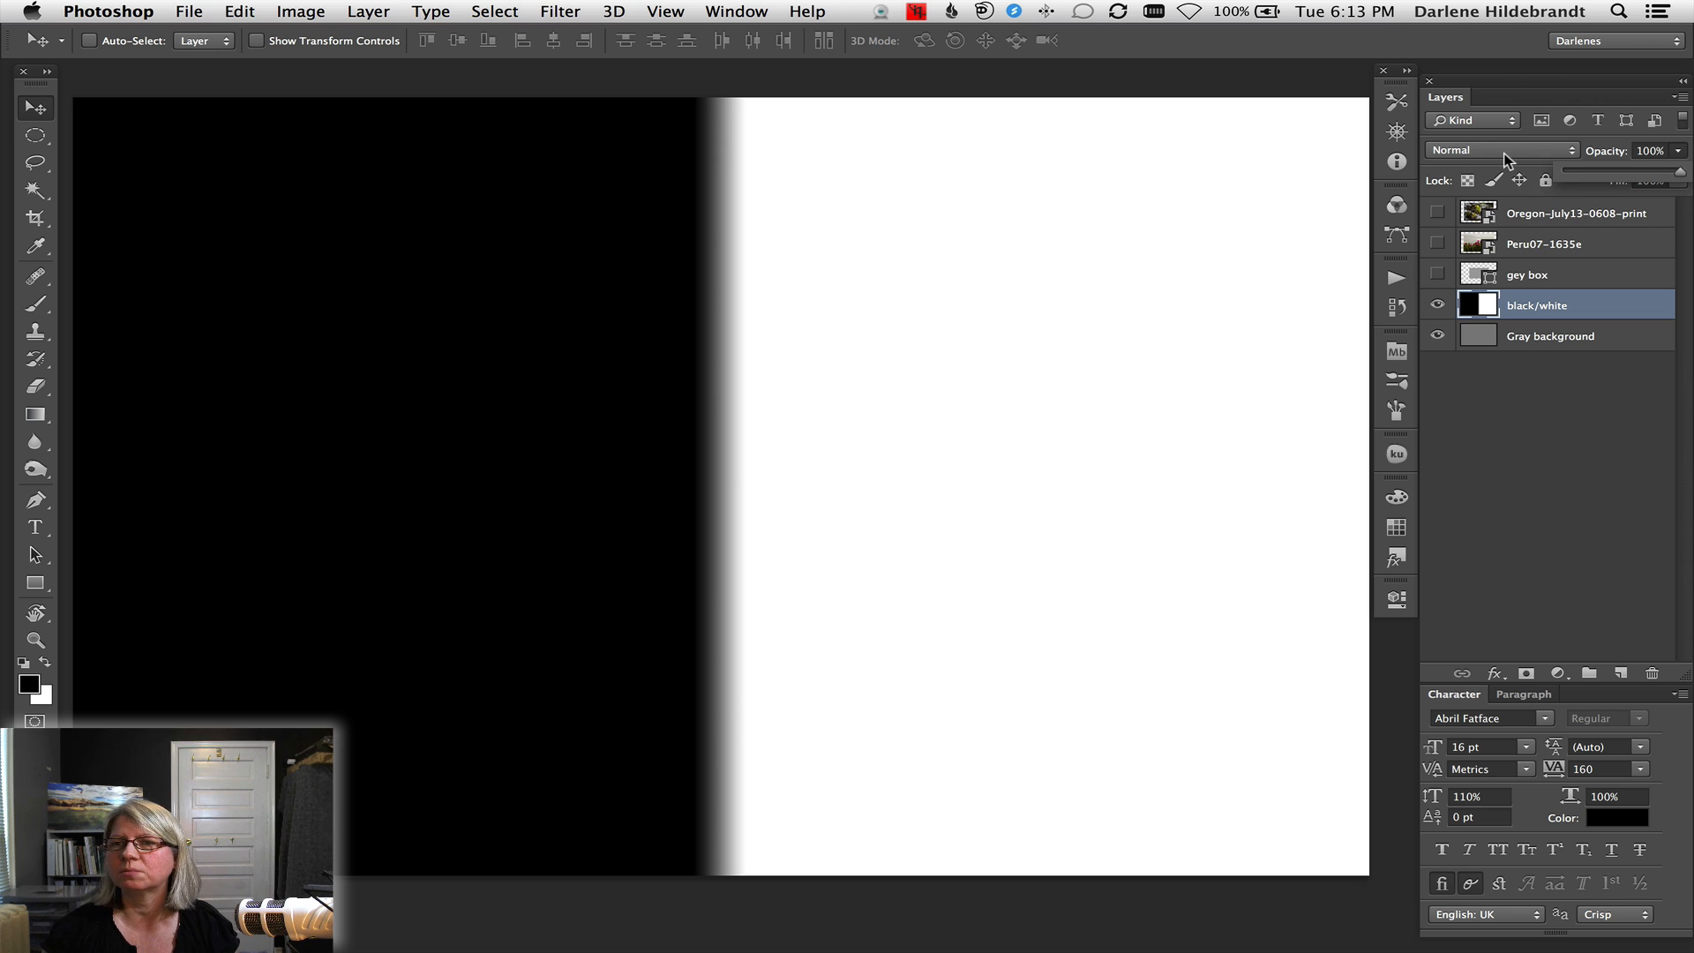
Show the blend mode list for the black/white layer, keeping Normal at 100% opacity
click(1500, 148)
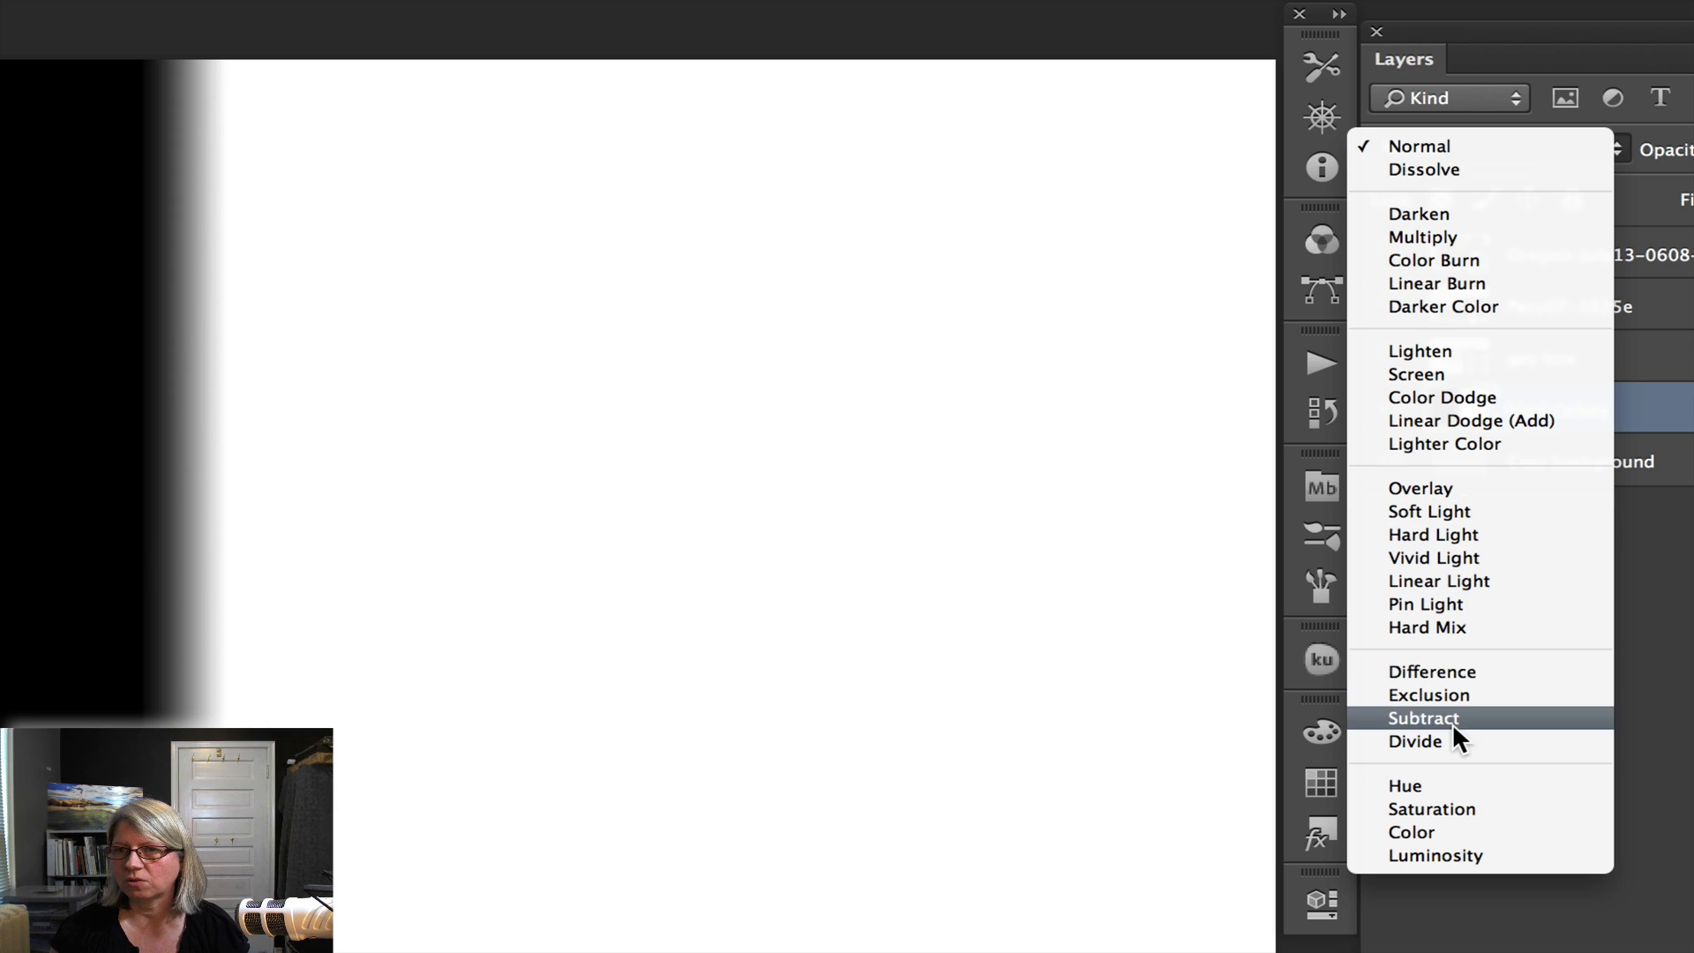
mouse_move(1470, 221)
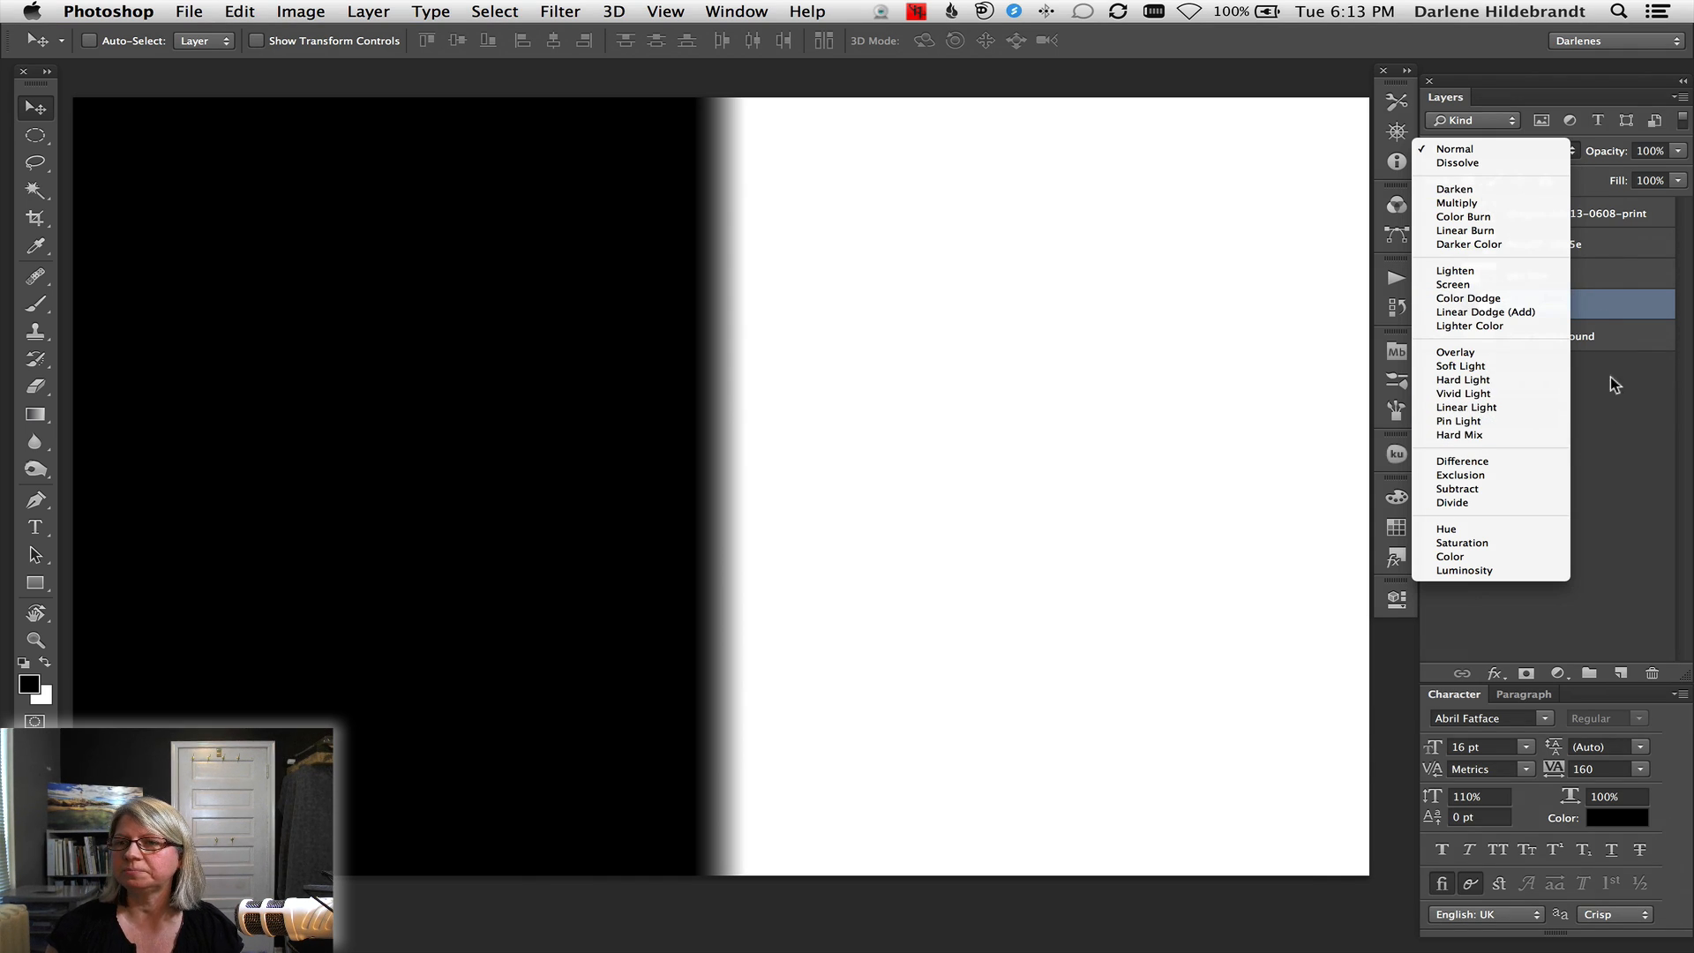
click(1454, 148)
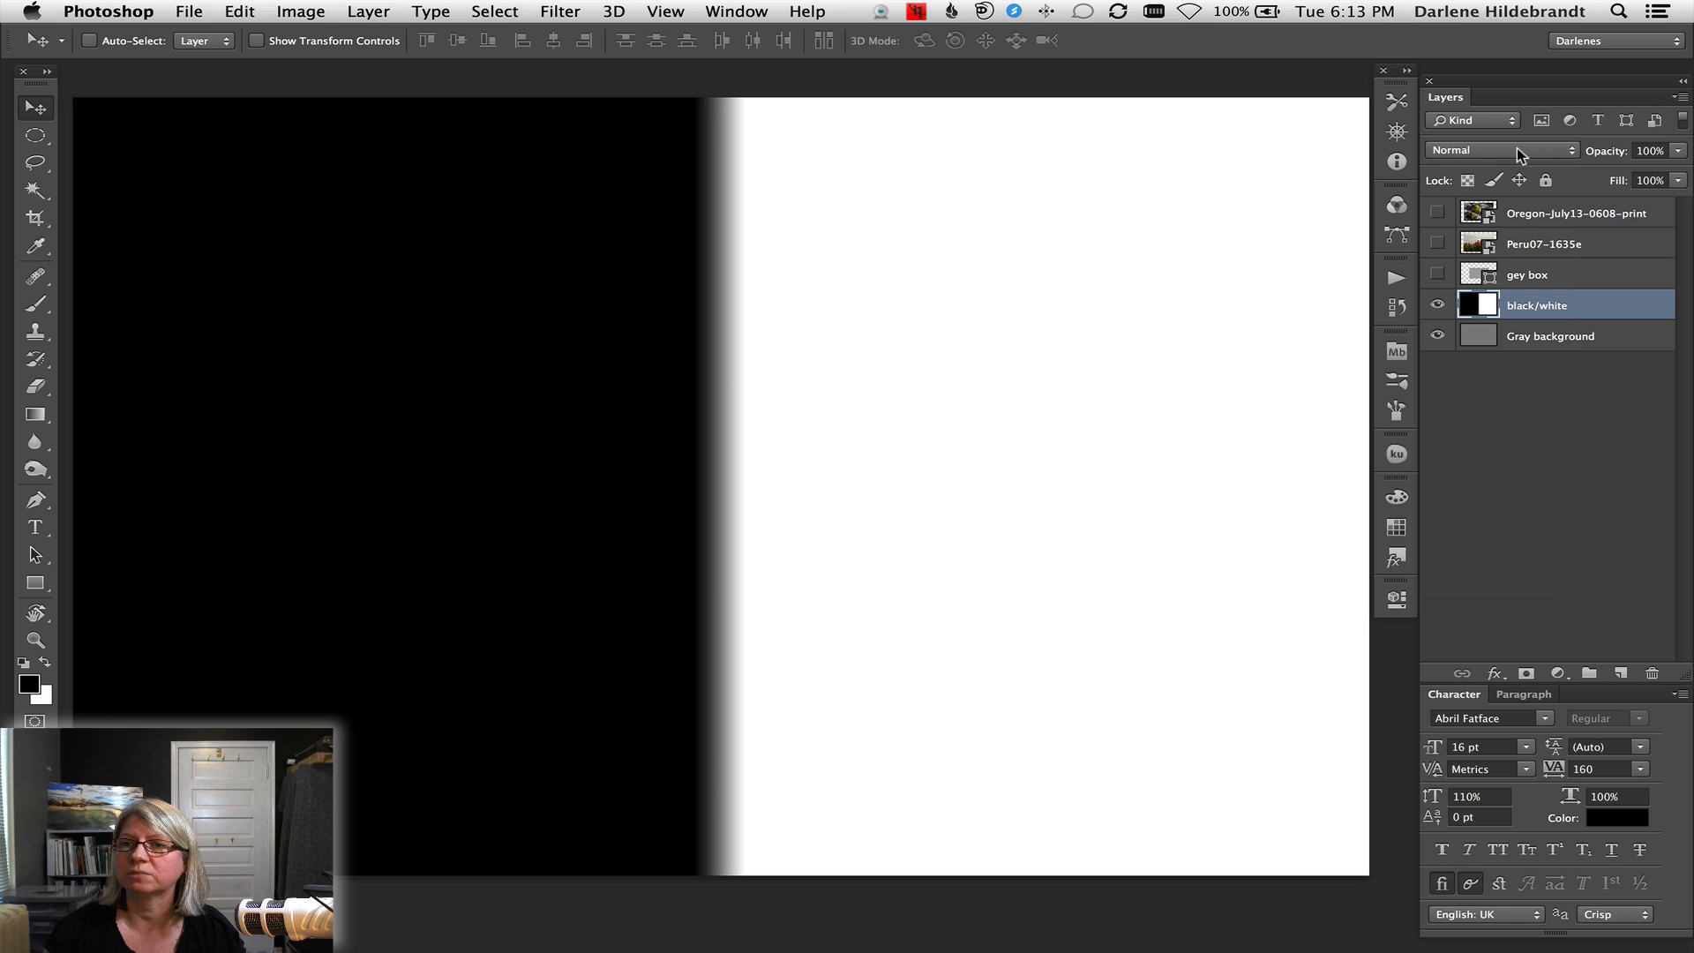
click(1502, 148)
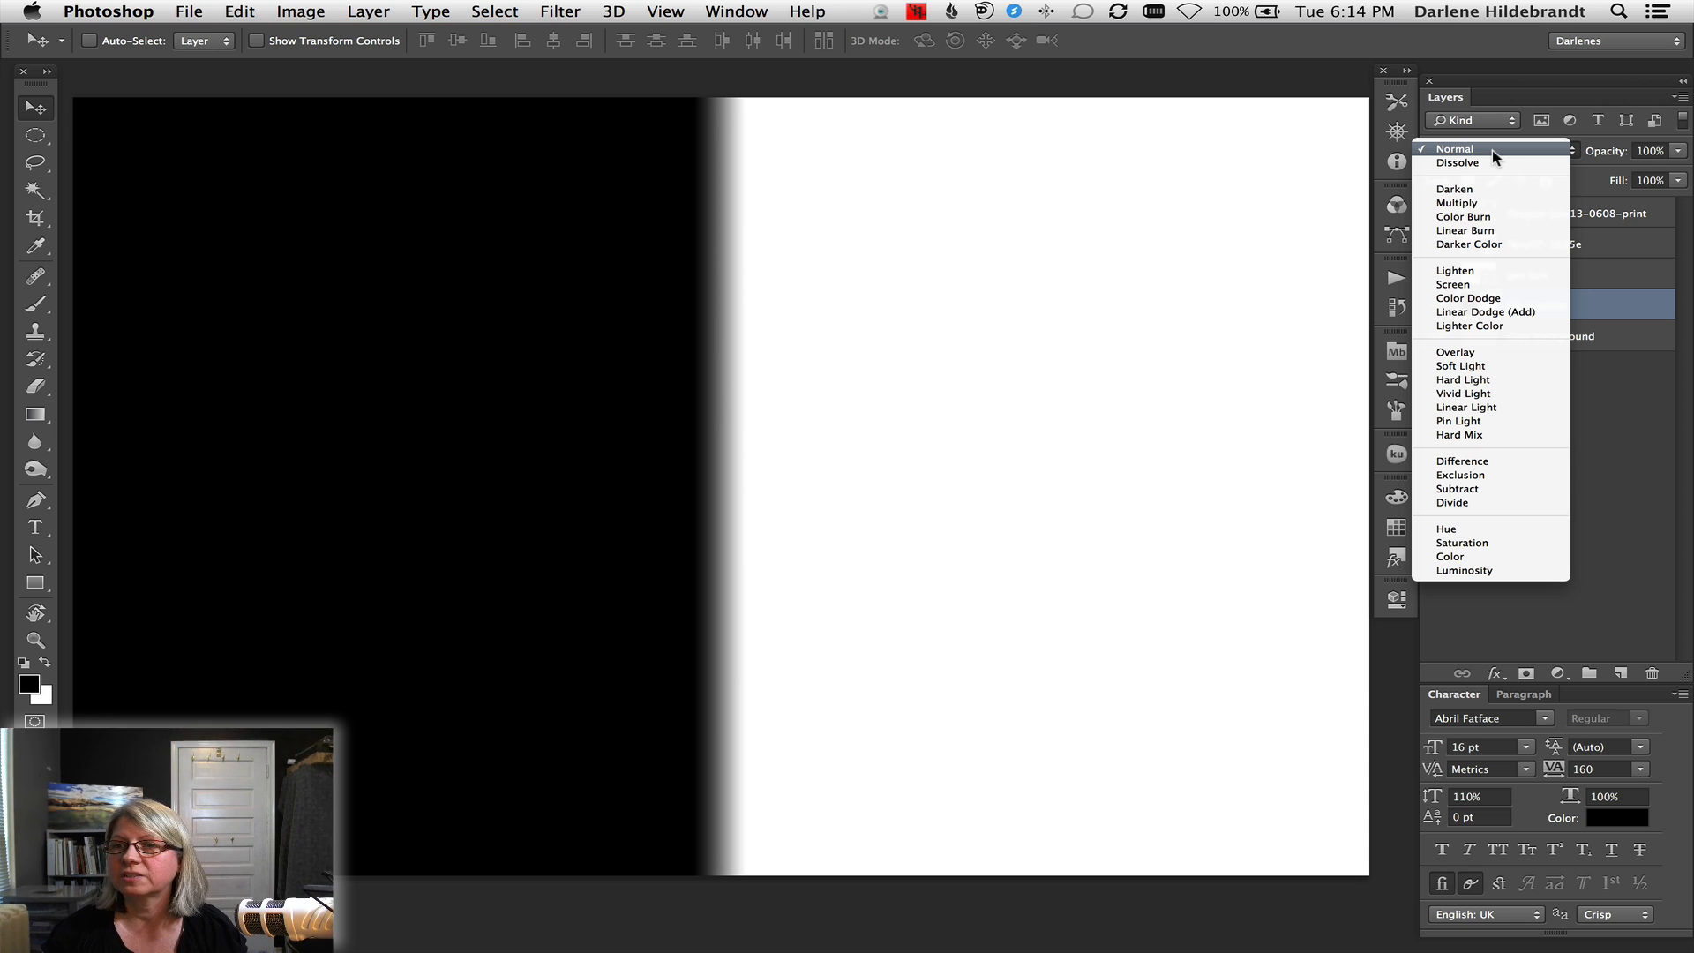
click(1454, 149)
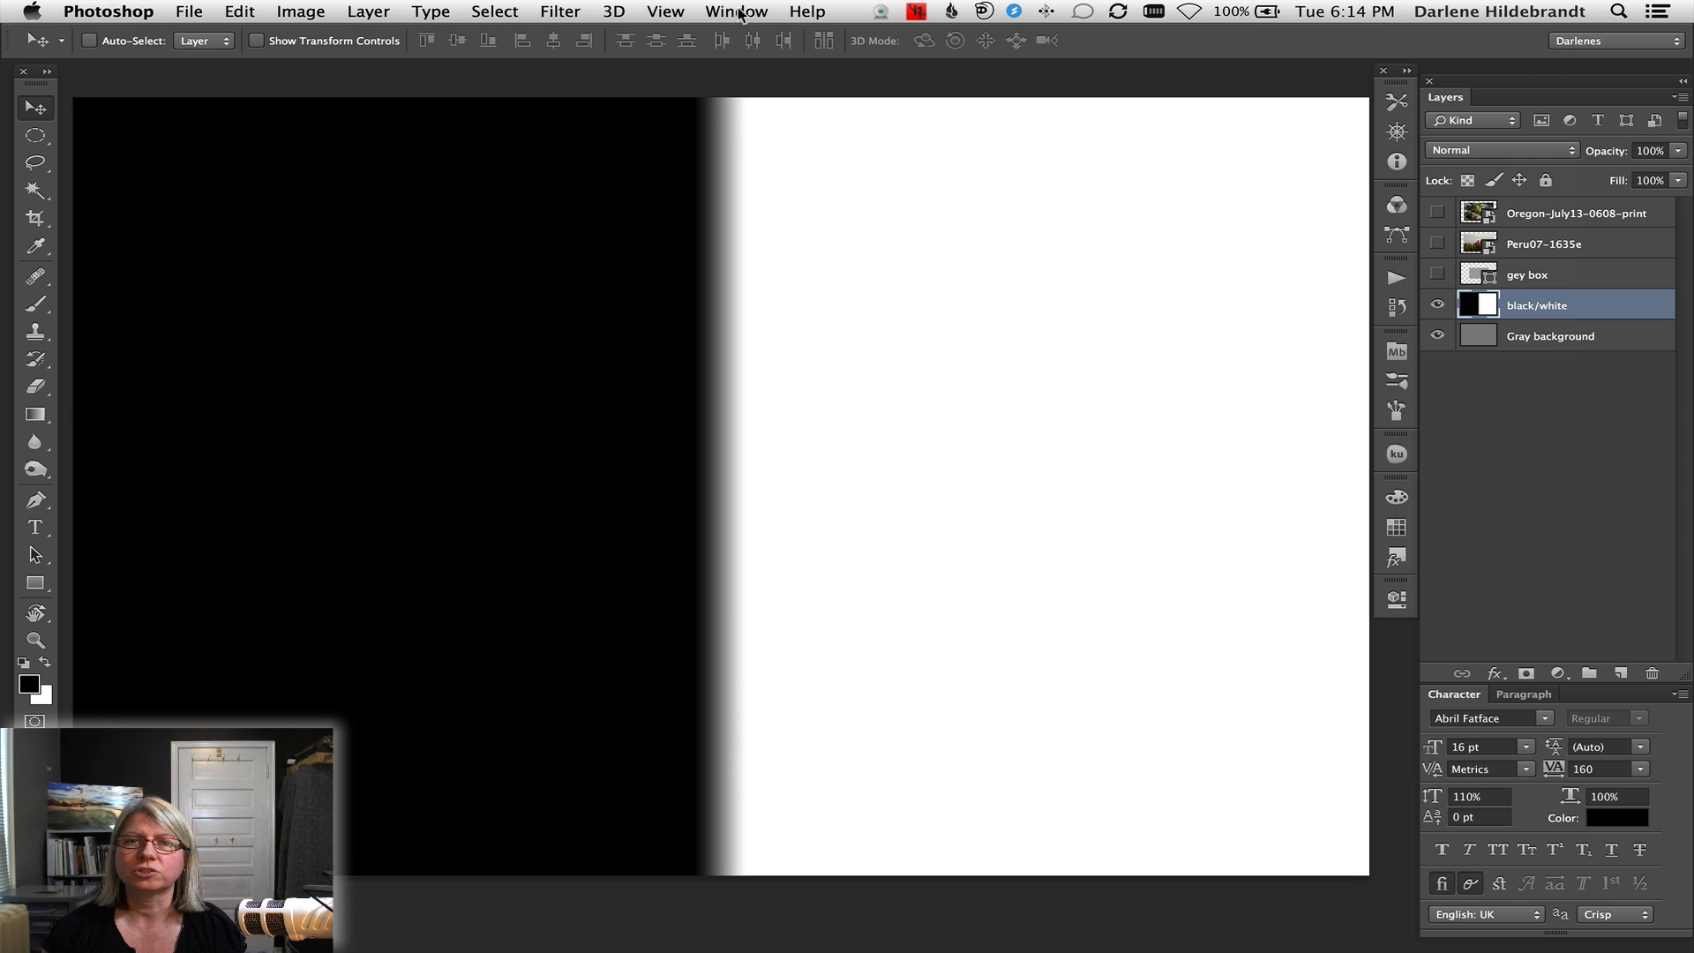
click(736, 13)
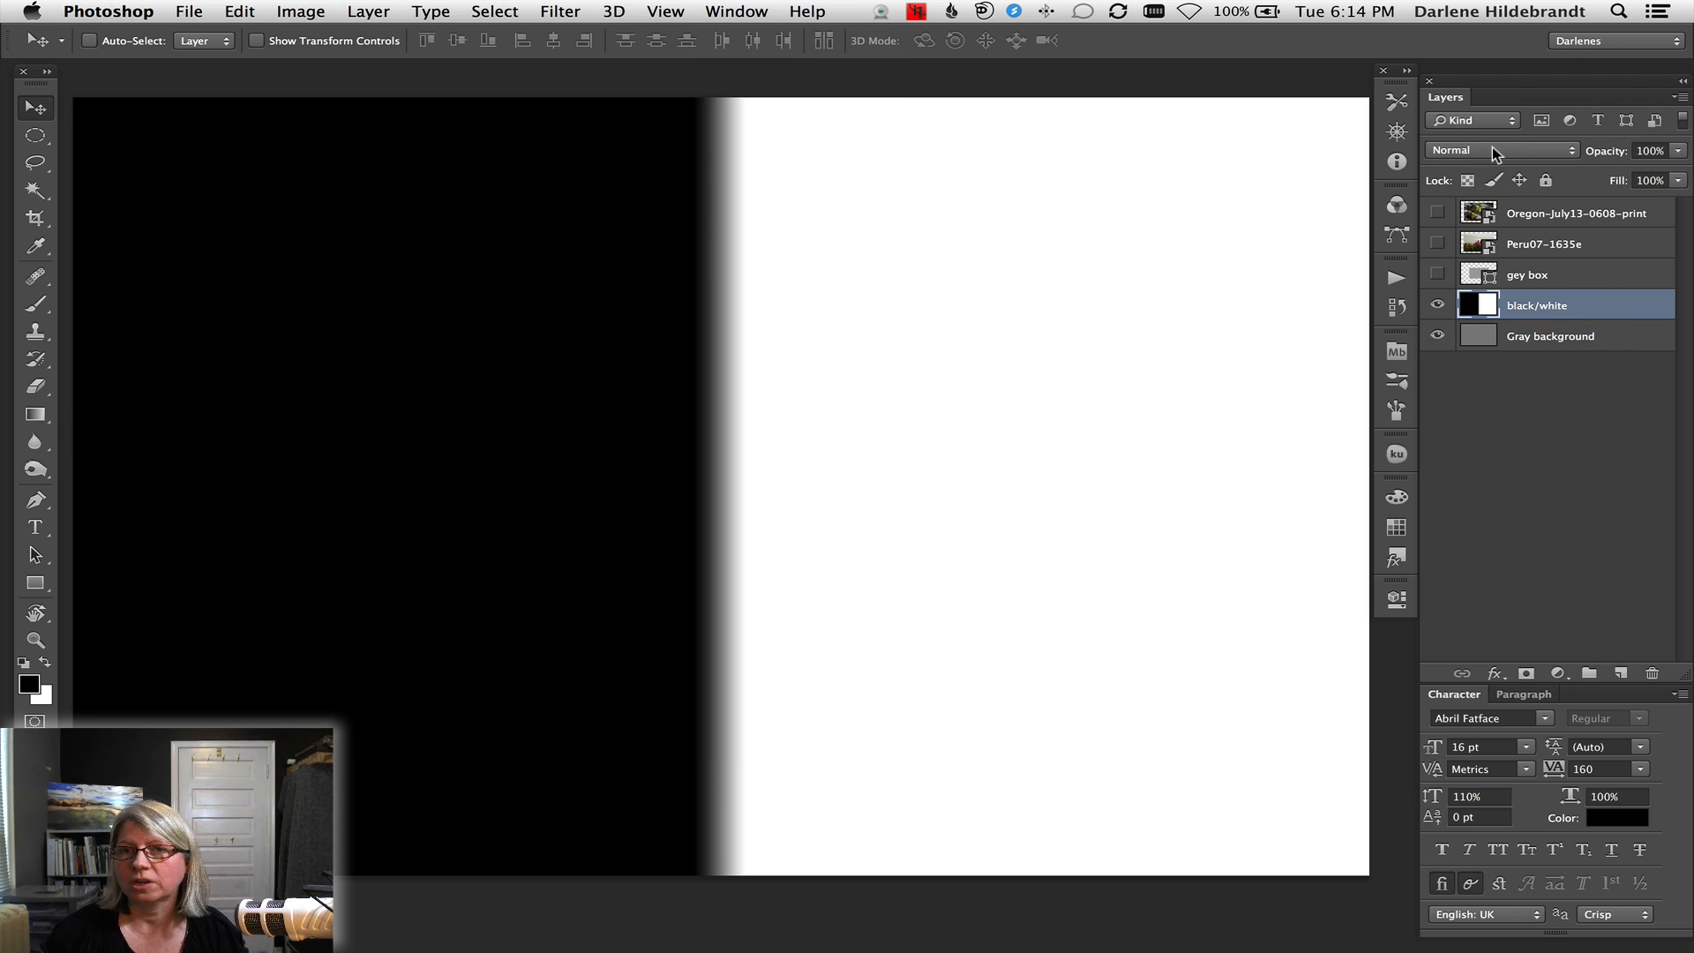
click(1500, 150)
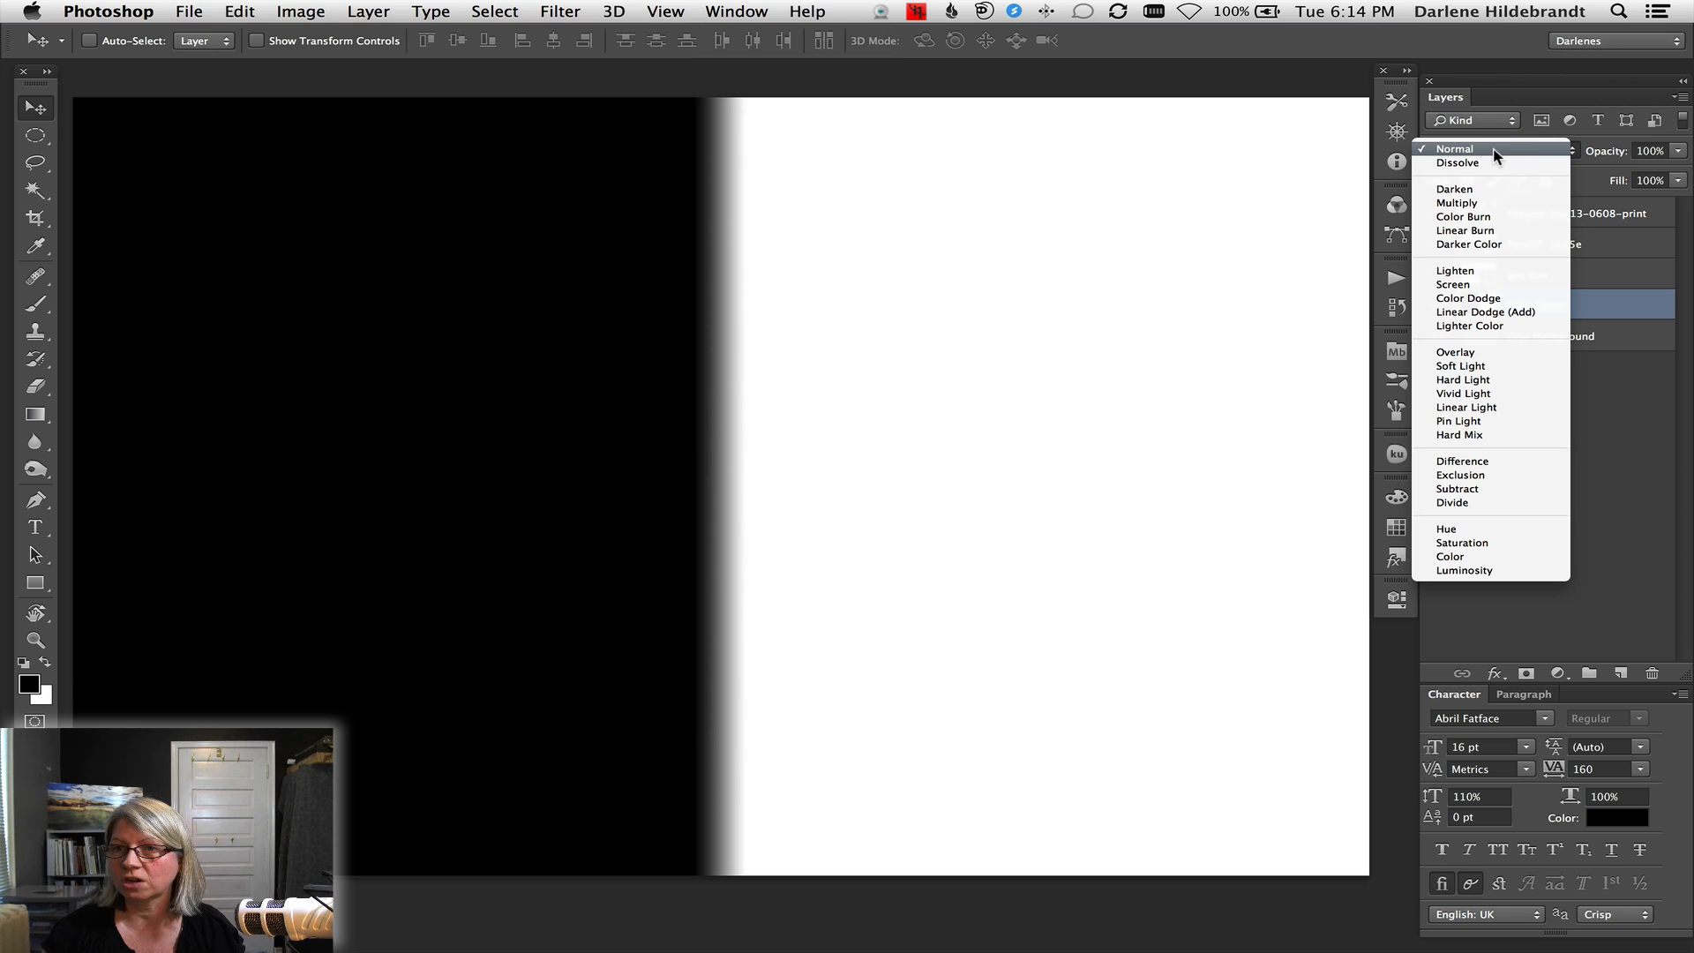
mouse_move(1471, 188)
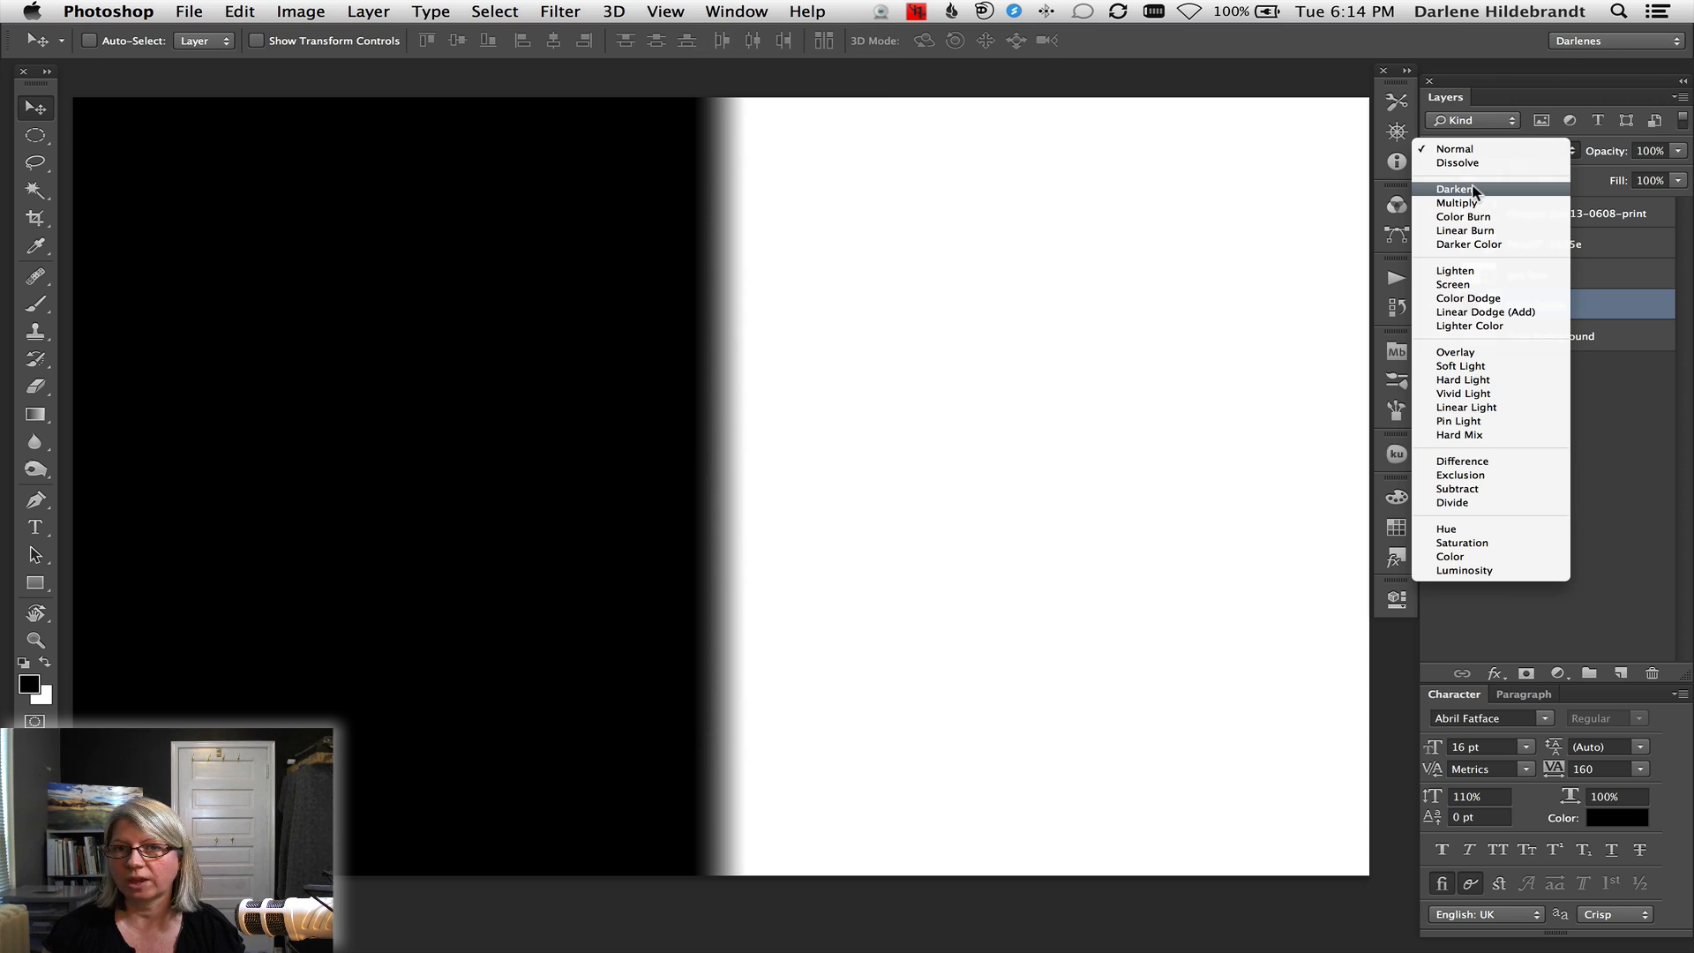
Apply Darken to the black/white layer so its white half shows the gray background
click(1453, 189)
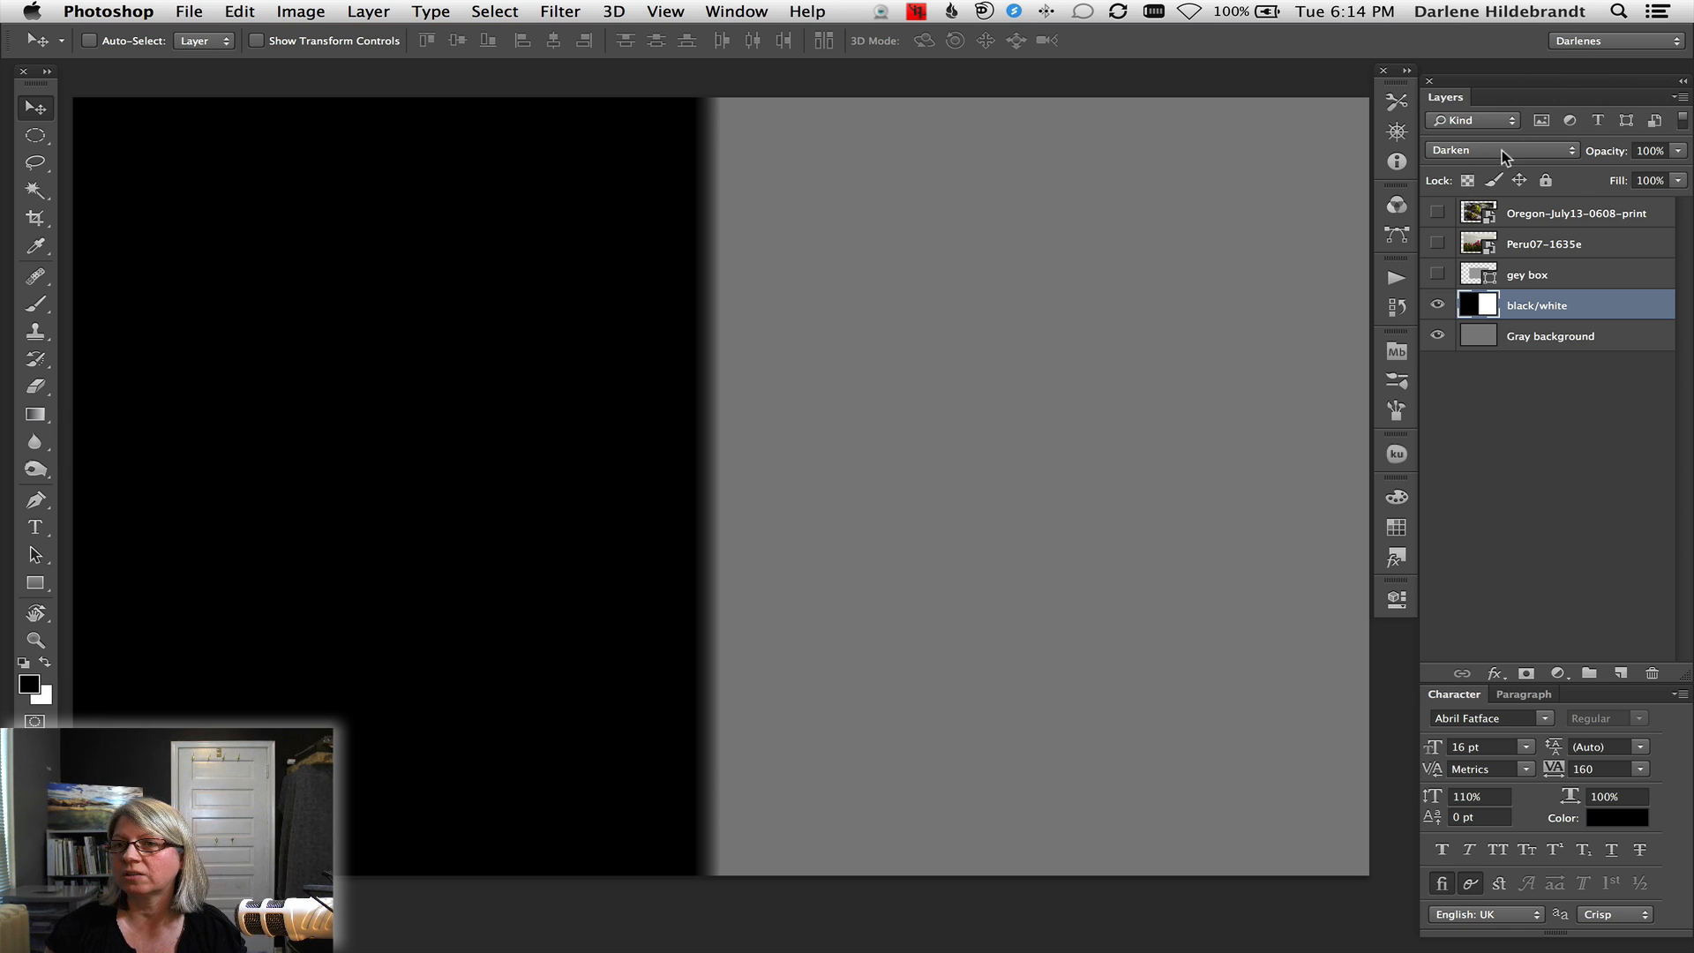
click(1502, 150)
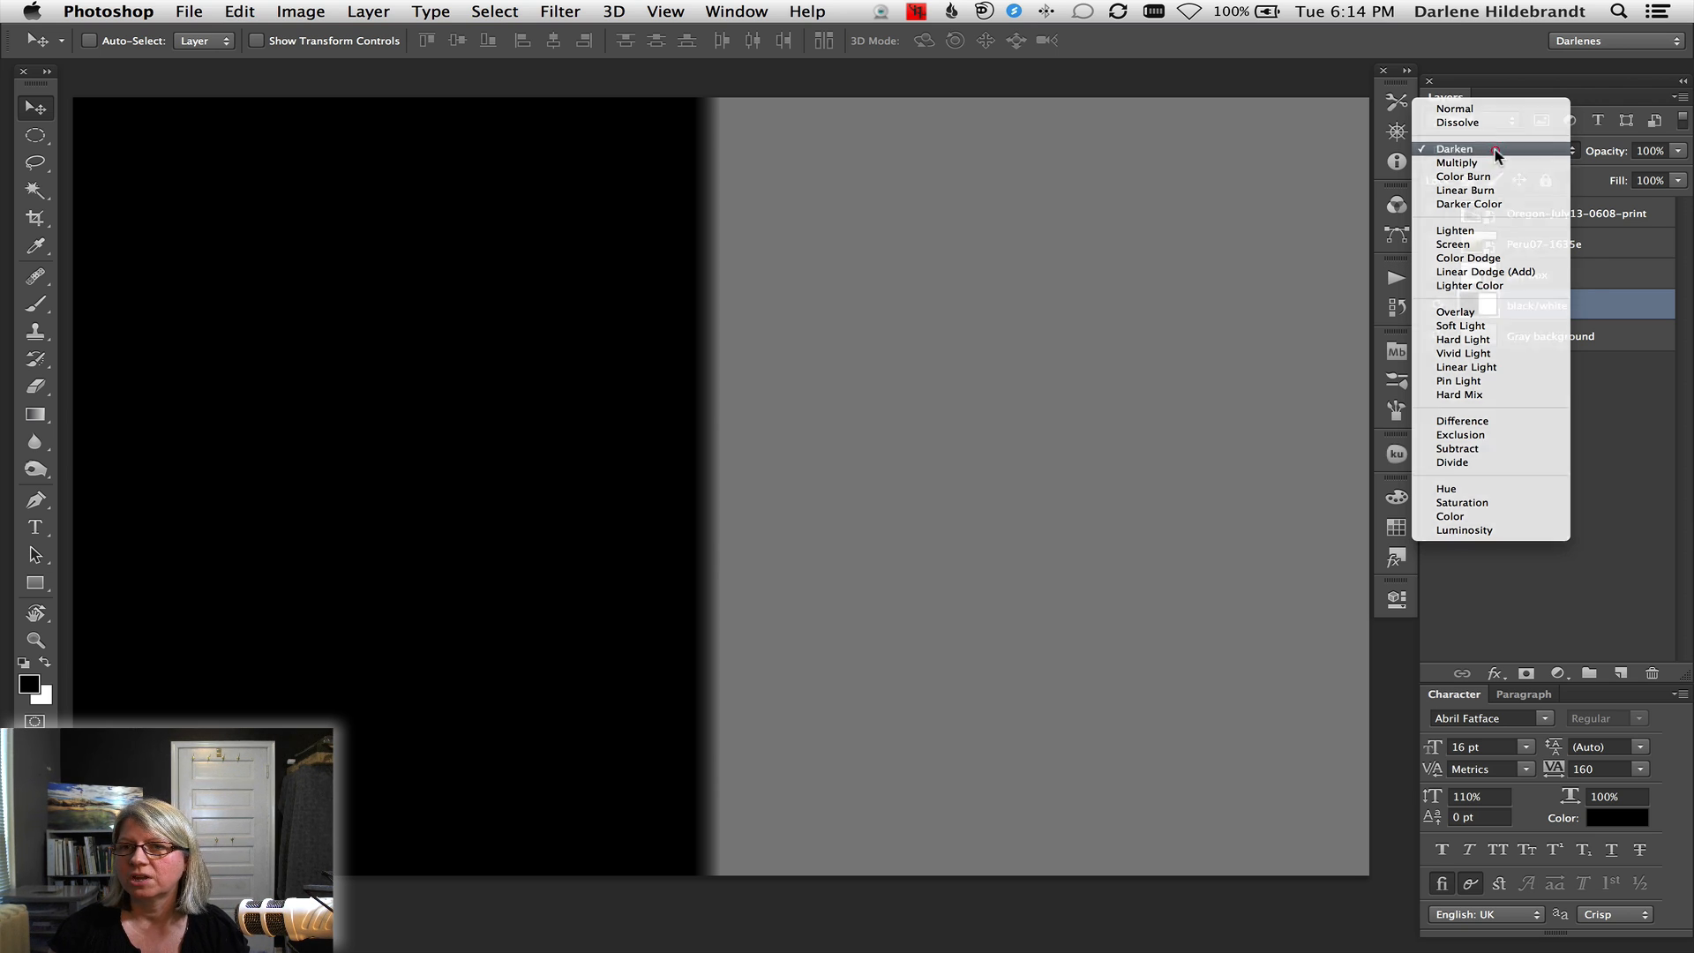
click(1456, 148)
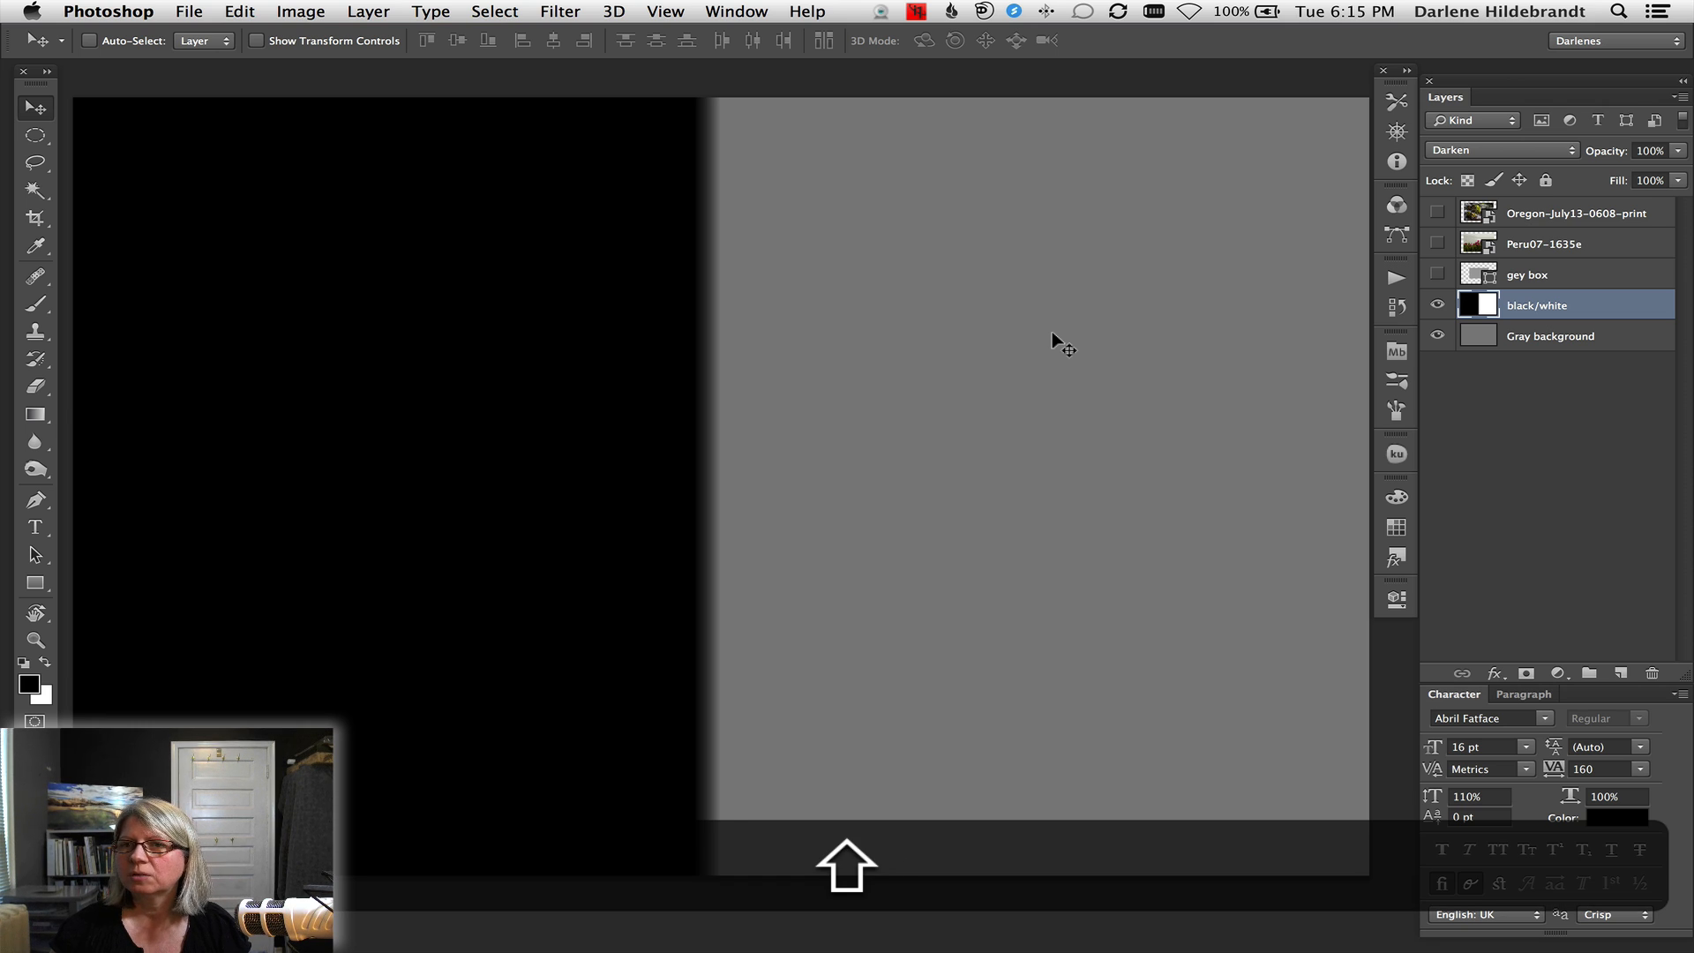
Step the black/white layer through Multiply to Darker Color
click(1500, 149)
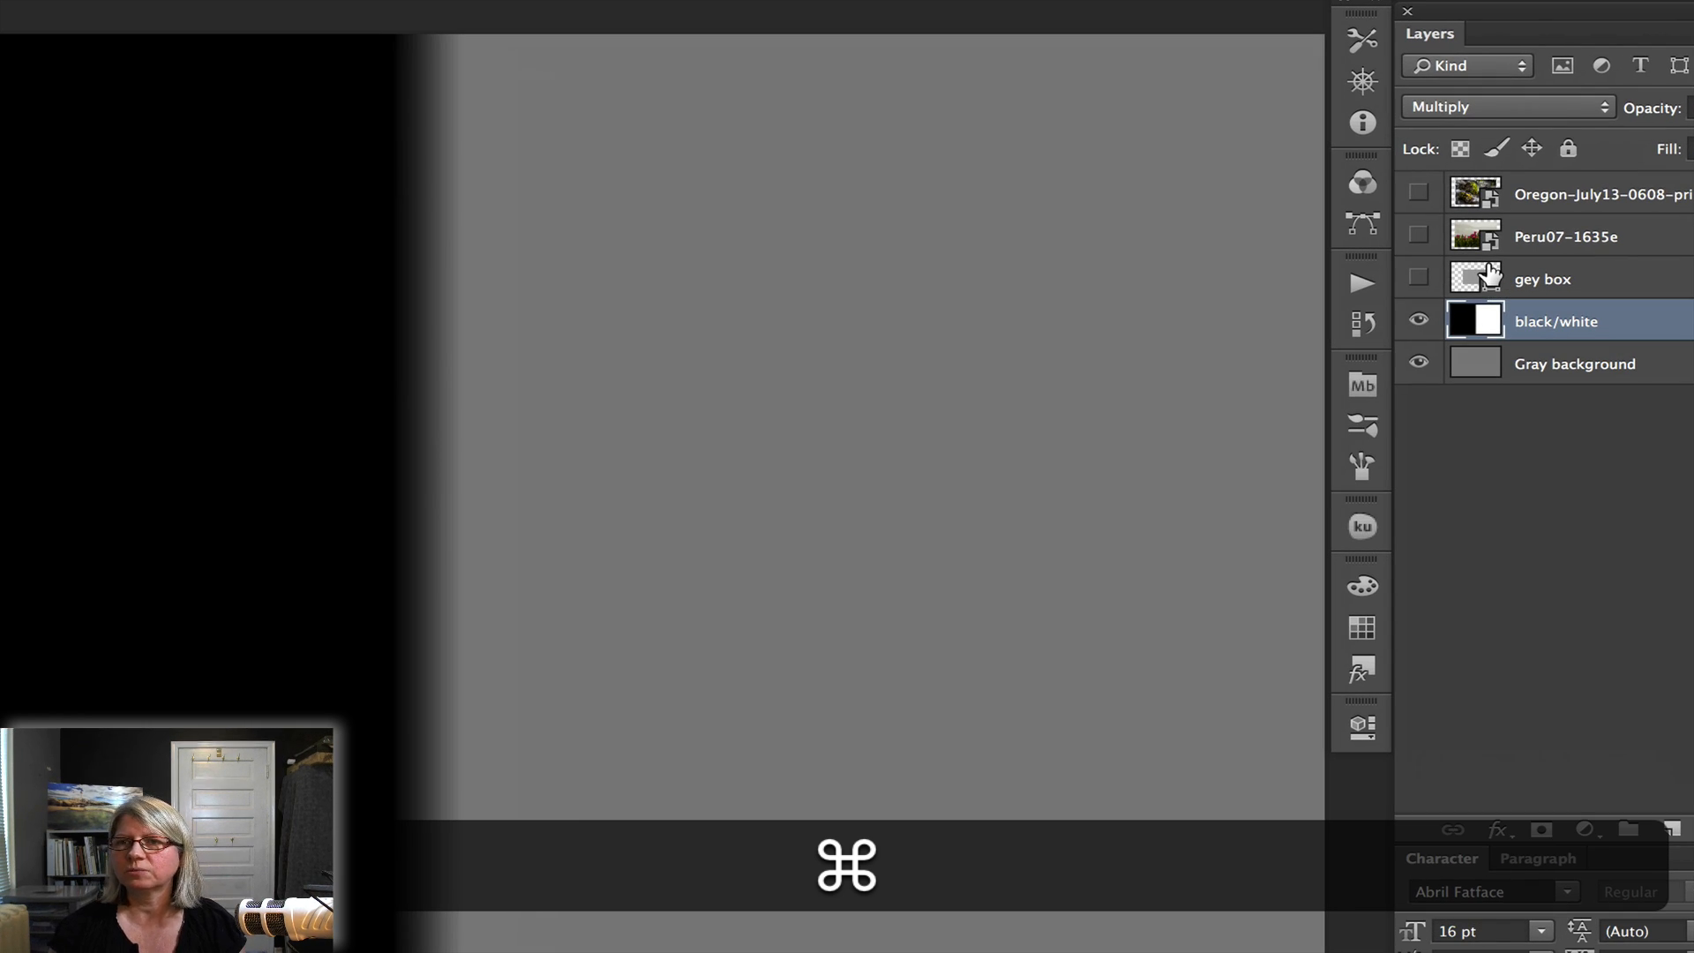
mouse_move(1490, 272)
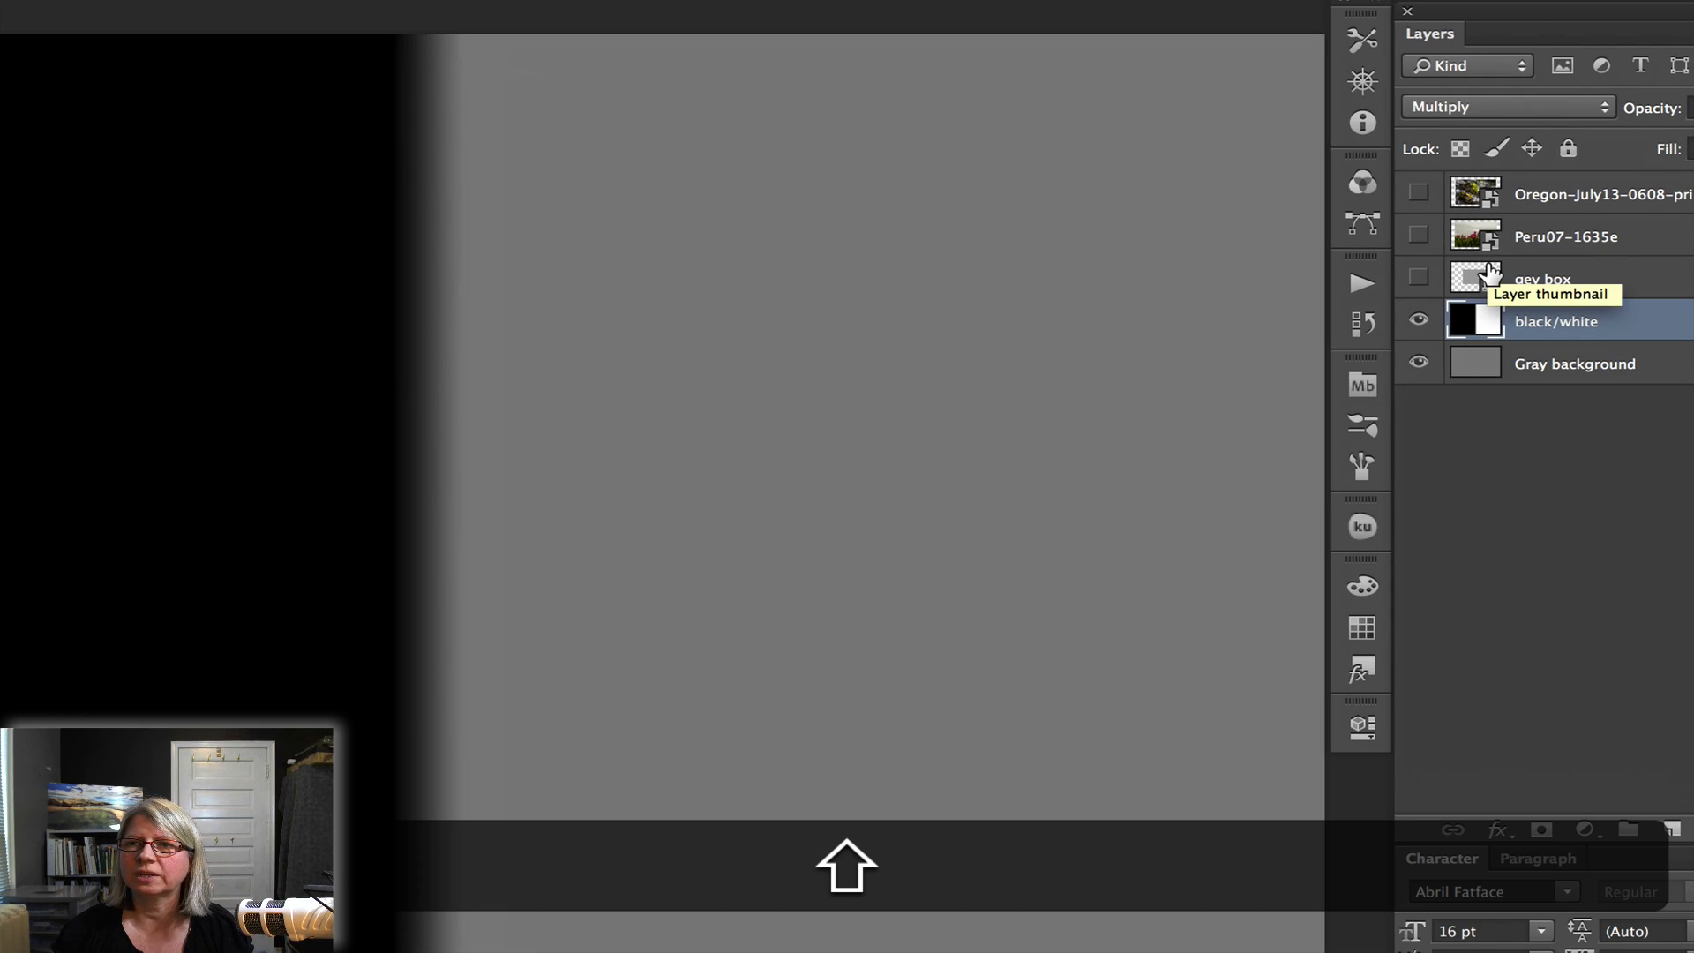
click(1505, 106)
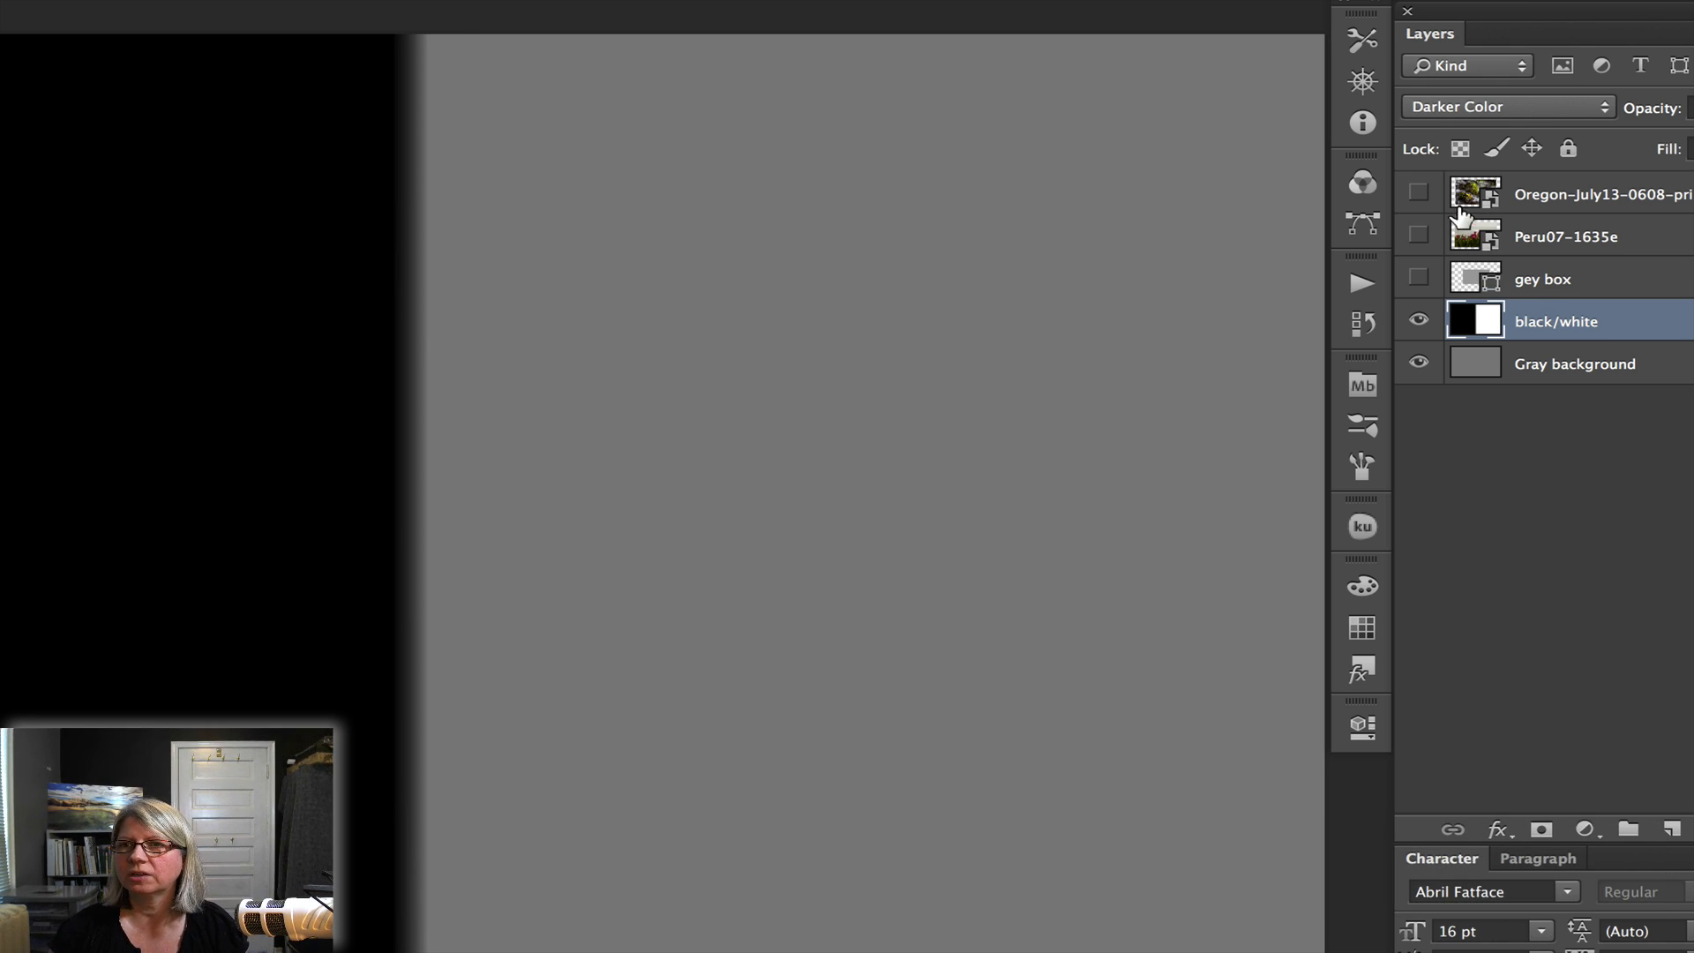
click(1506, 106)
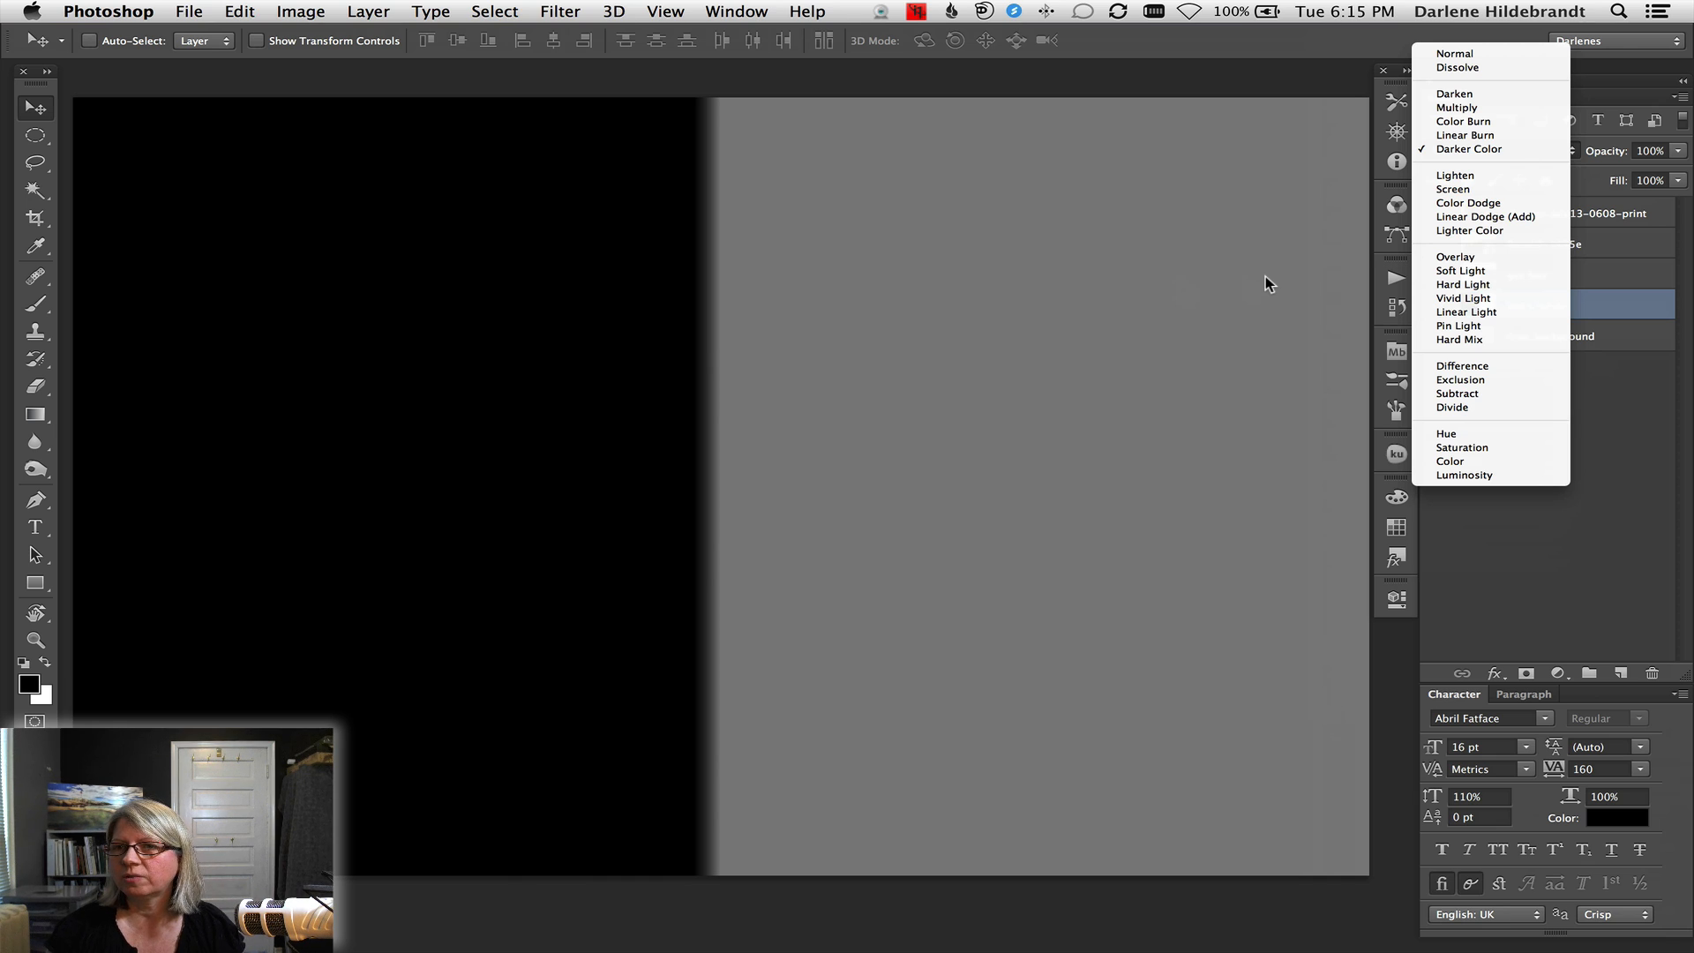
mouse_move(1454, 175)
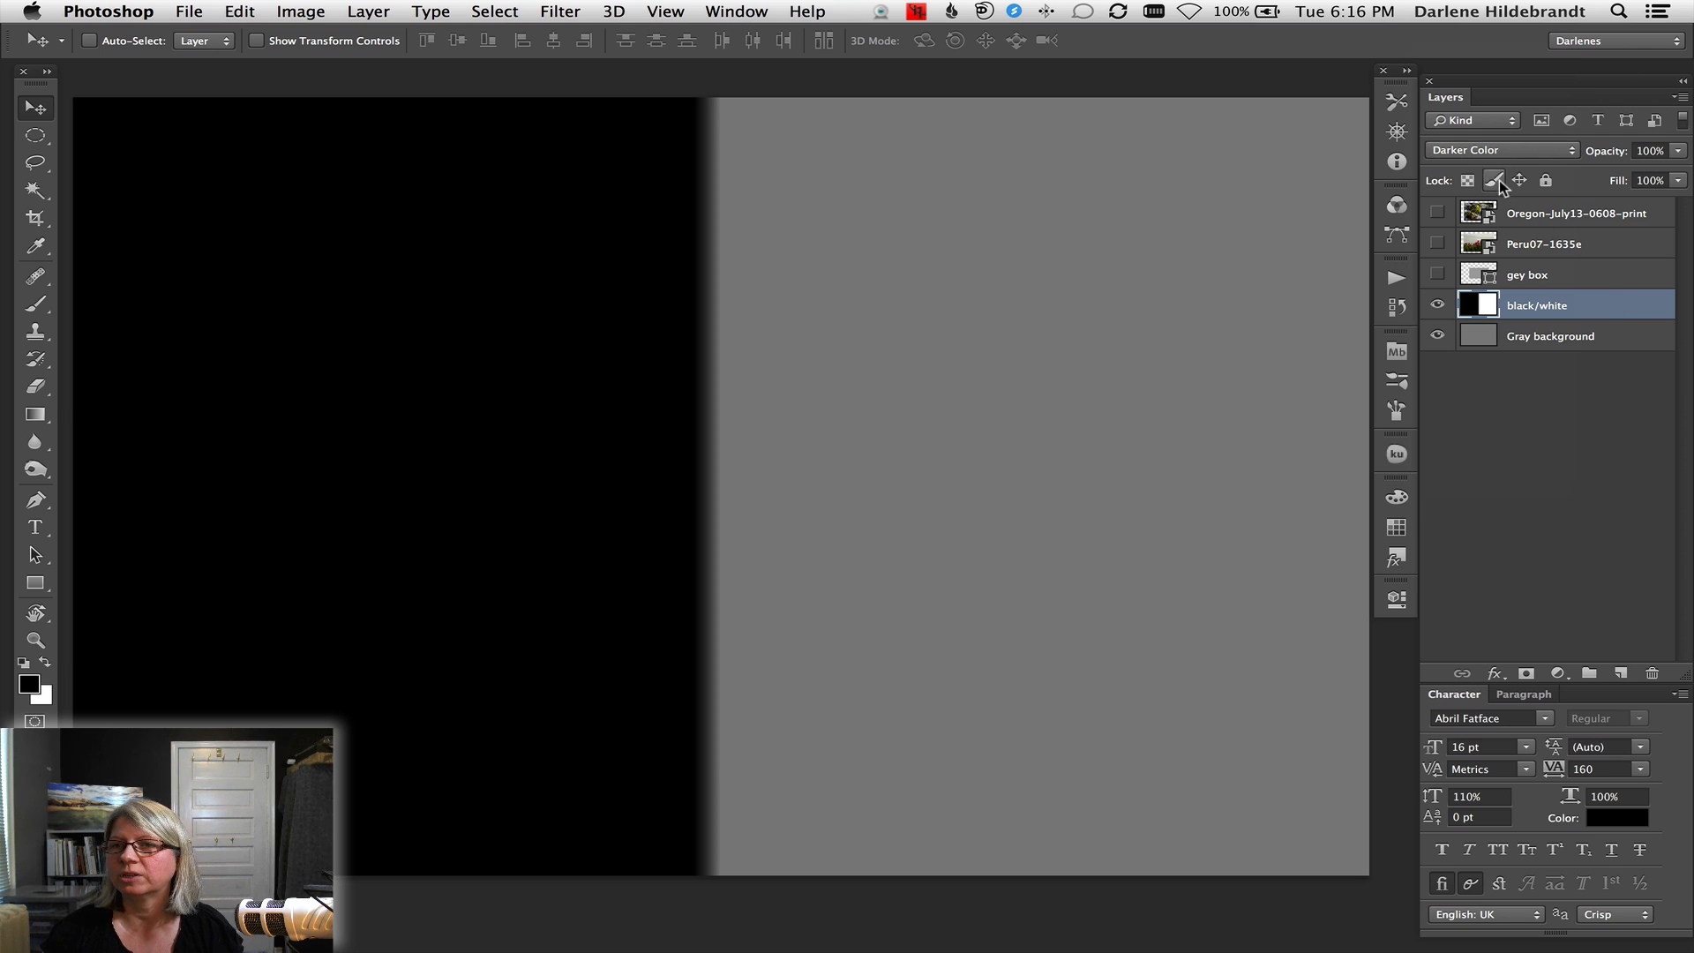
click(1500, 148)
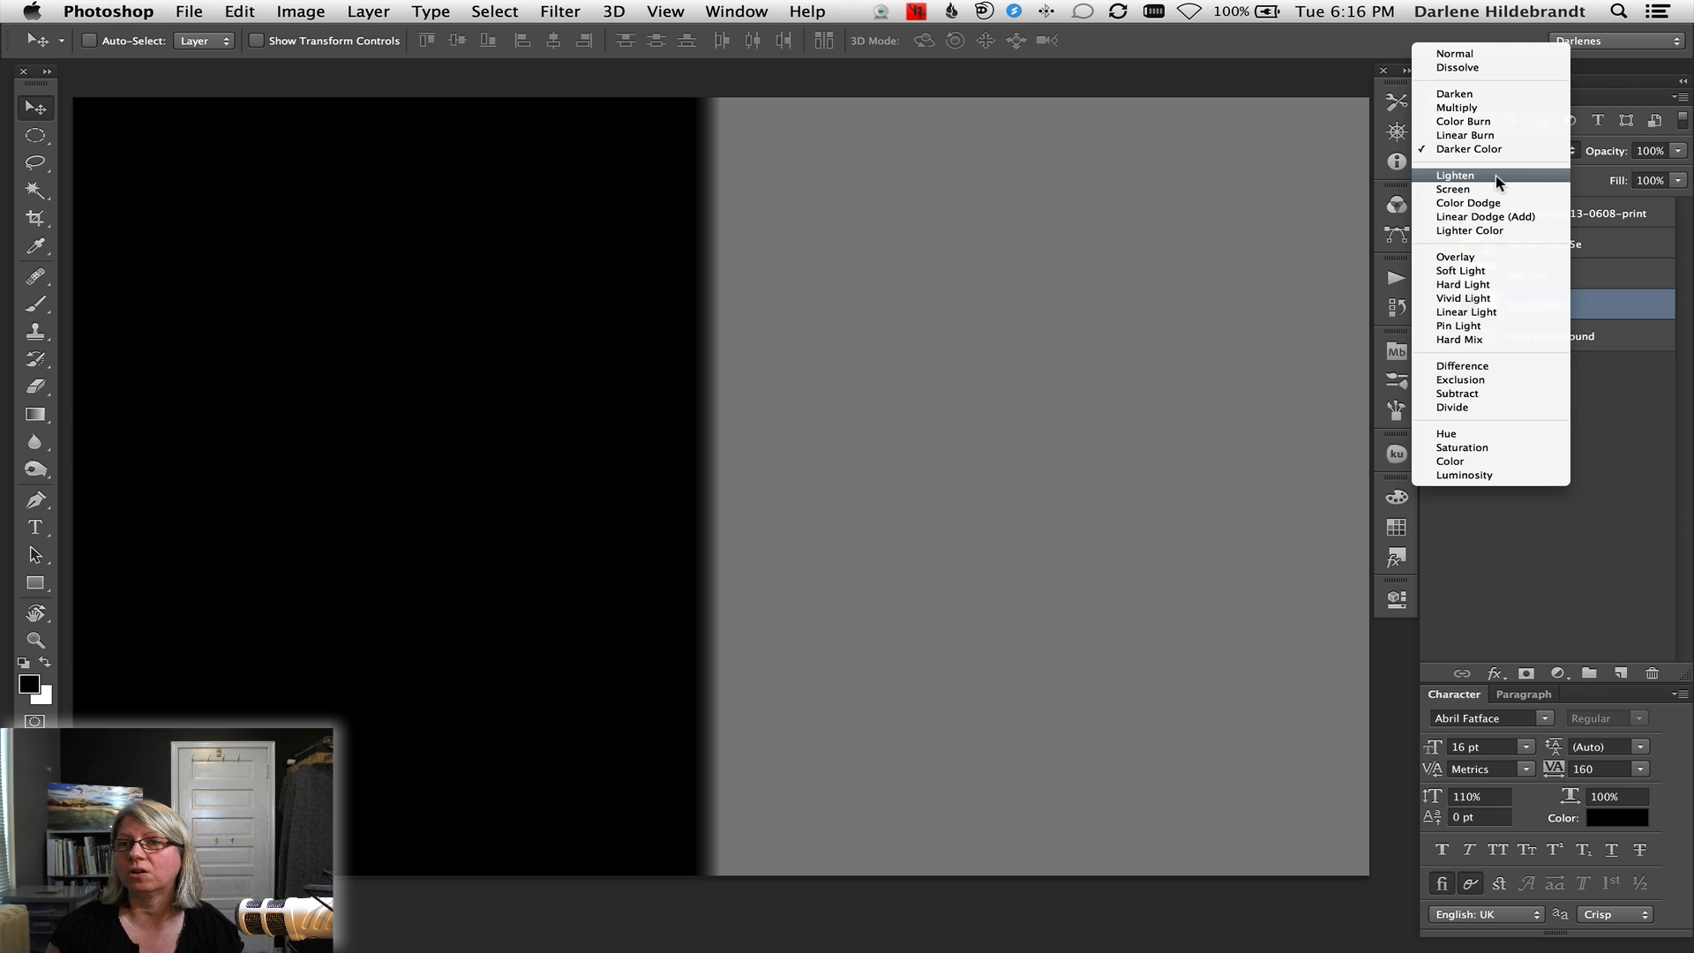
click(1456, 174)
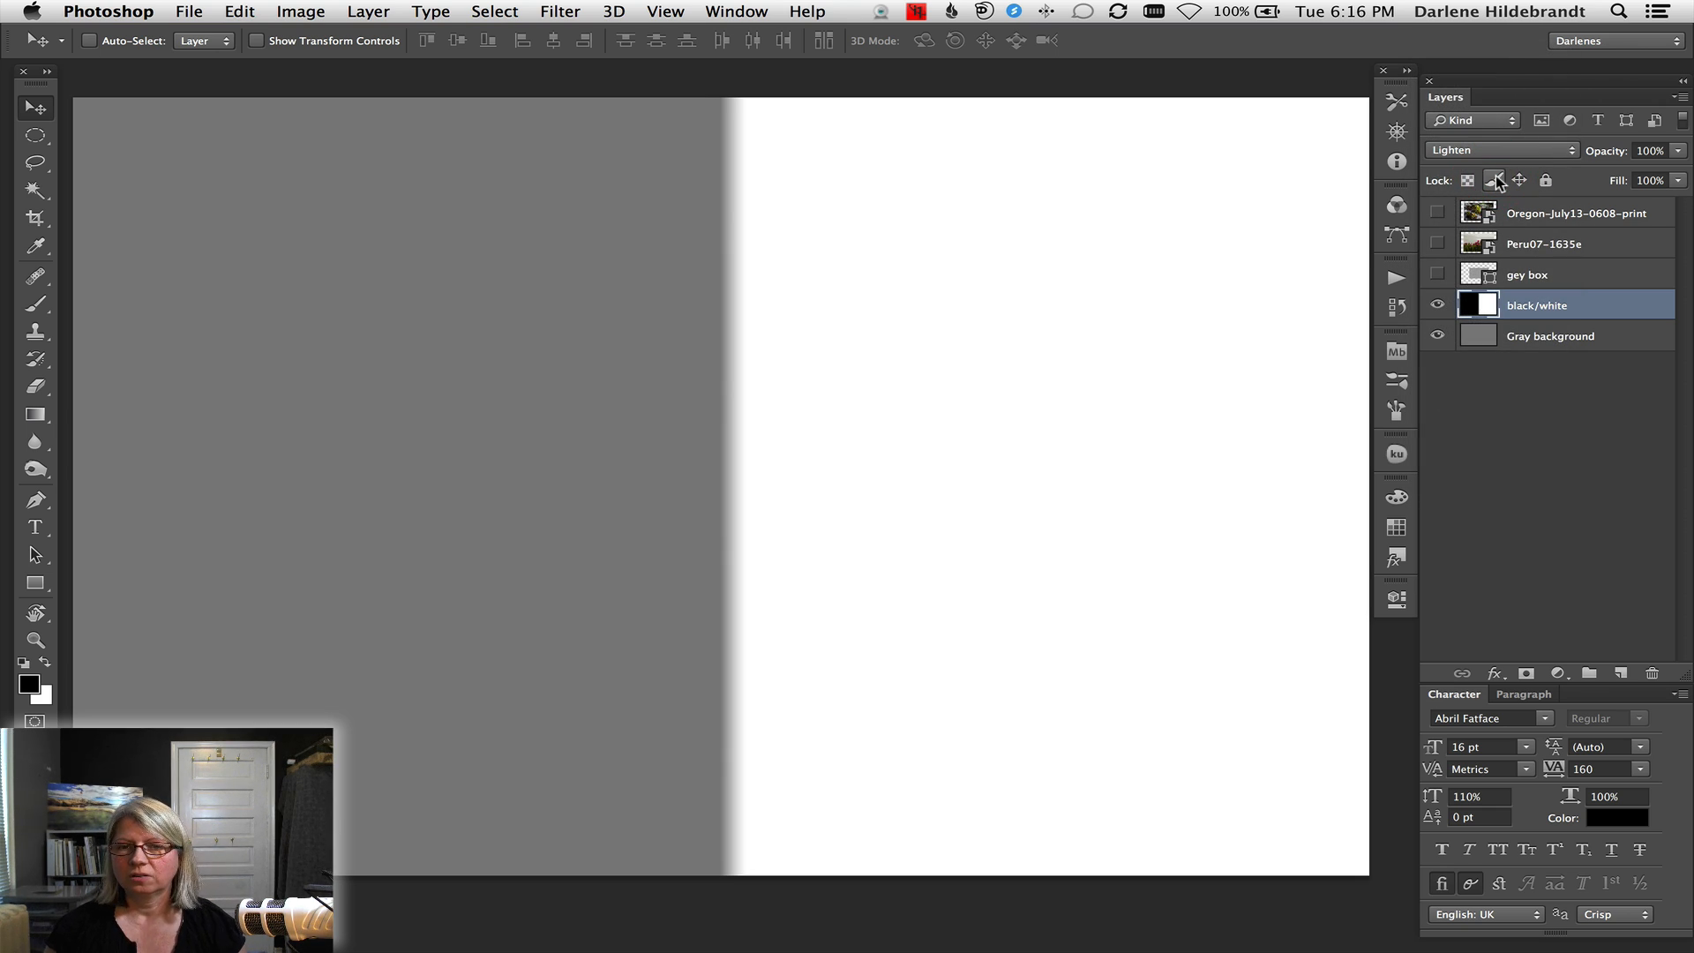
mouse_move(1496, 180)
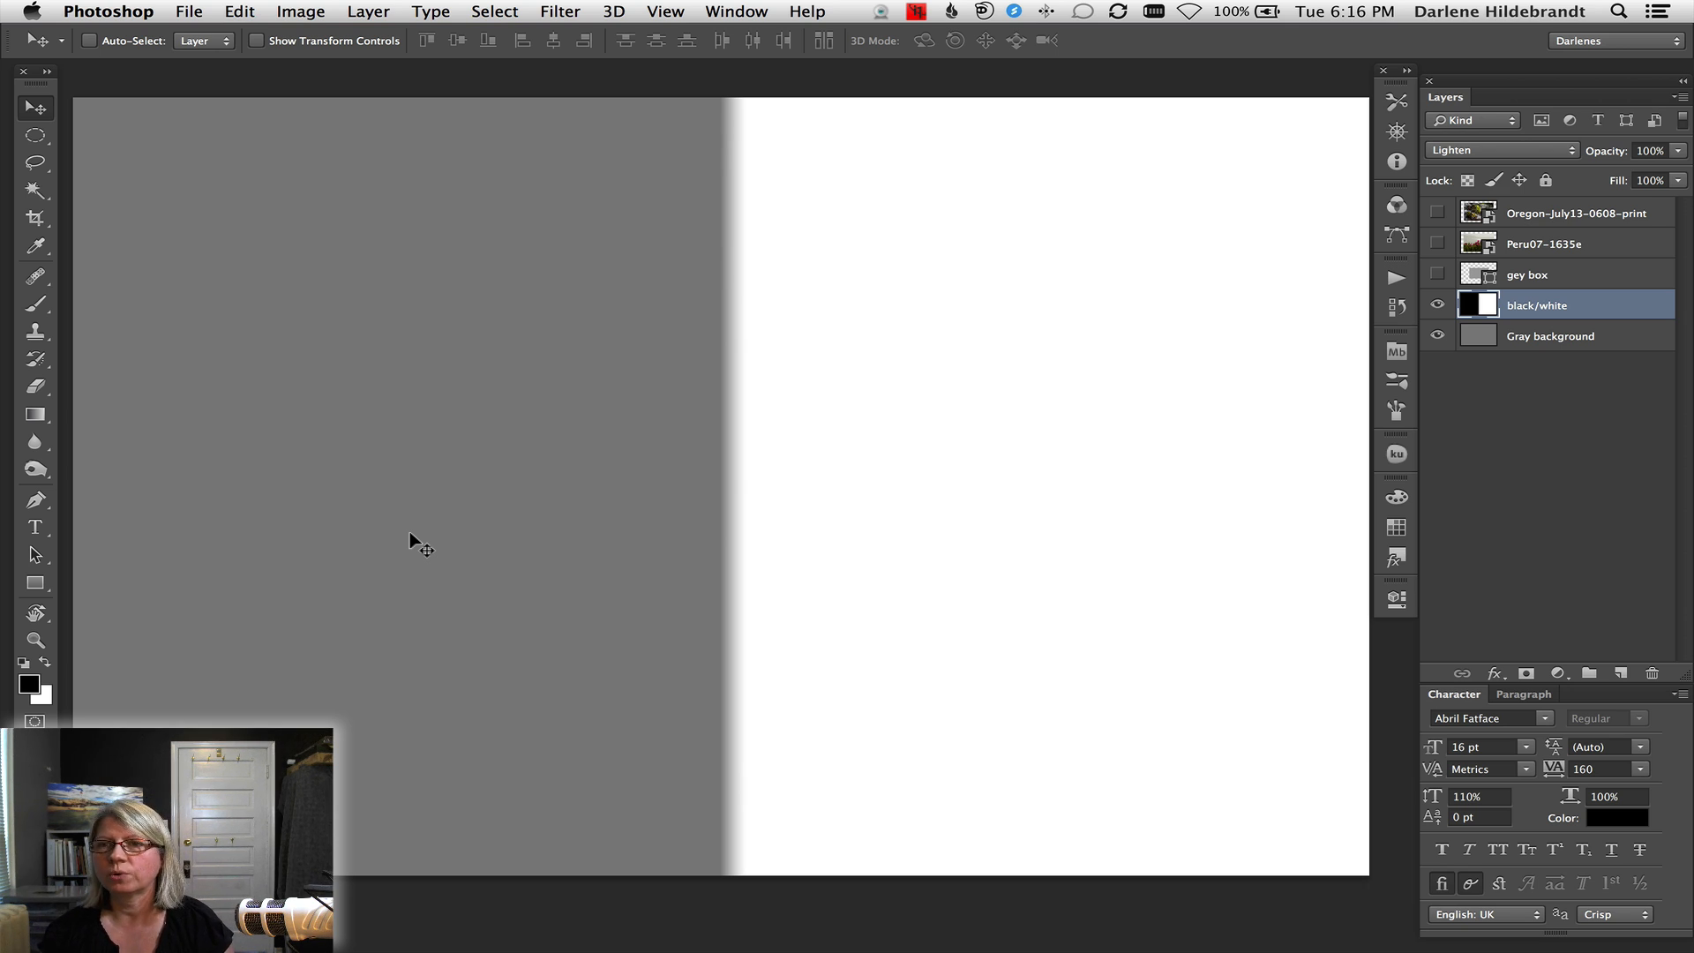
mouse_move(1128, 572)
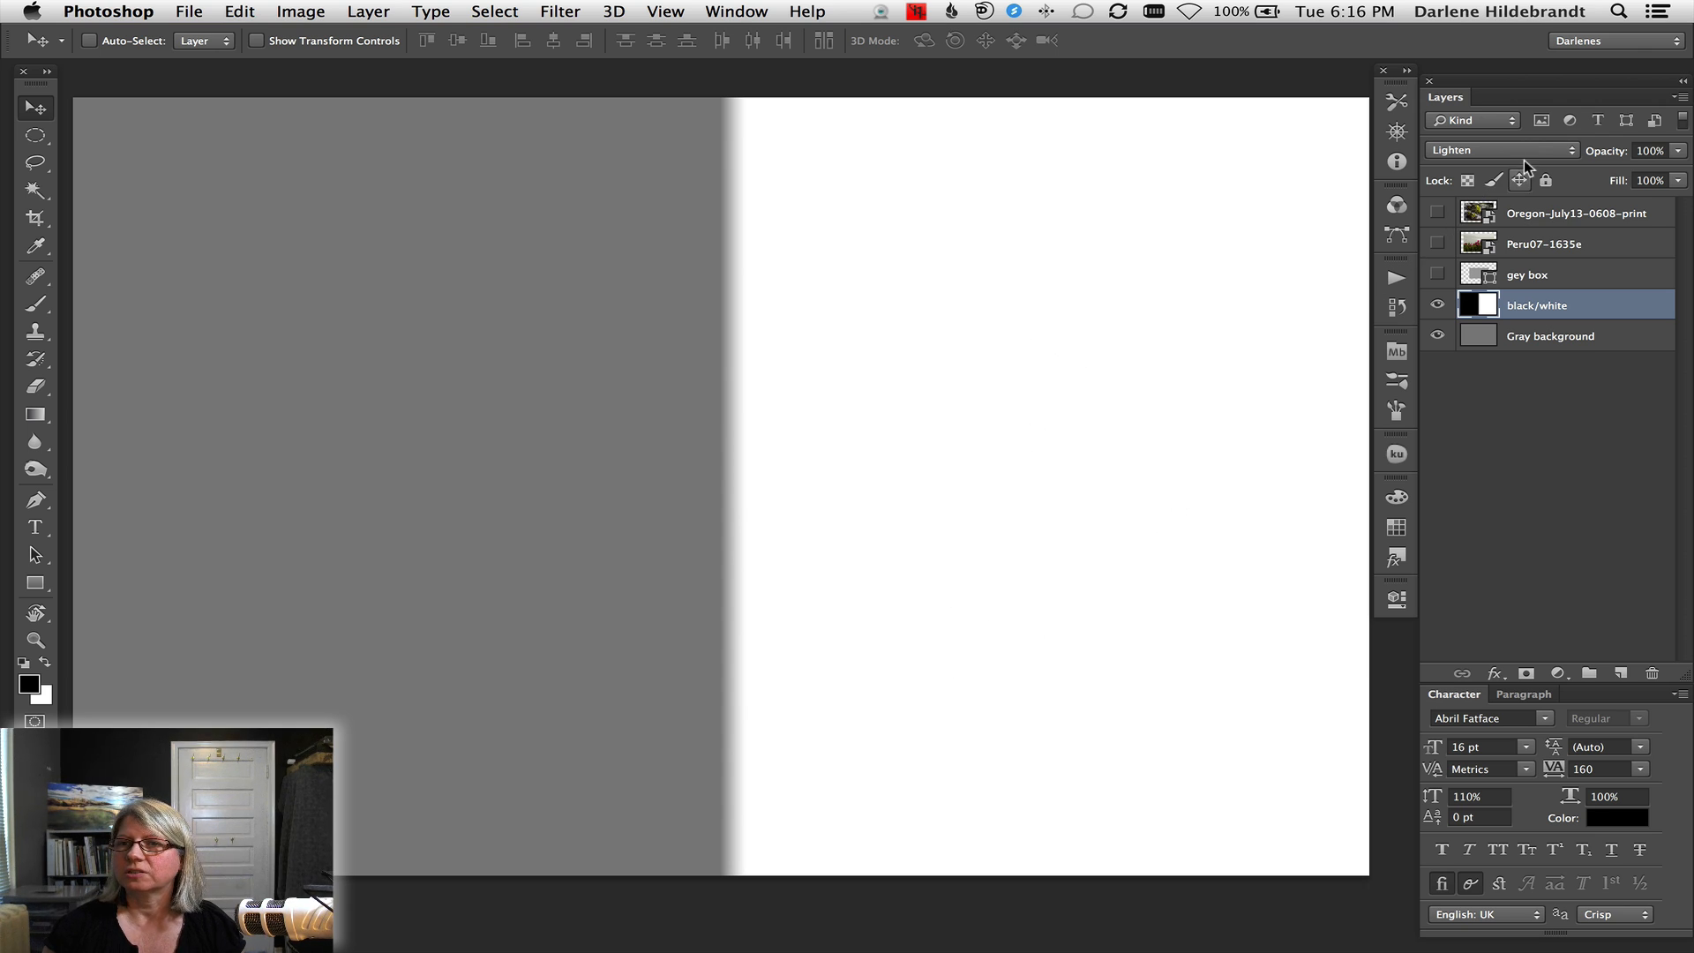
Step the black/white layer through Screen, Color Dodge and Linear Dodge (Add) to Lighter Color
click(1502, 149)
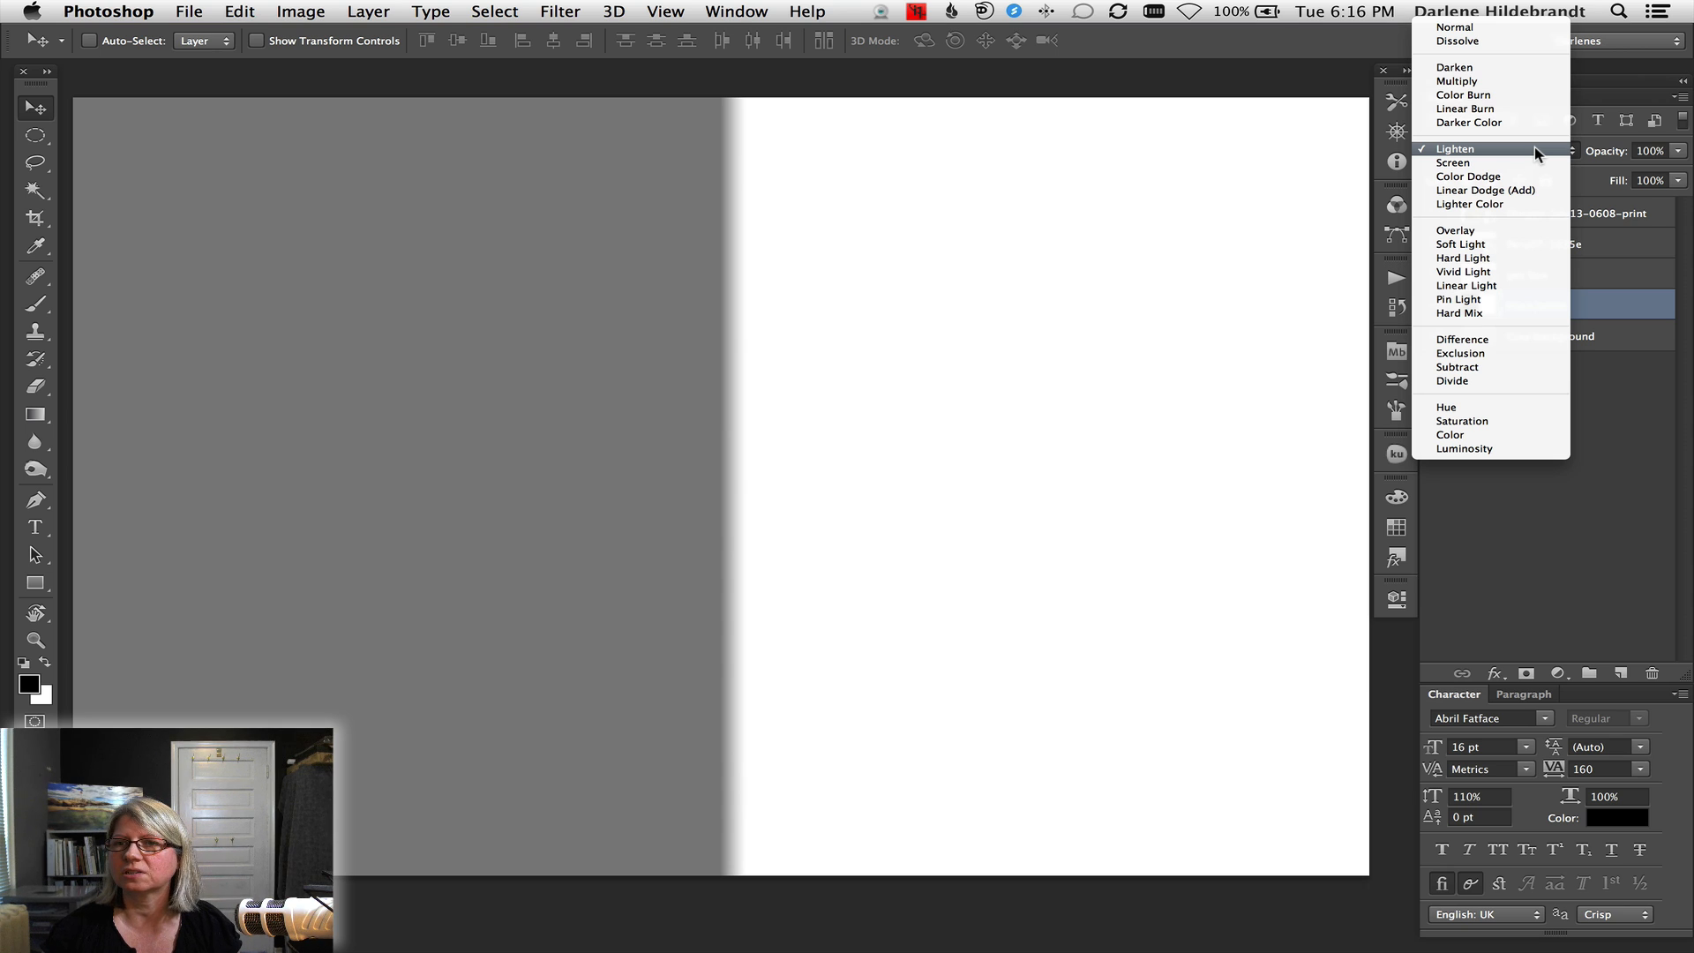
click(1455, 148)
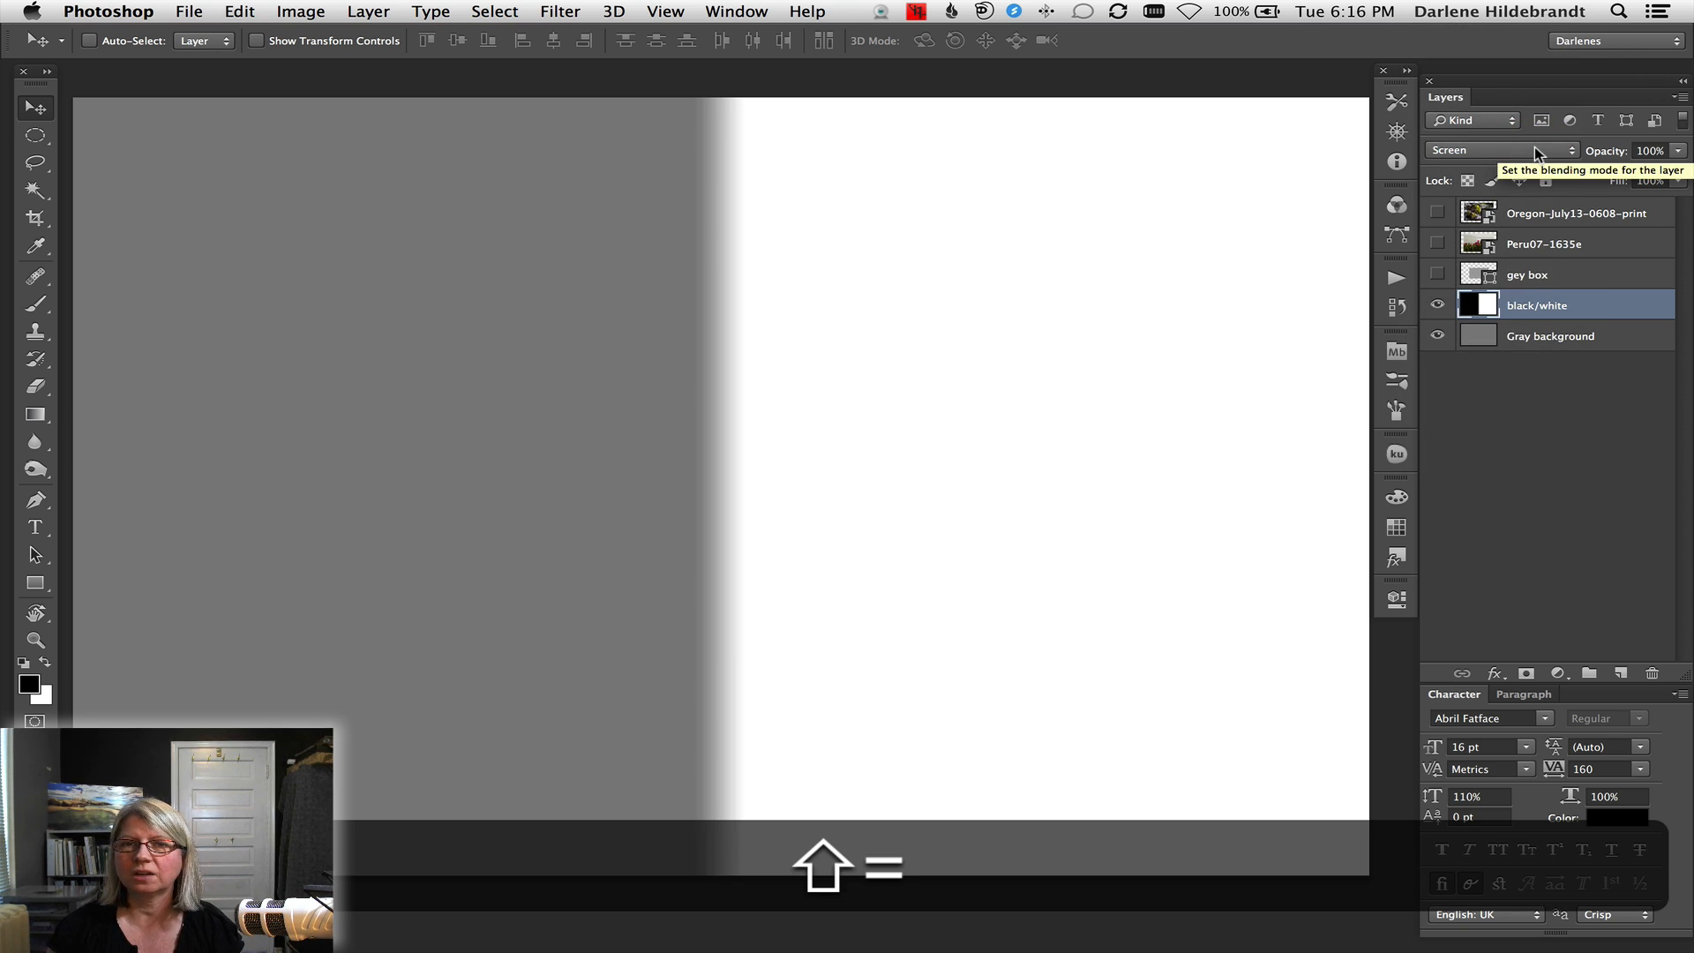
click(1501, 150)
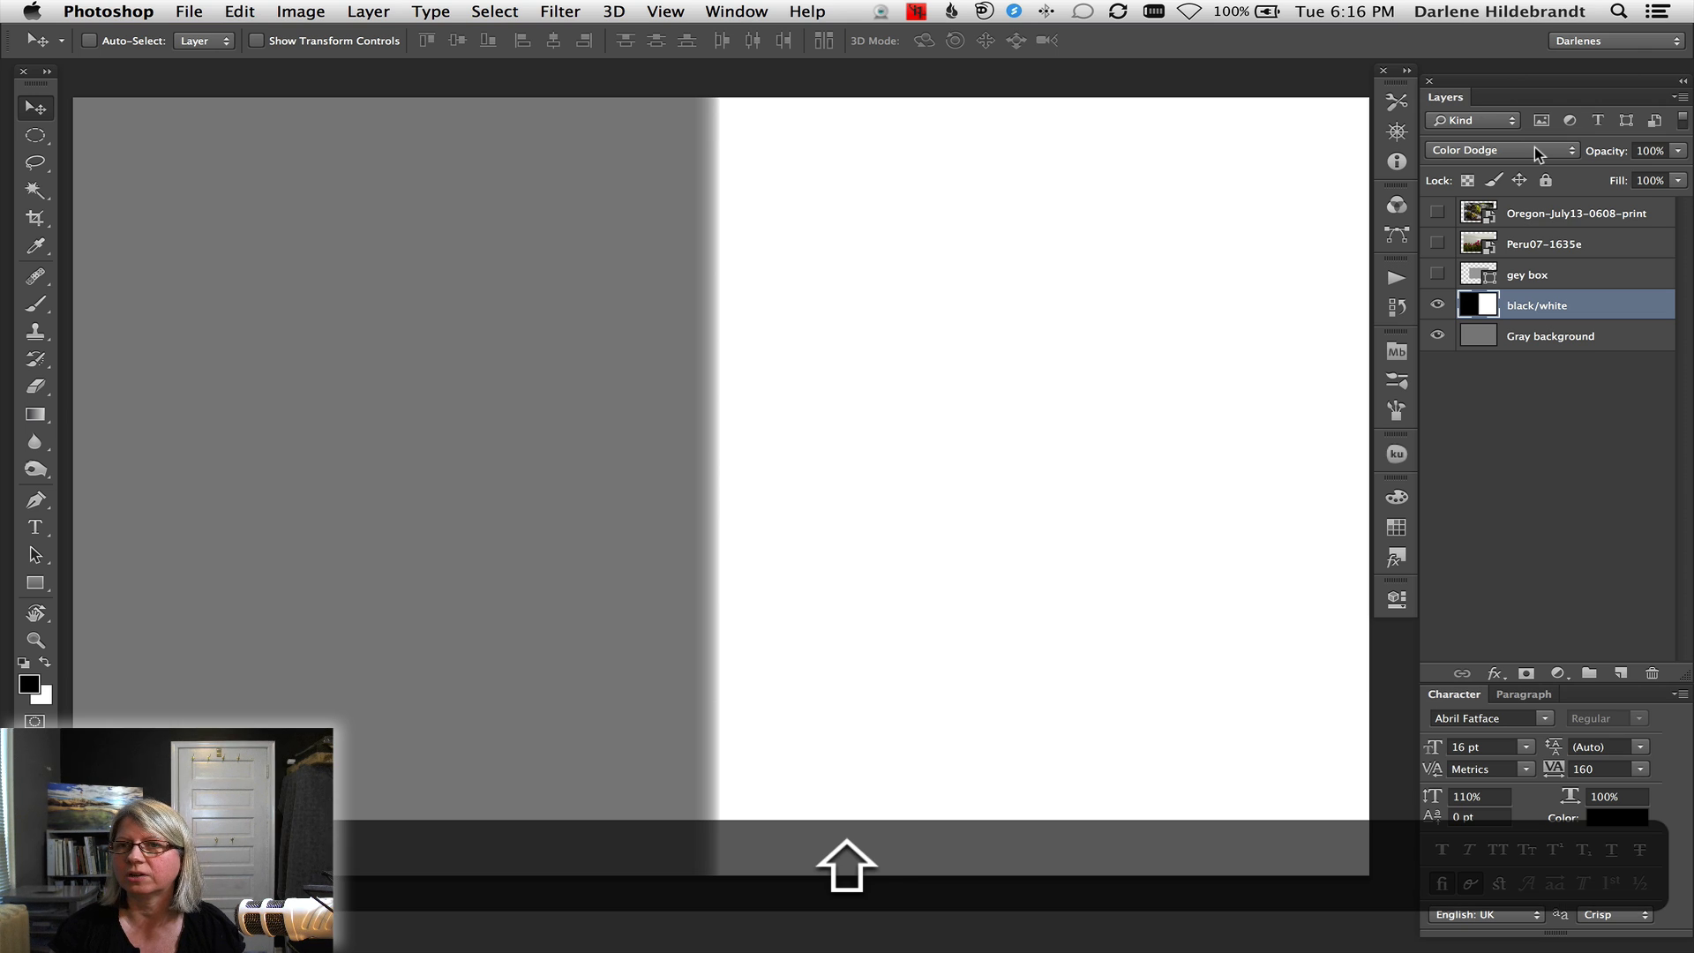
click(1500, 149)
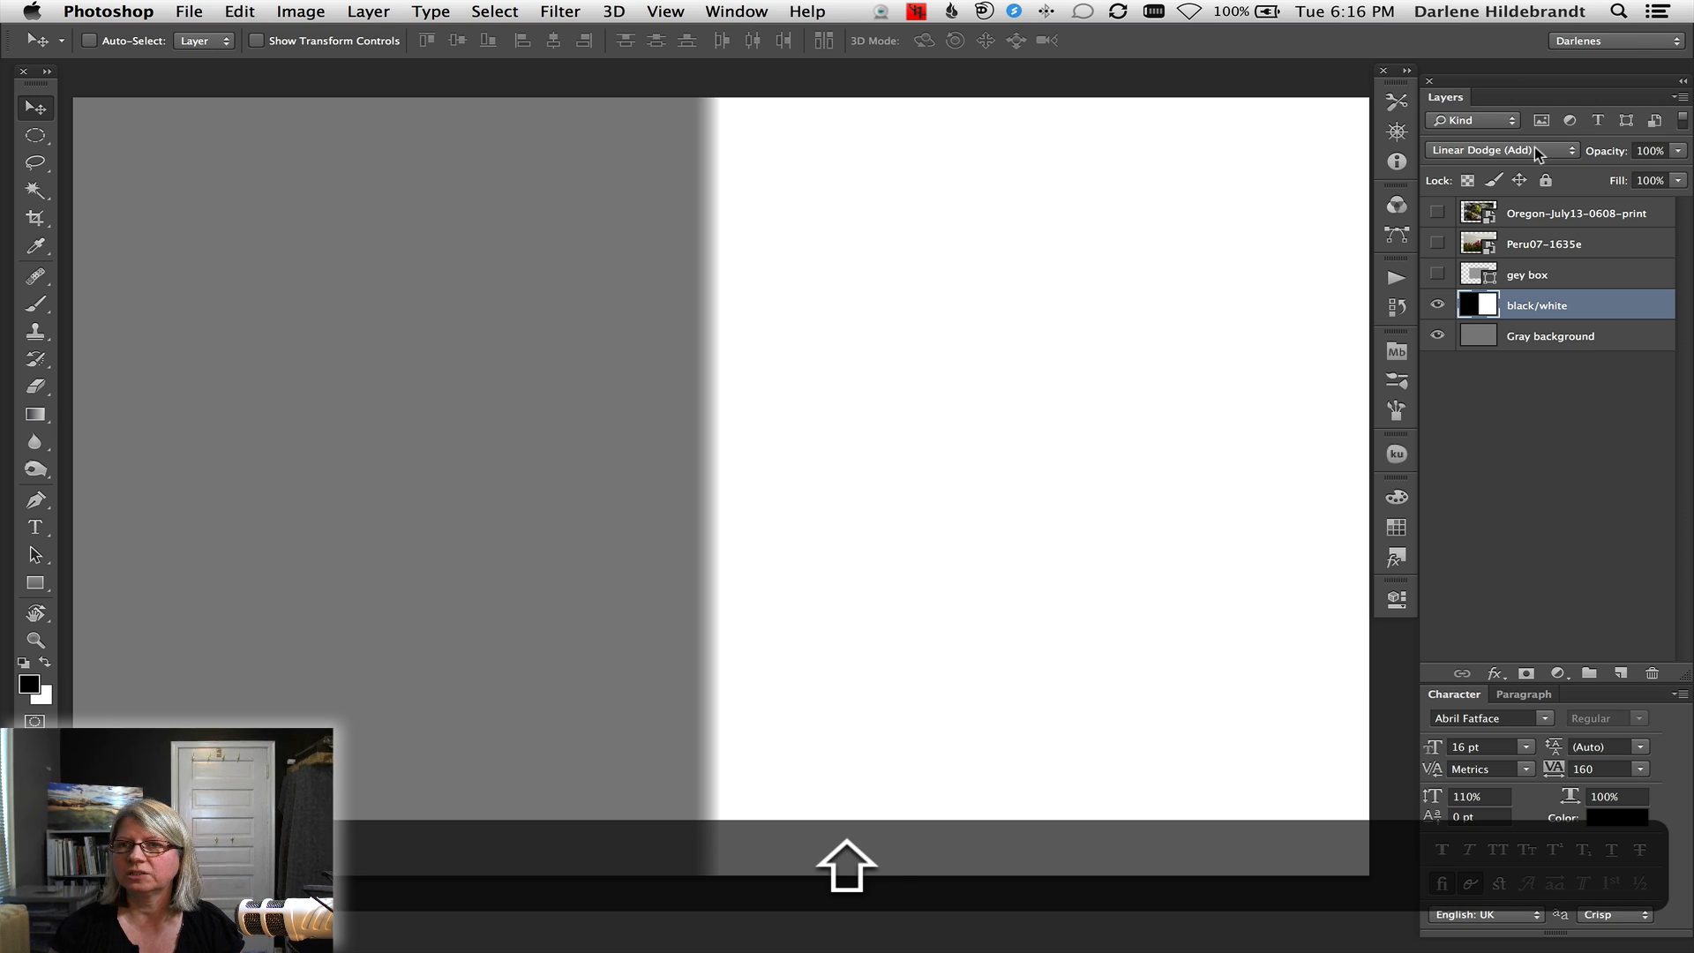
click(1500, 148)
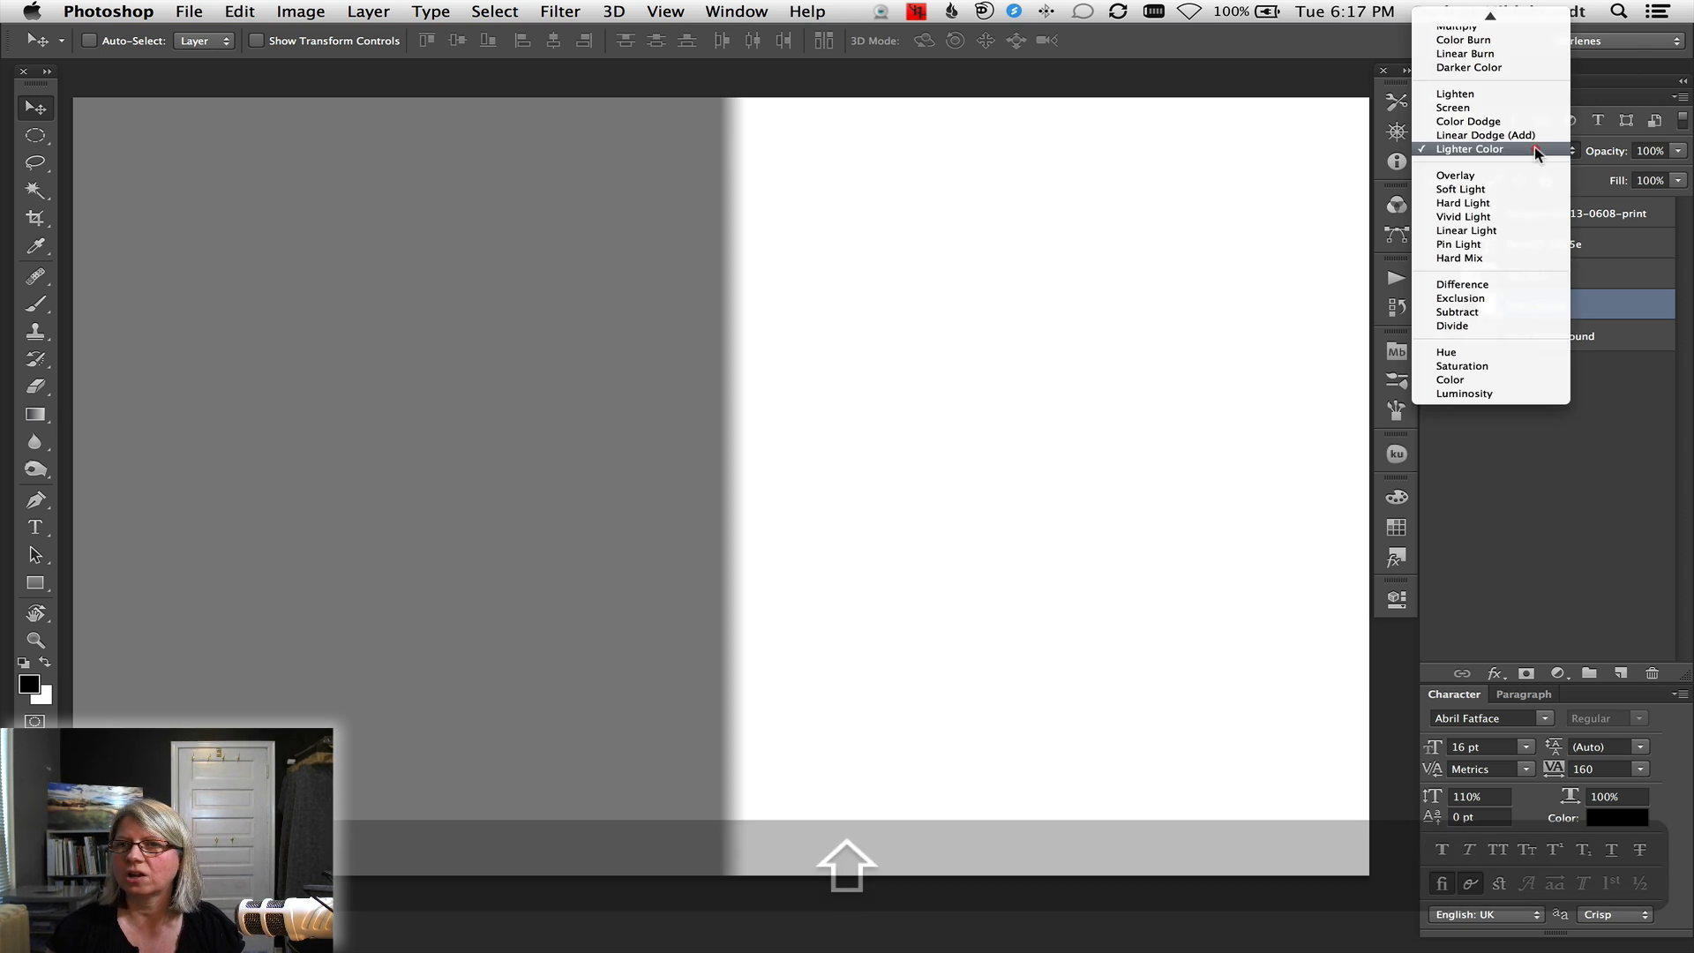
click(1468, 148)
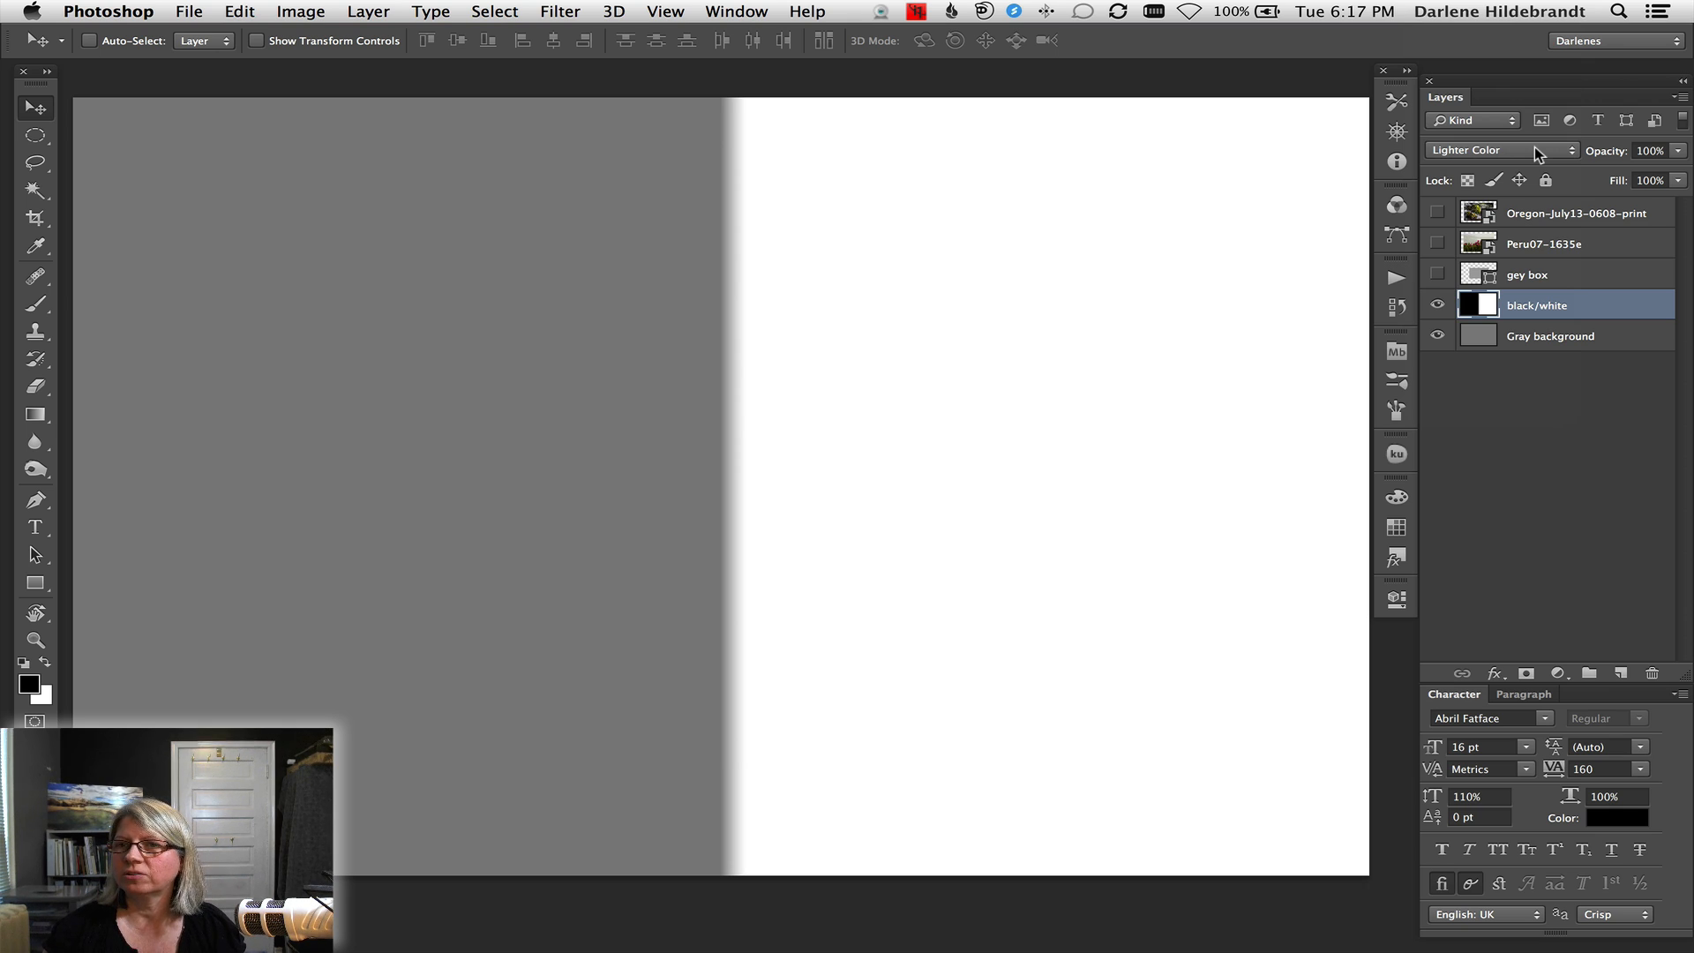
click(1502, 148)
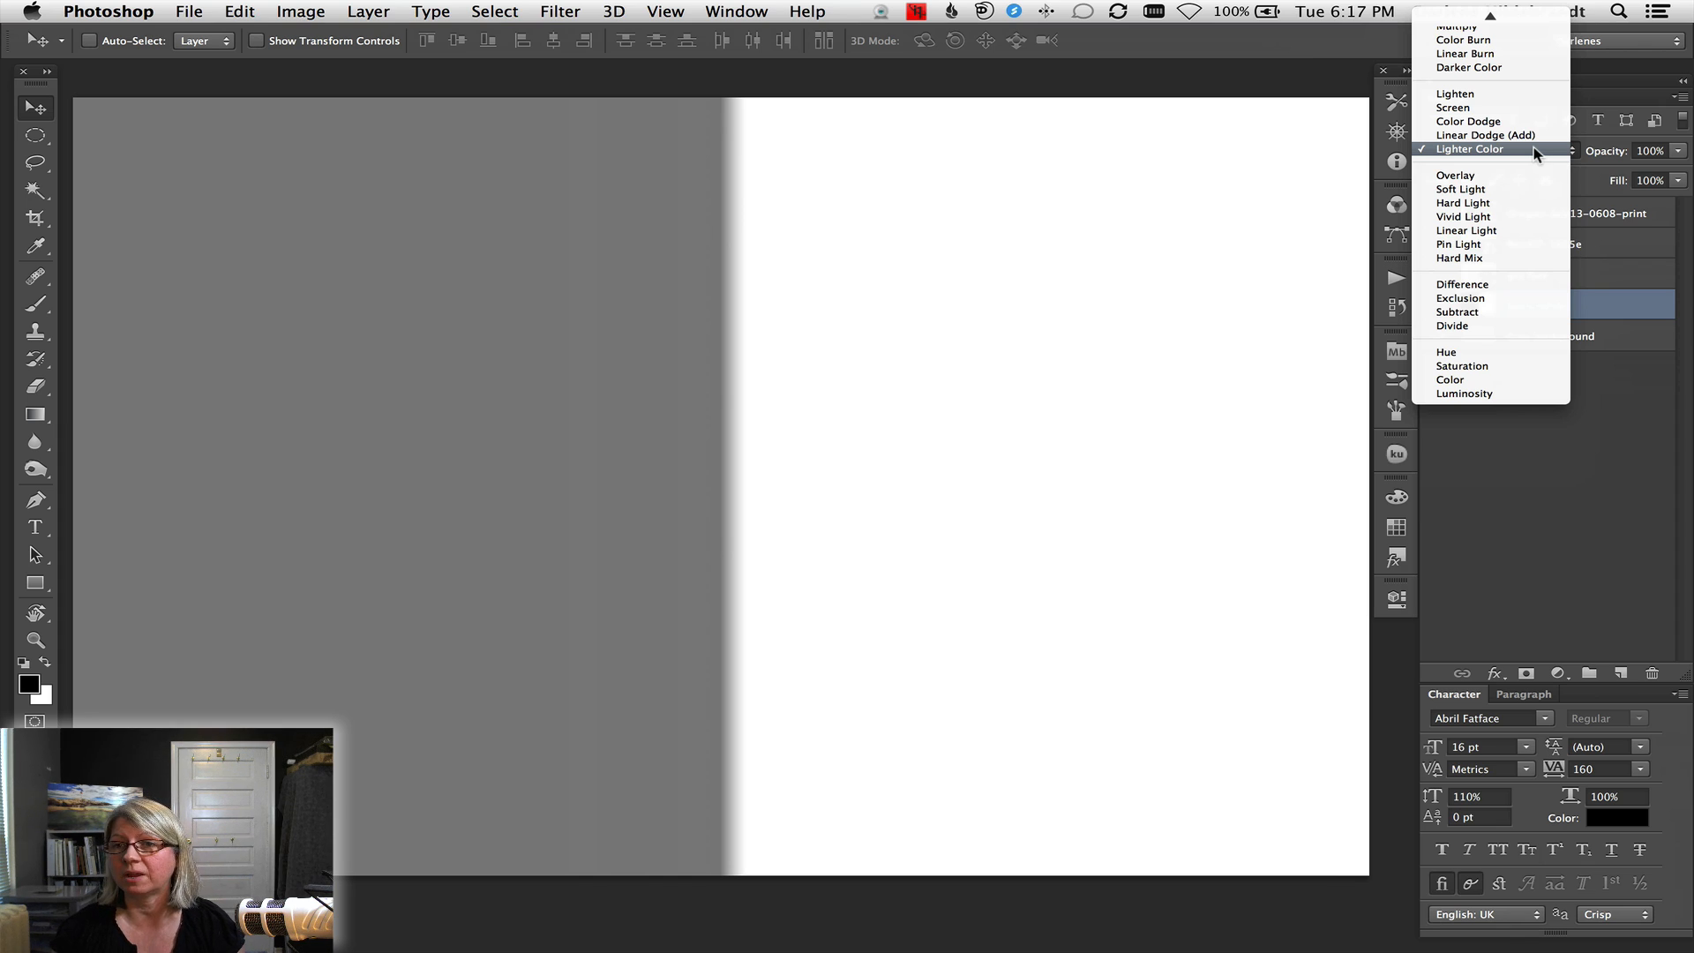
mouse_move(1455, 175)
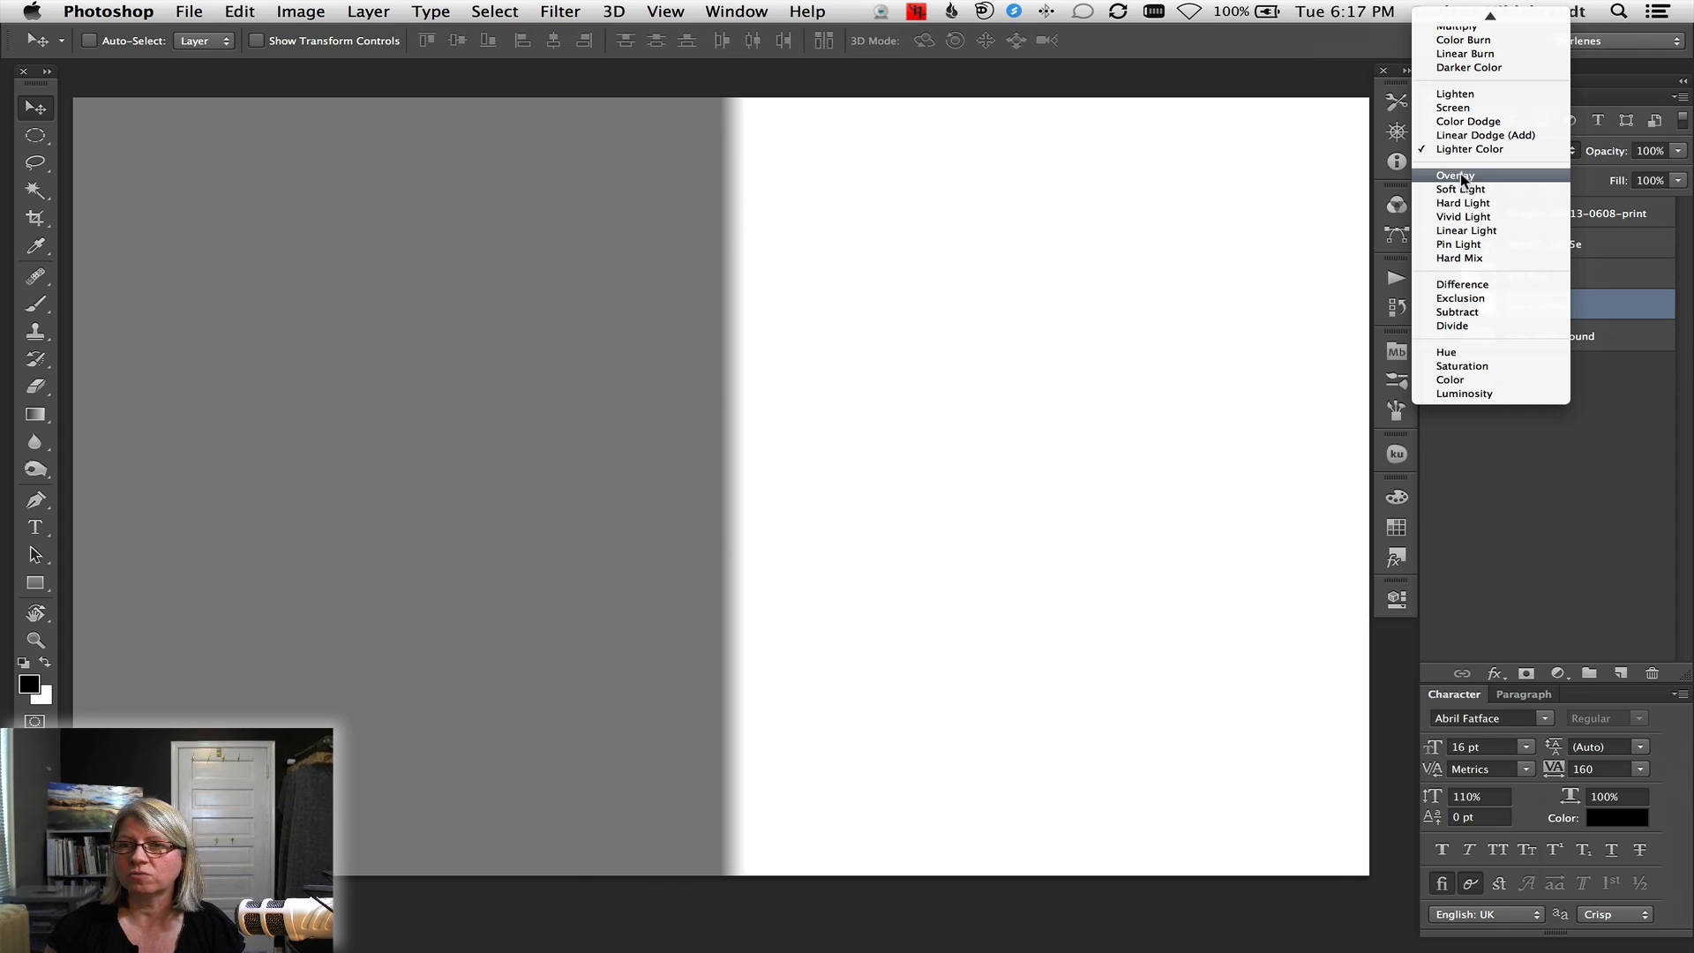
Cycle the black/white layer through Overlay, Soft, Hard, Vivid, Linear and Pin Light to Hard Mix
click(1456, 174)
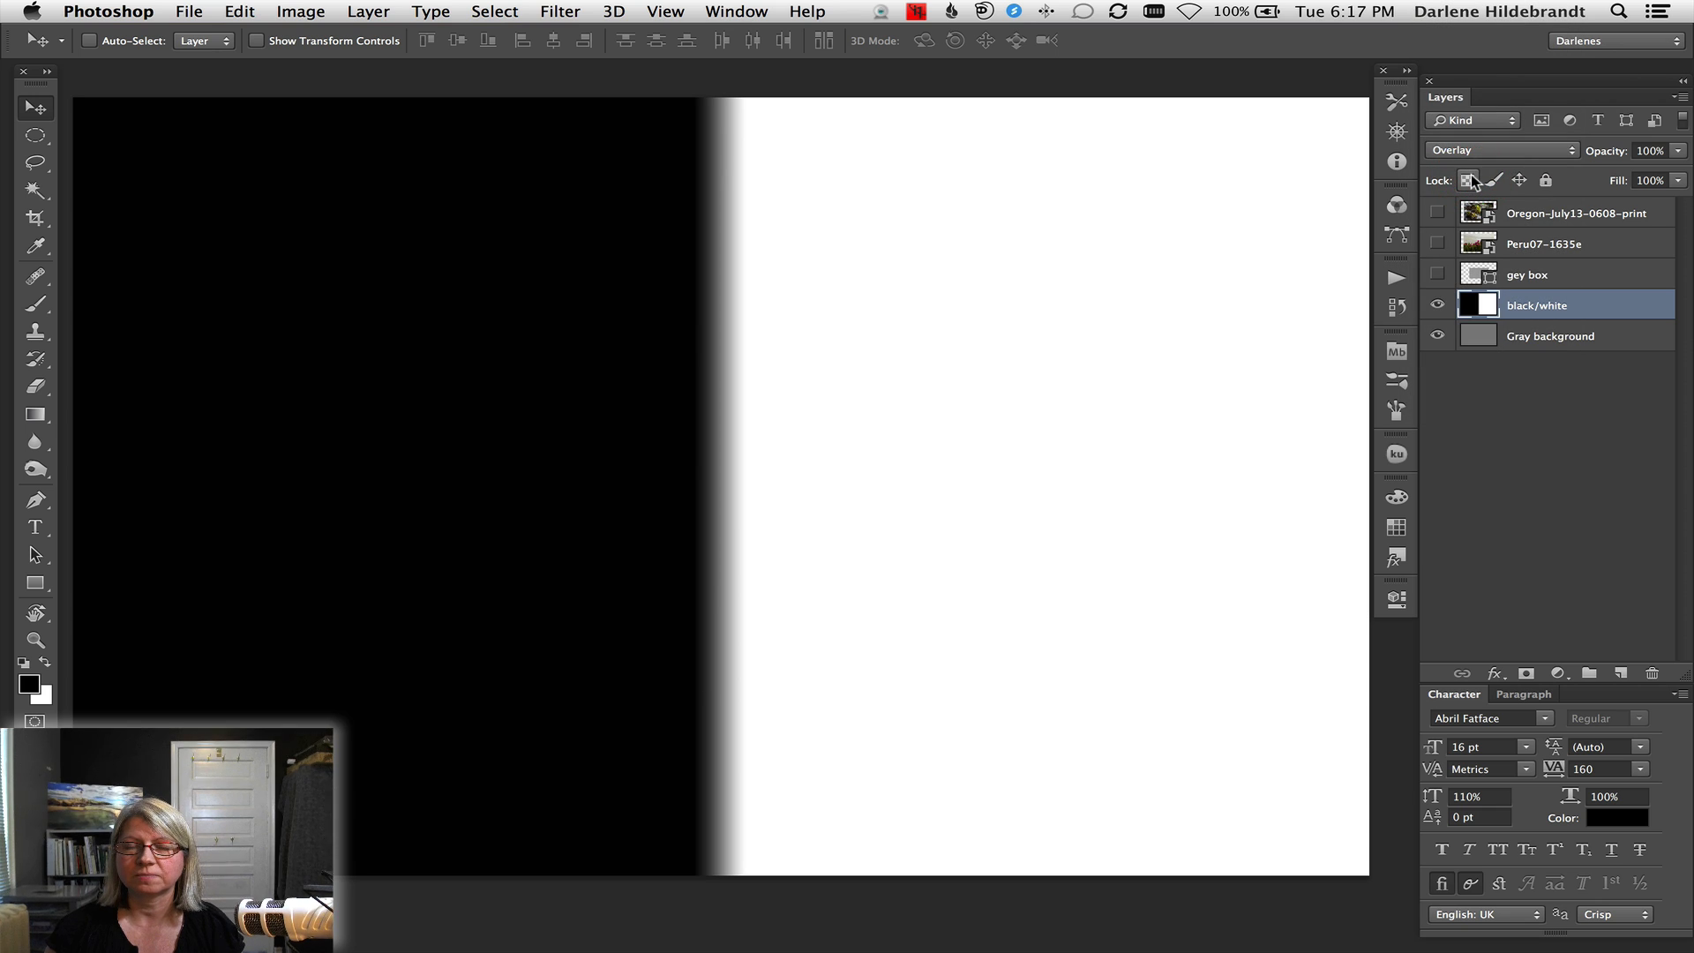
mouse_move(1470, 180)
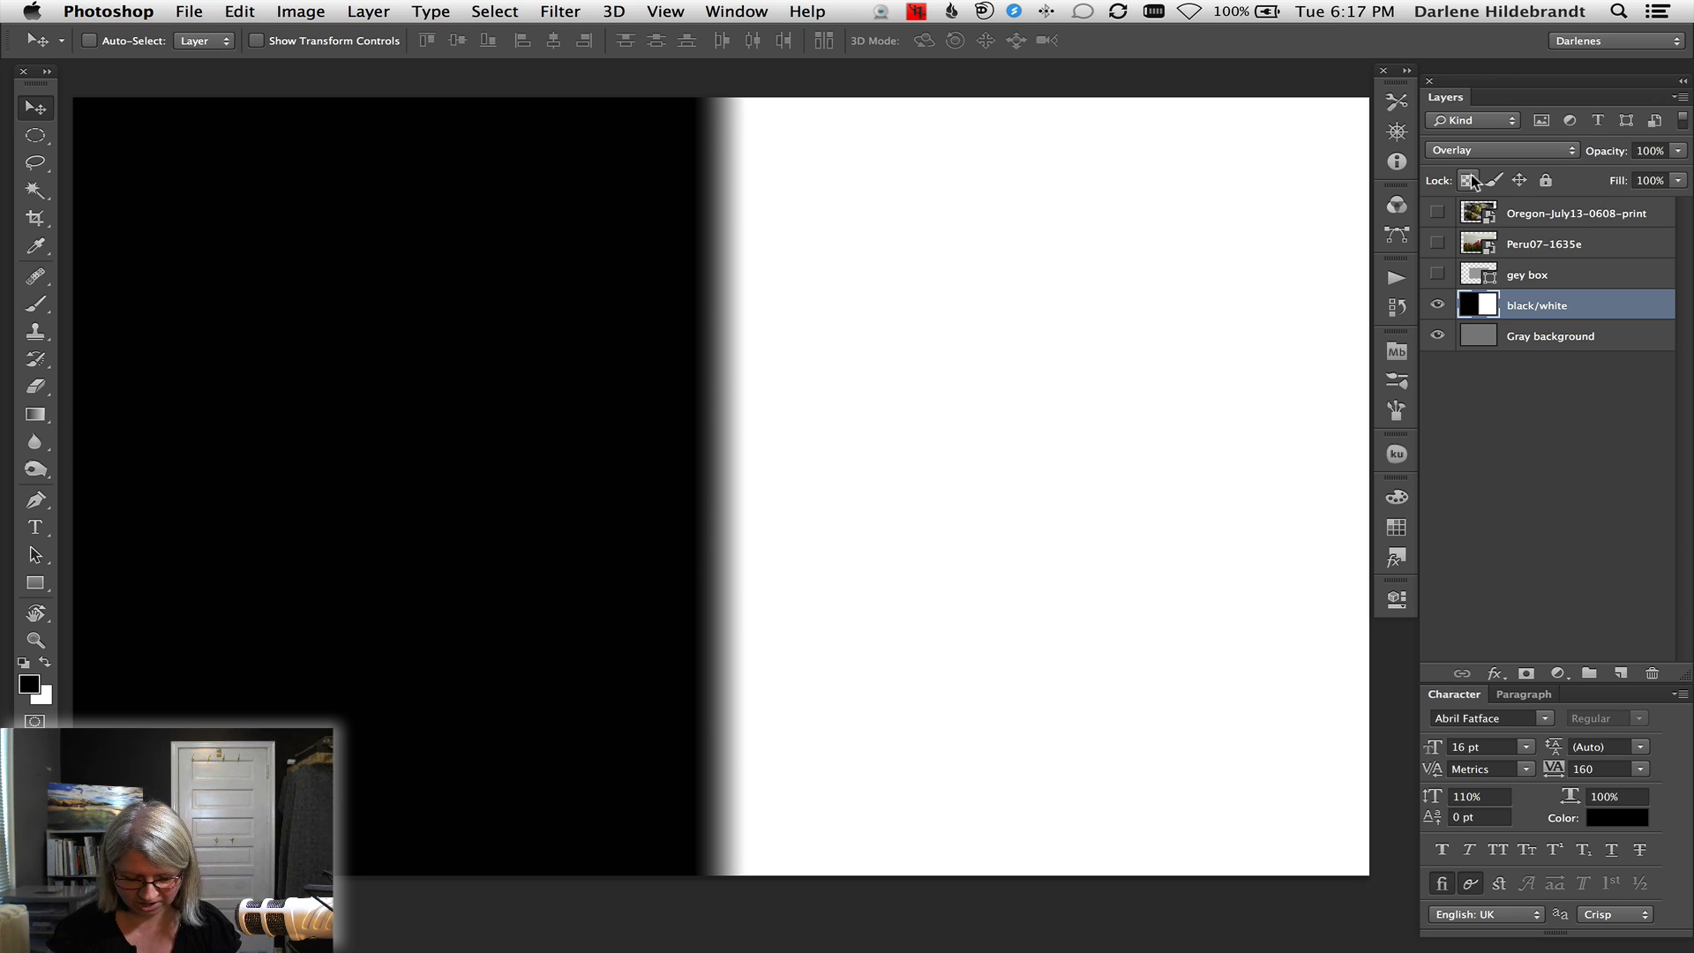
click(1500, 149)
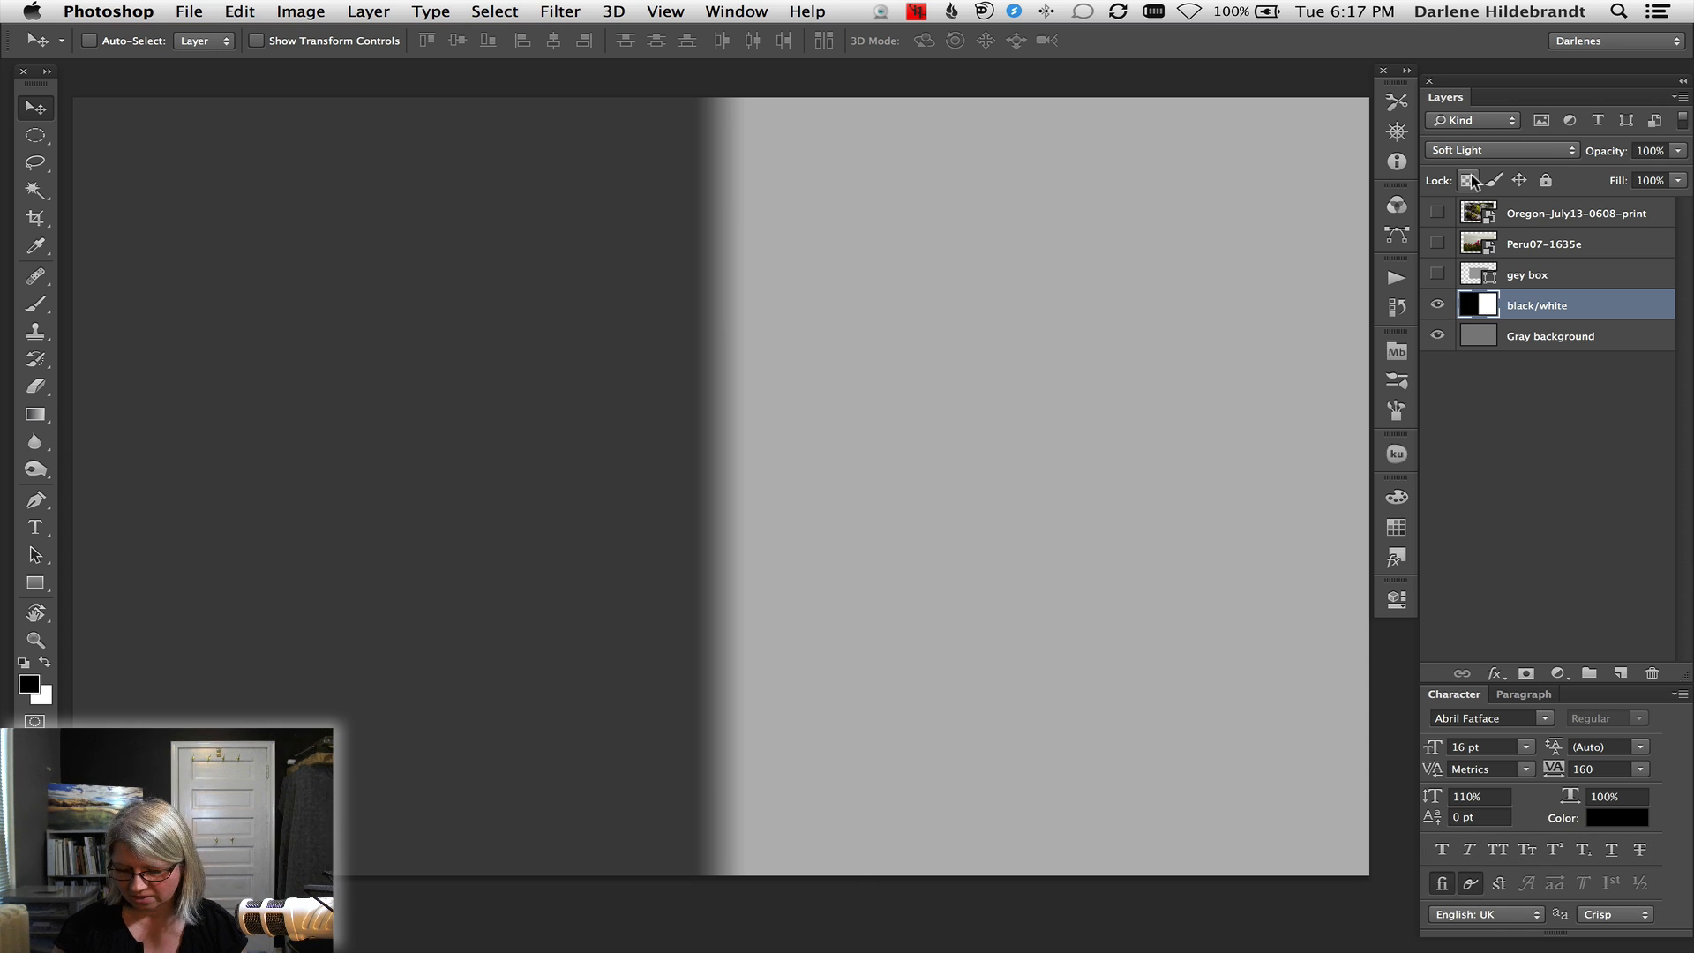
click(1500, 148)
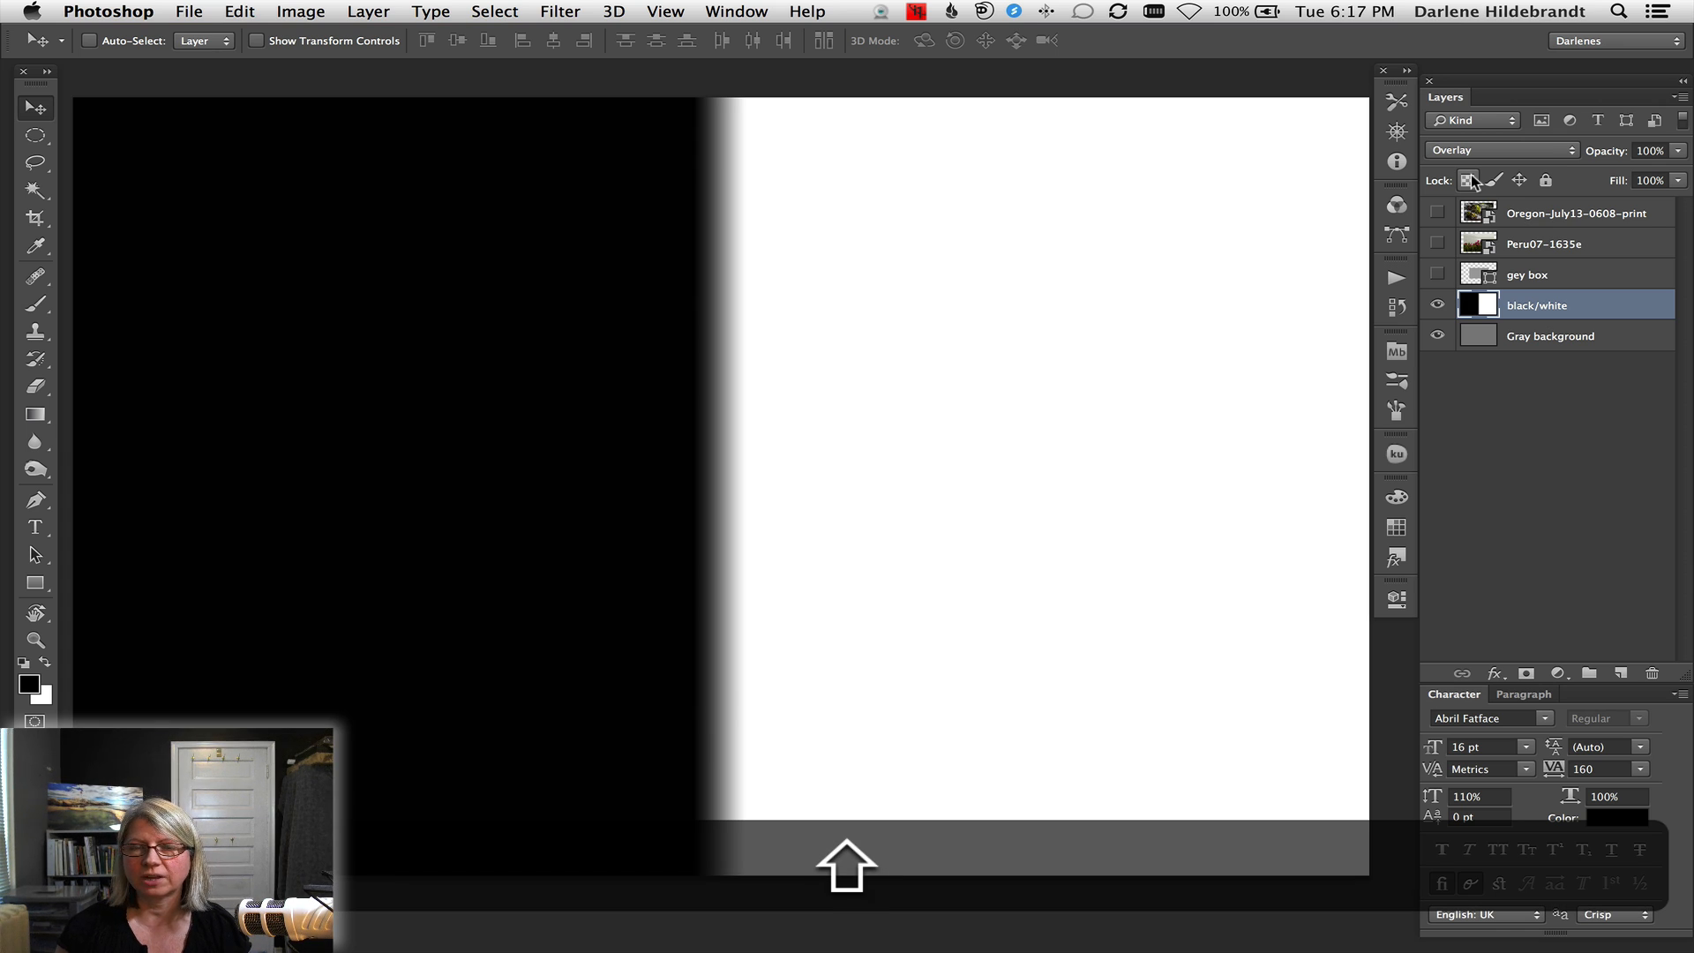
click(1499, 148)
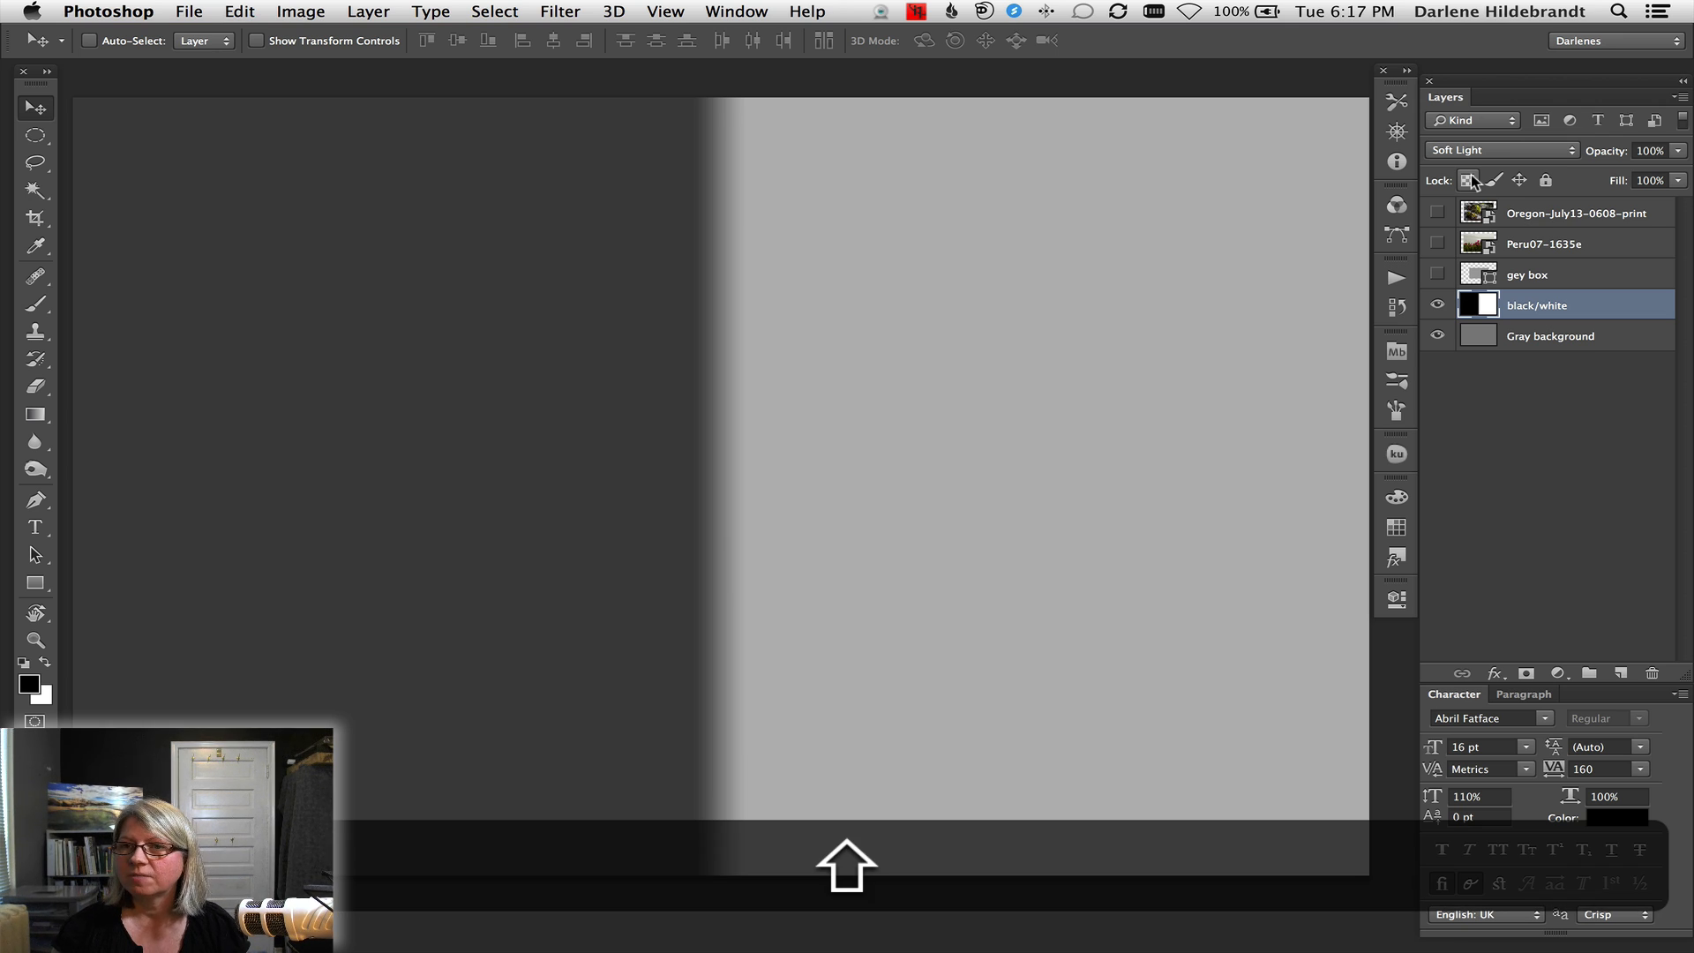
click(1500, 148)
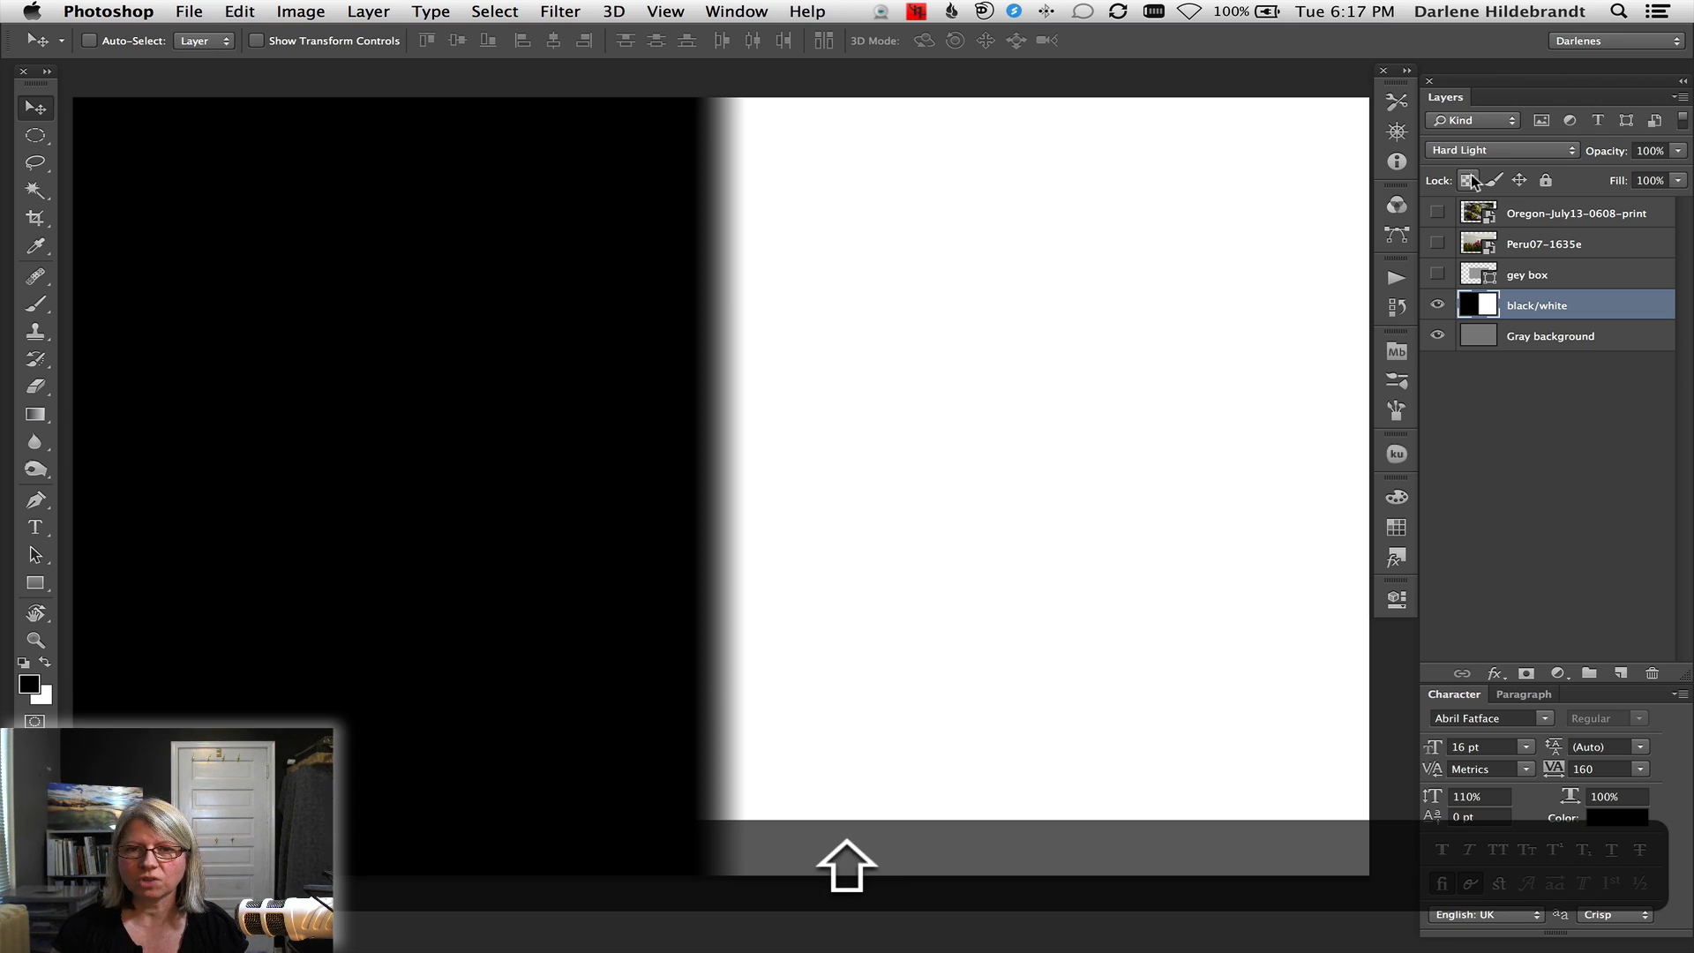
click(1500, 148)
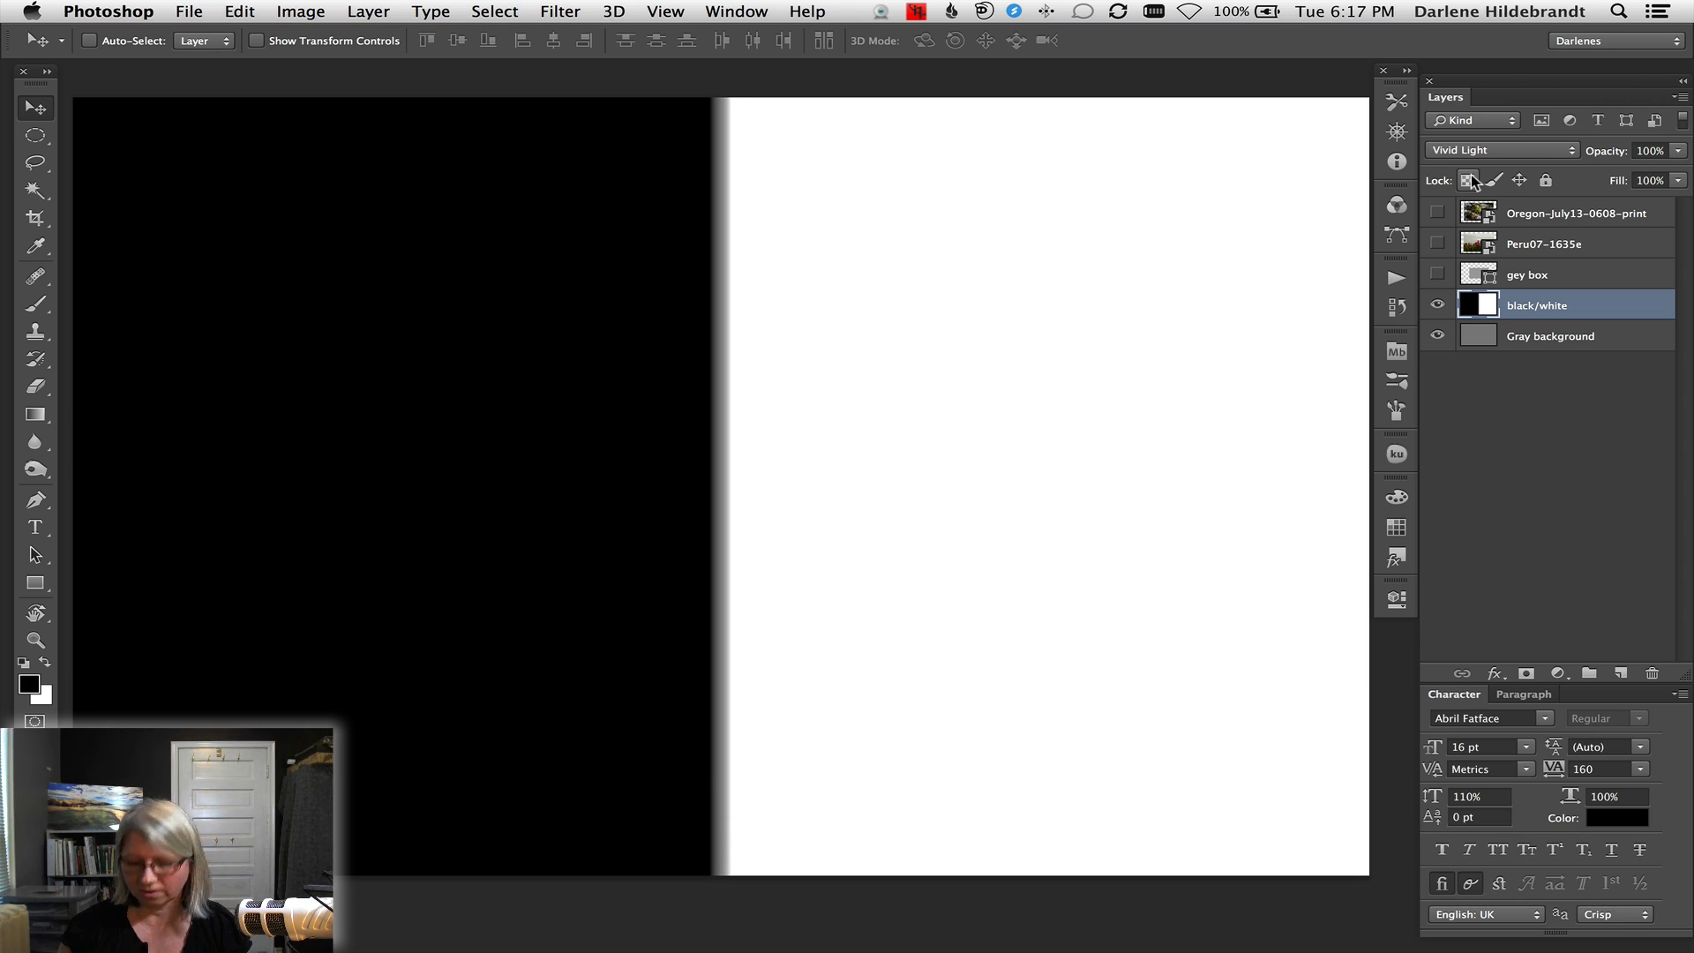
click(1500, 148)
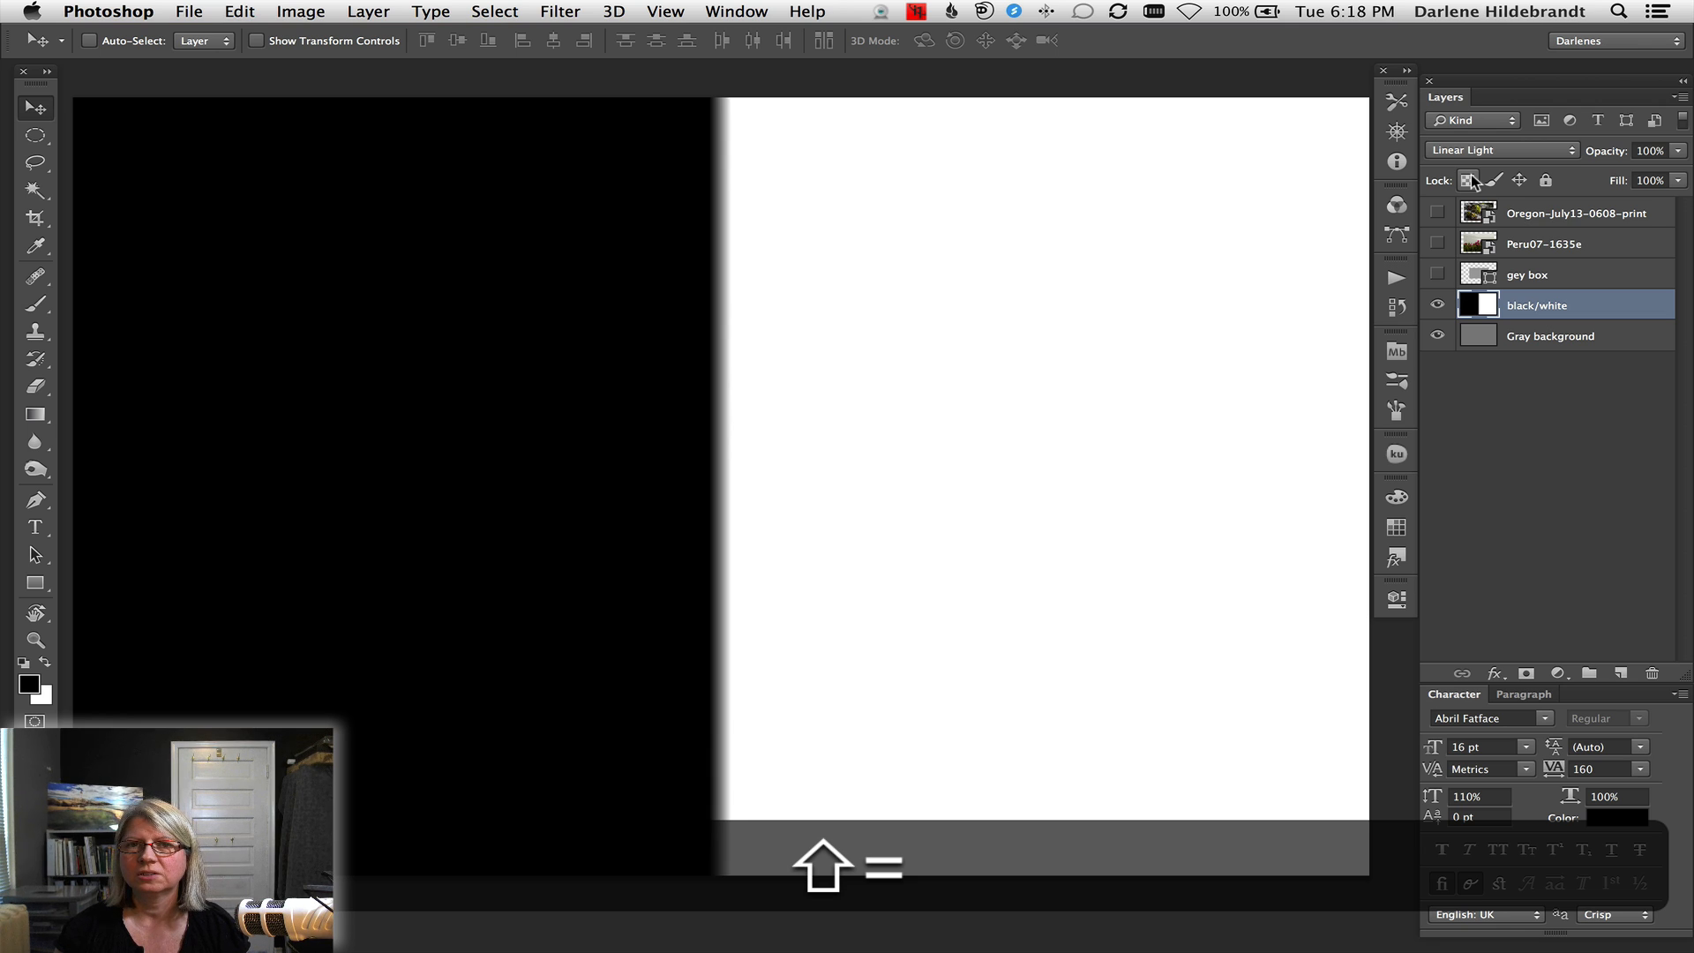
click(1500, 148)
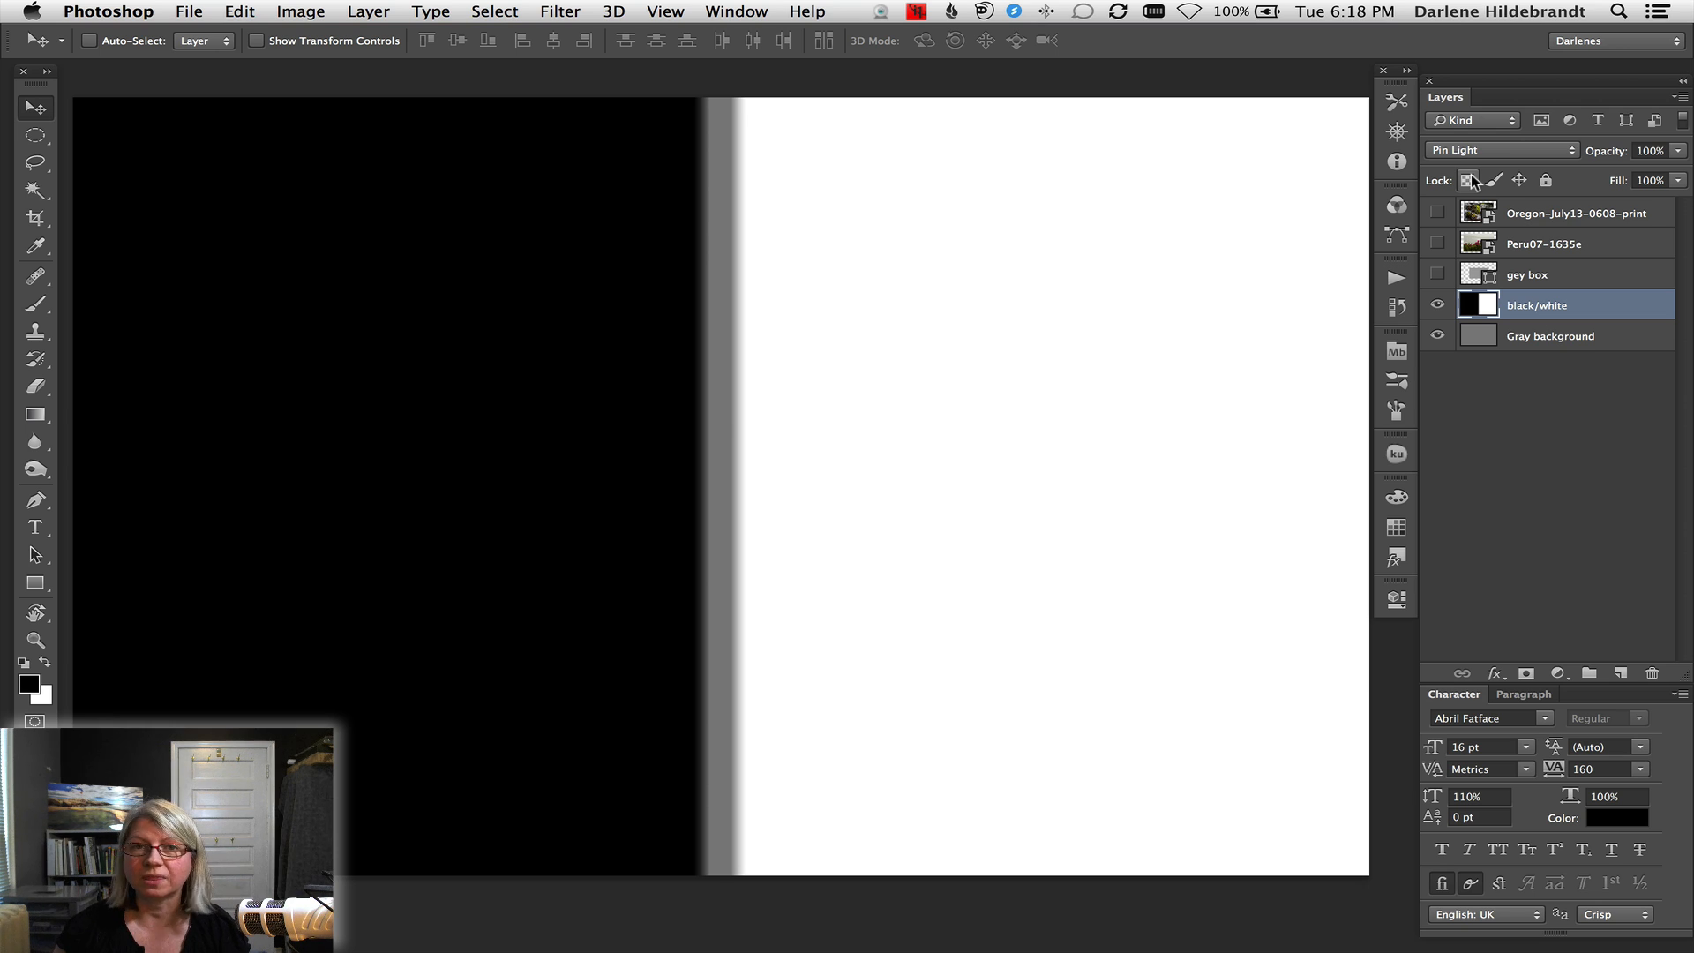
click(1500, 148)
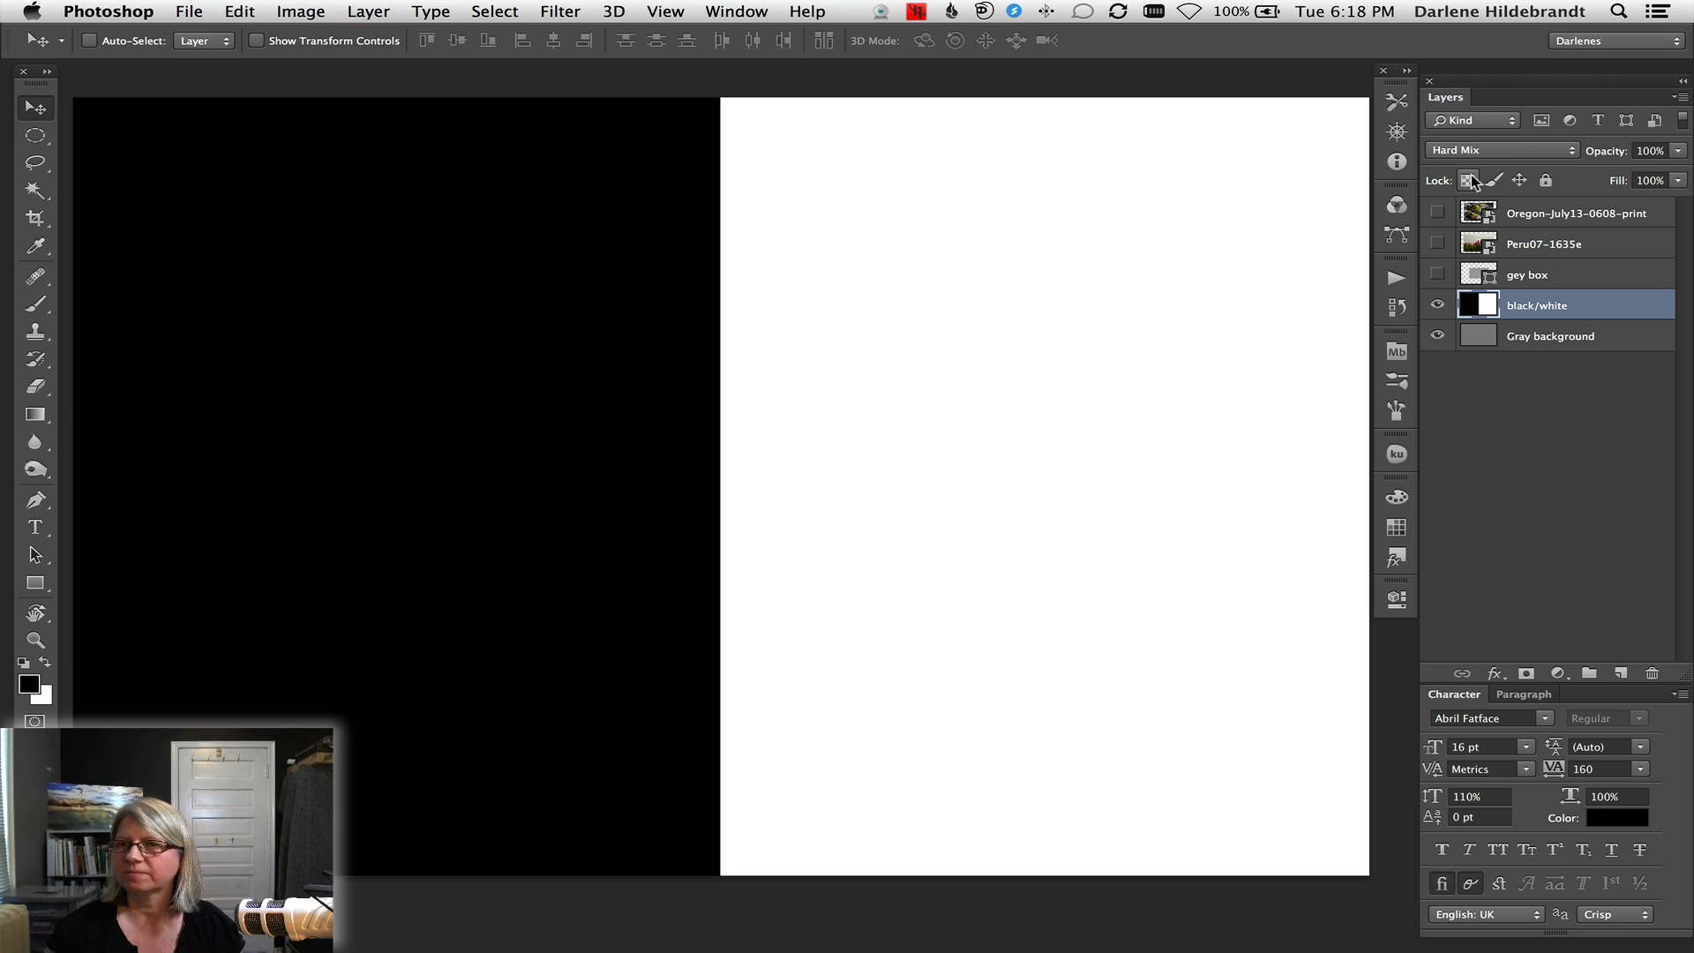
click(1499, 148)
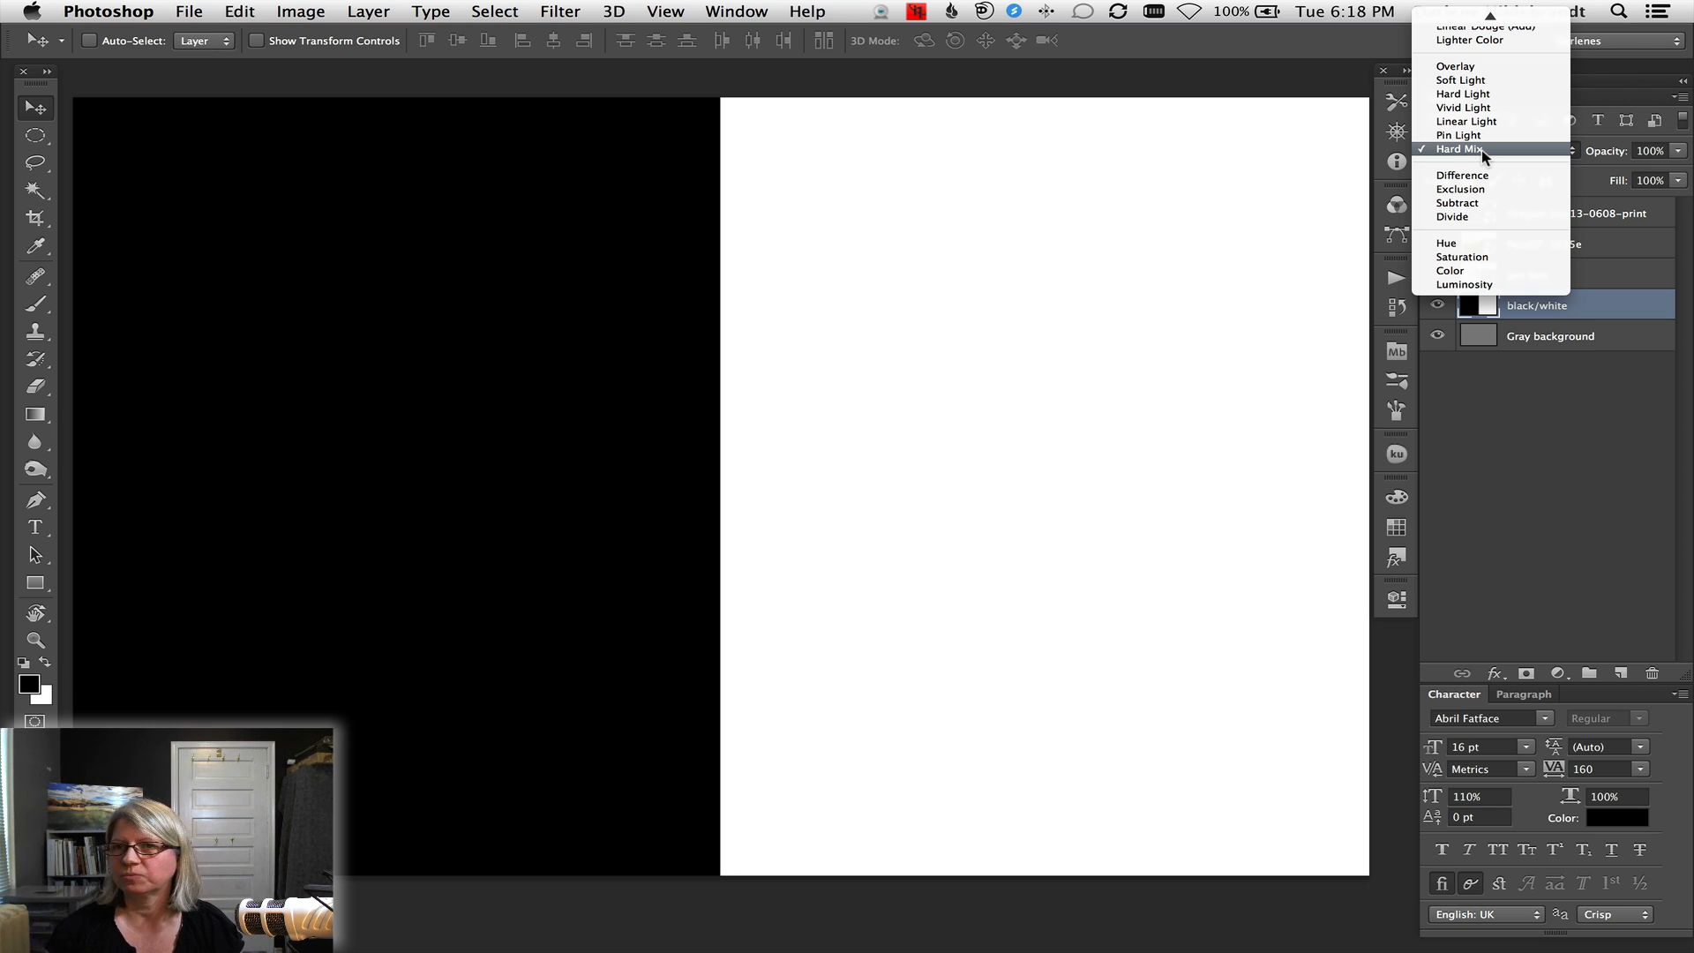
mouse_move(1462, 284)
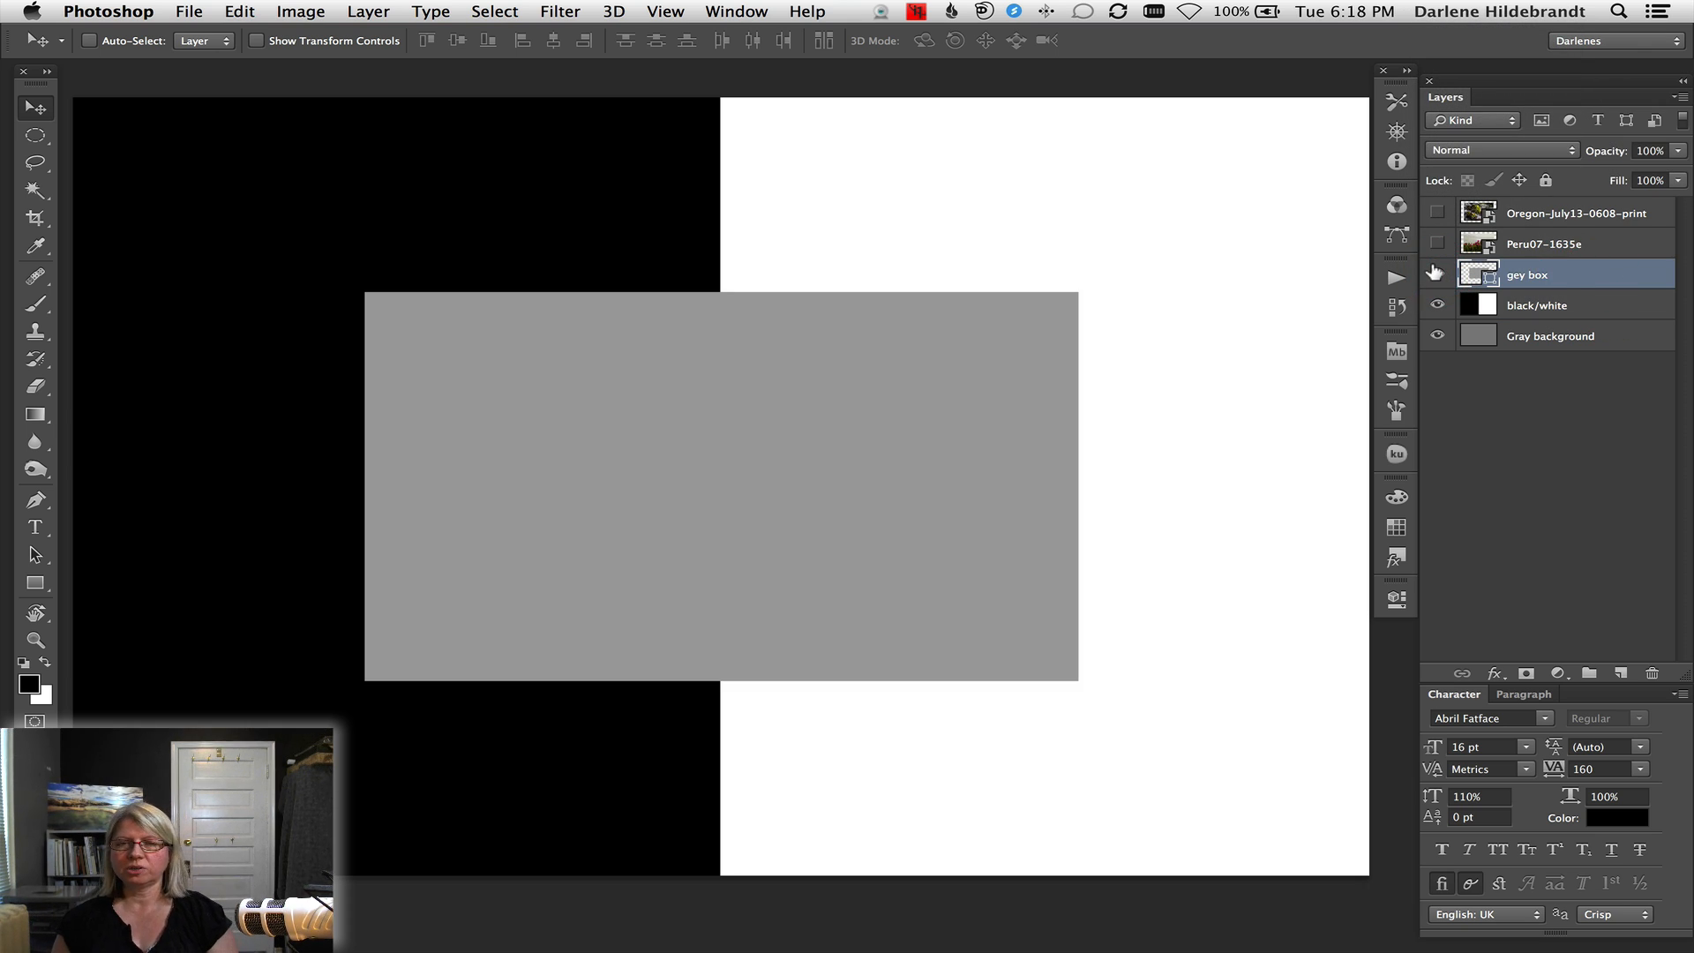
mouse_move(1436, 274)
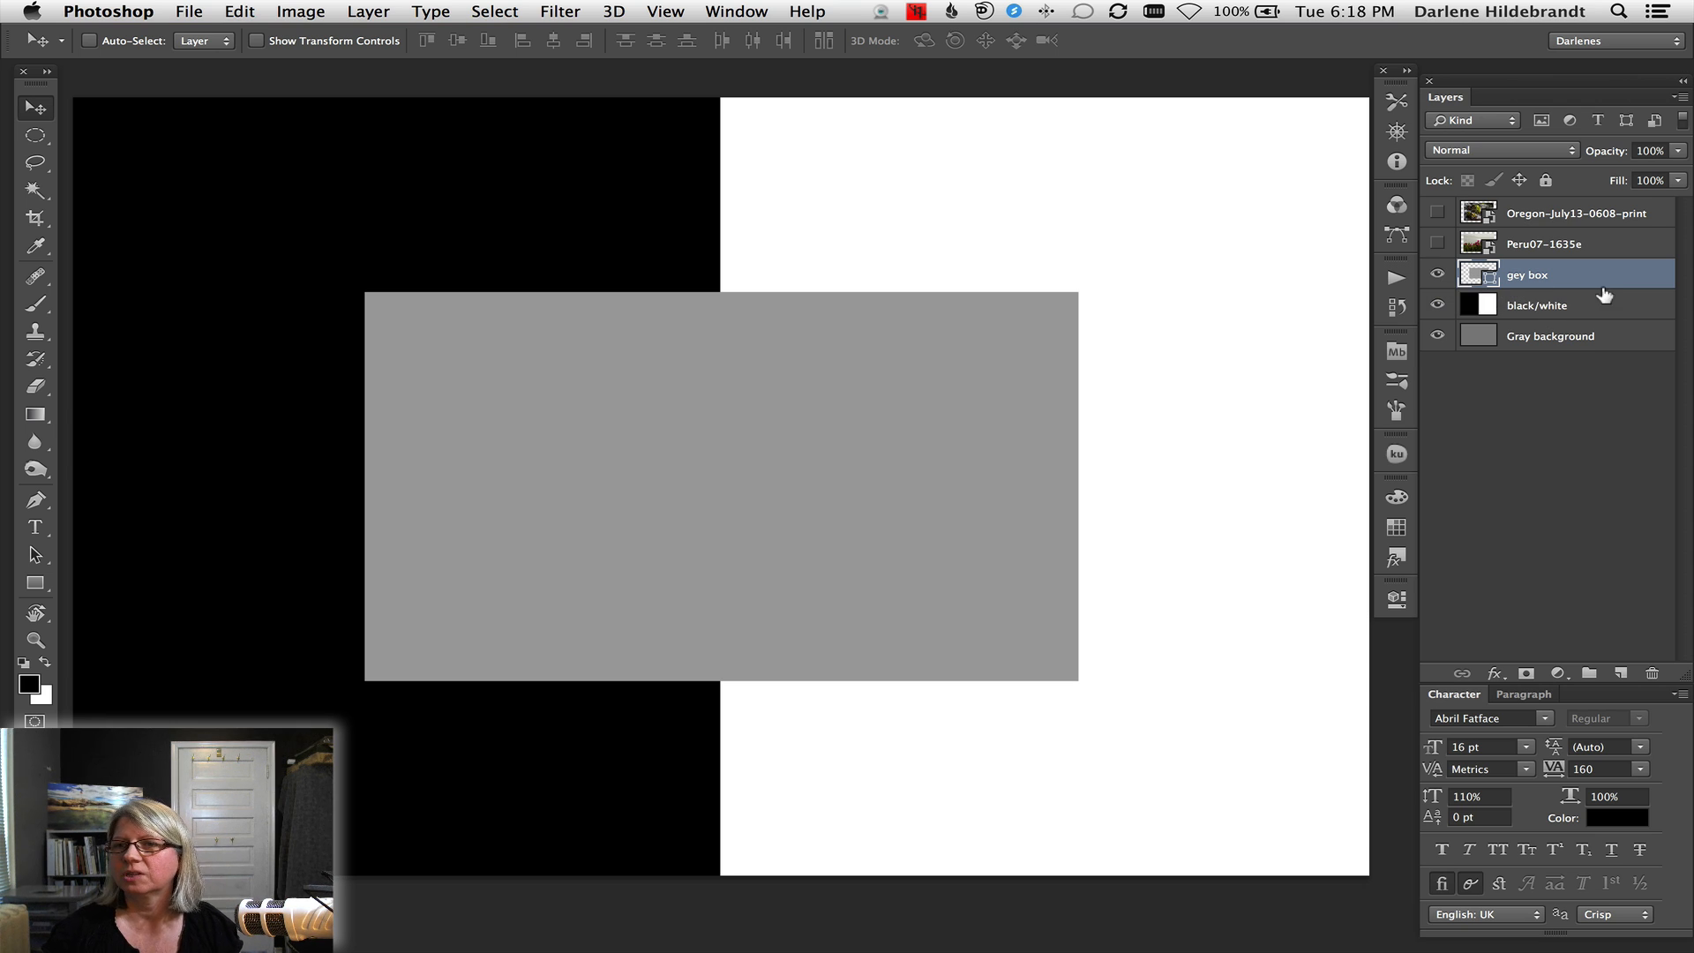
Select the grey box layer and switch it to Multiply
click(1500, 149)
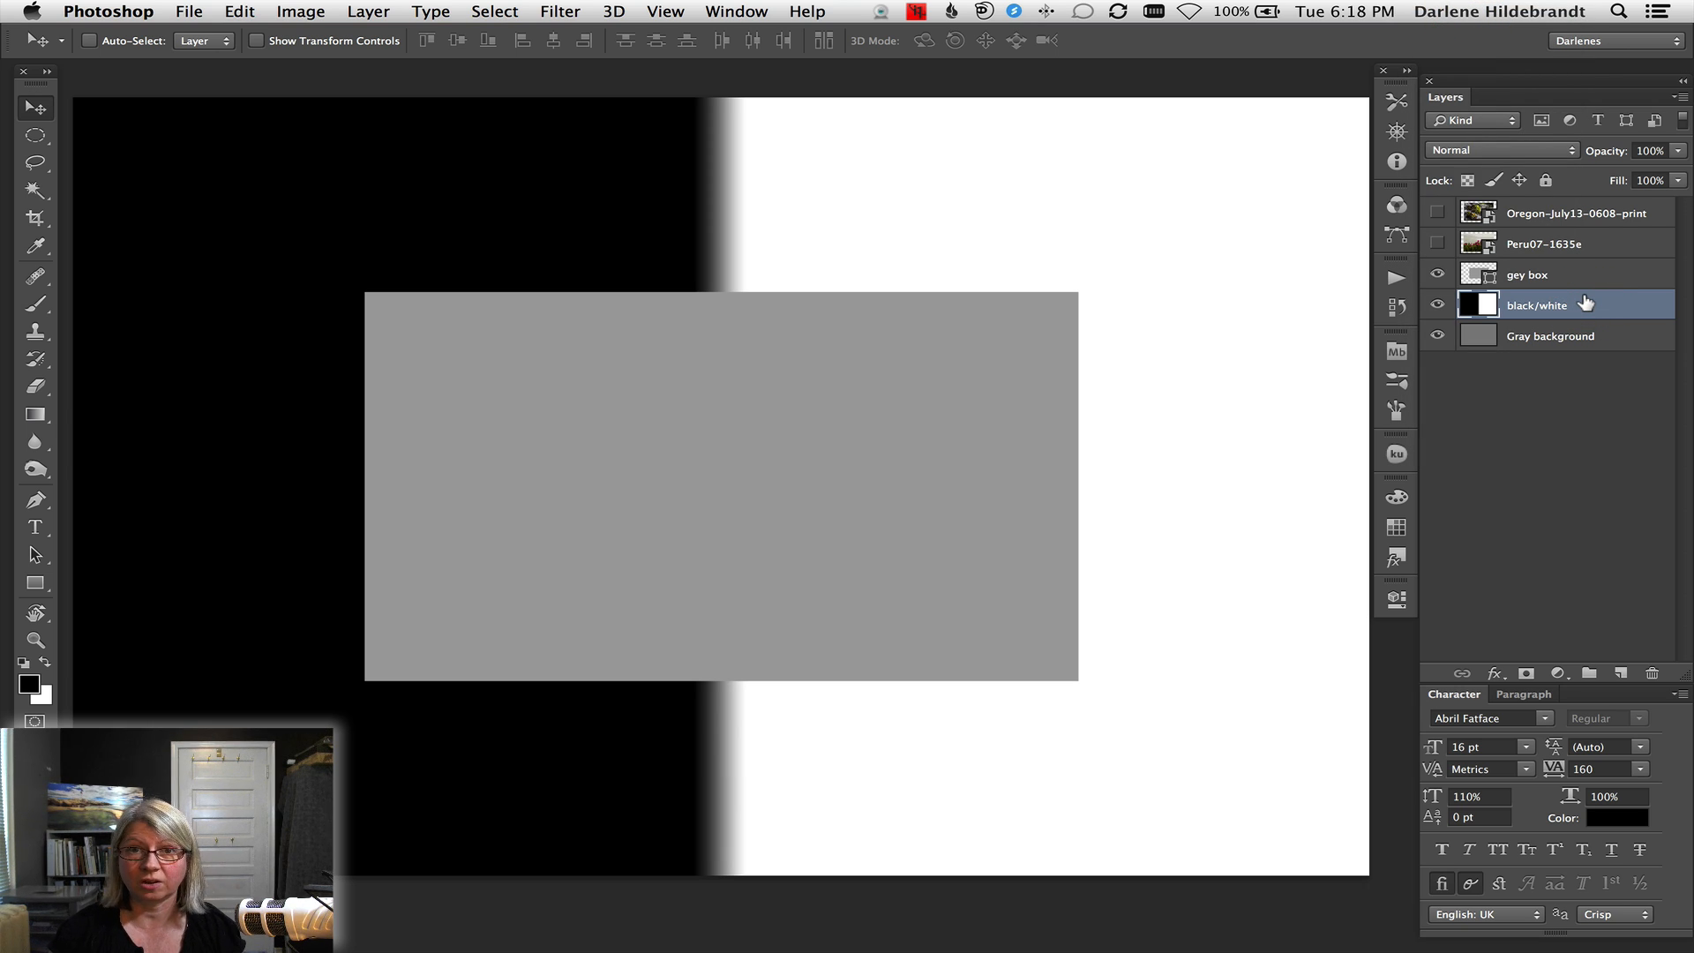
click(1526, 274)
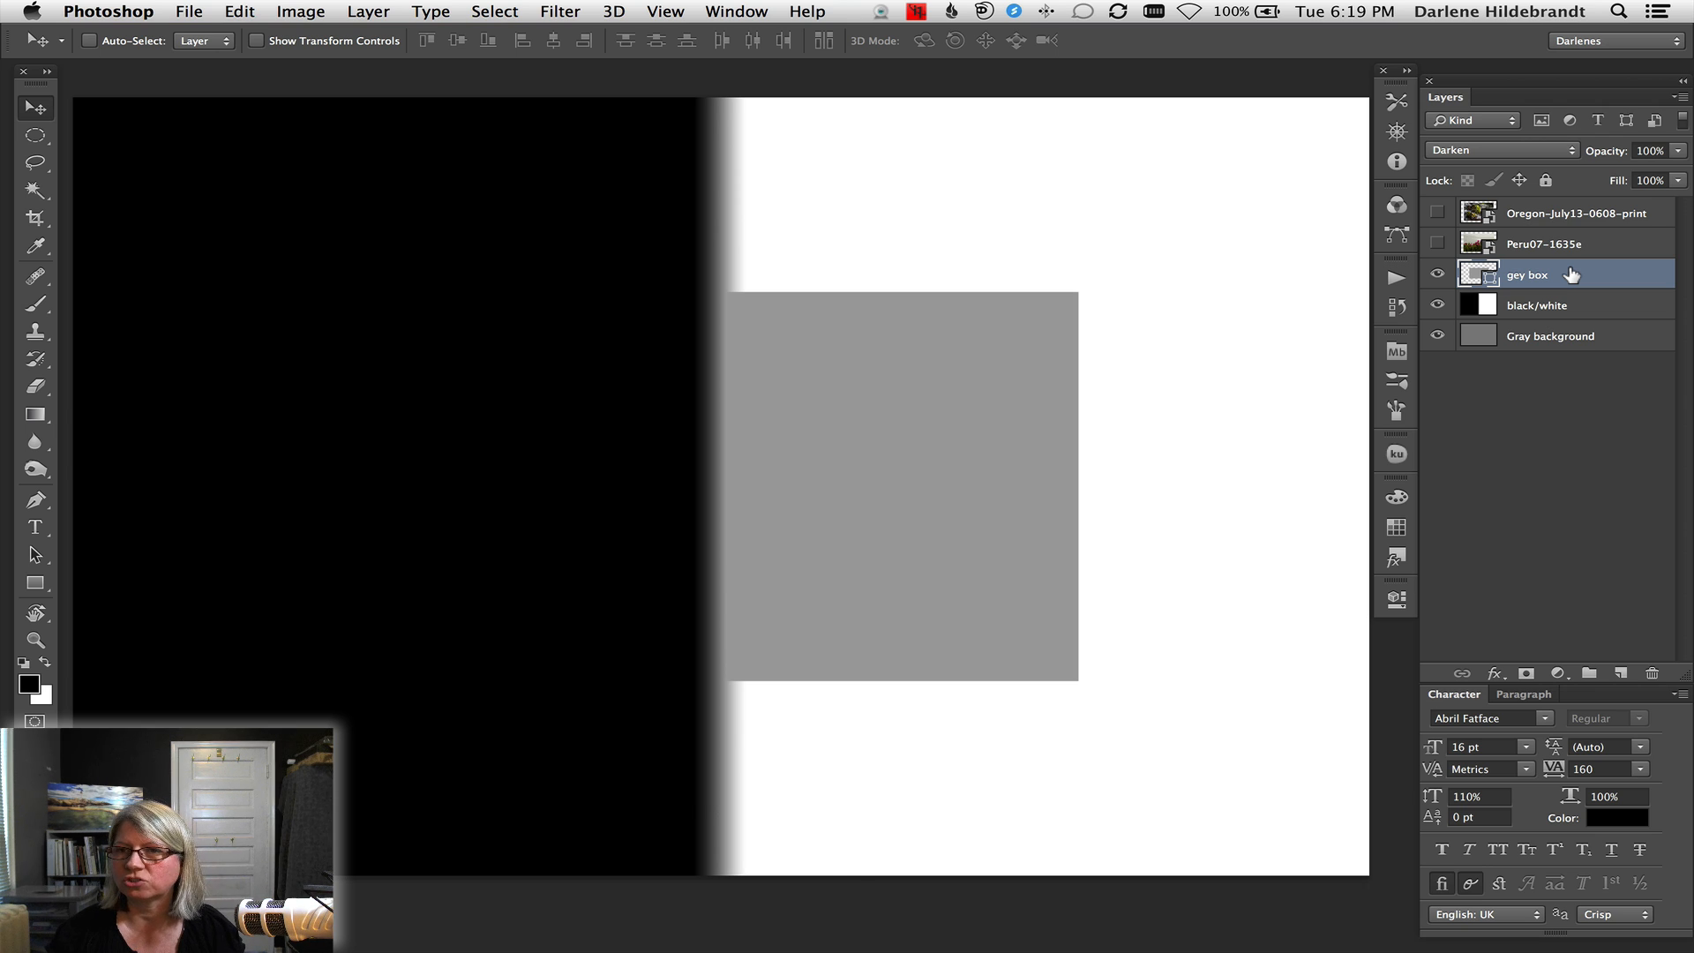
click(1500, 148)
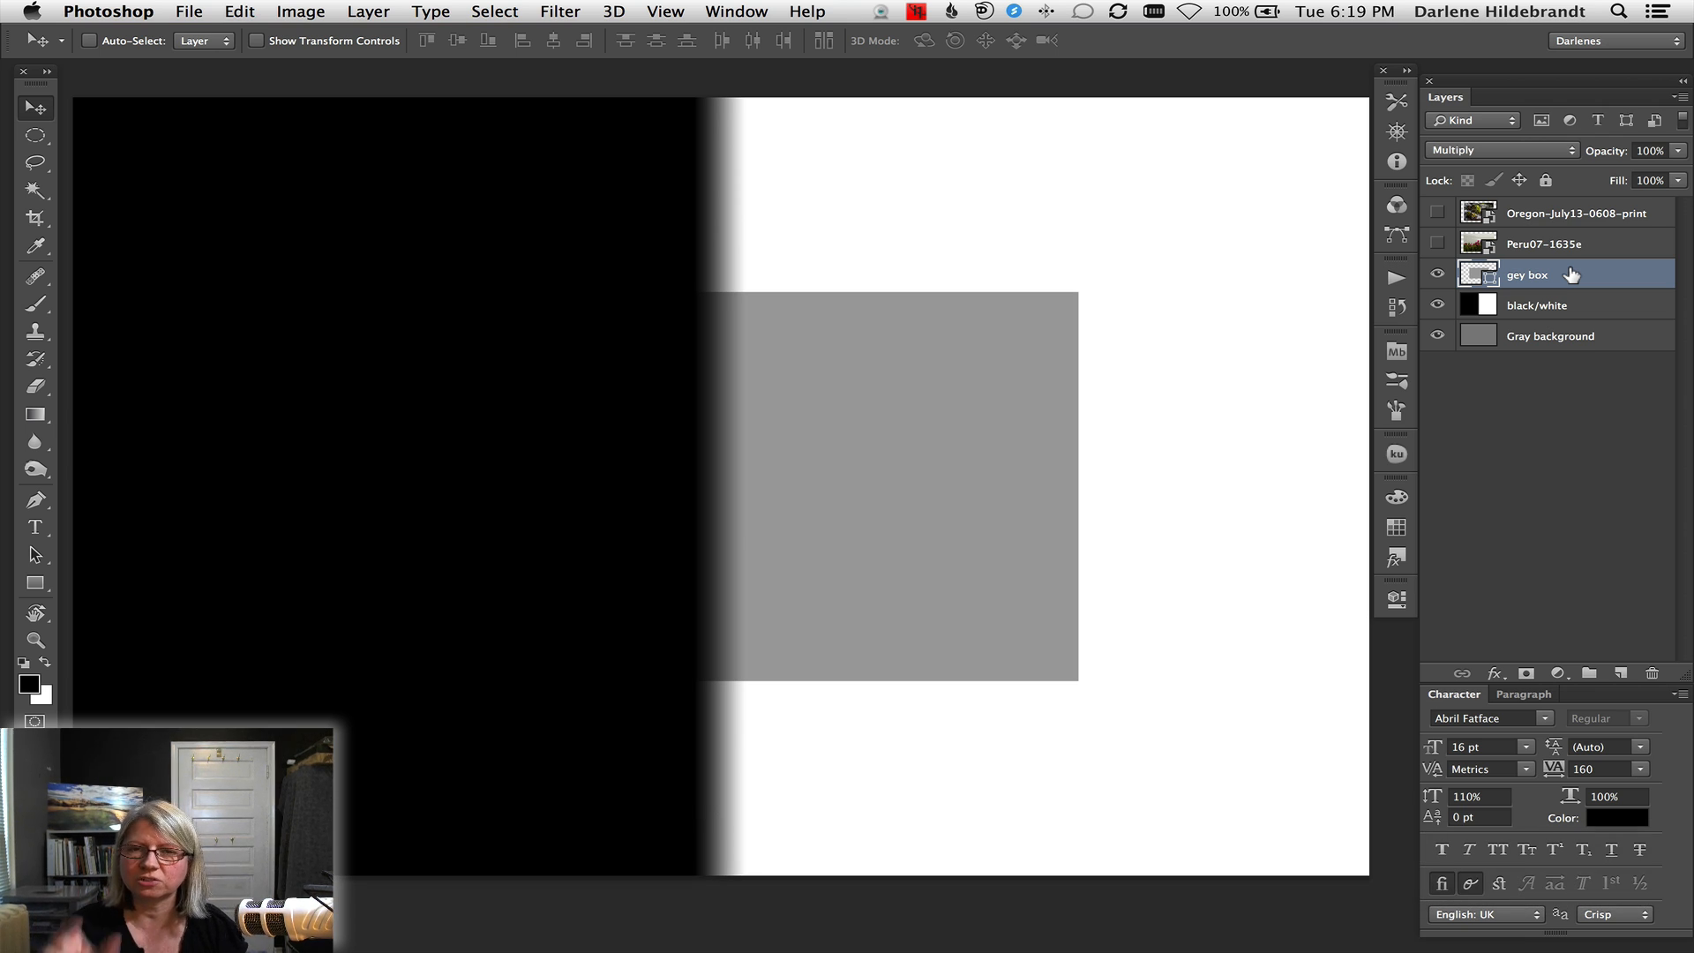
click(1499, 150)
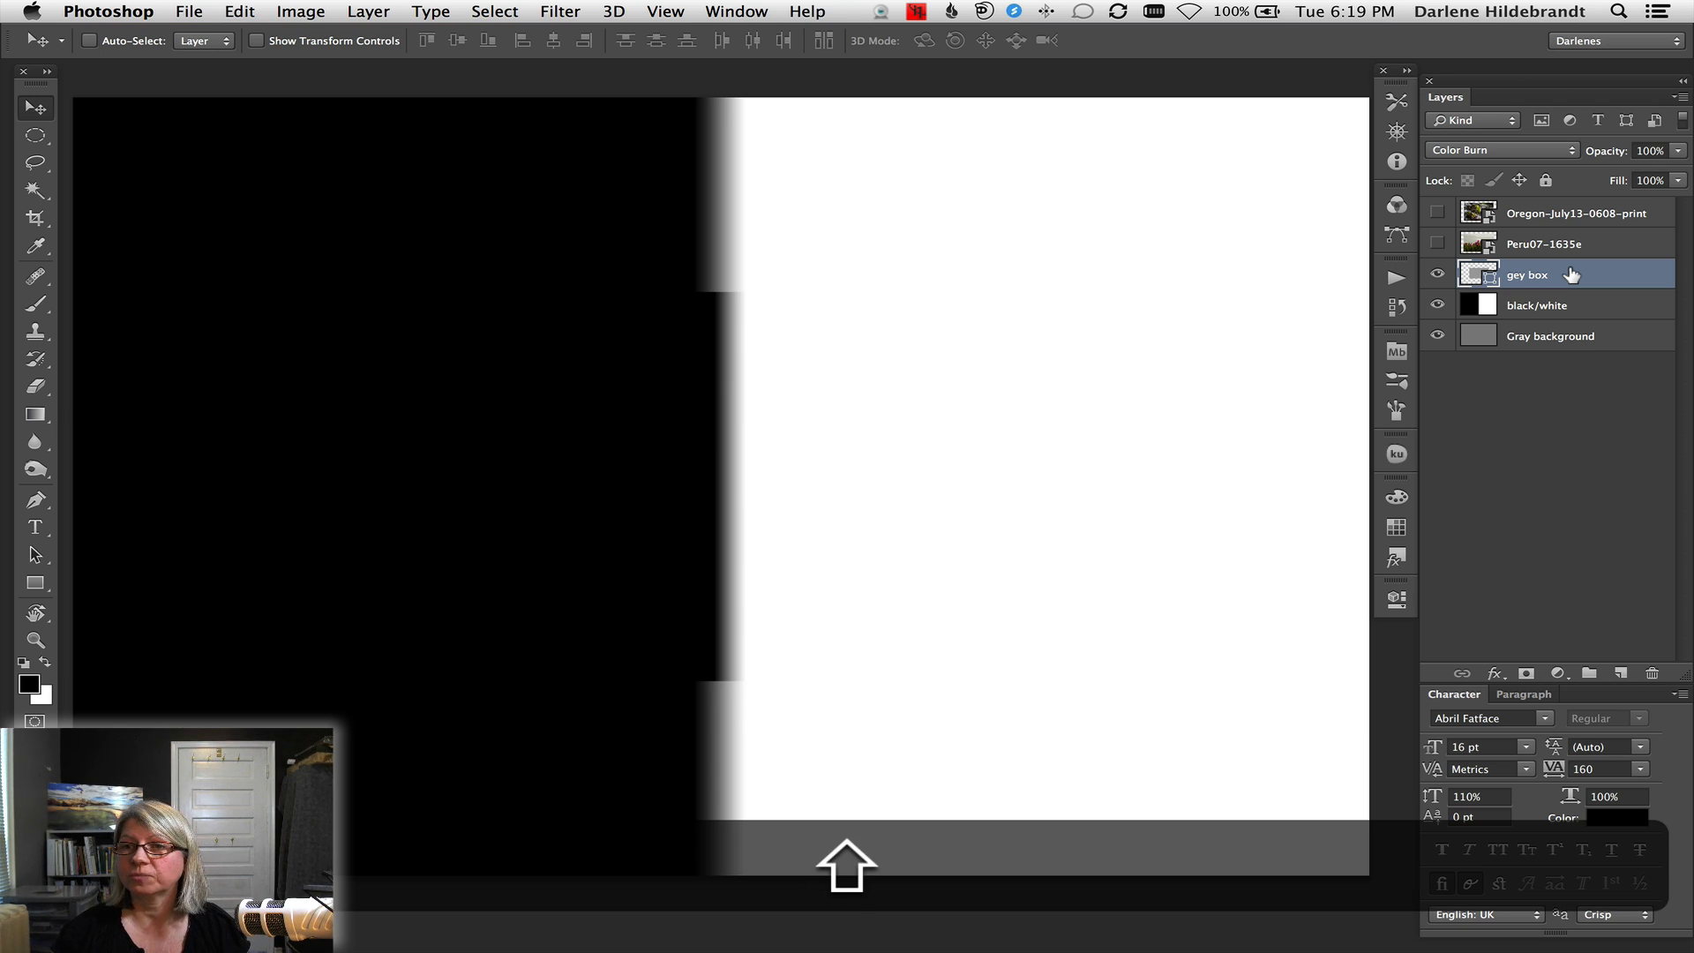
Move the grey box layer through Linear Burn to Darker Color
click(1500, 148)
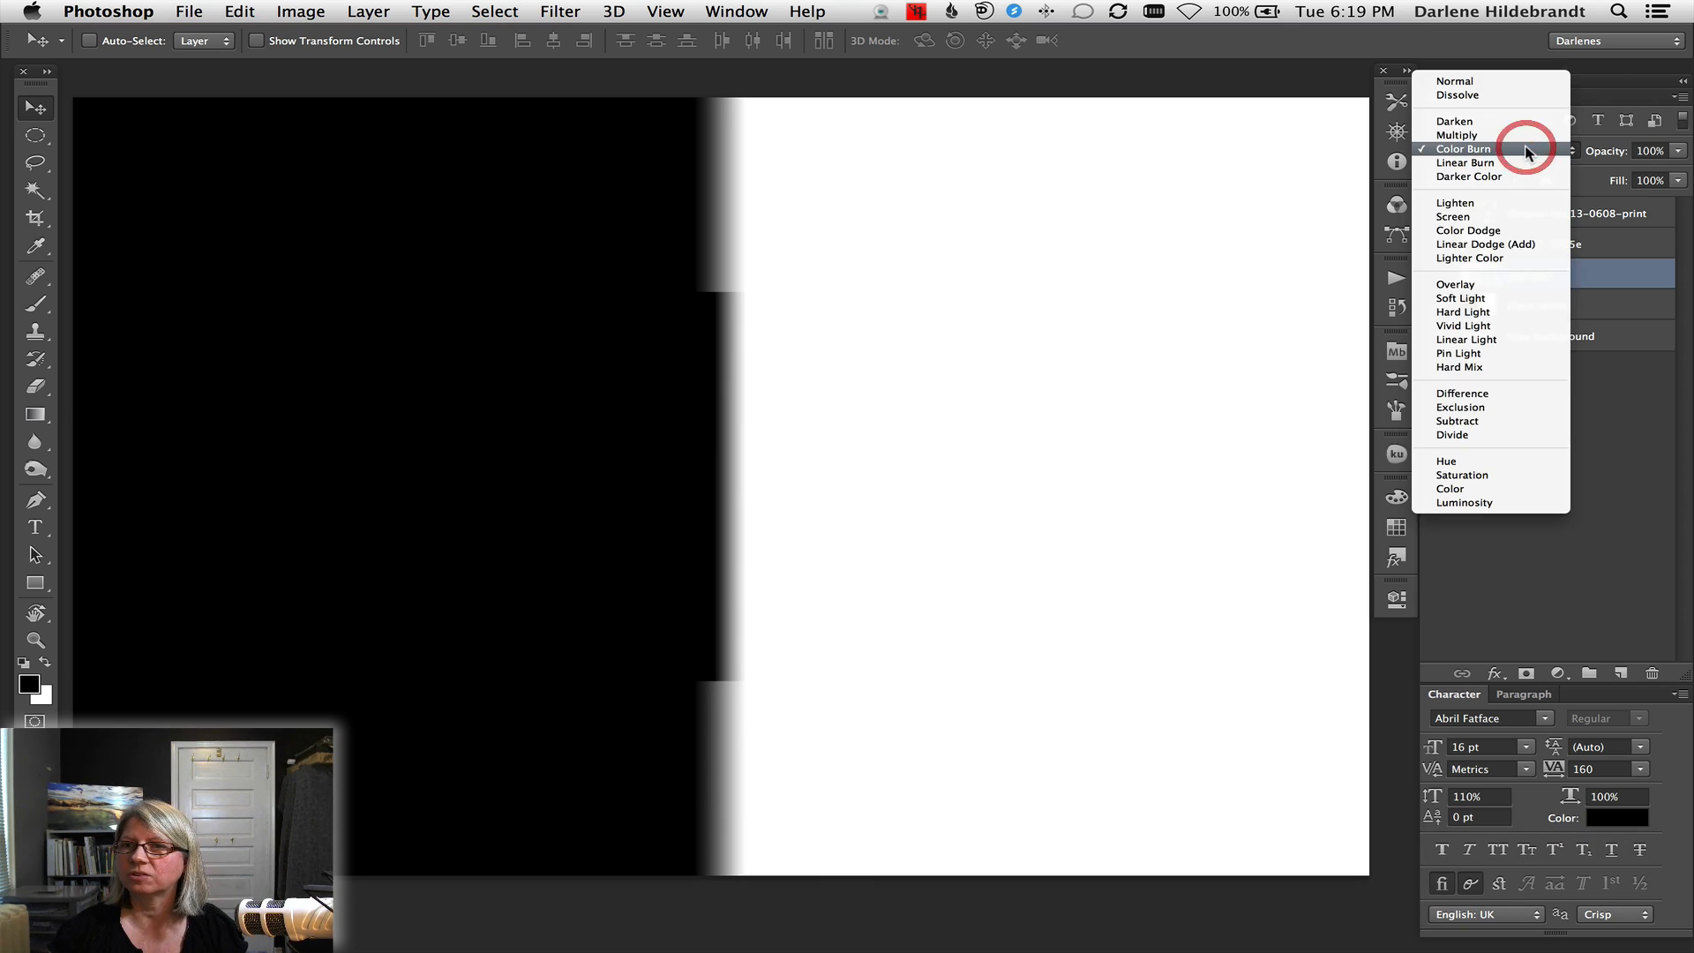
click(1463, 148)
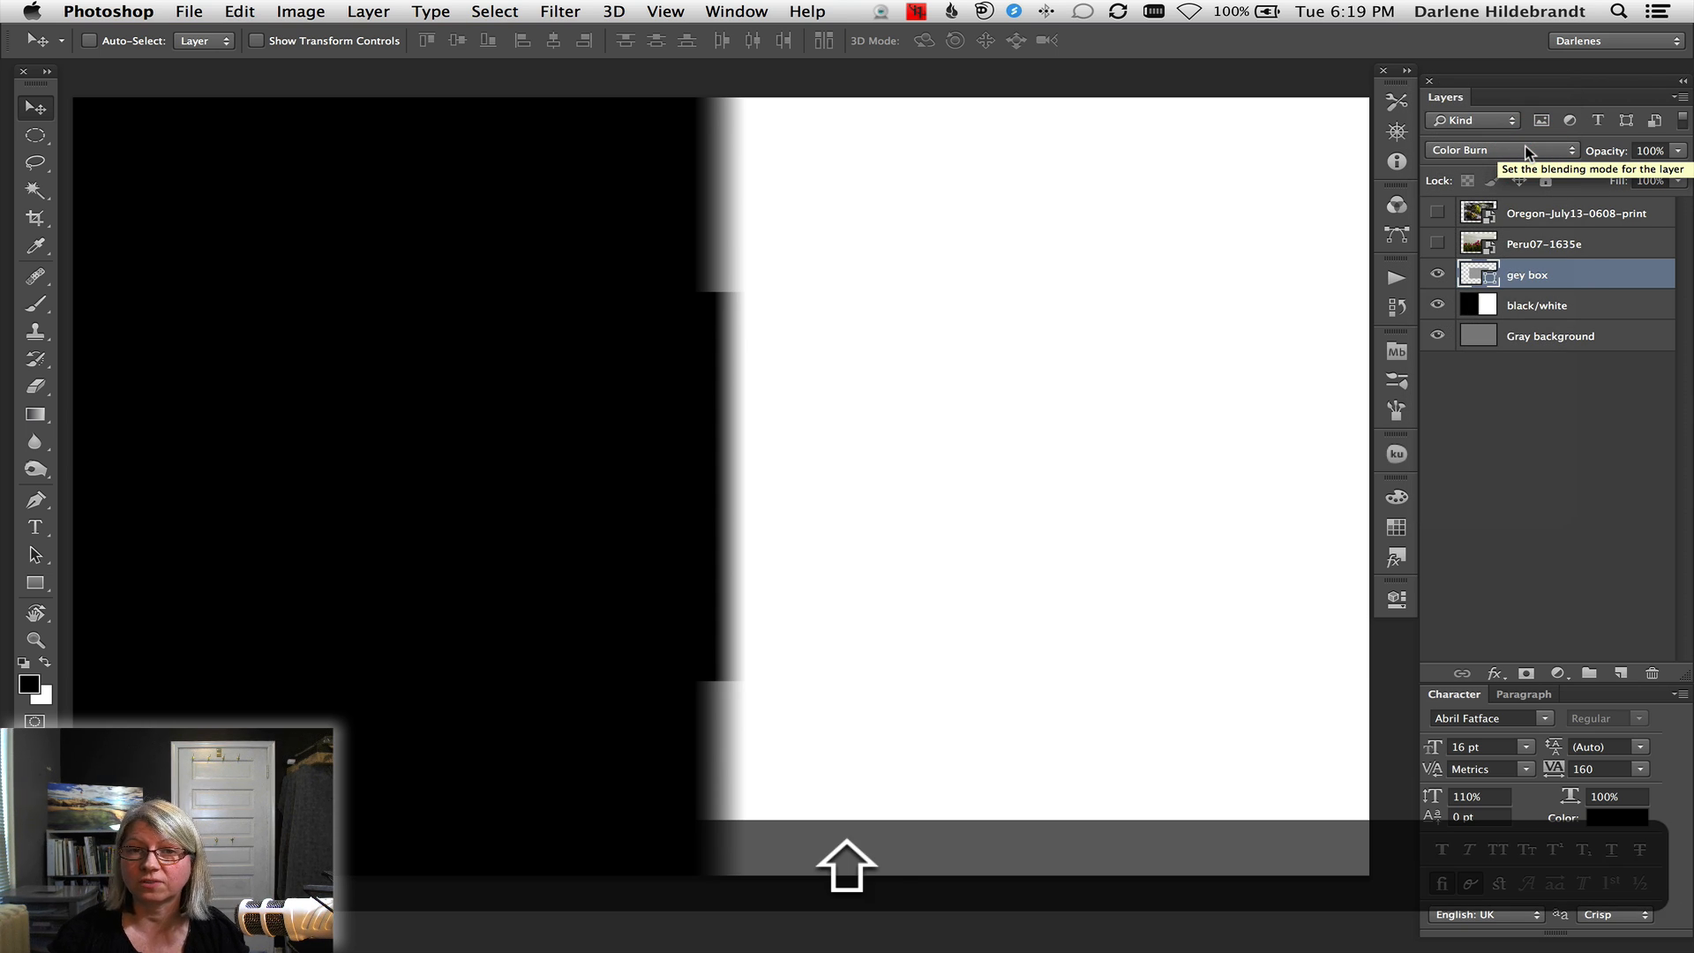
click(1499, 148)
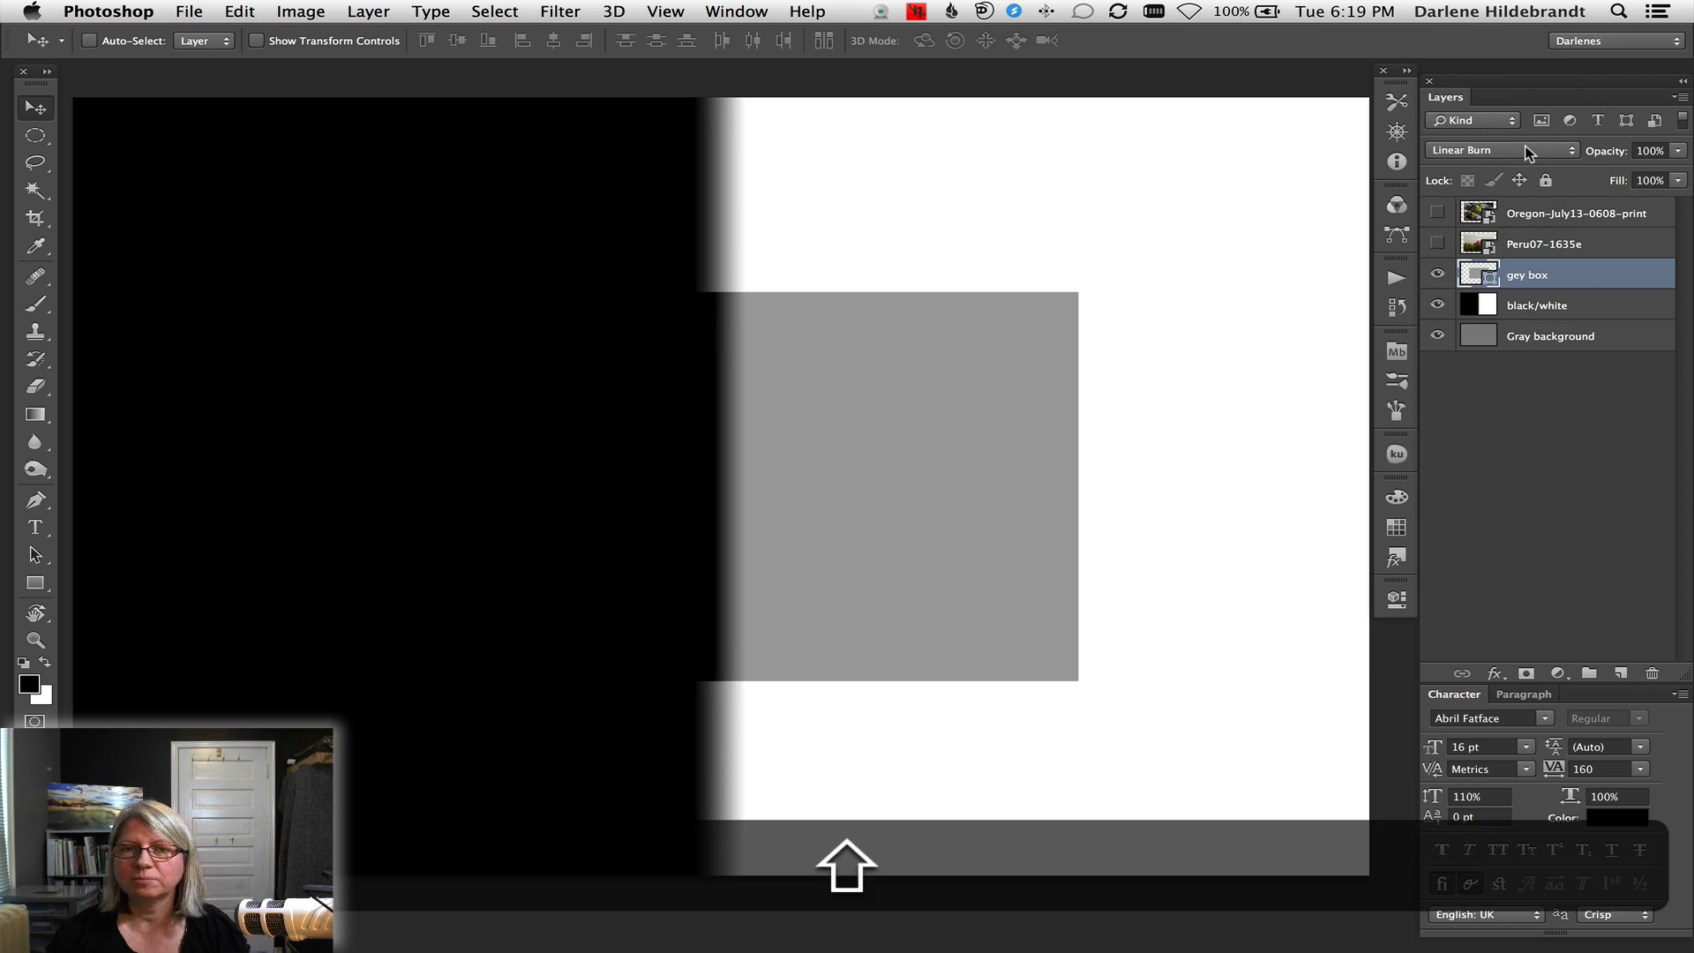
click(1501, 150)
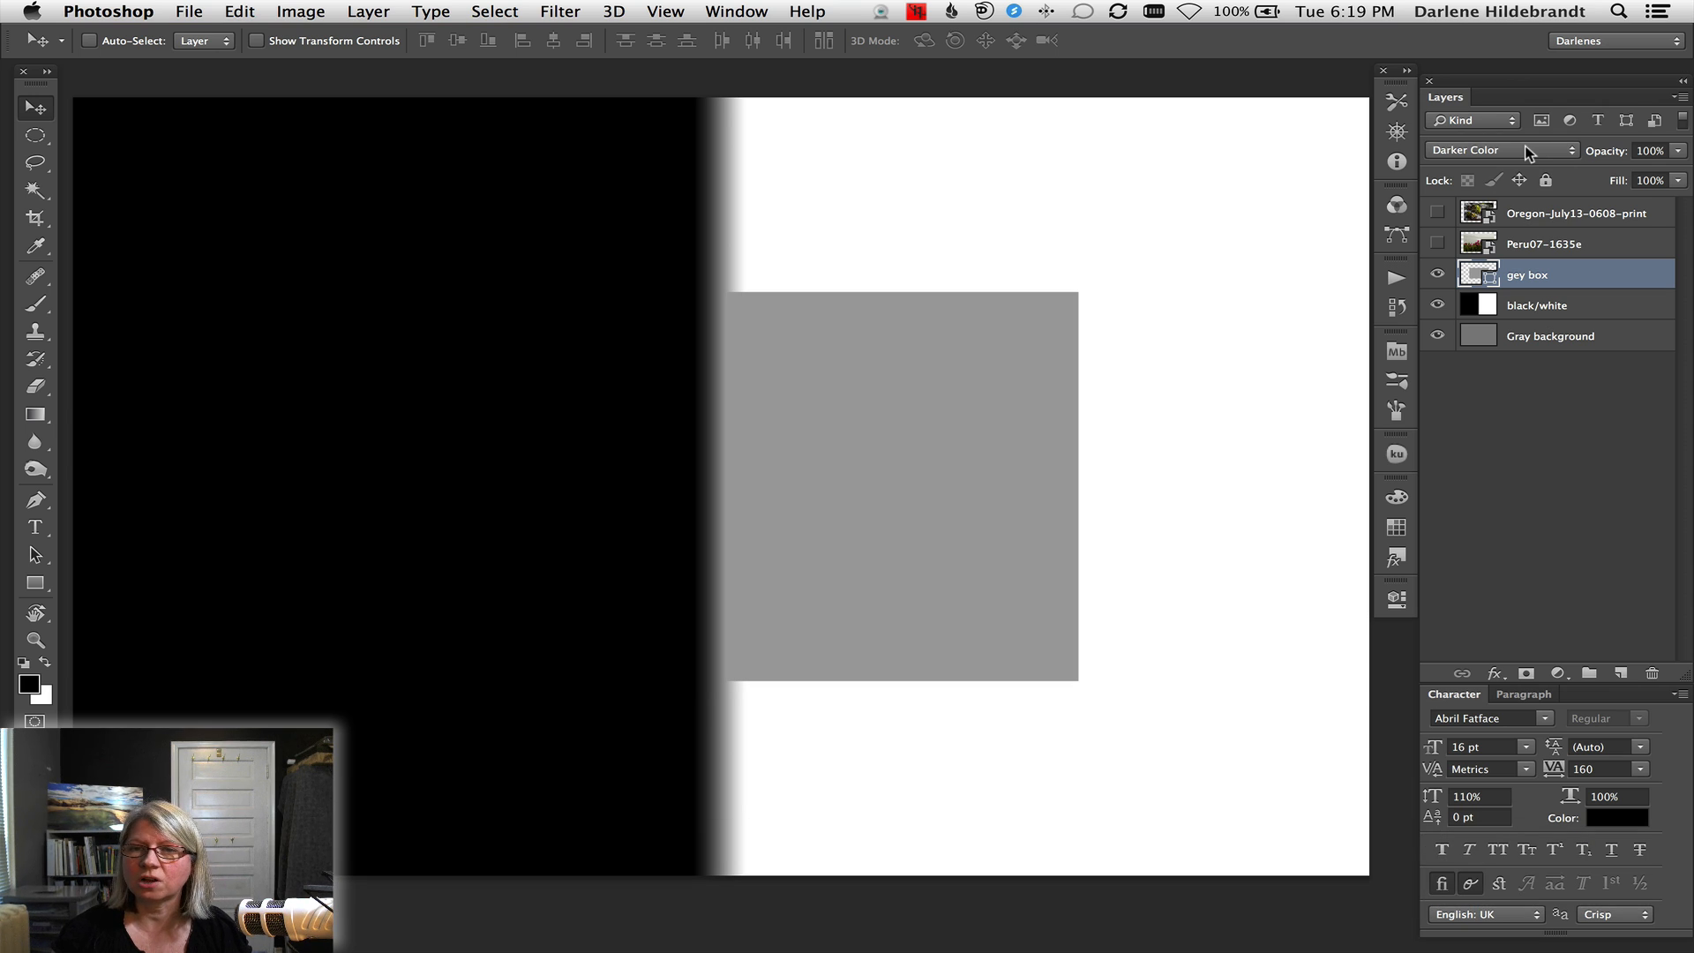
click(1502, 148)
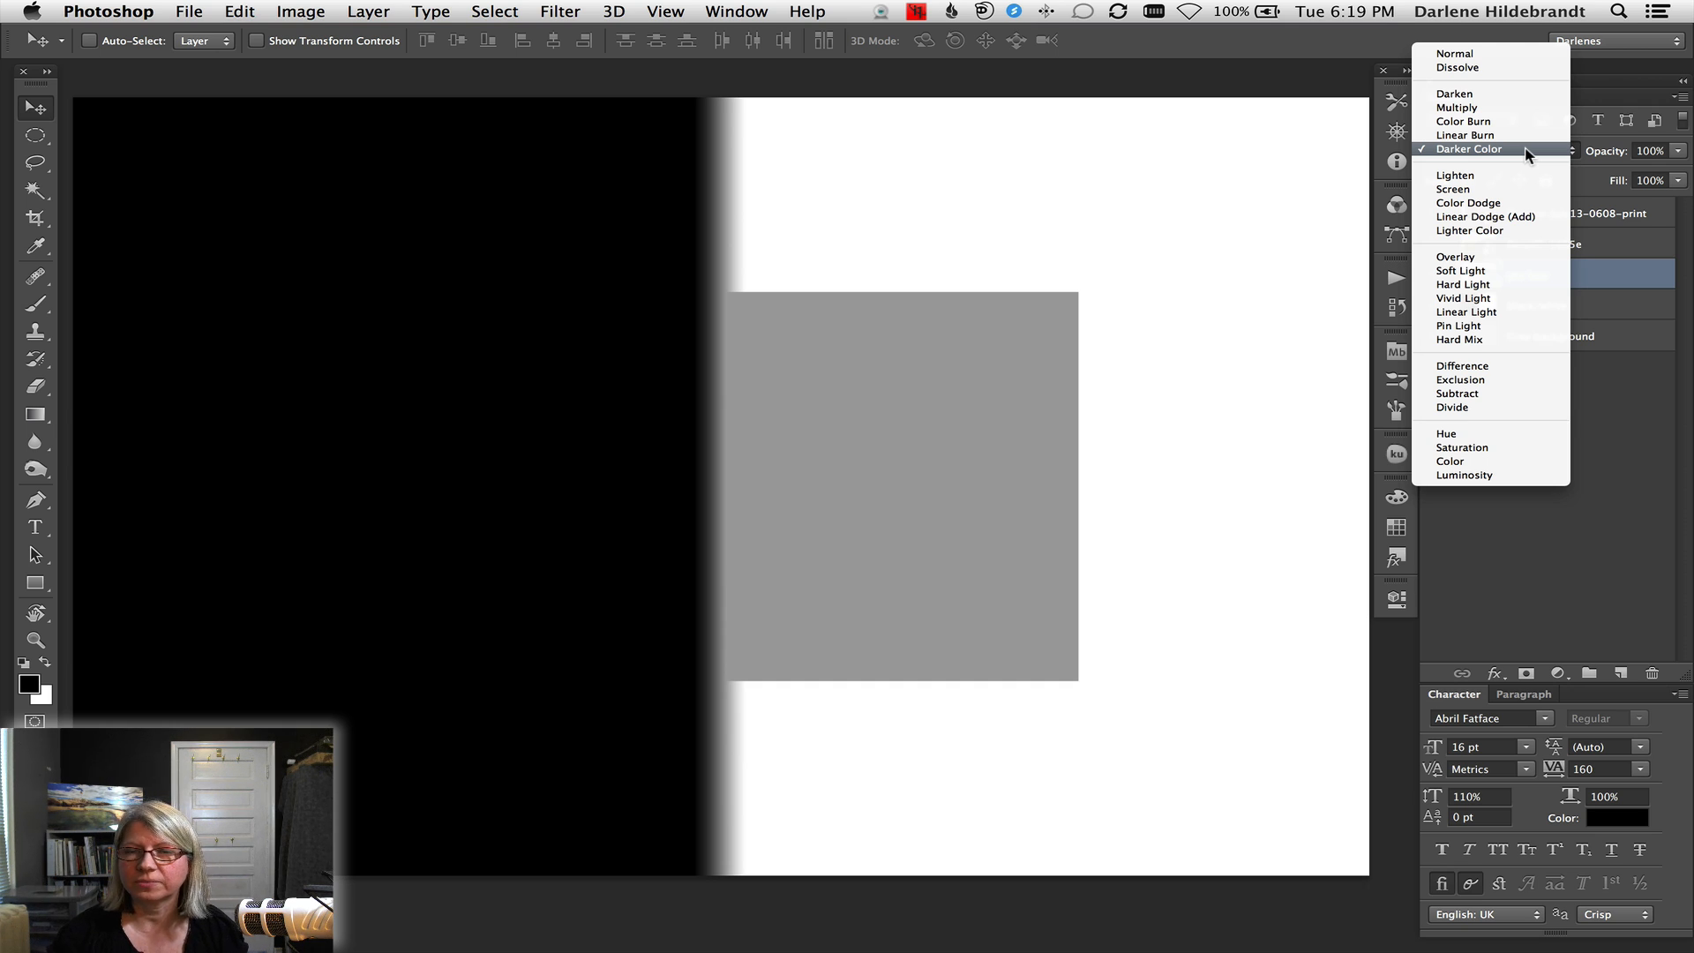
mouse_move(1454, 175)
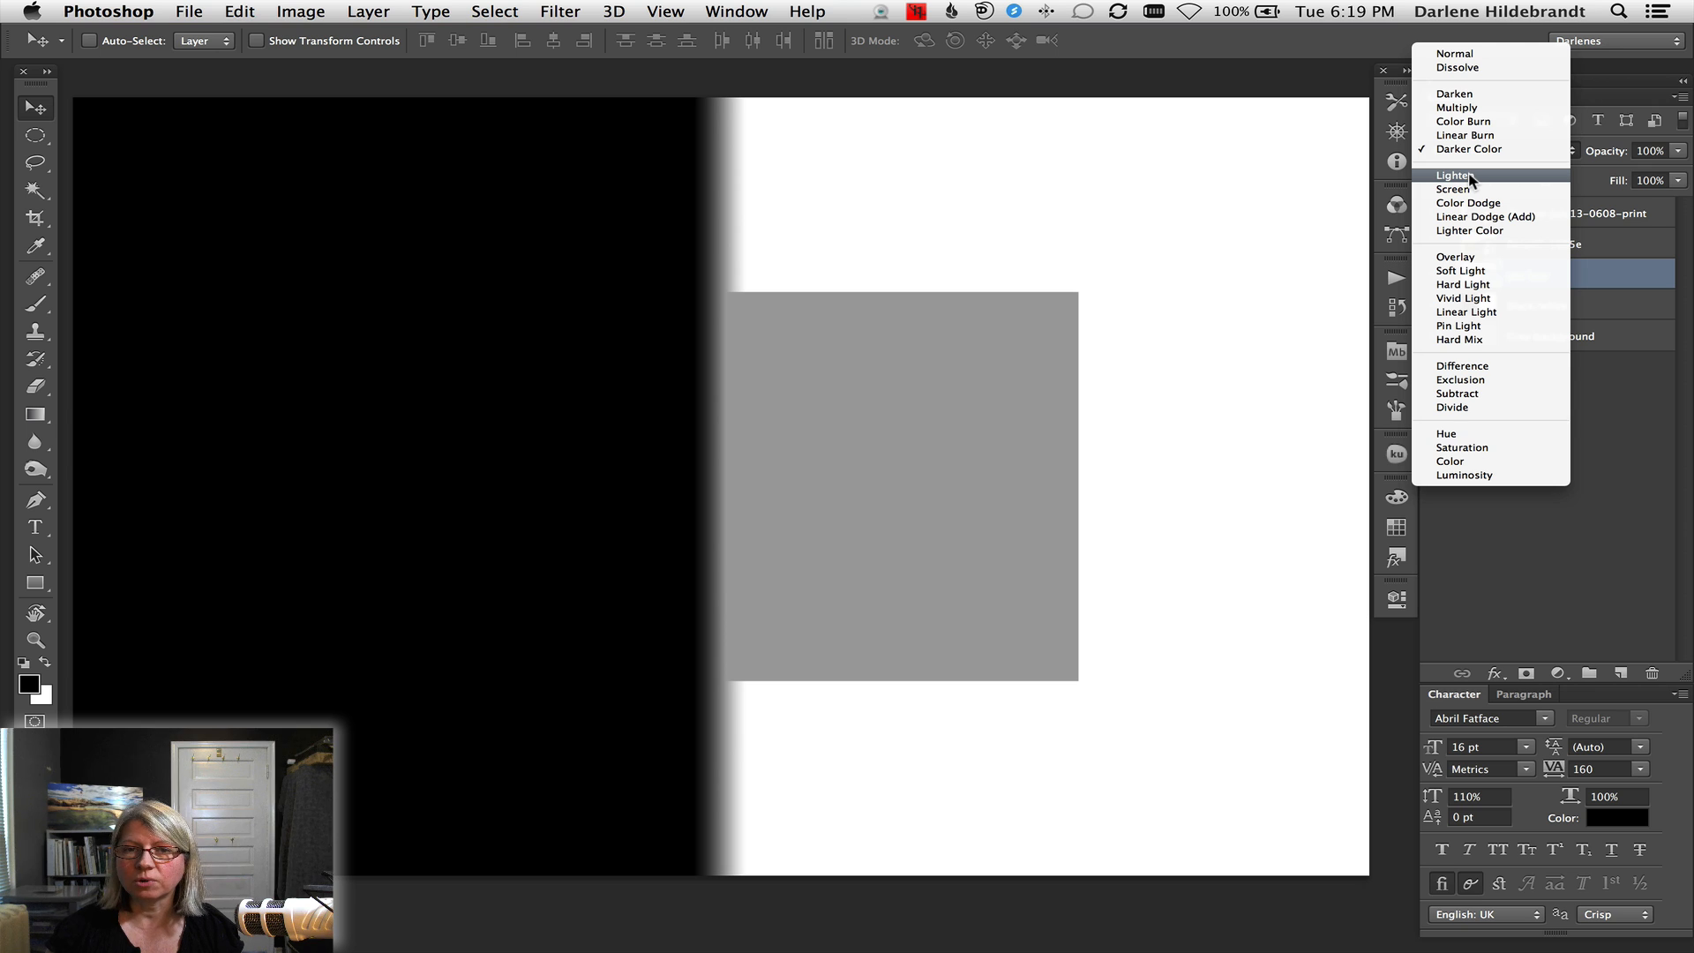
Step the grey box layer through Lighten, Screen and Color Dodge to Lighter Color
click(1454, 175)
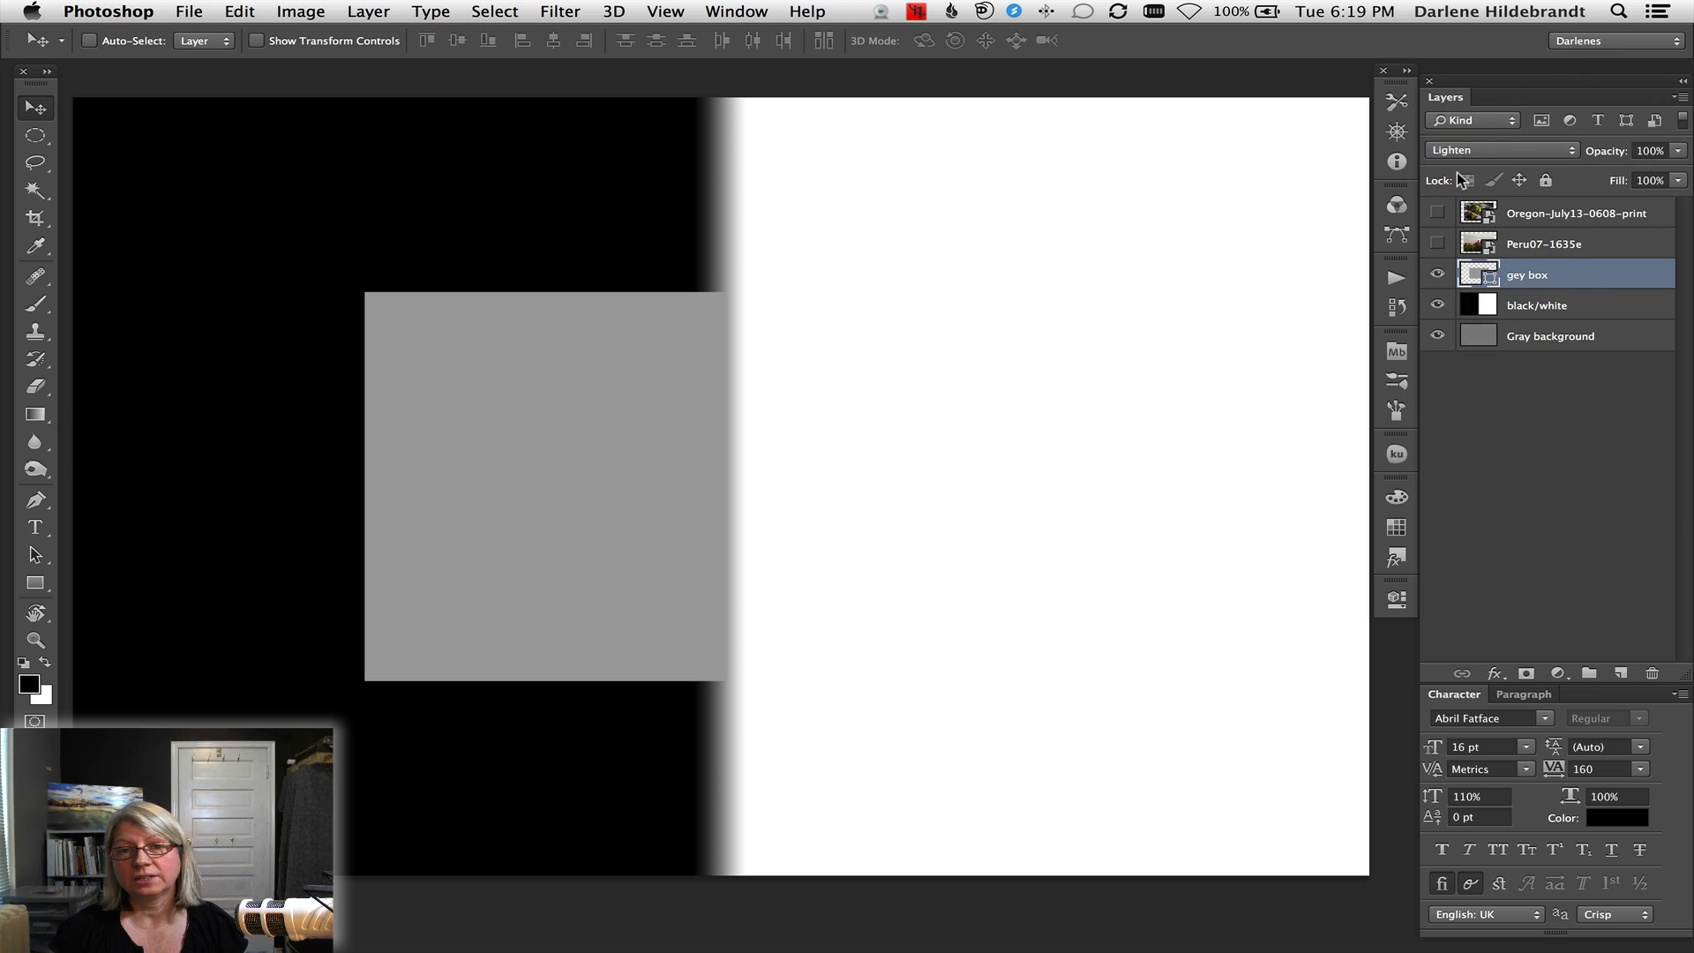
mouse_move(1466, 180)
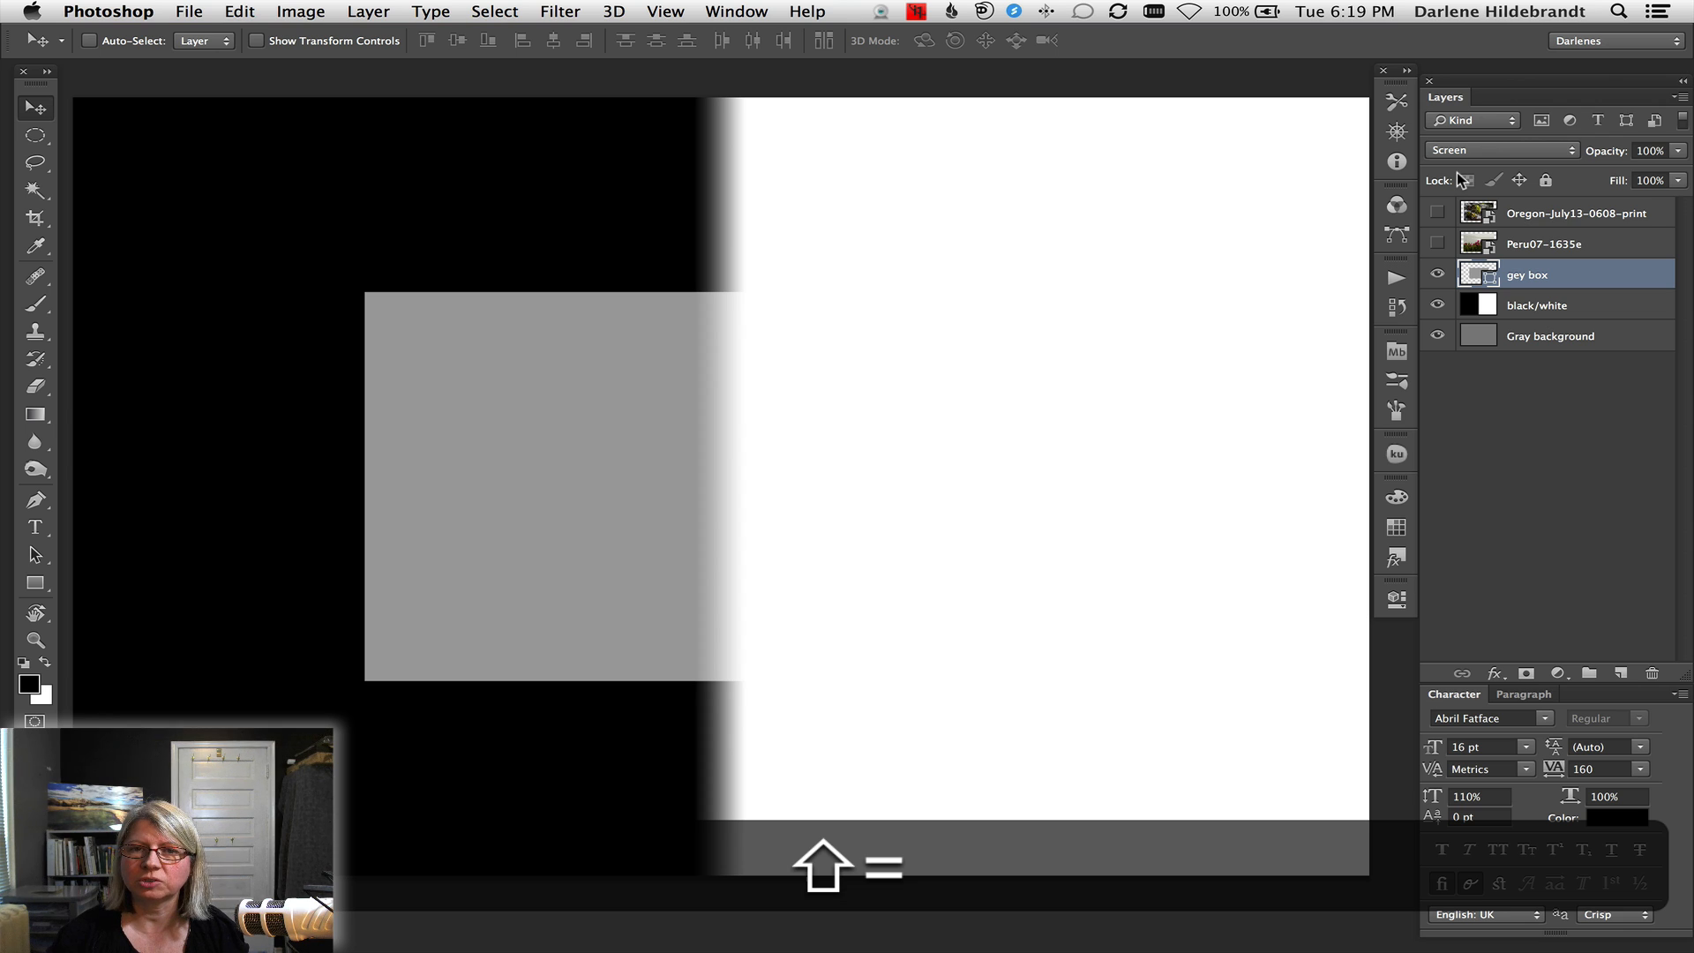
click(1500, 148)
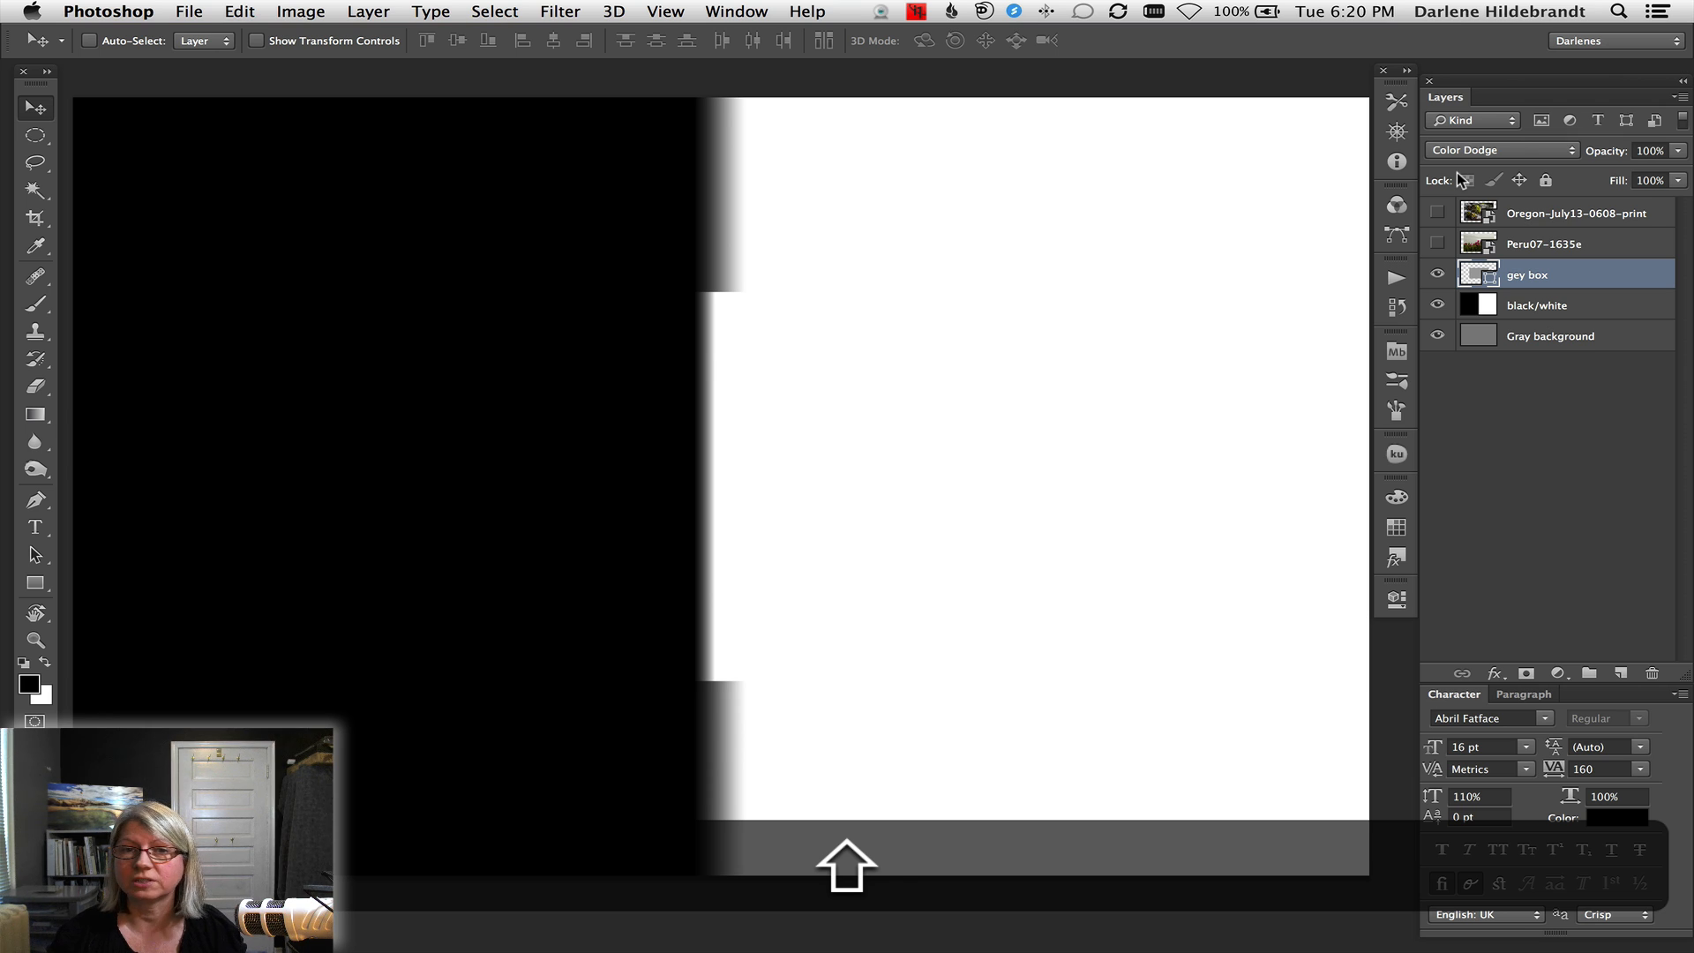
click(1500, 148)
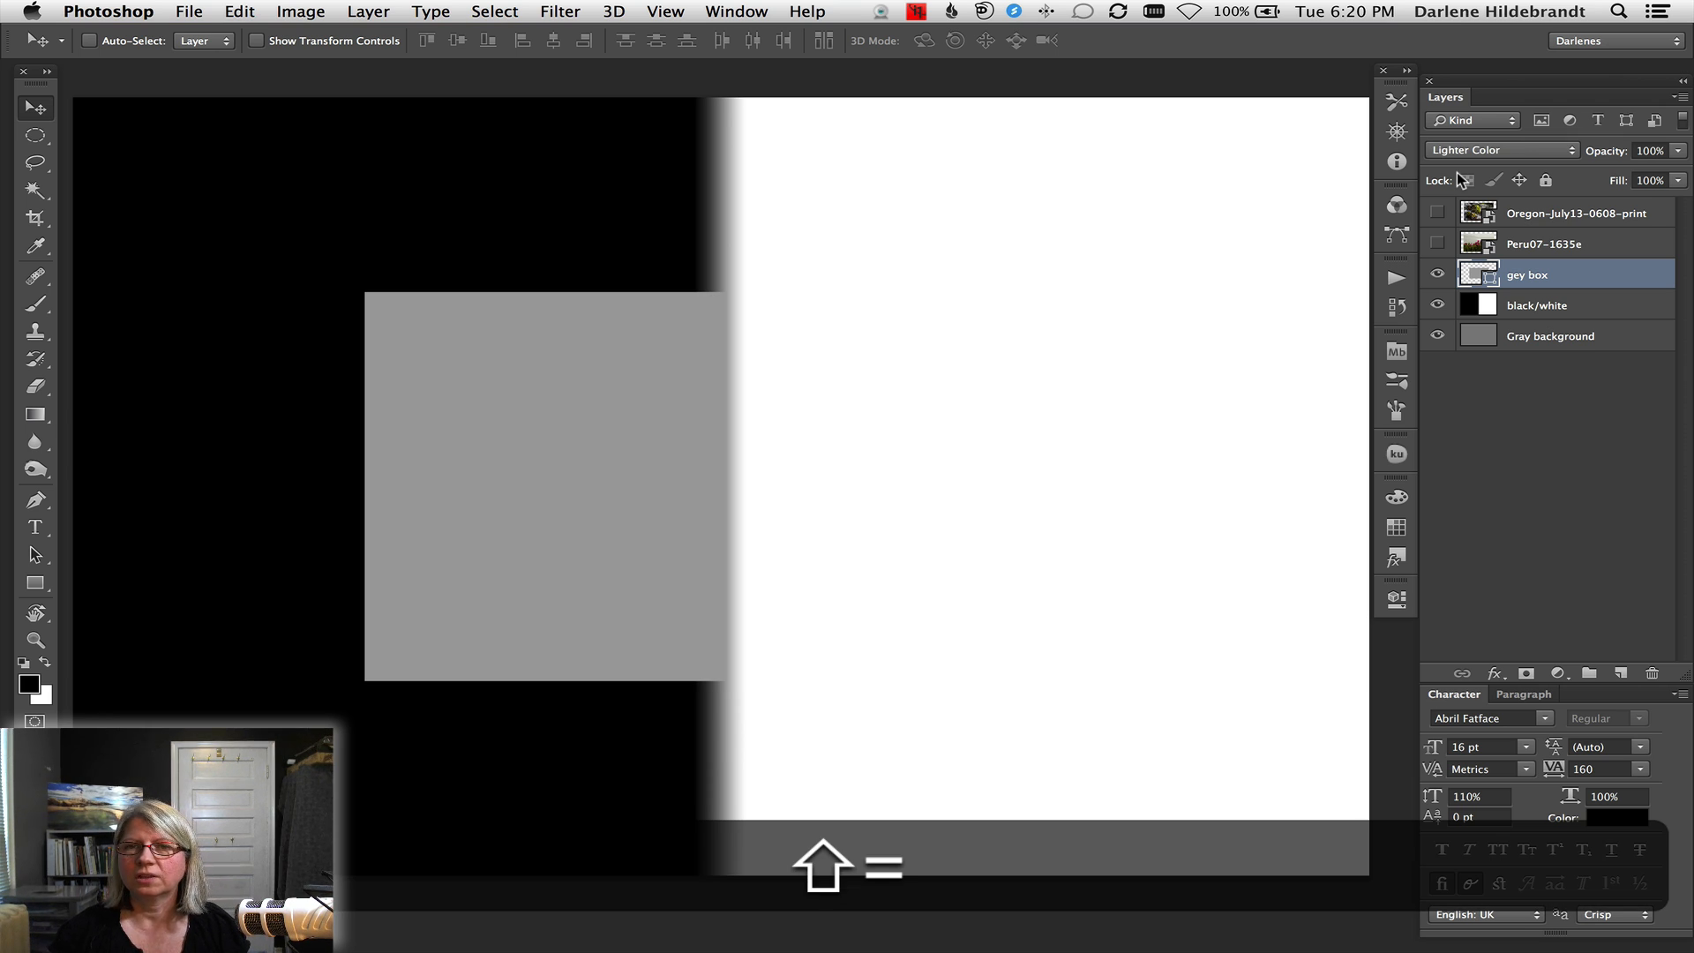
click(1500, 150)
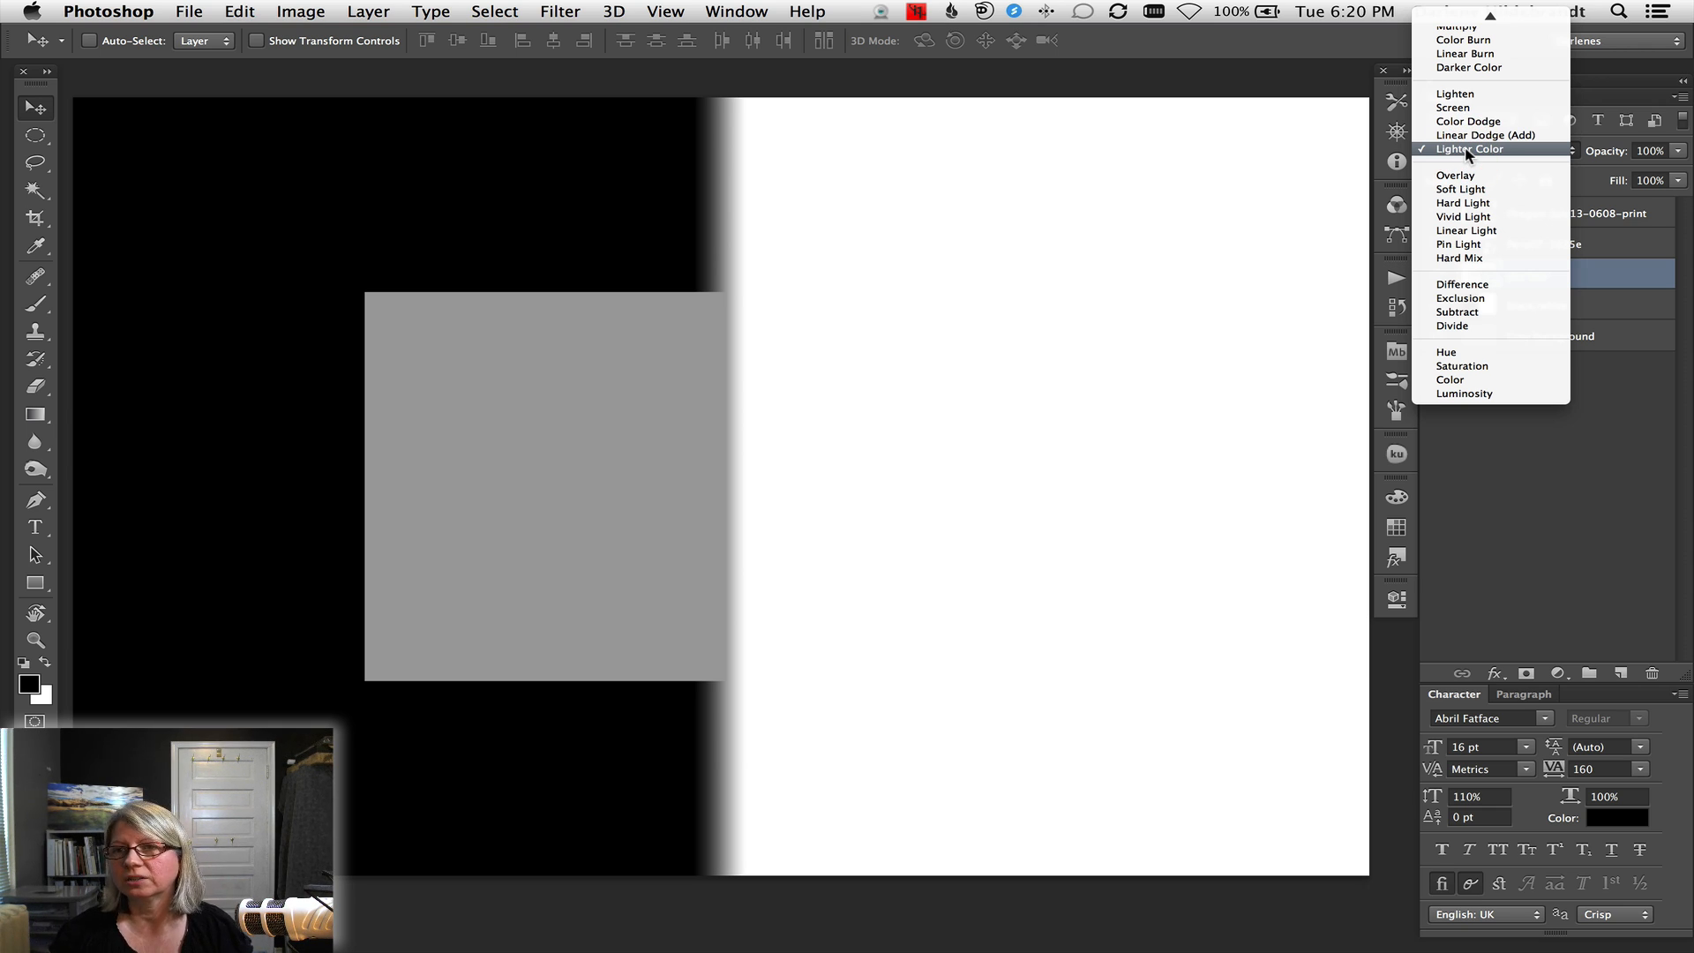
mouse_move(1456, 175)
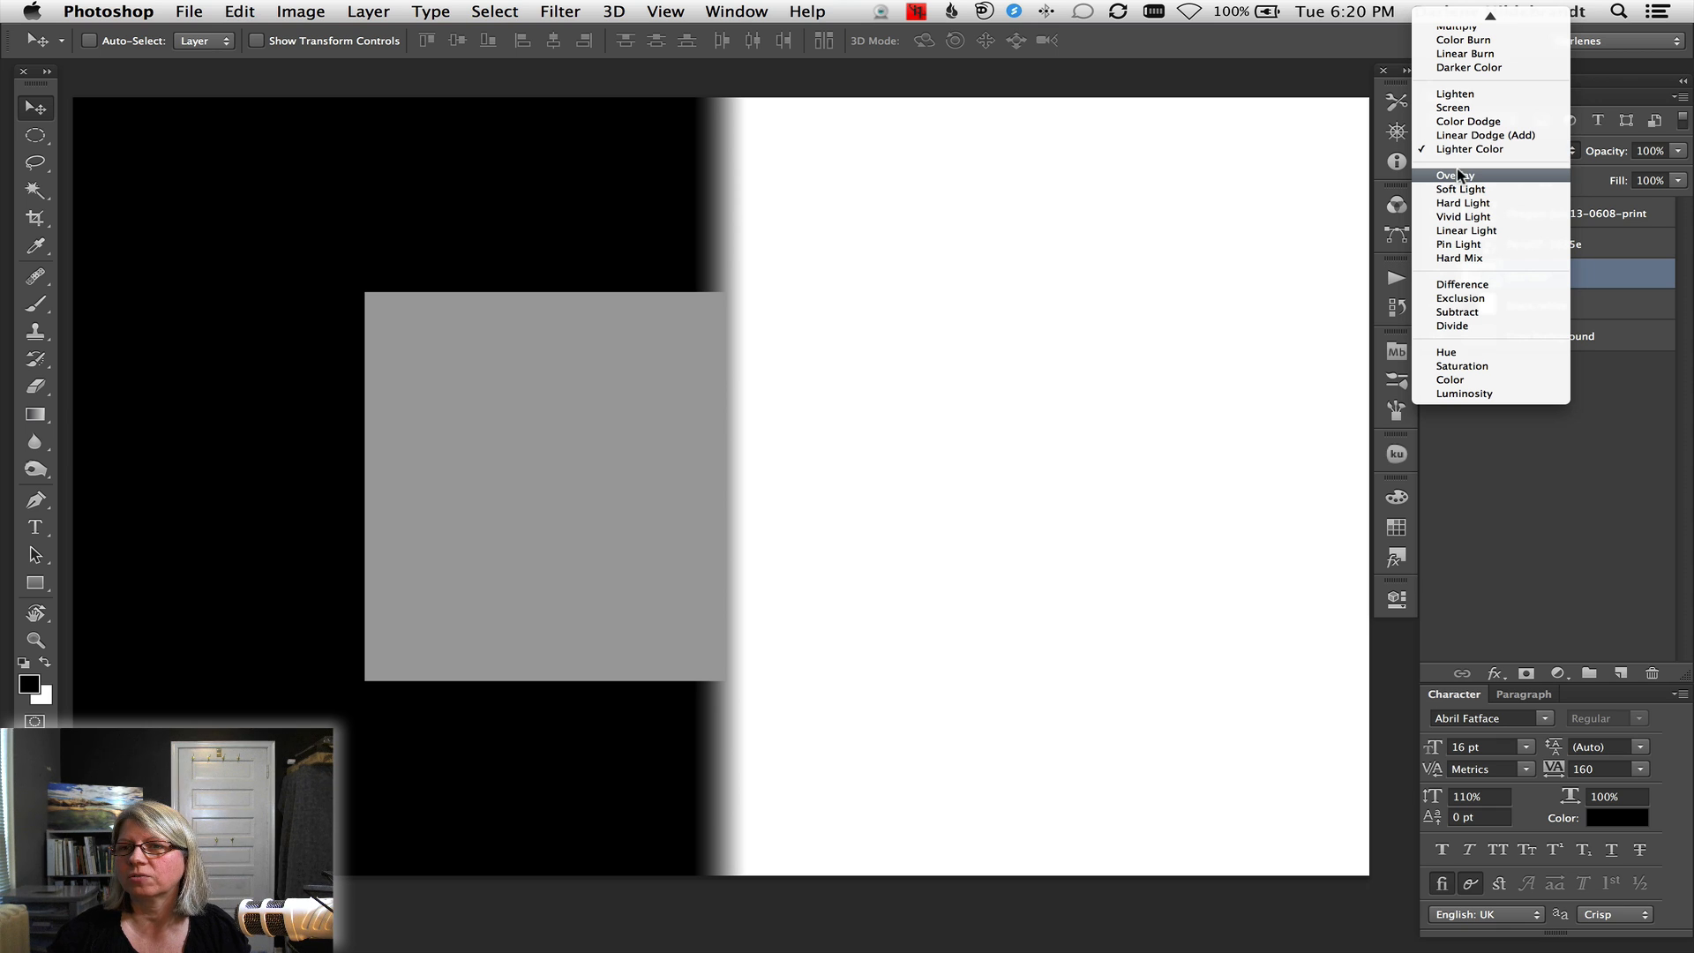
Cycle the grey box layer through Overlay, Soft, Hard, Vivid and Pin Light to Hard Mix
click(1456, 175)
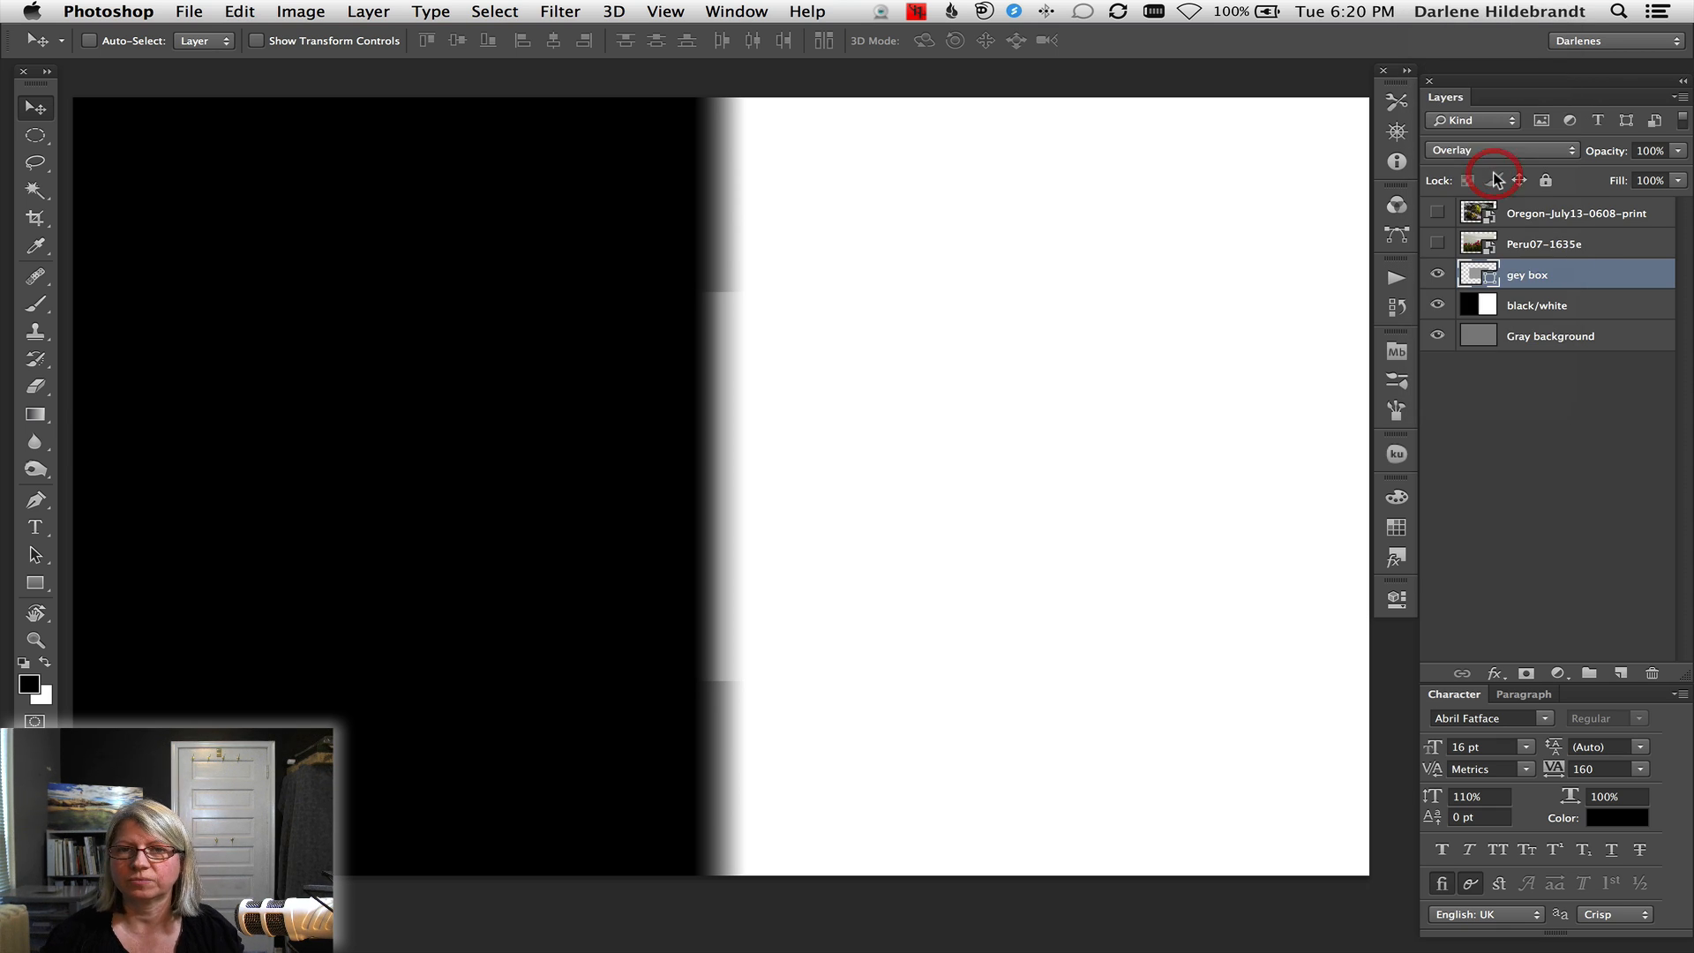
mouse_move(1517, 180)
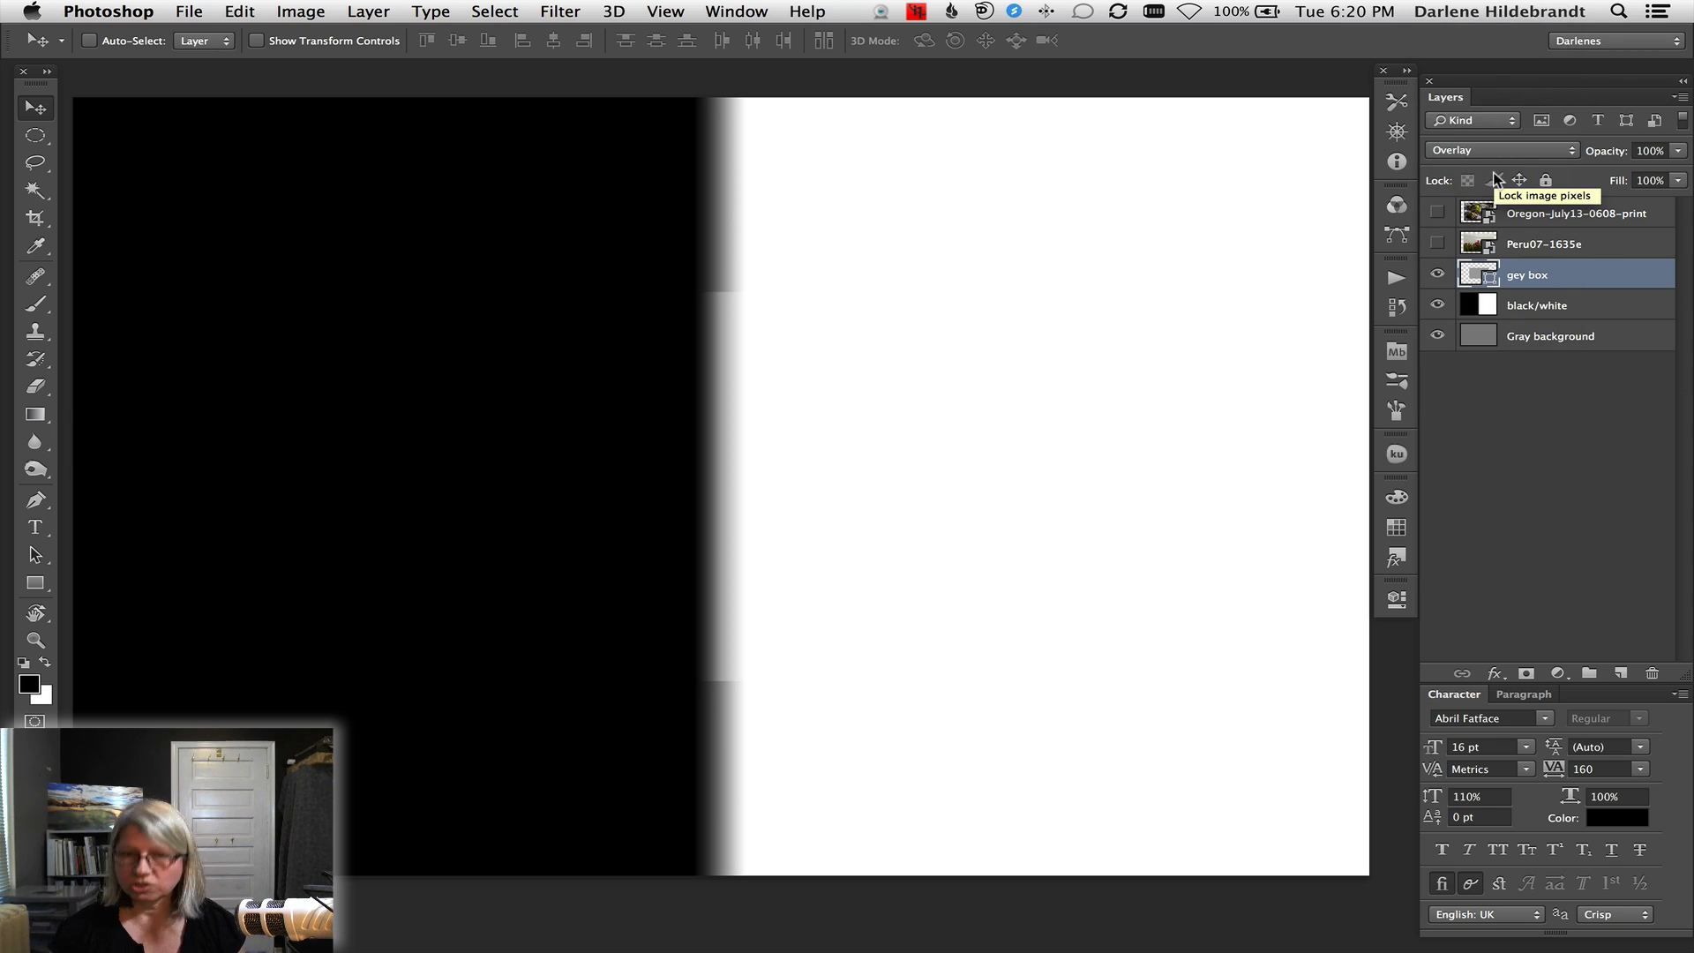
click(1500, 150)
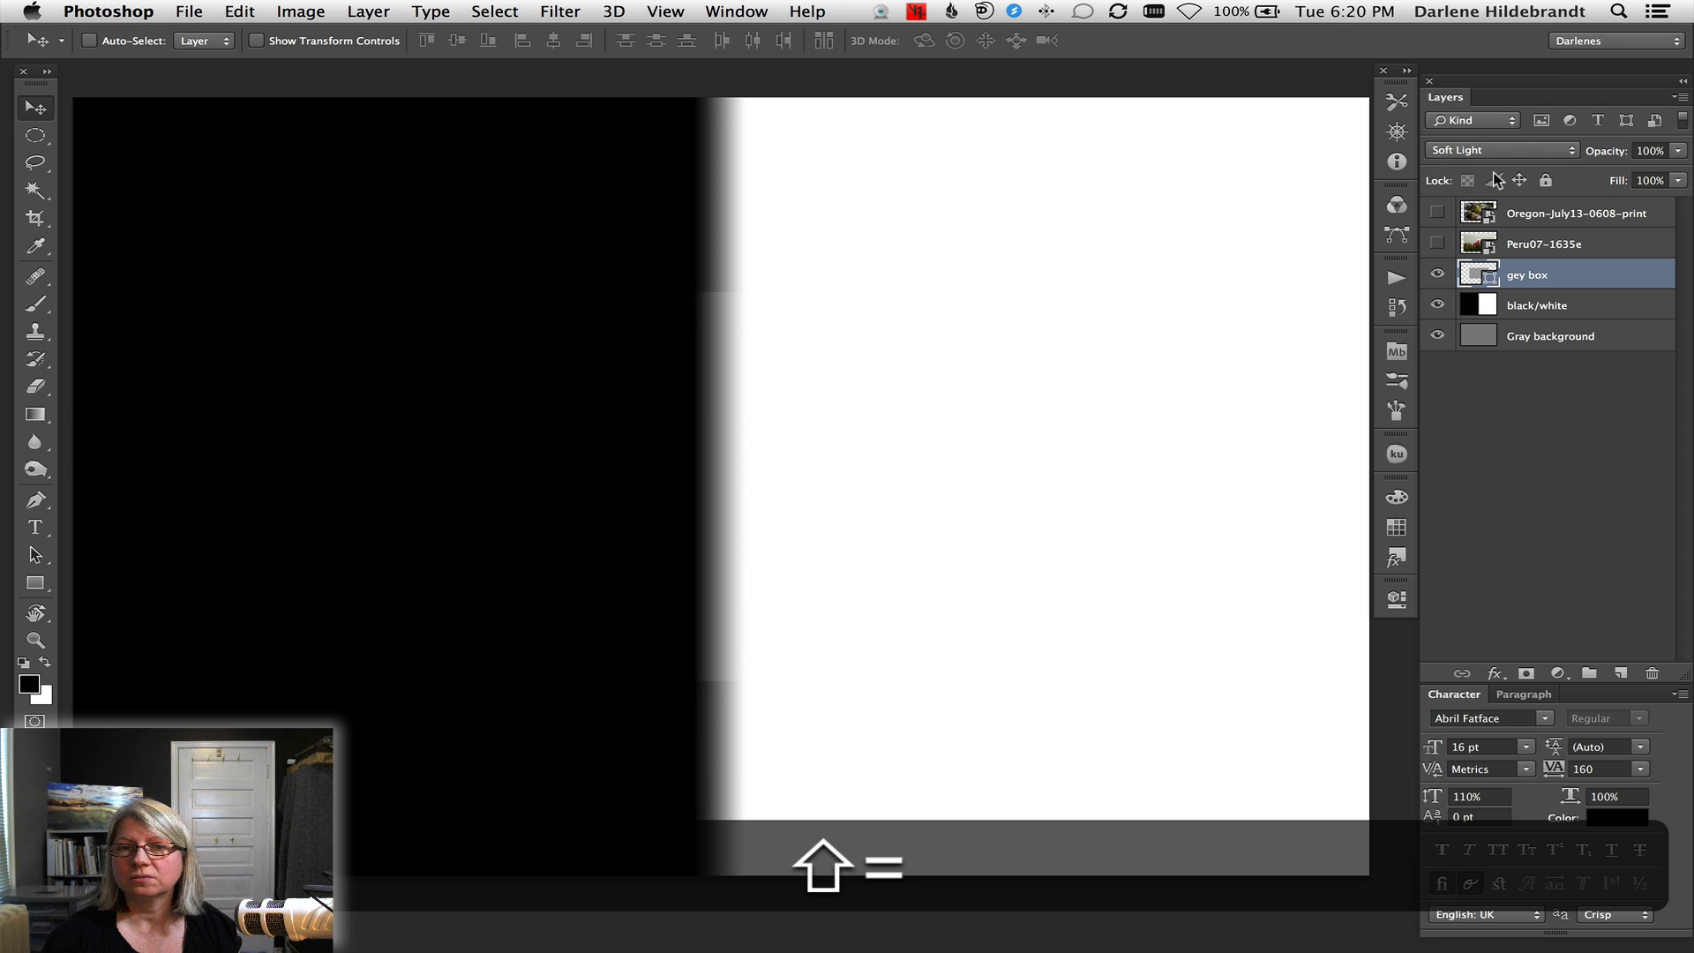
click(1500, 149)
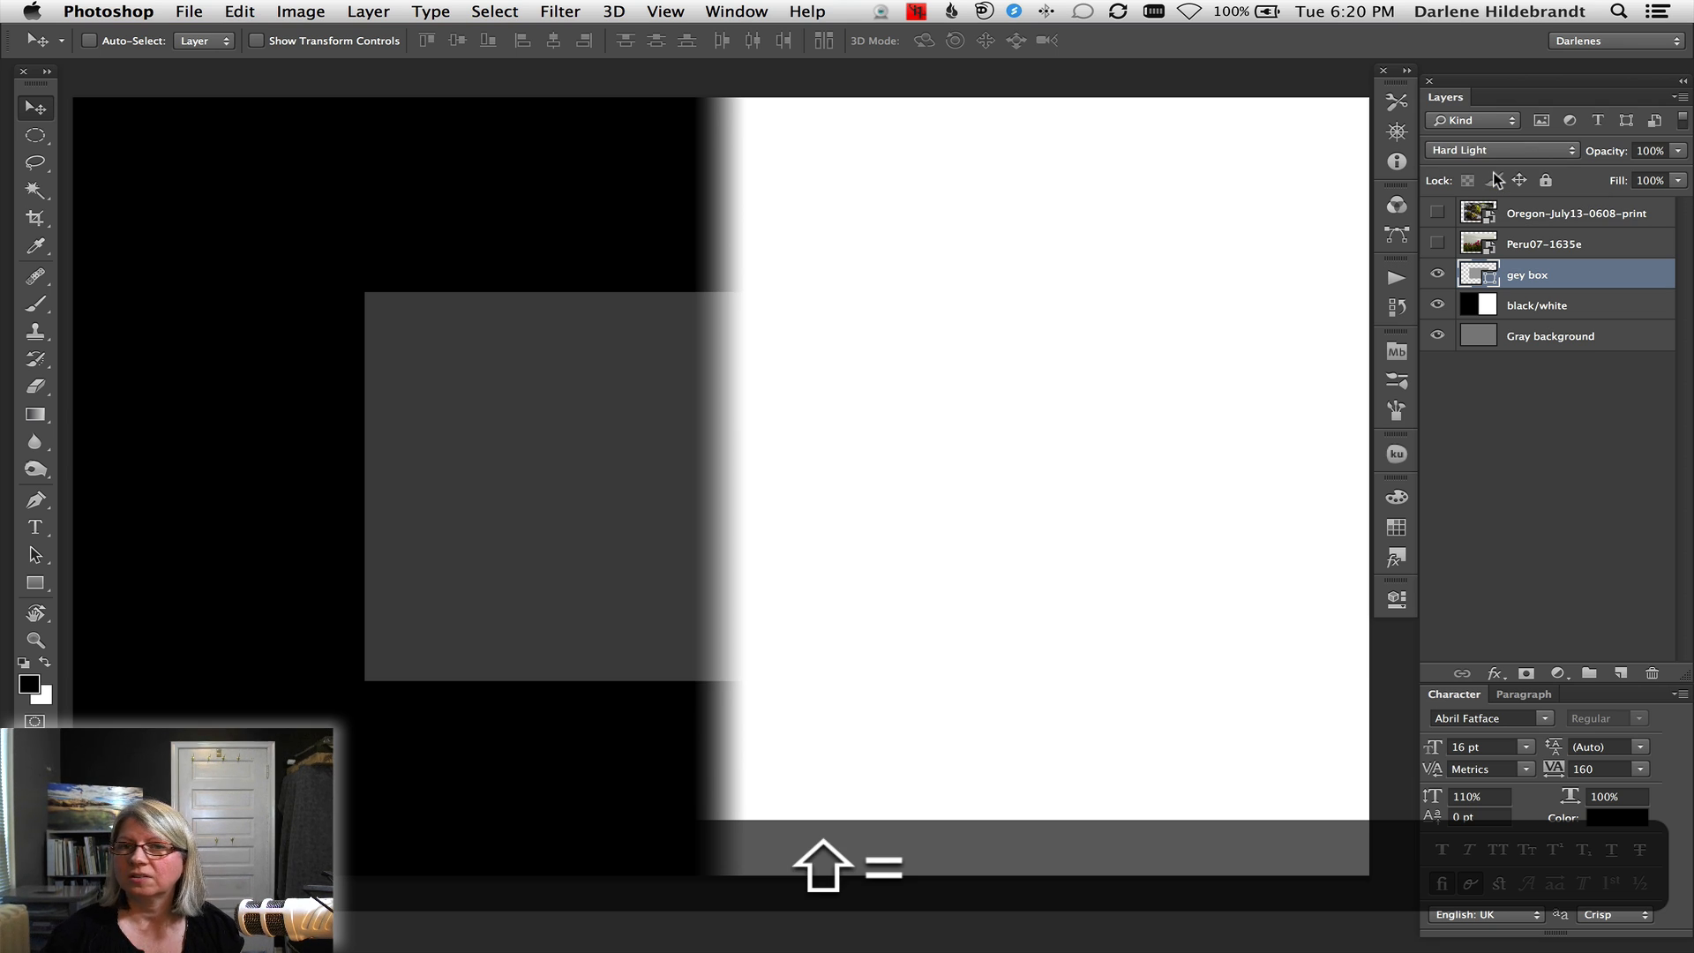
click(1500, 148)
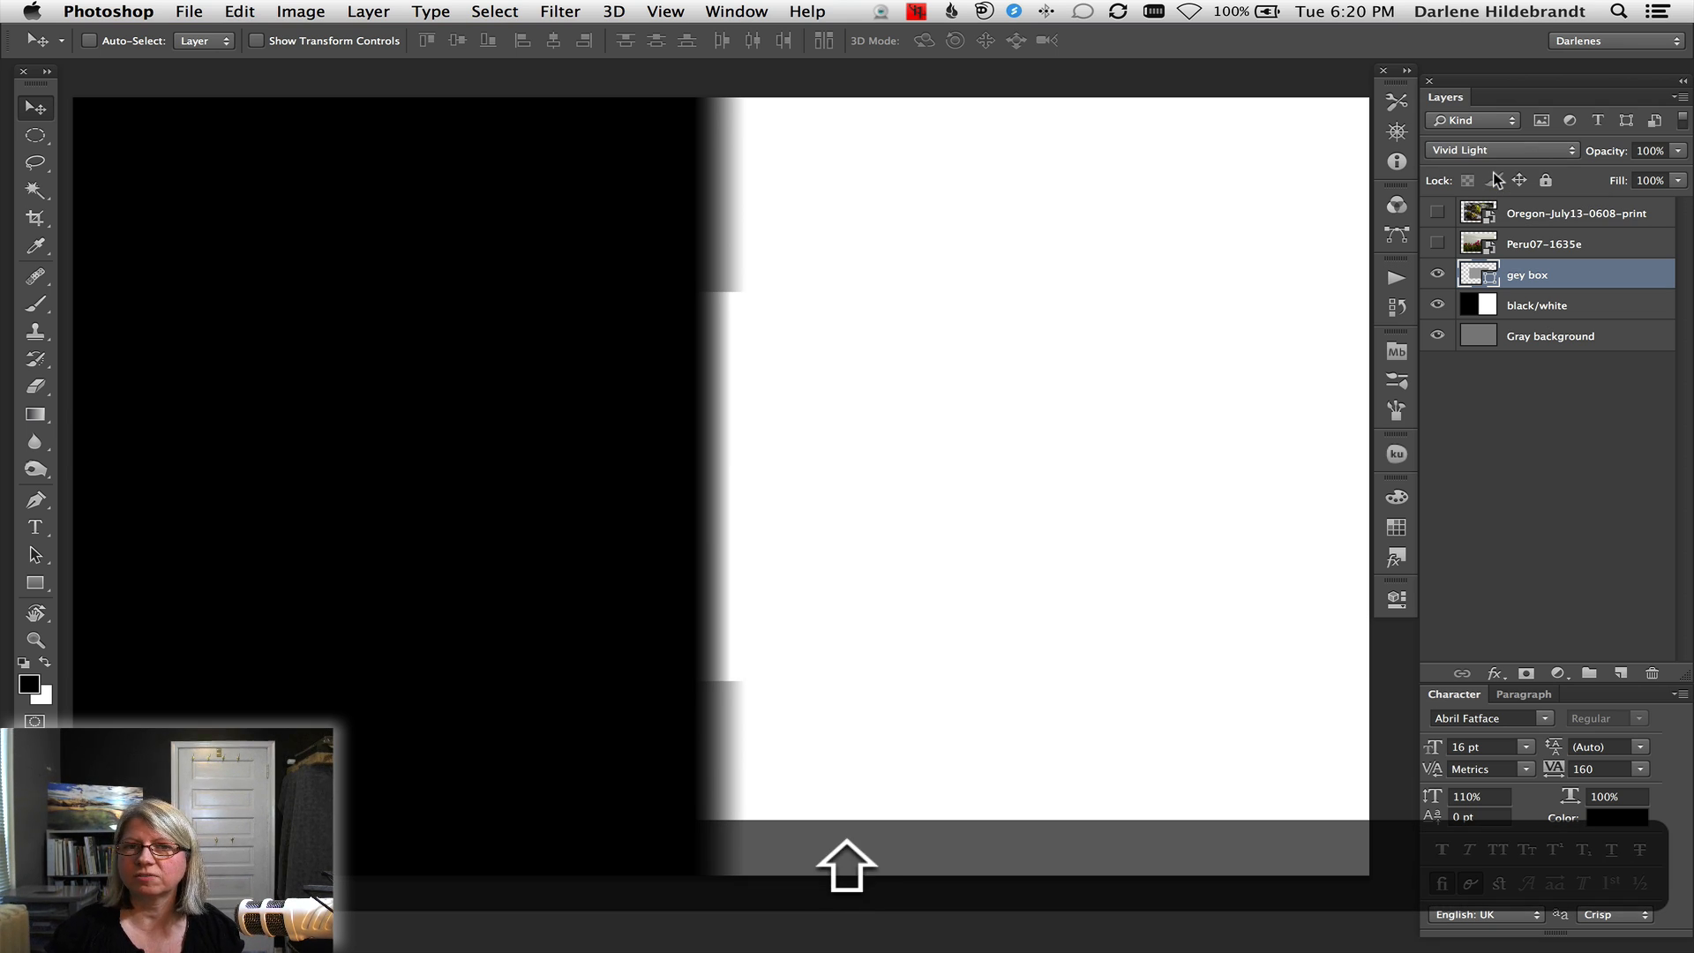
click(1500, 148)
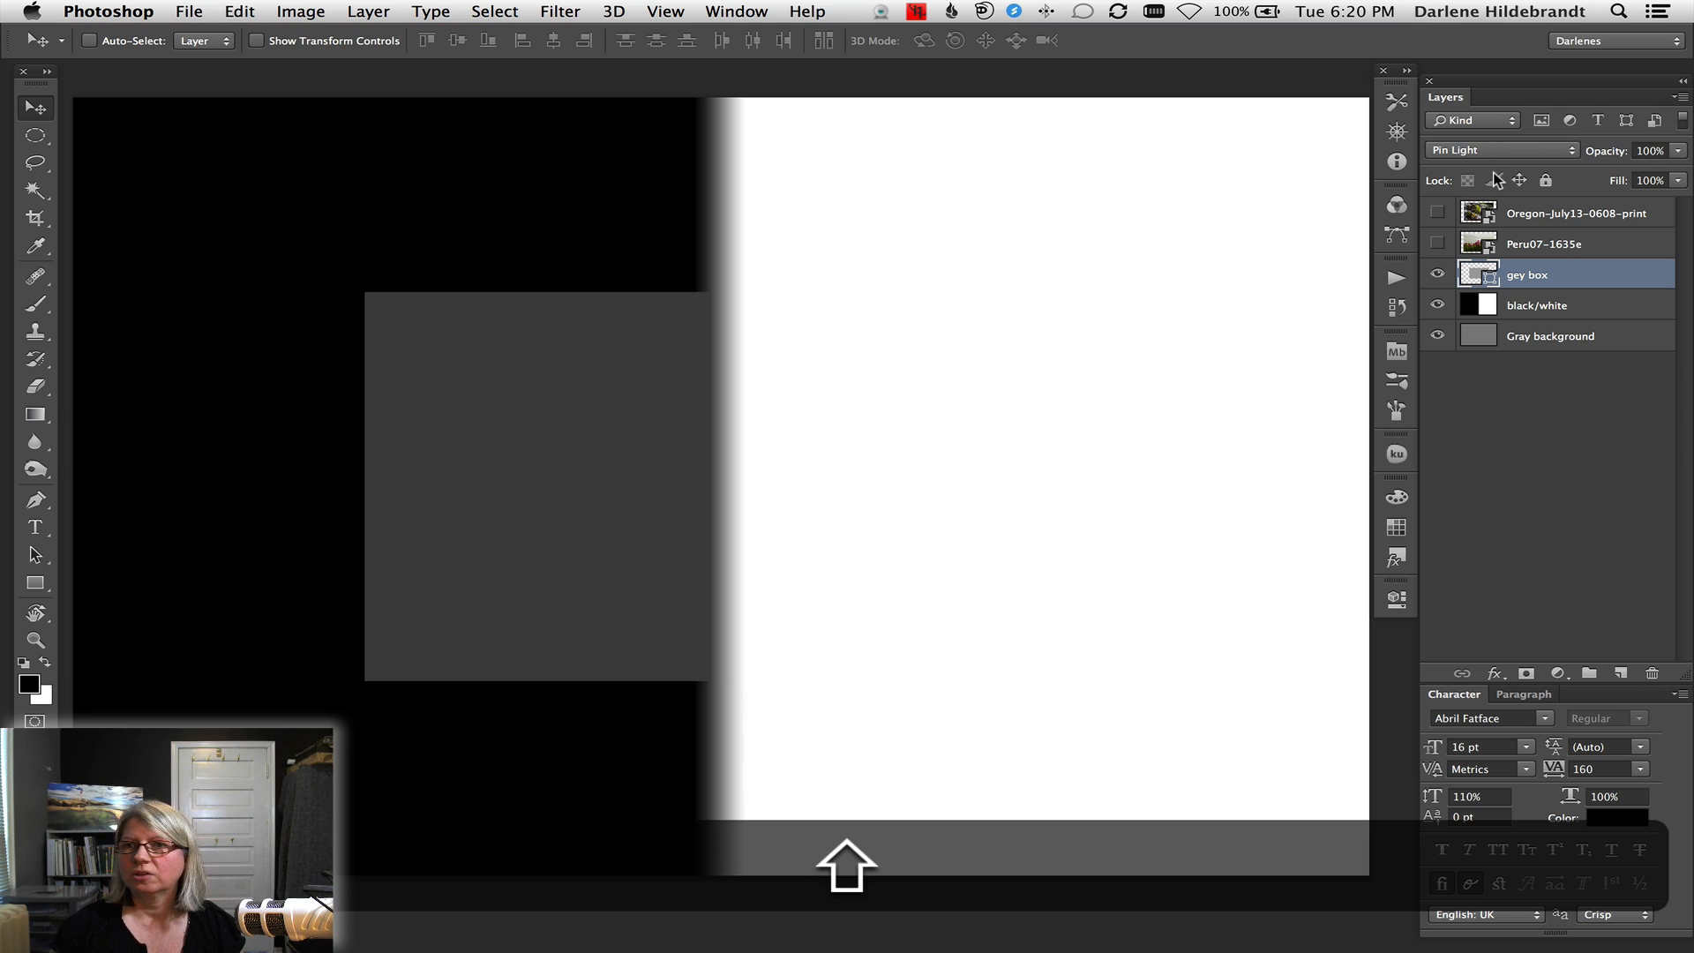
click(1500, 148)
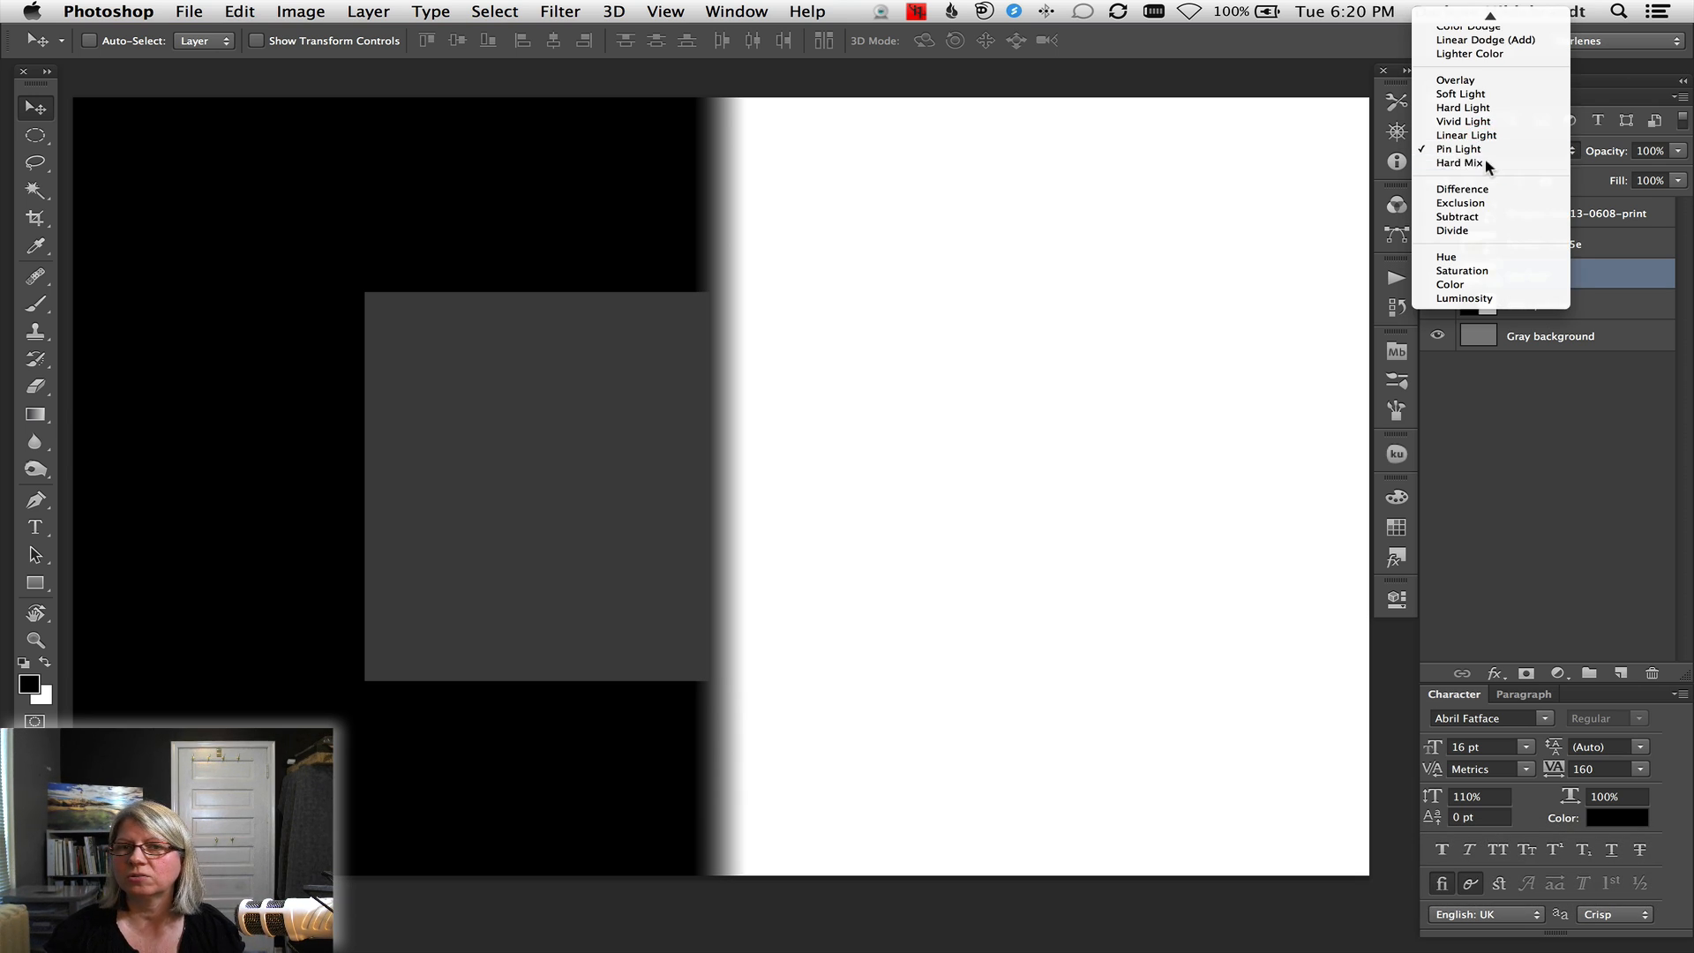
click(1459, 163)
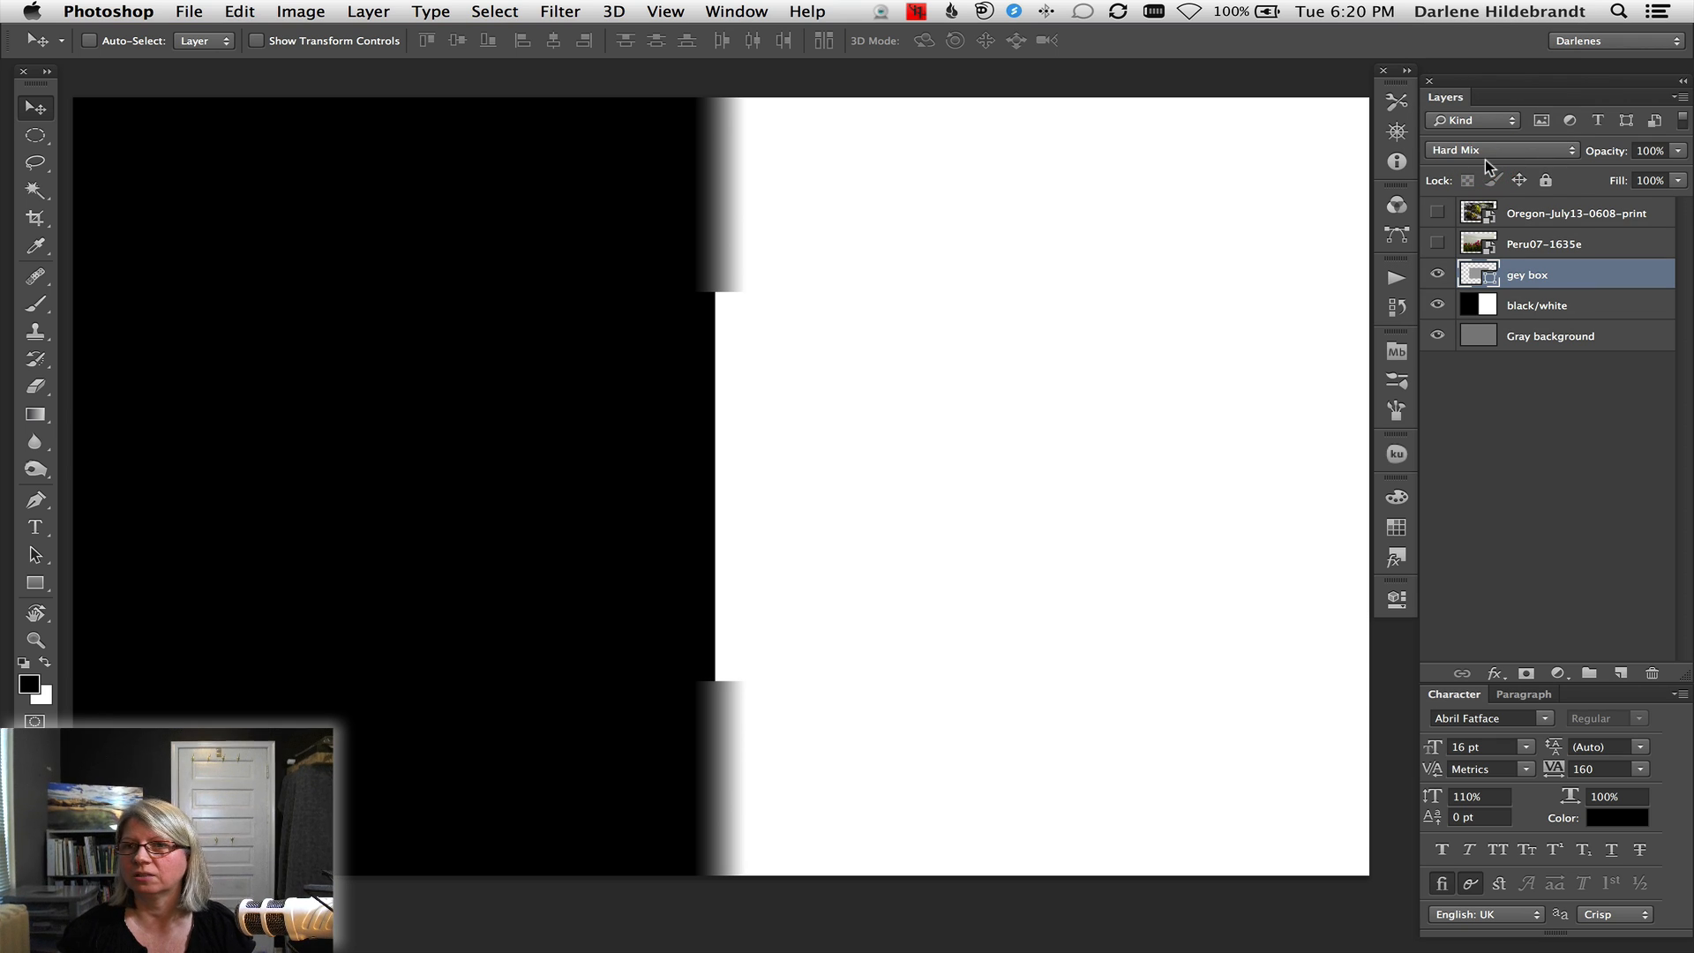
click(1500, 148)
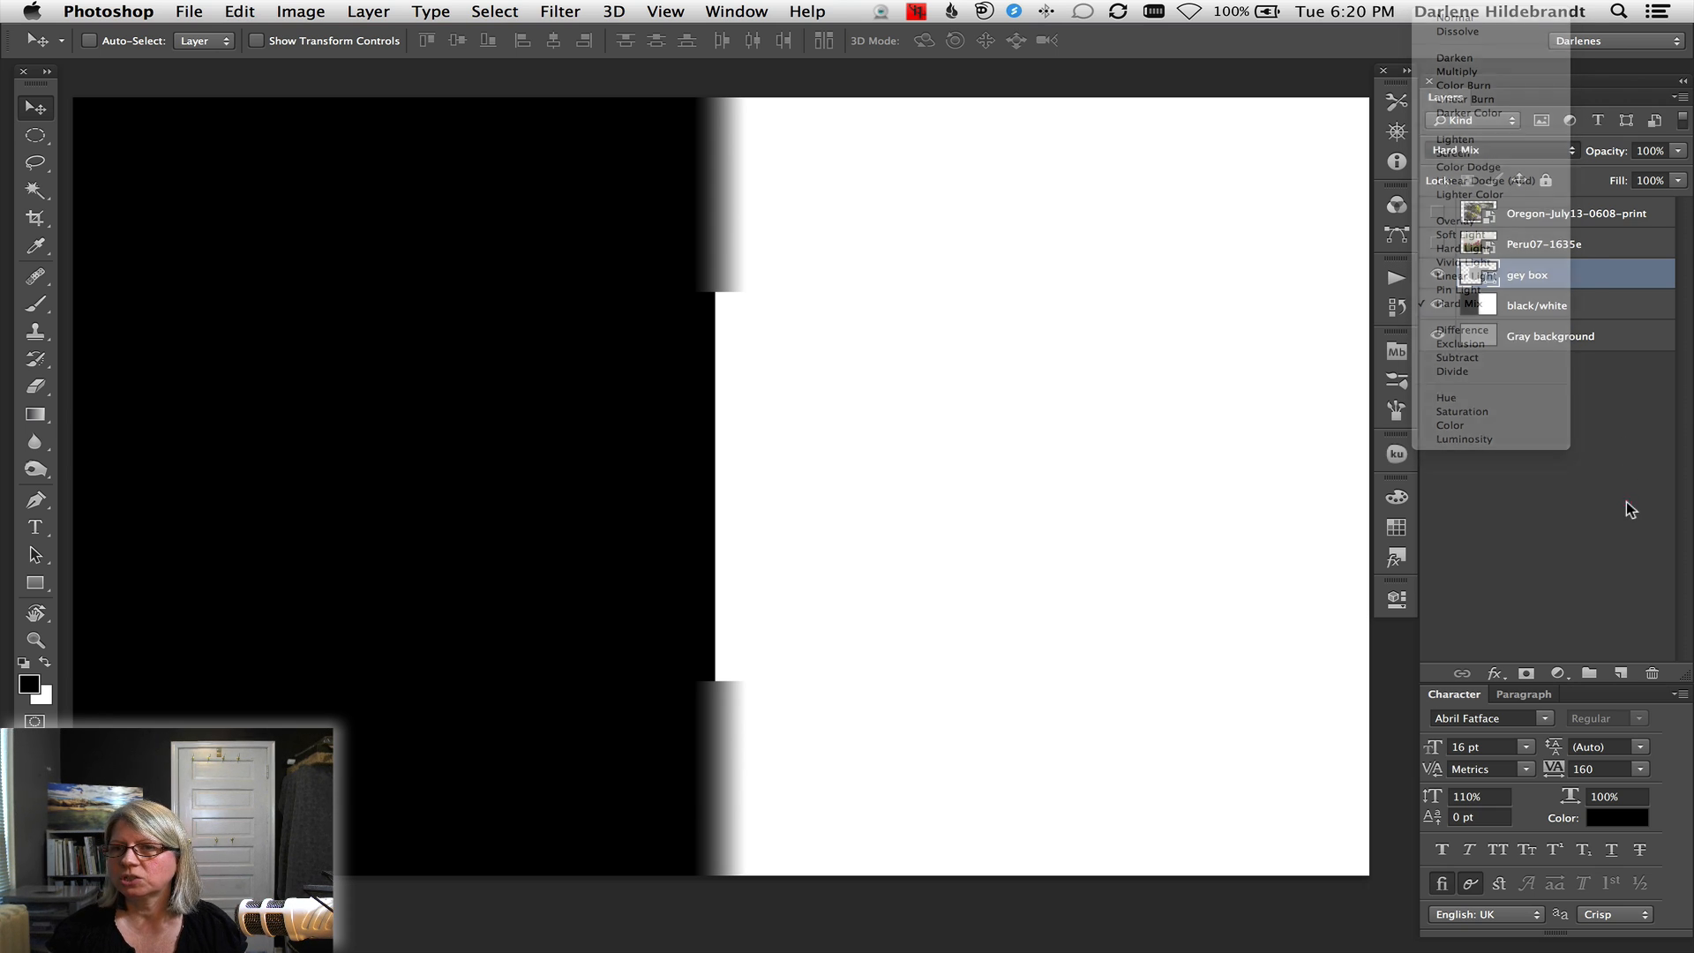
Hide the black/white layer and show the Peru07 pink flower photo layer
click(1461, 149)
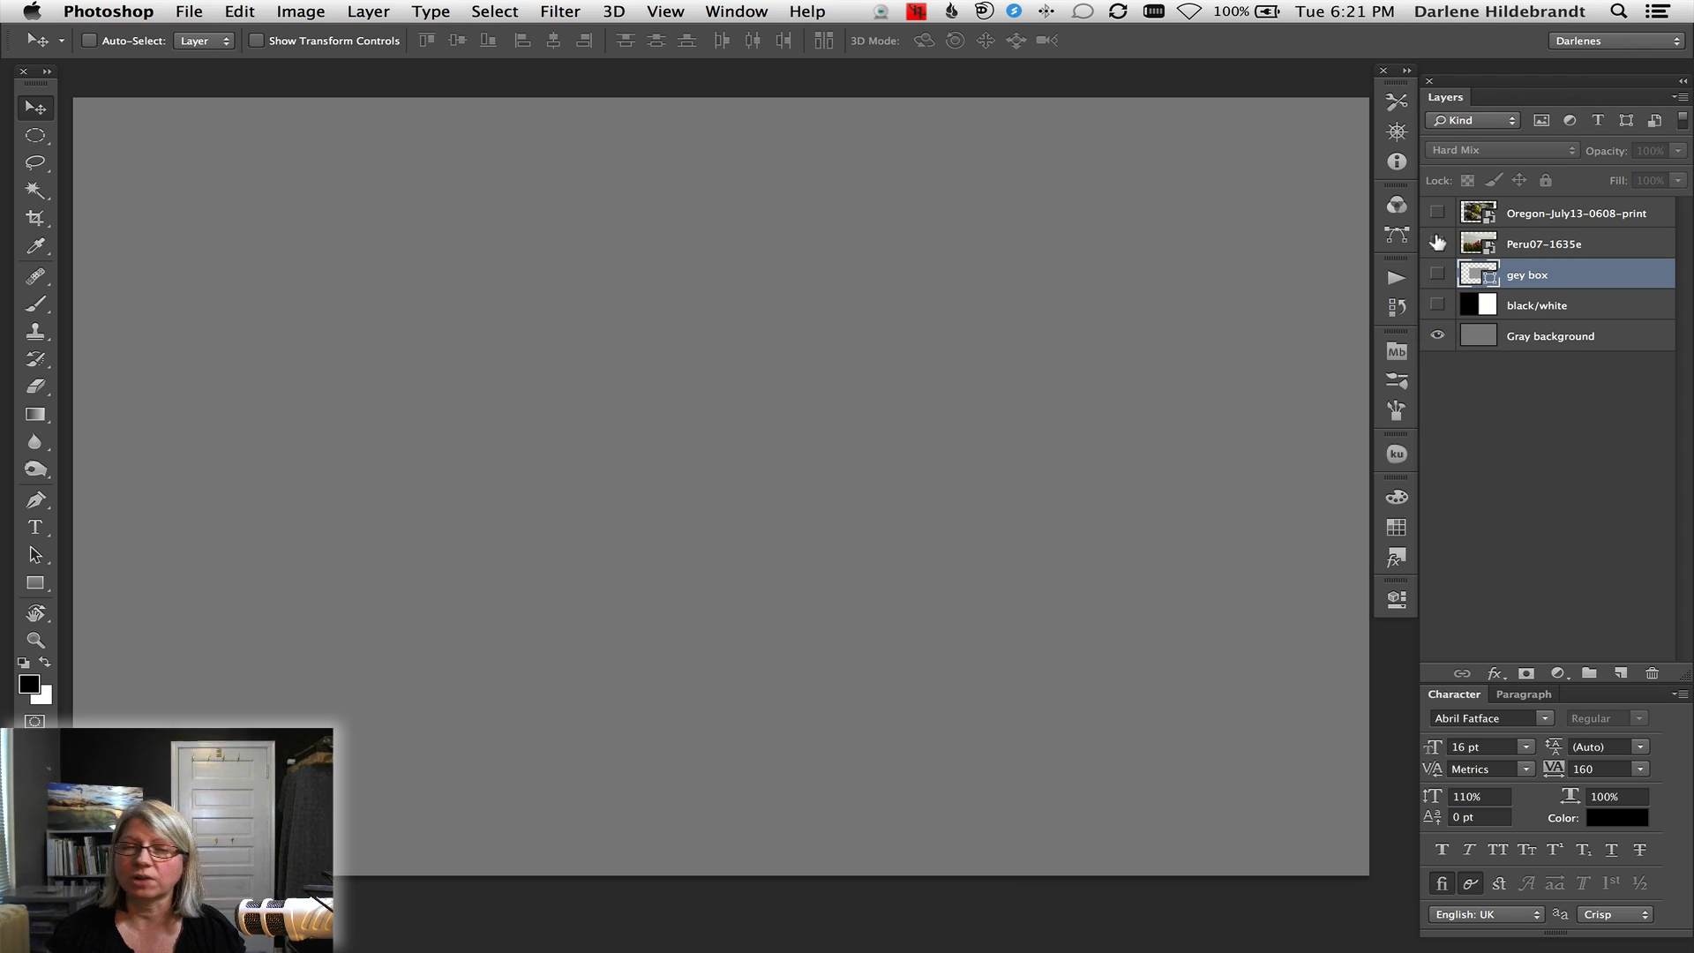
click(1438, 242)
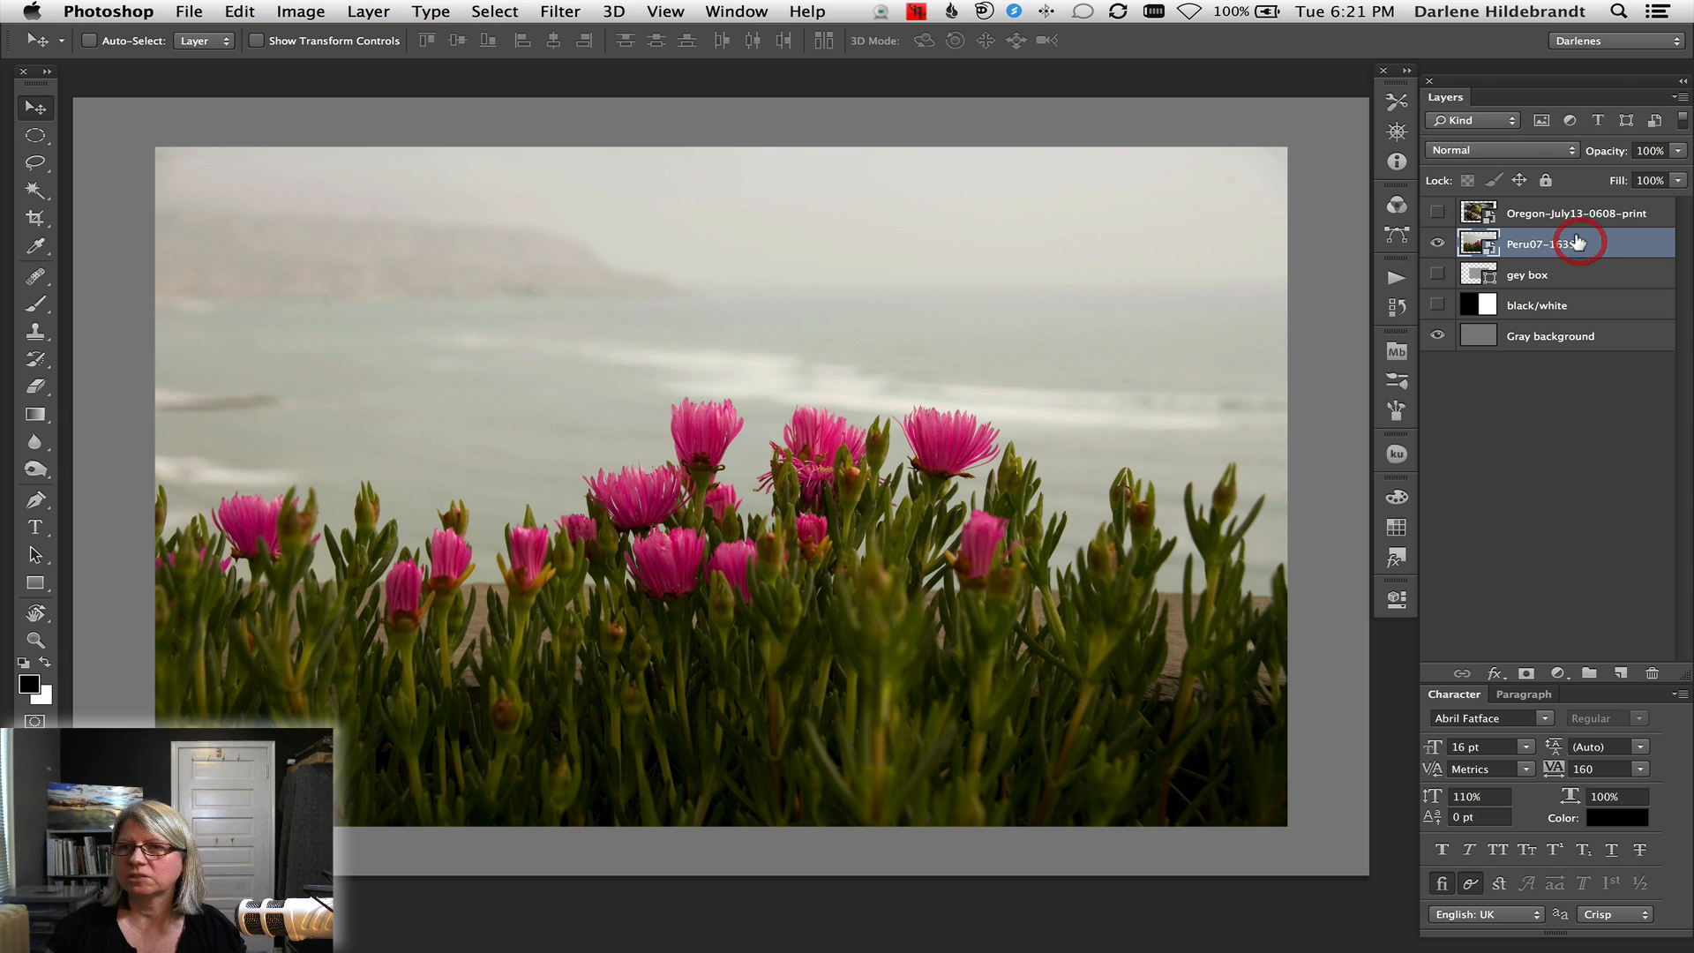
mouse_move(1578, 244)
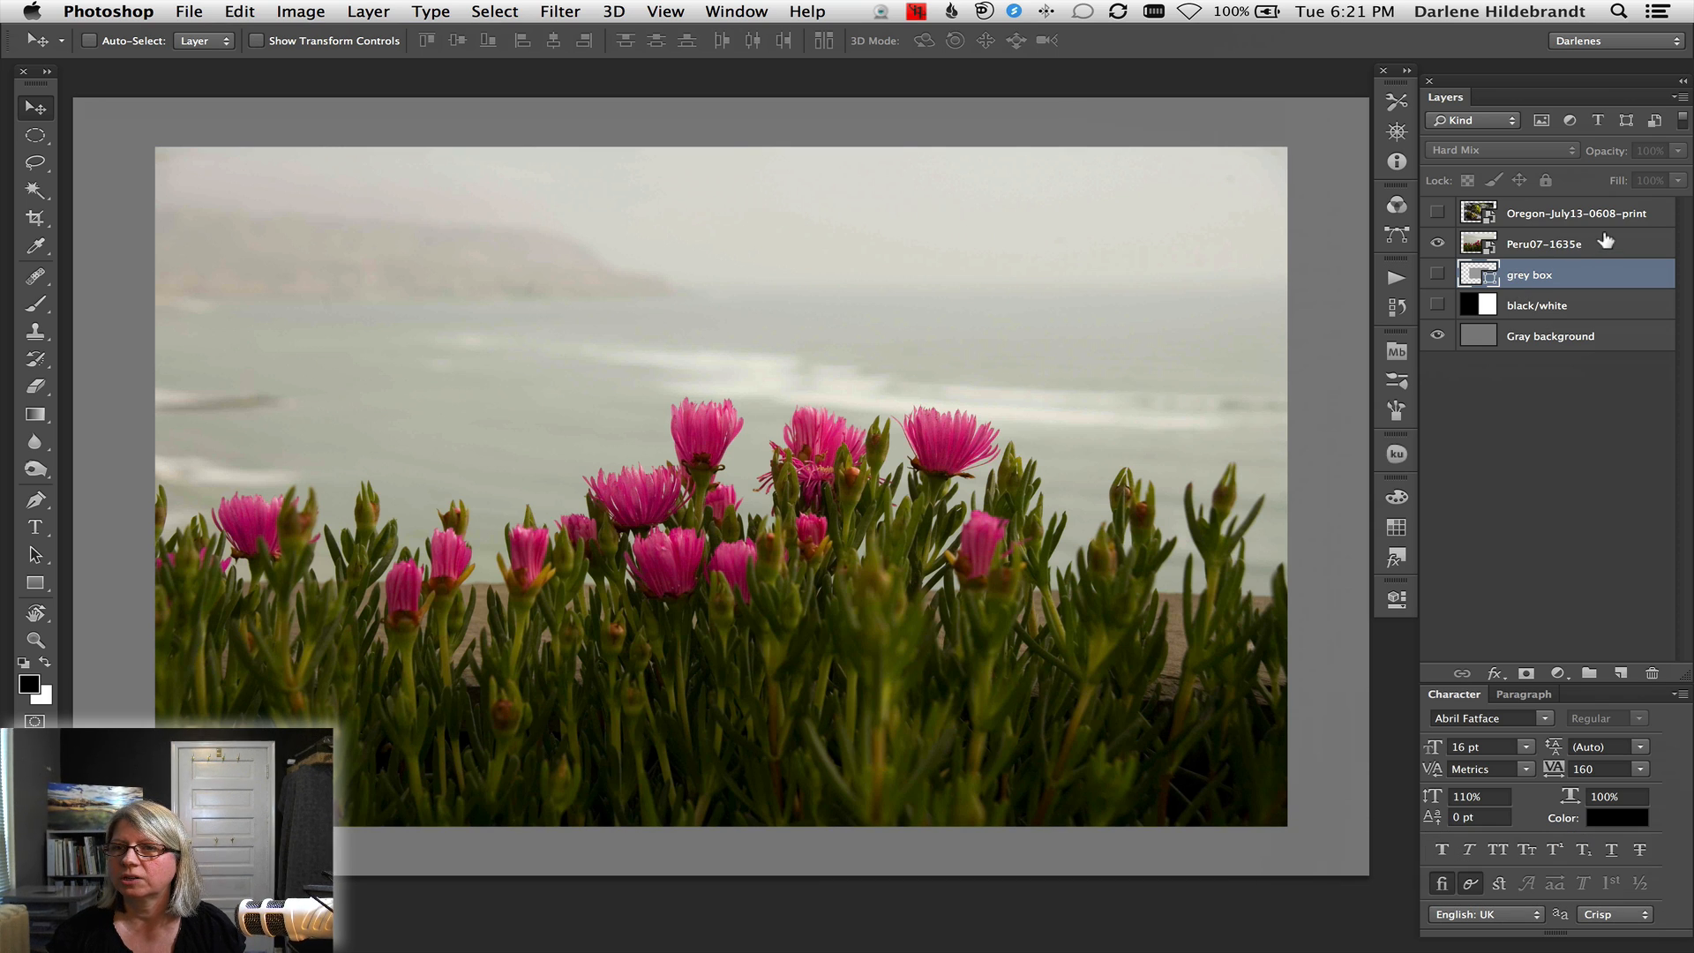
Step the flower photo layer through Color Burn to Darker Color blending
click(1546, 244)
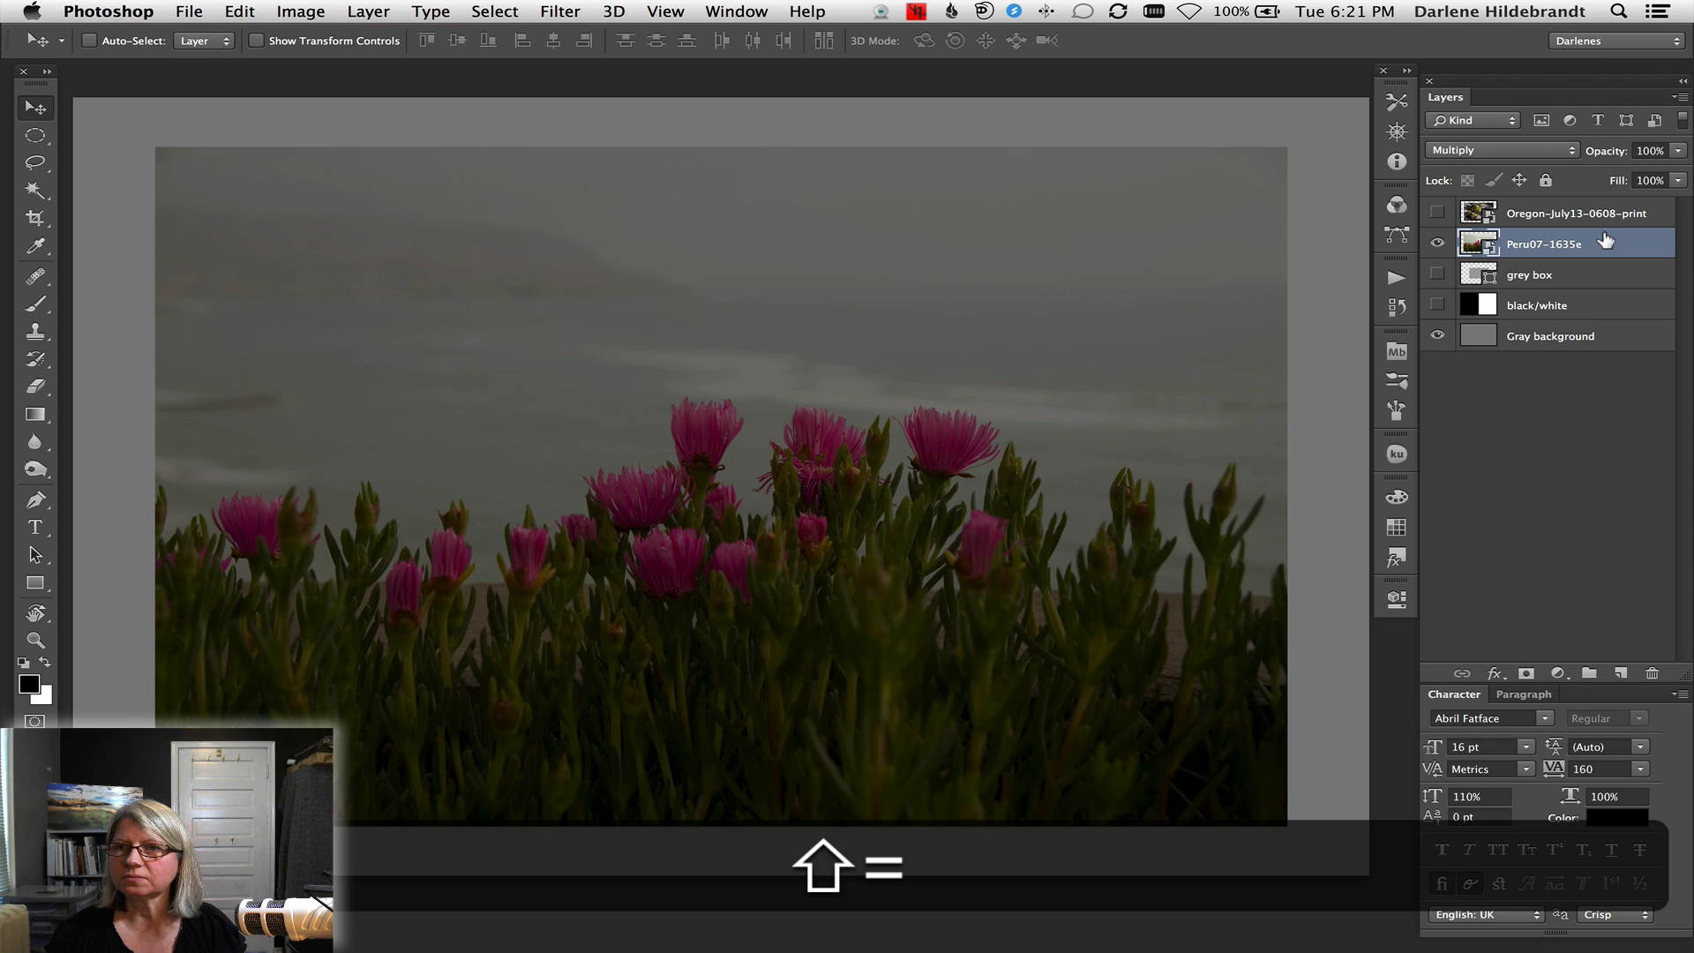
click(1500, 150)
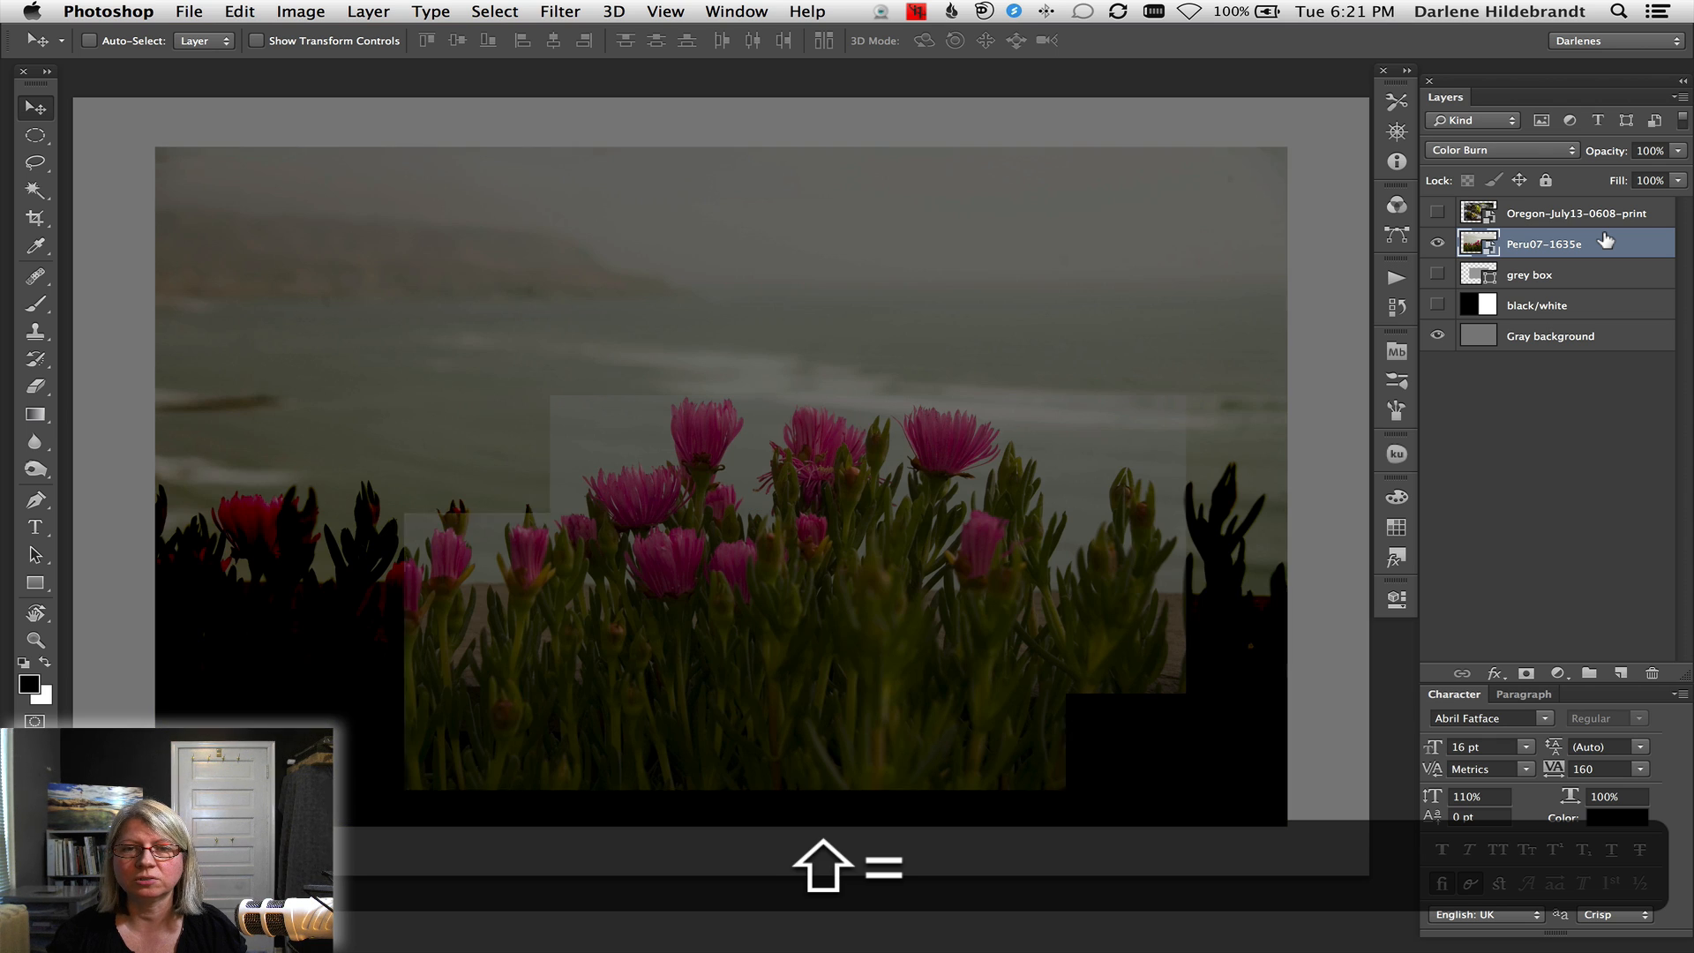
click(1500, 148)
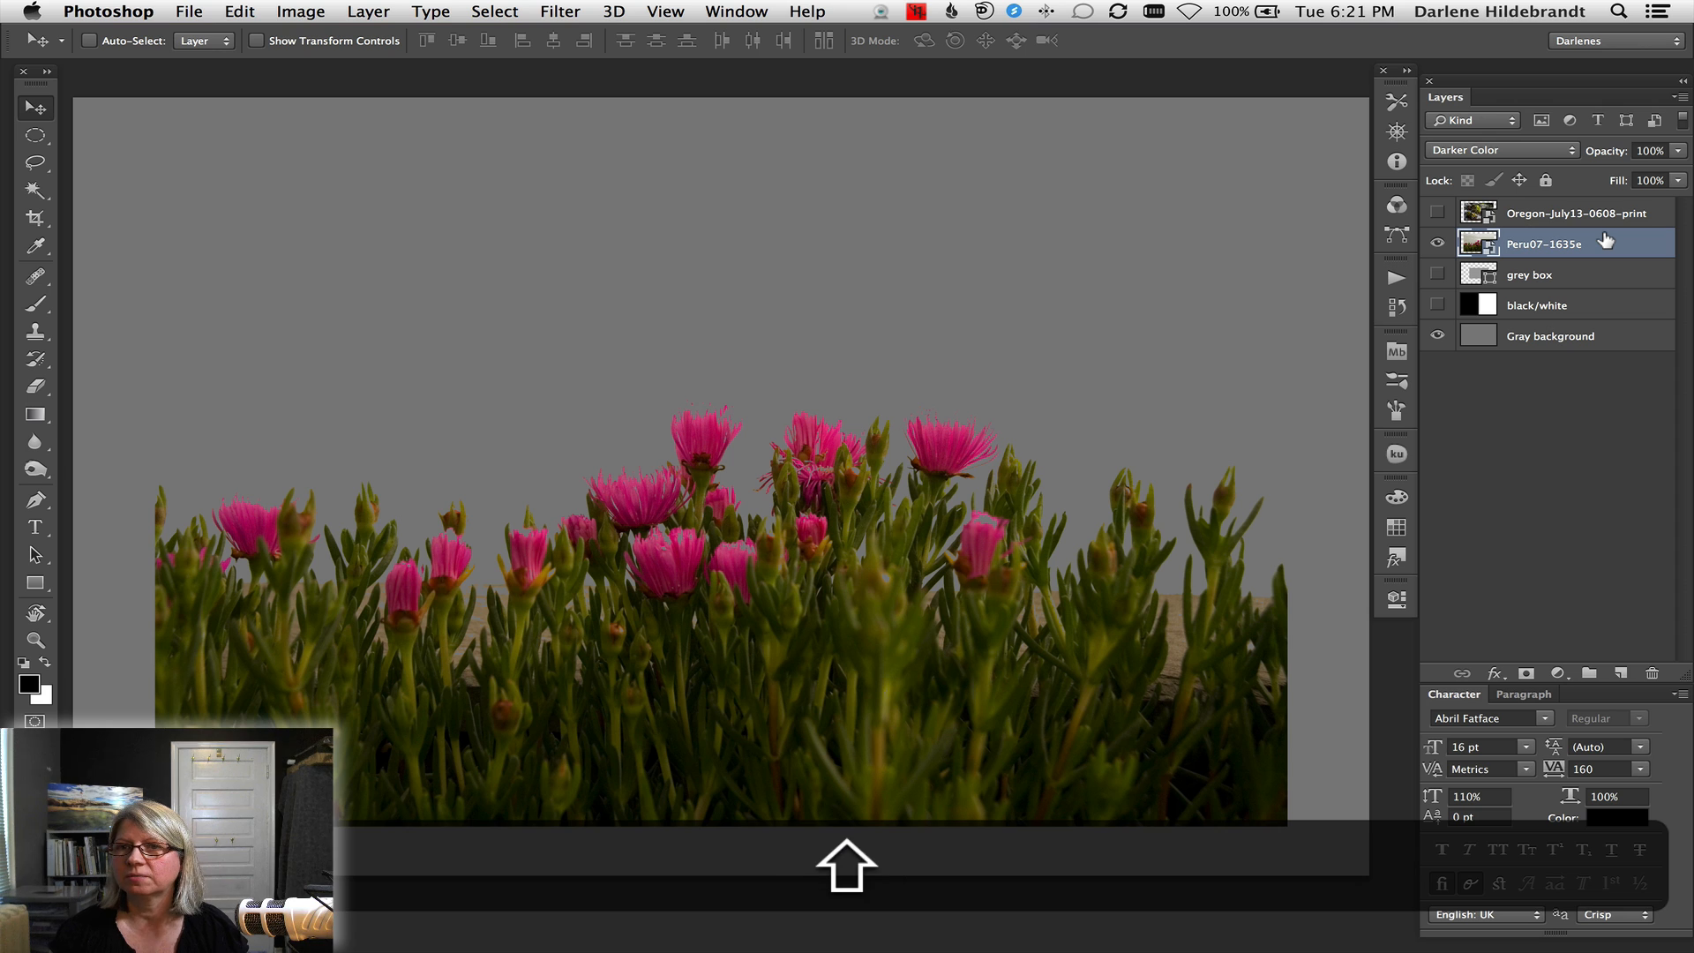
click(1500, 149)
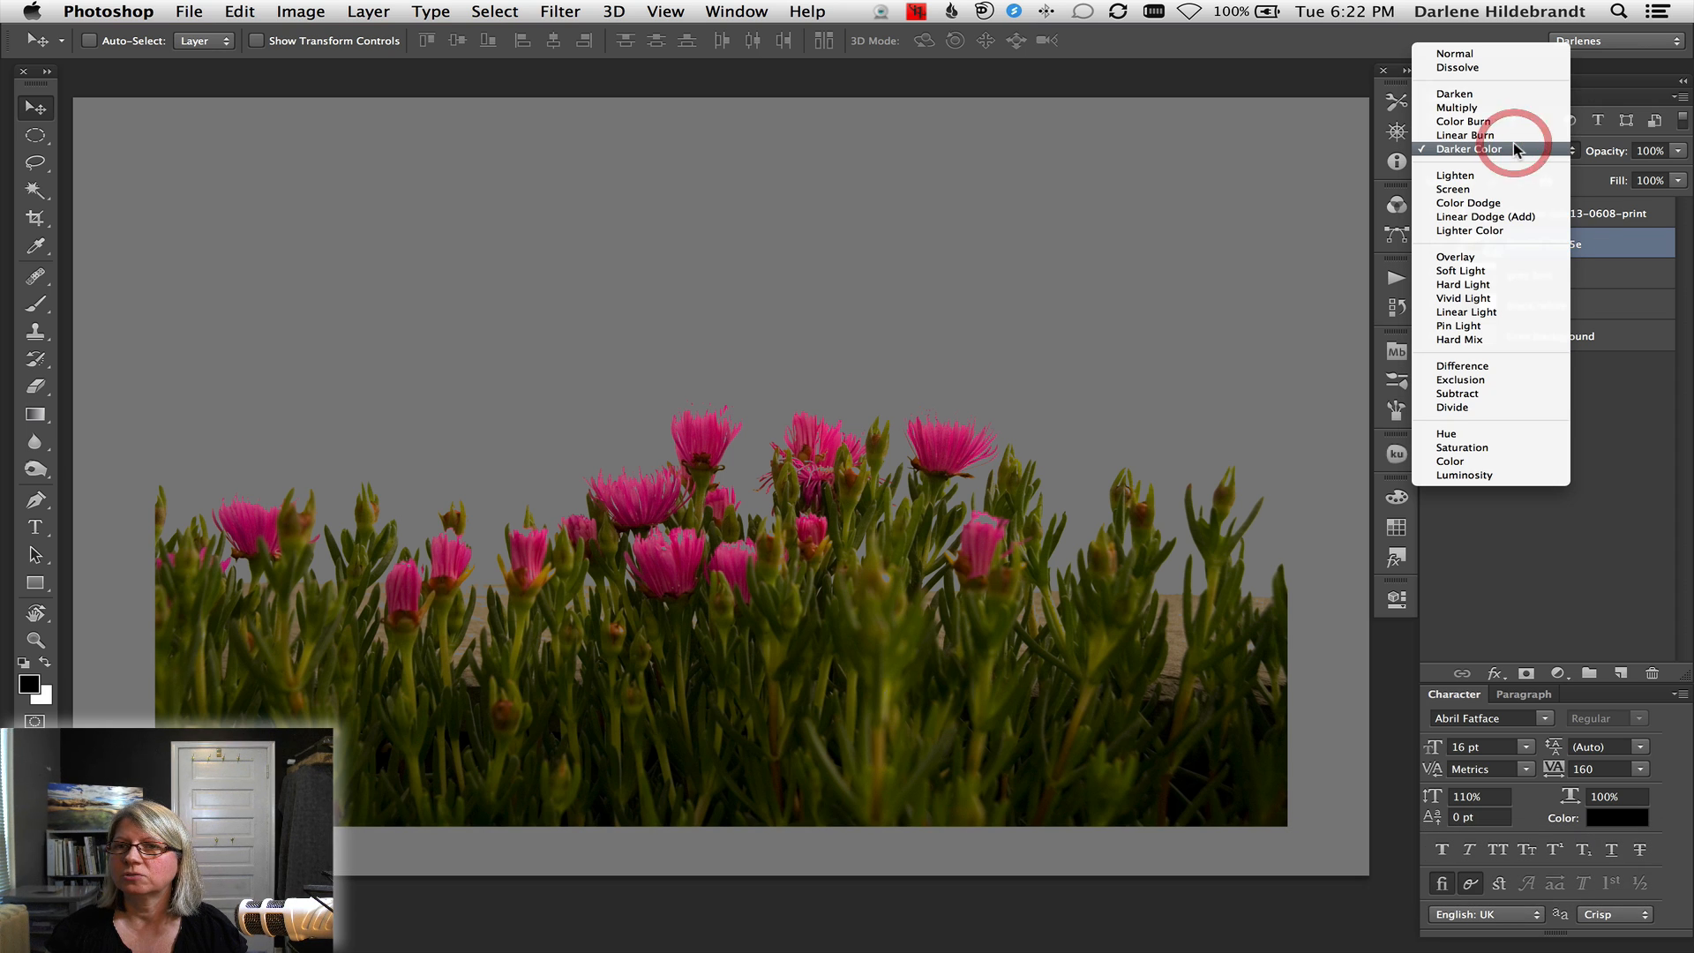
click(1470, 149)
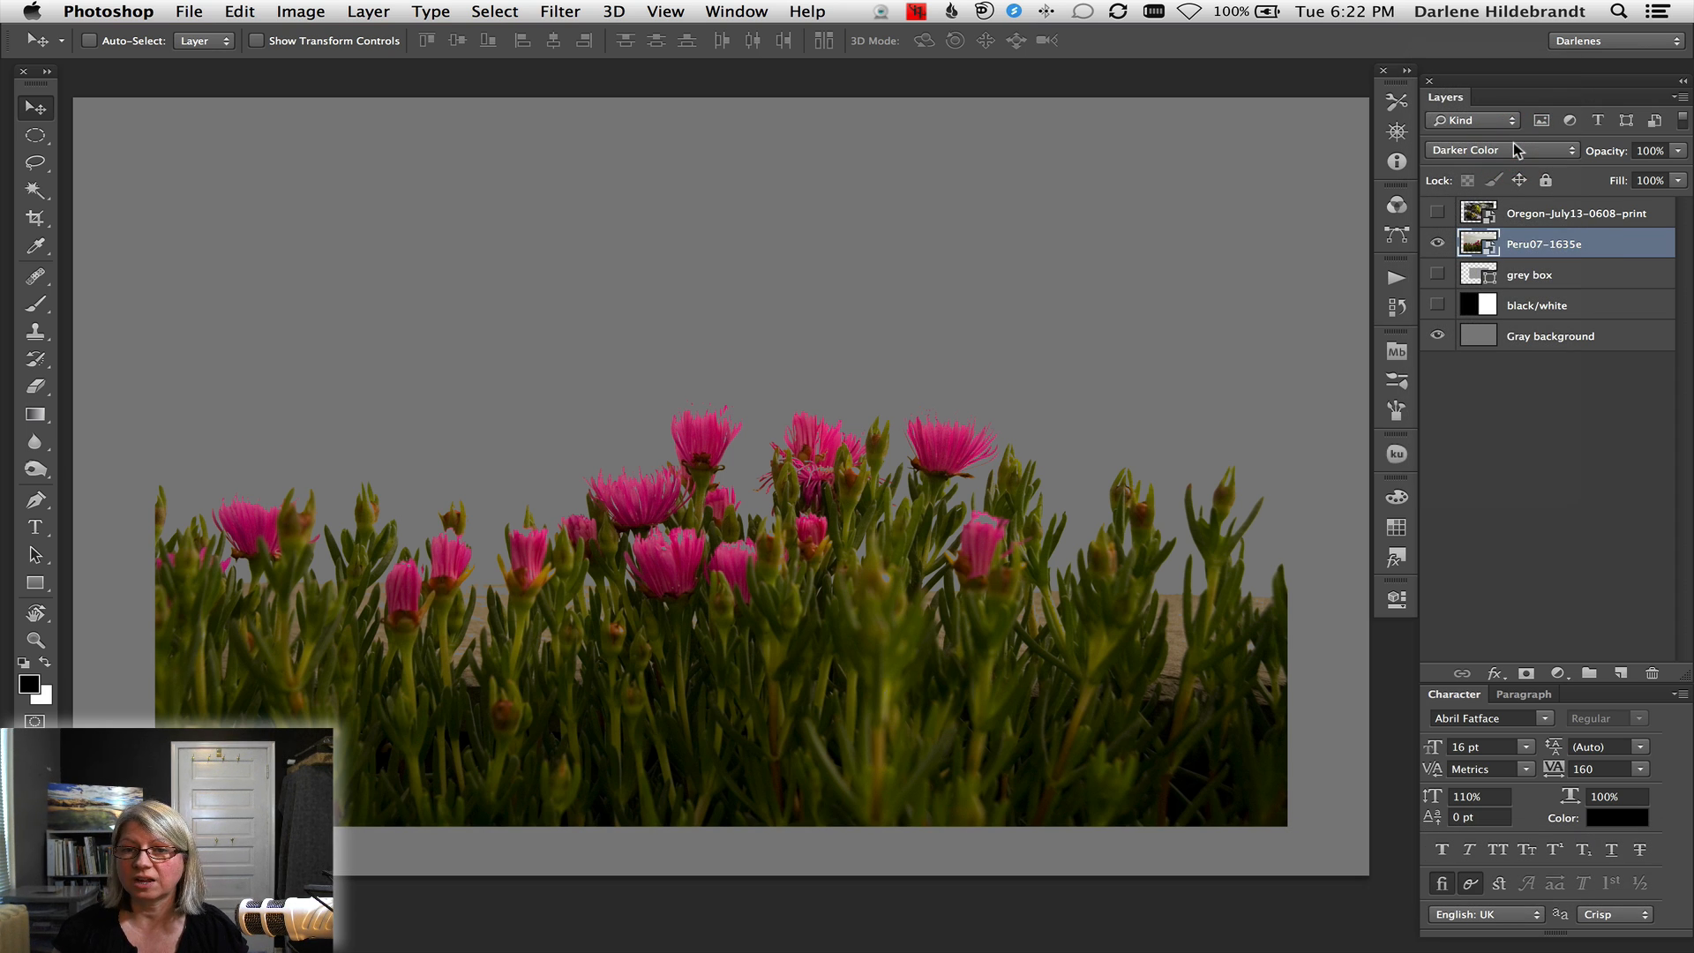
mouse_move(1507, 150)
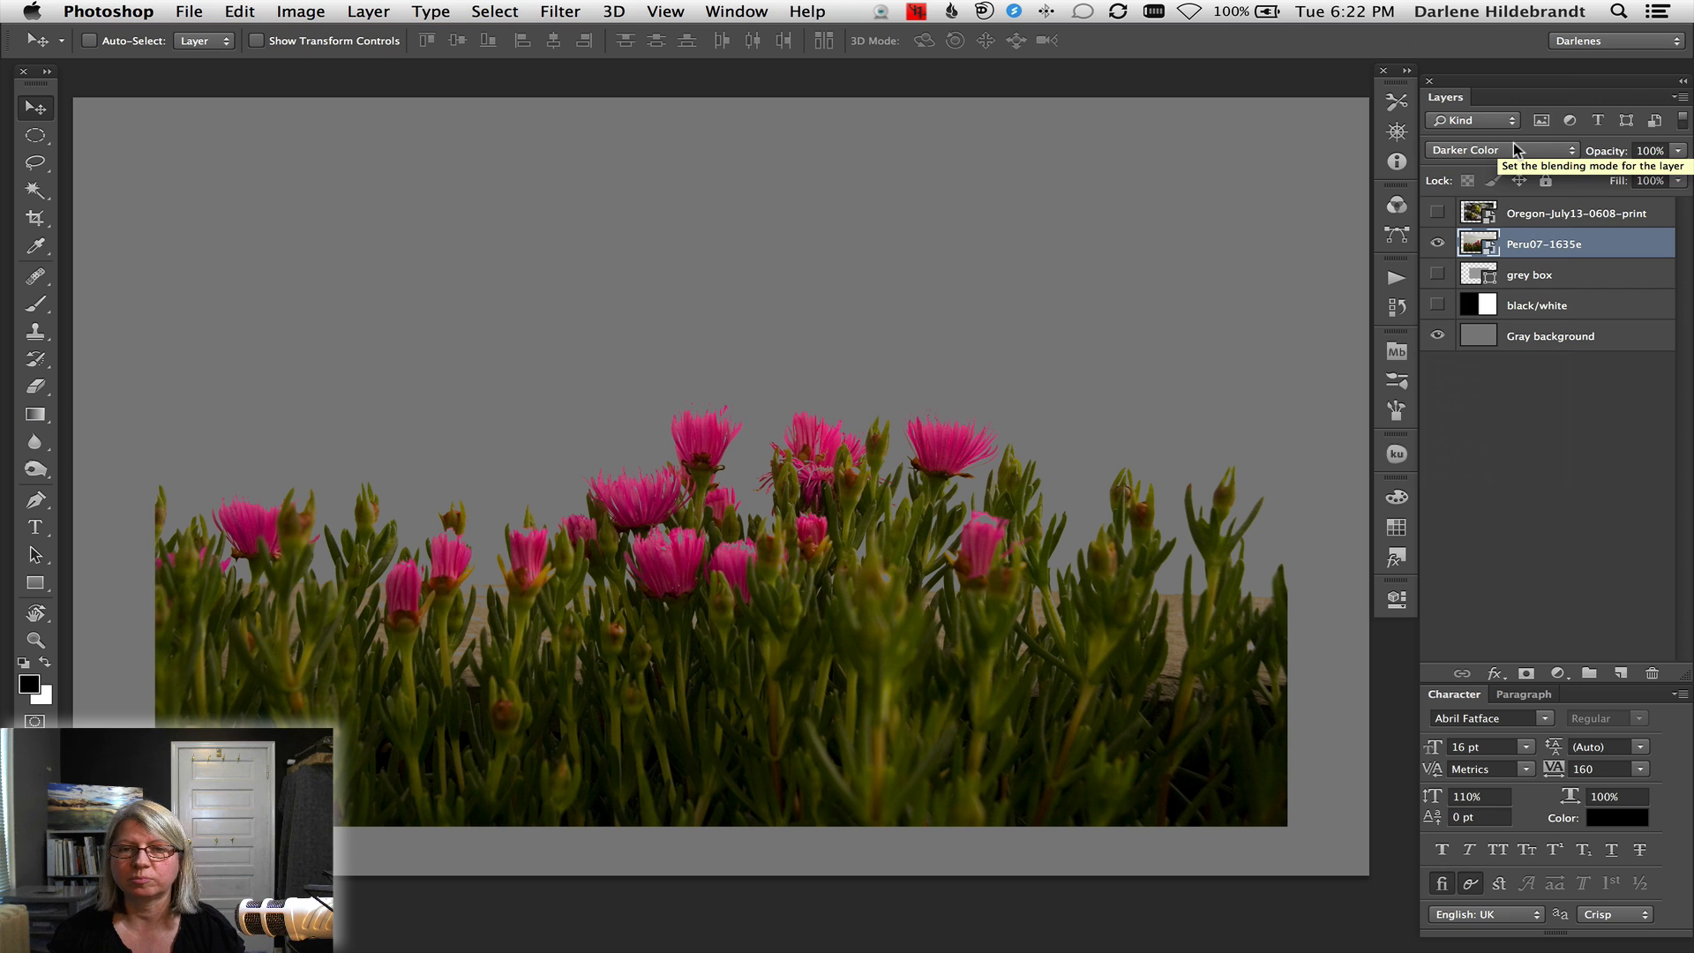
Switch the flower layer to Darken, then on to Color Dodge blending
click(1500, 148)
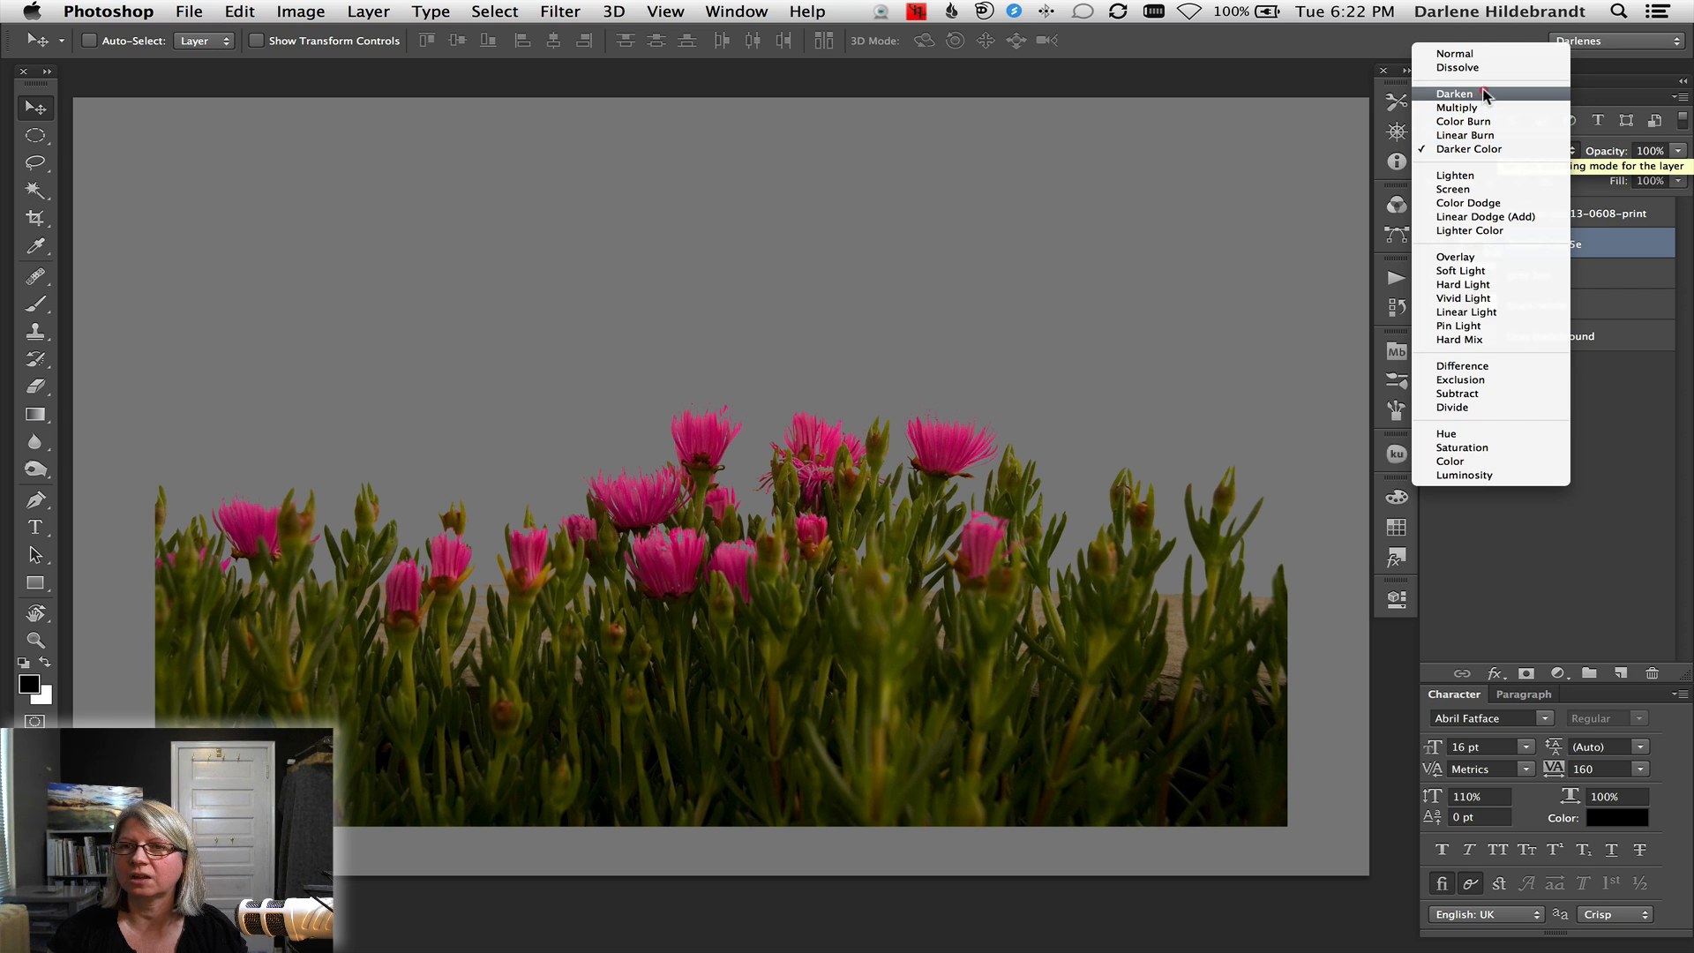
click(1456, 94)
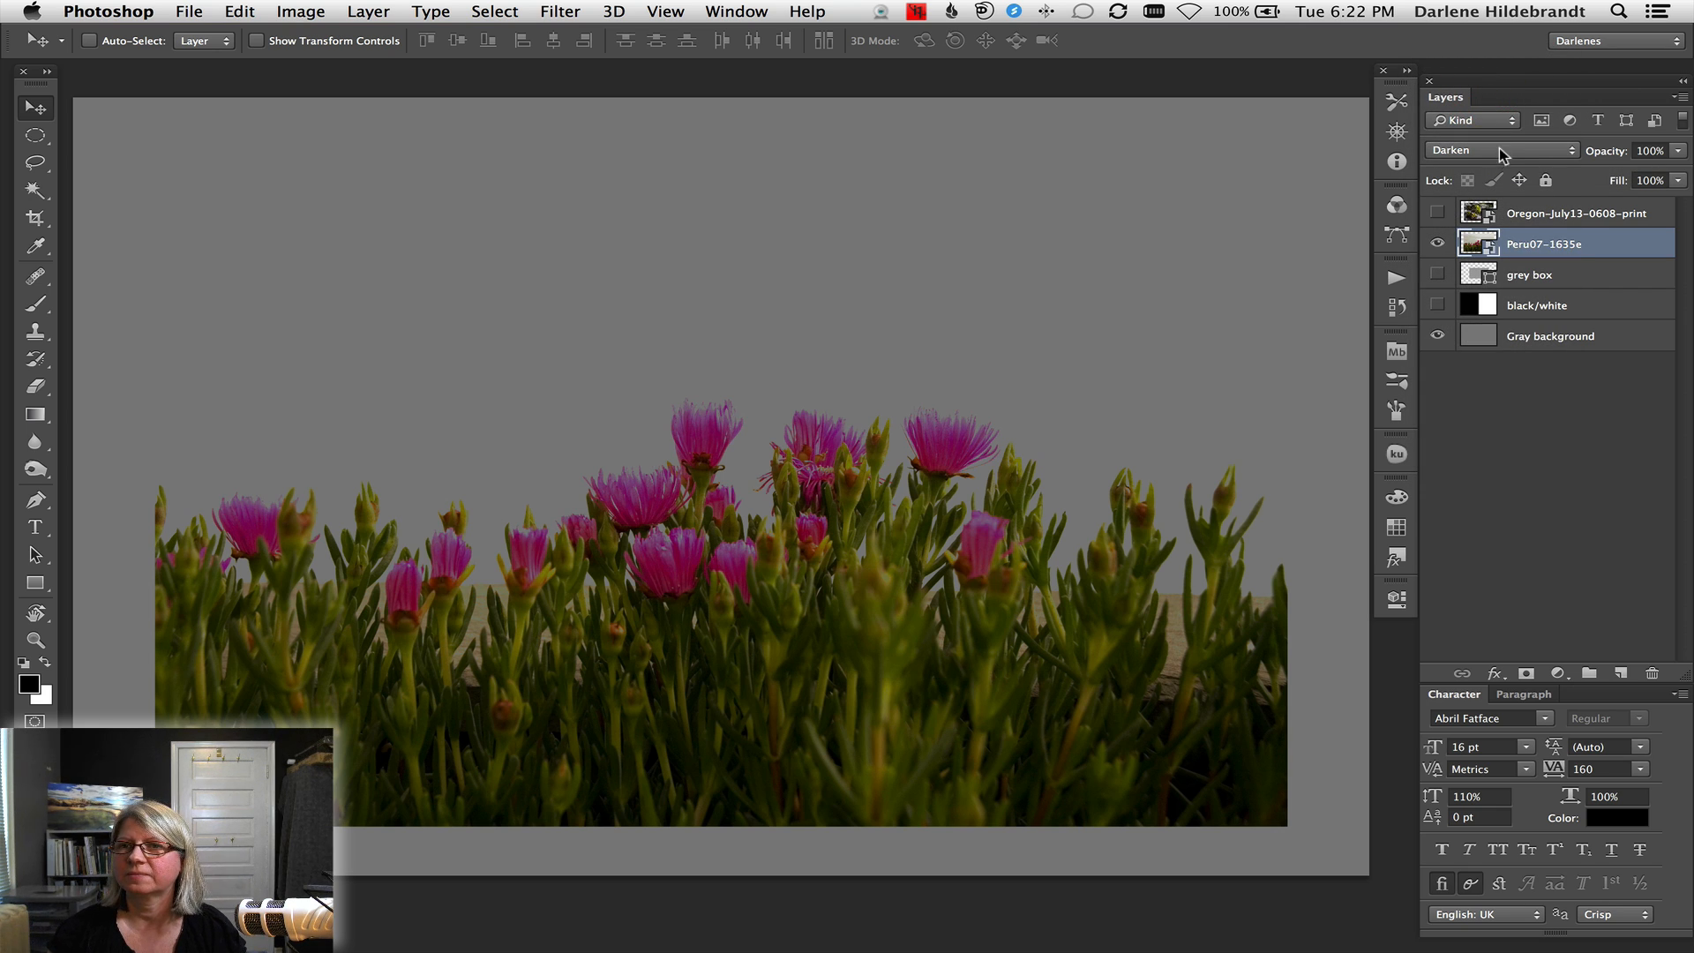
click(1501, 150)
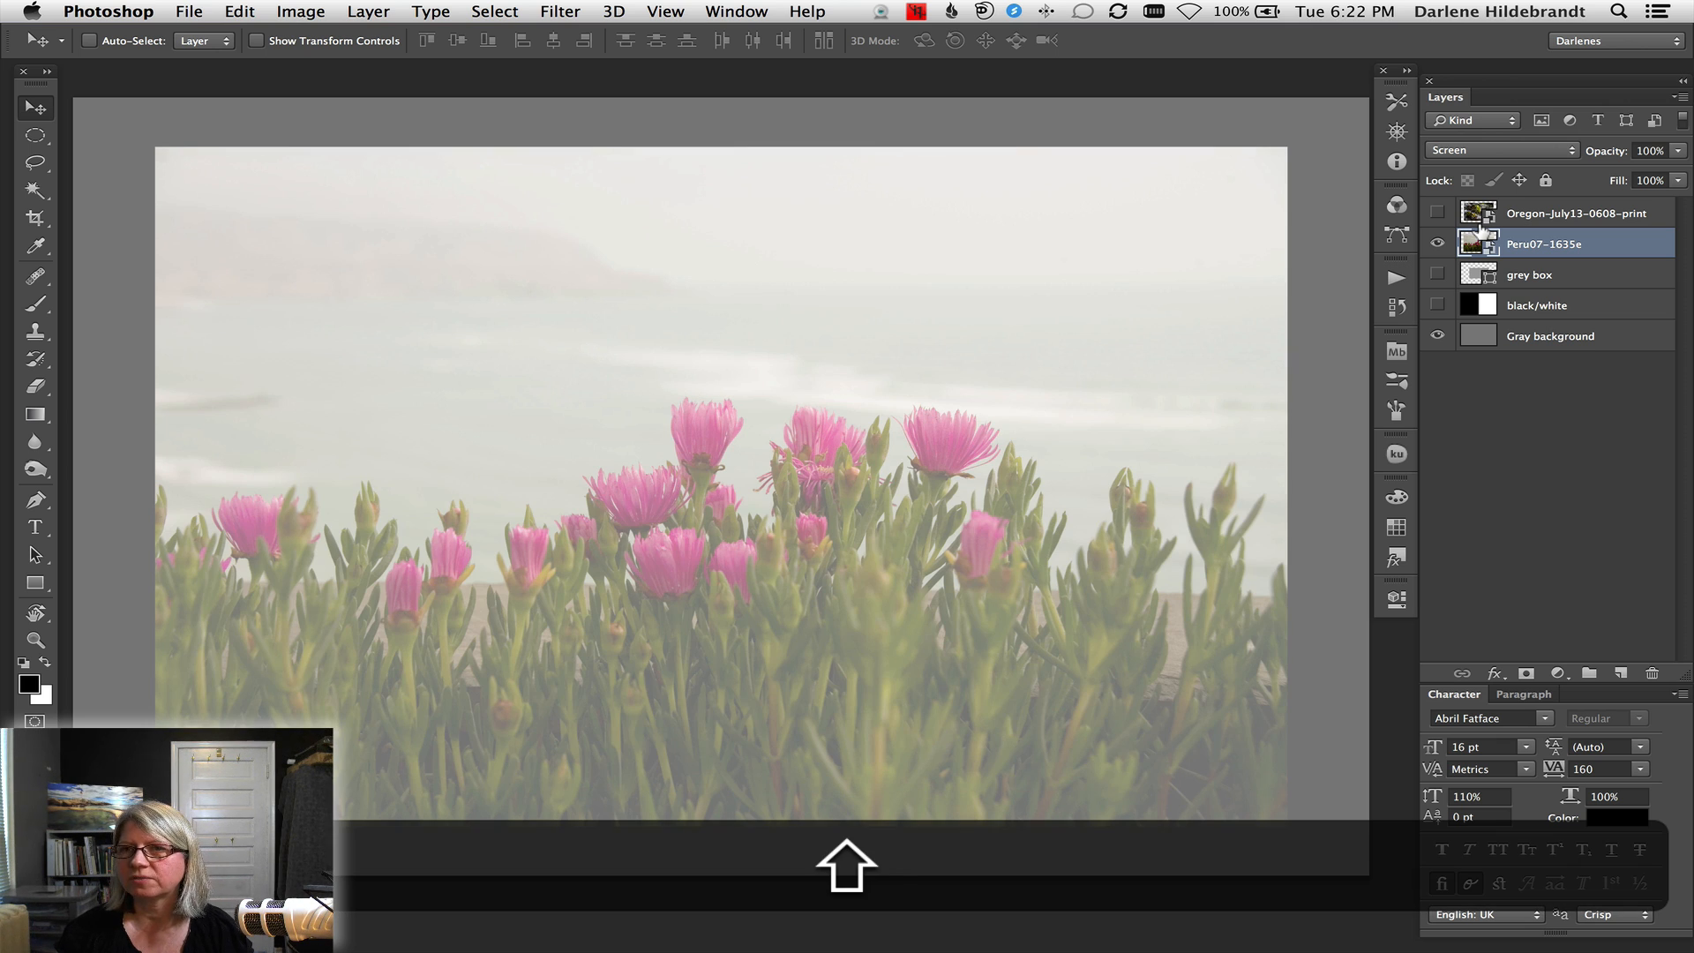
click(1500, 150)
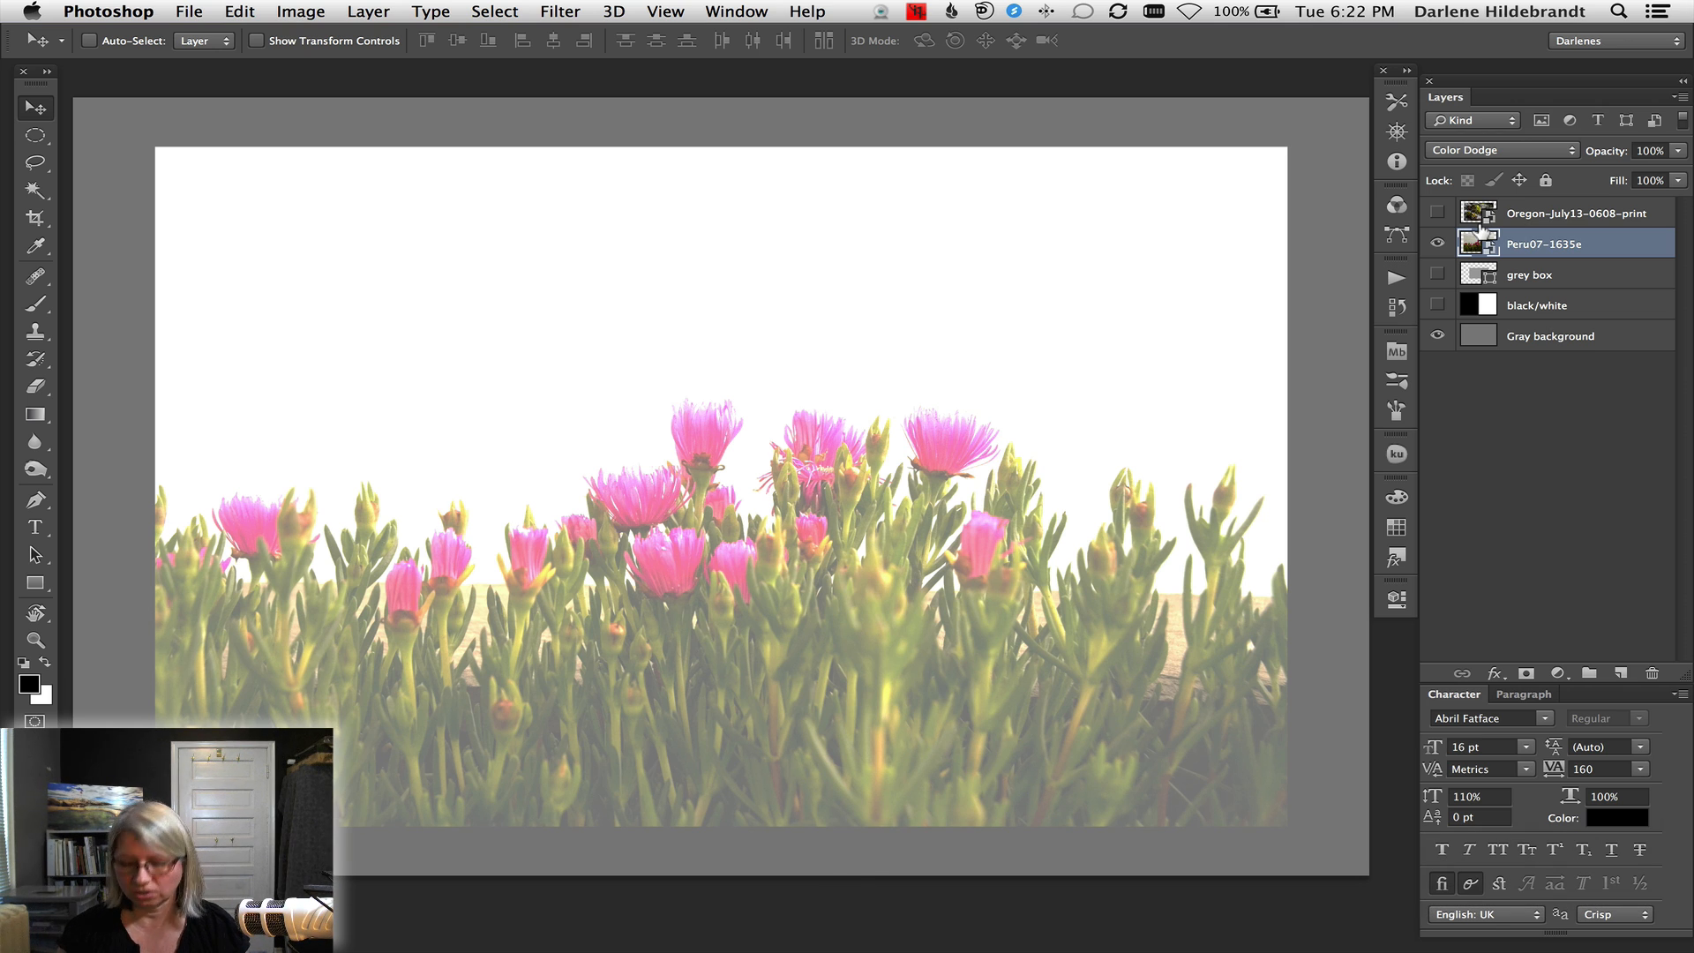
Try Lighter Color, Hard Light, Vivid Light, Linear Light and Pin Light on the flower layer
click(1500, 148)
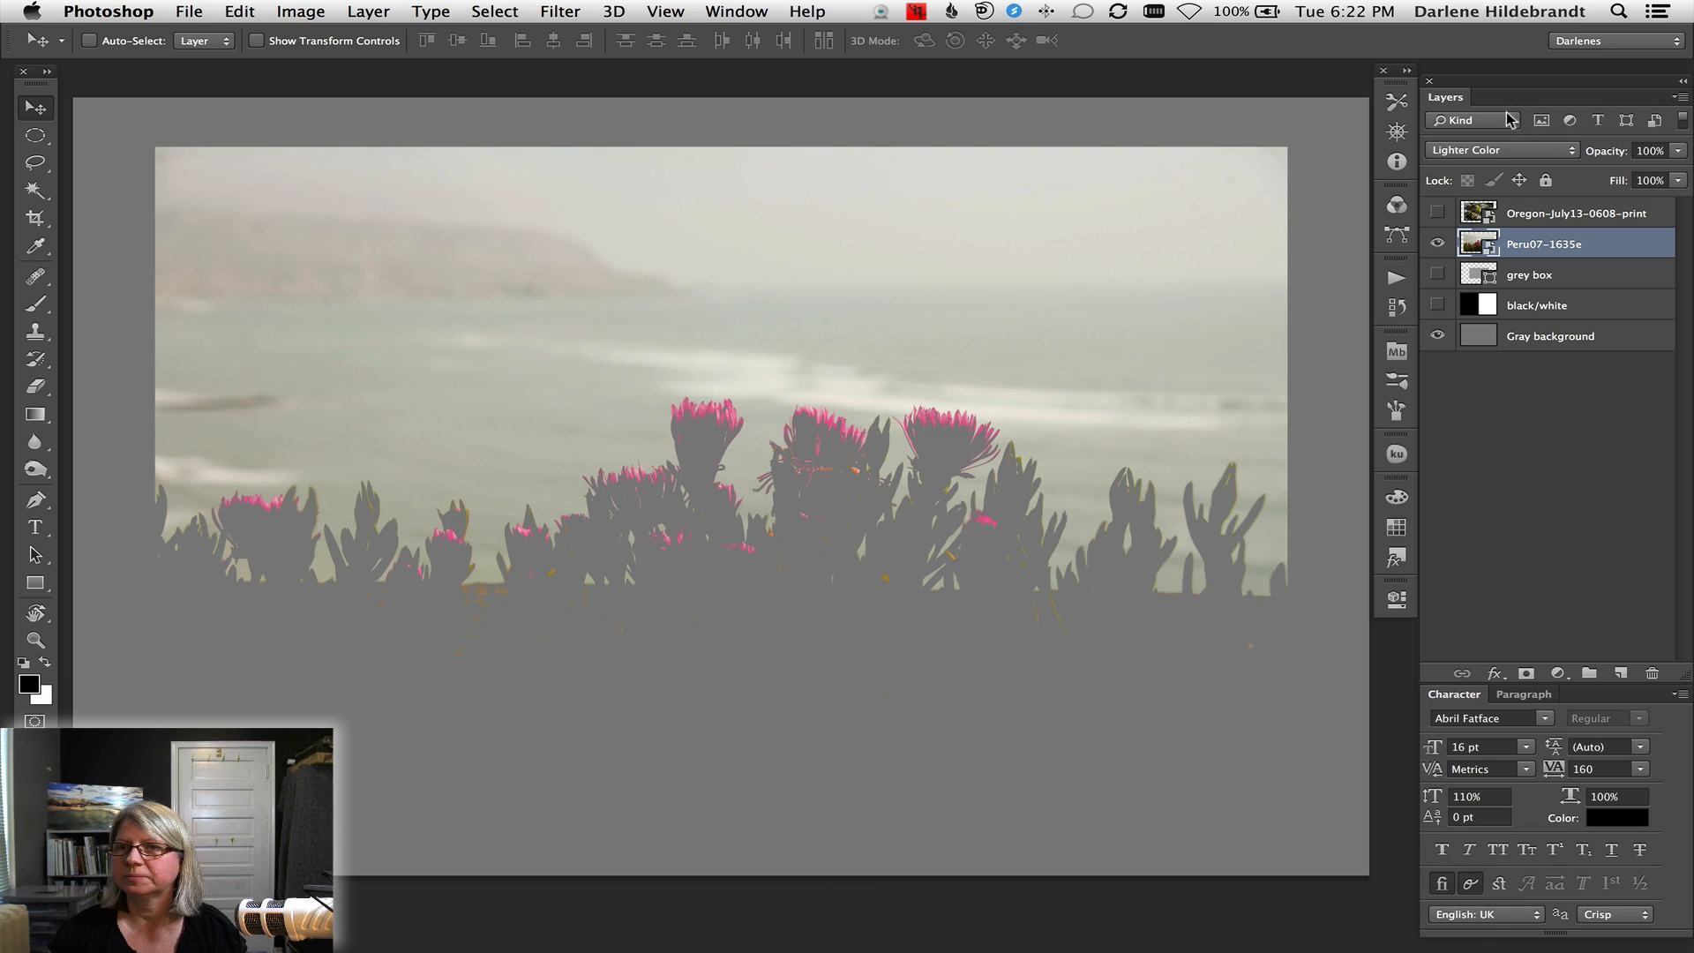
click(1501, 150)
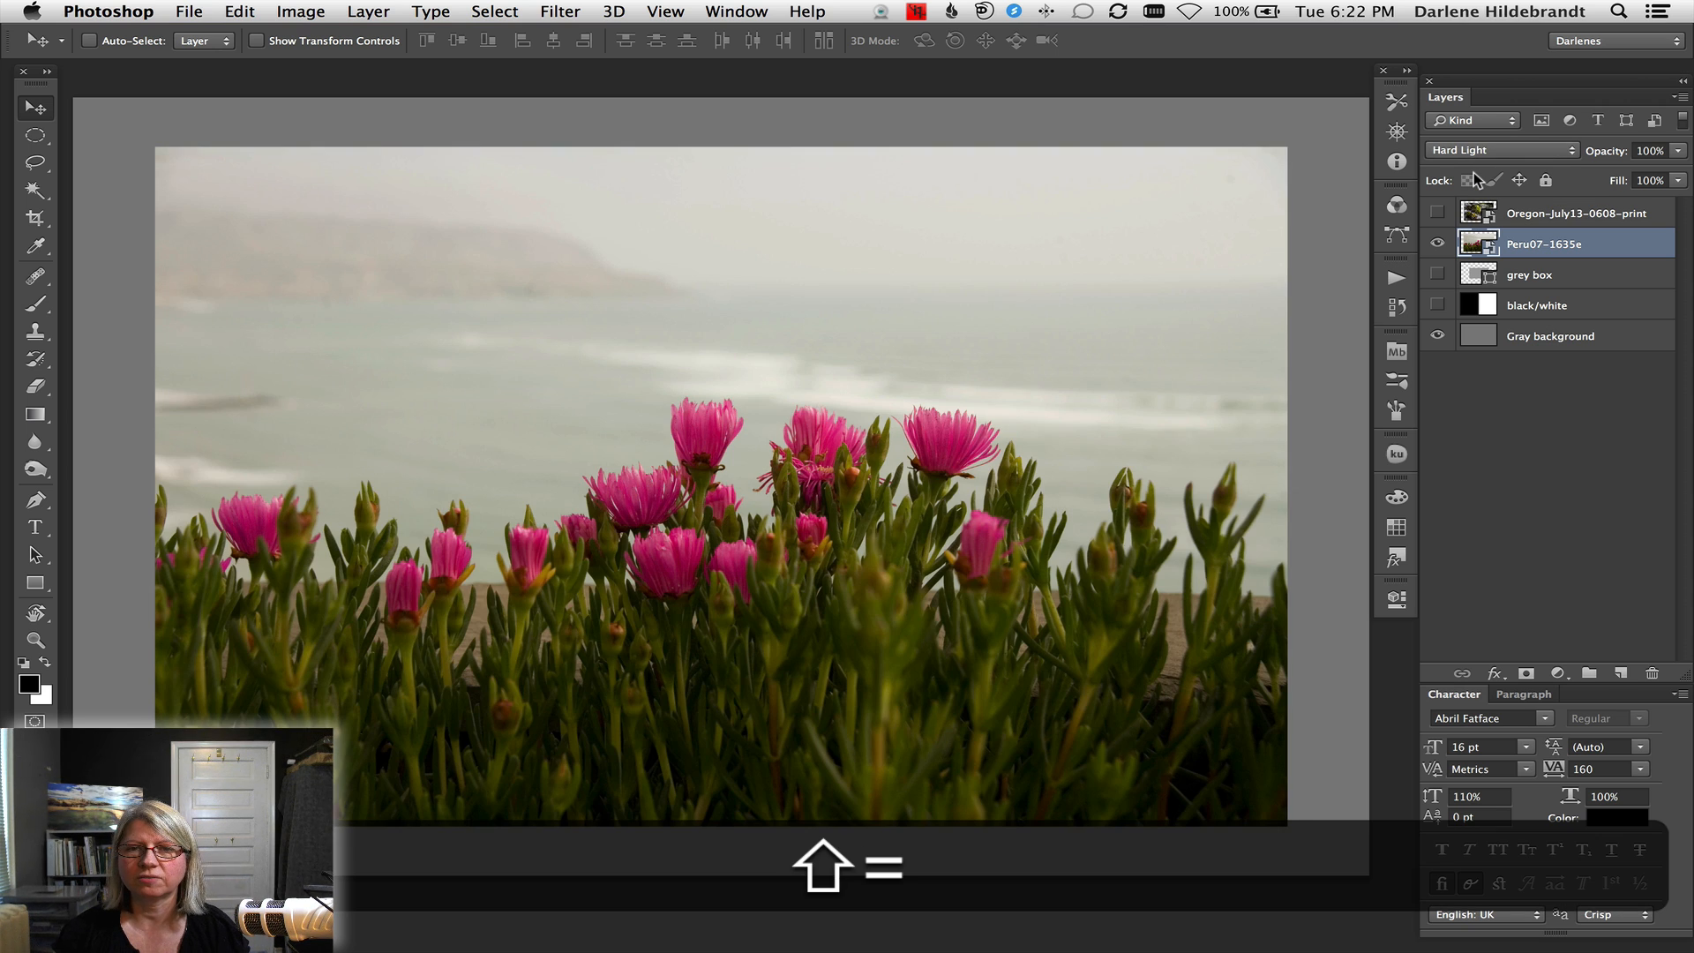
click(1500, 148)
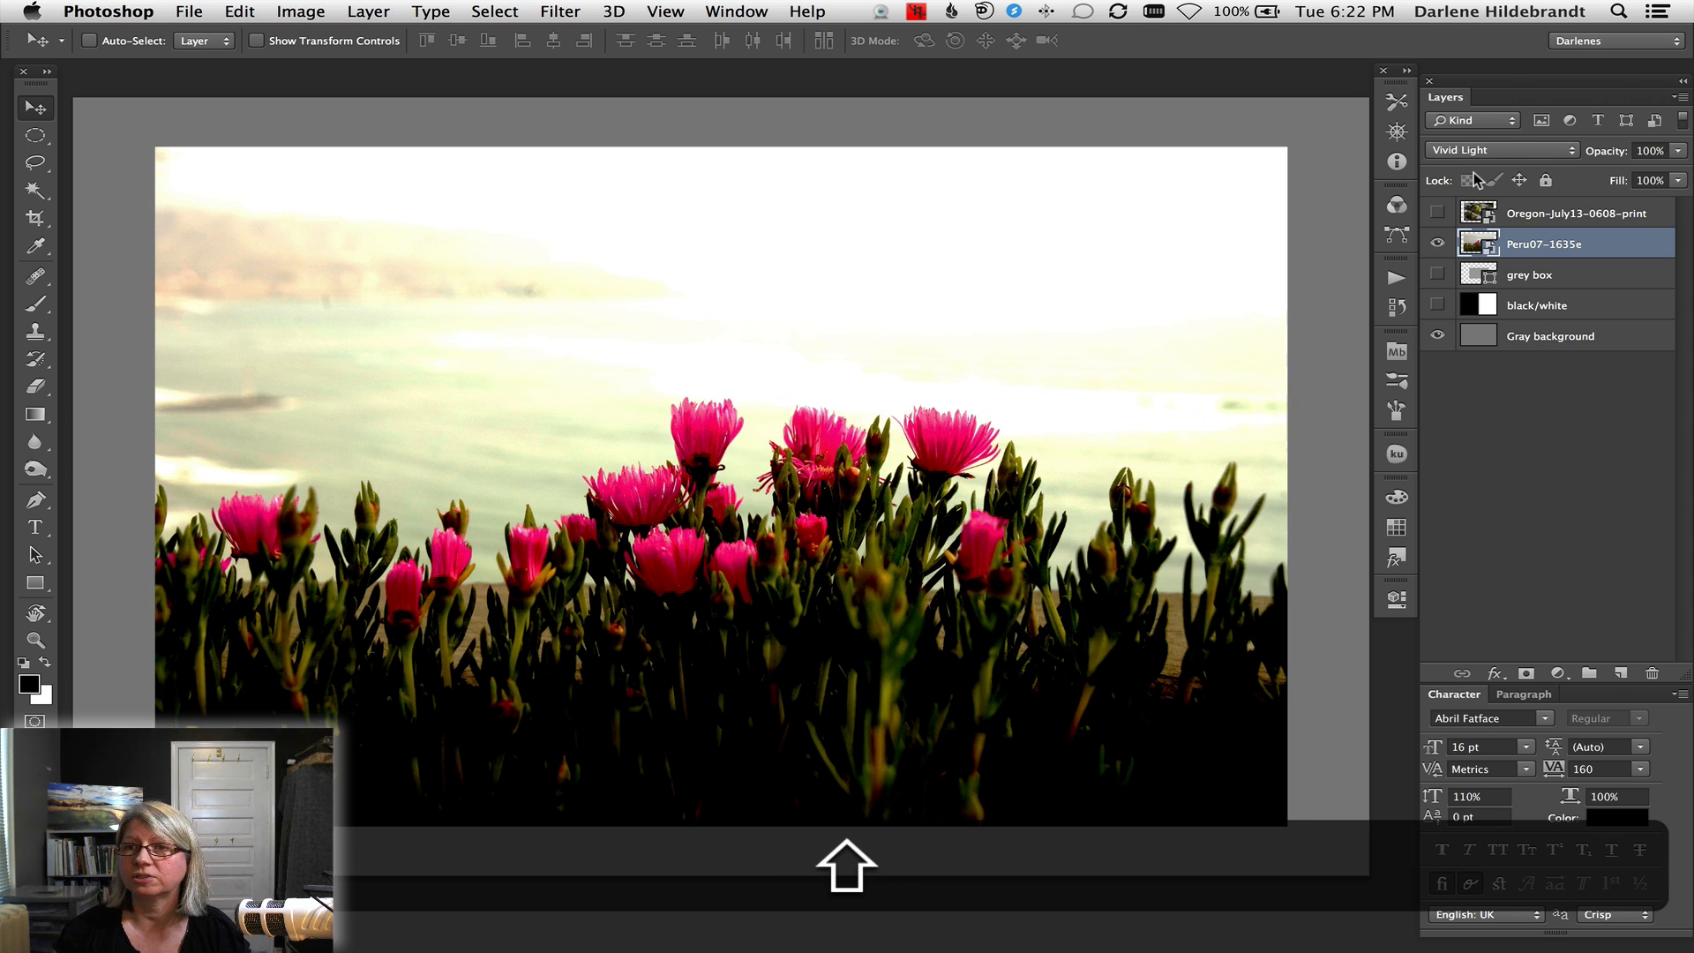
click(1500, 150)
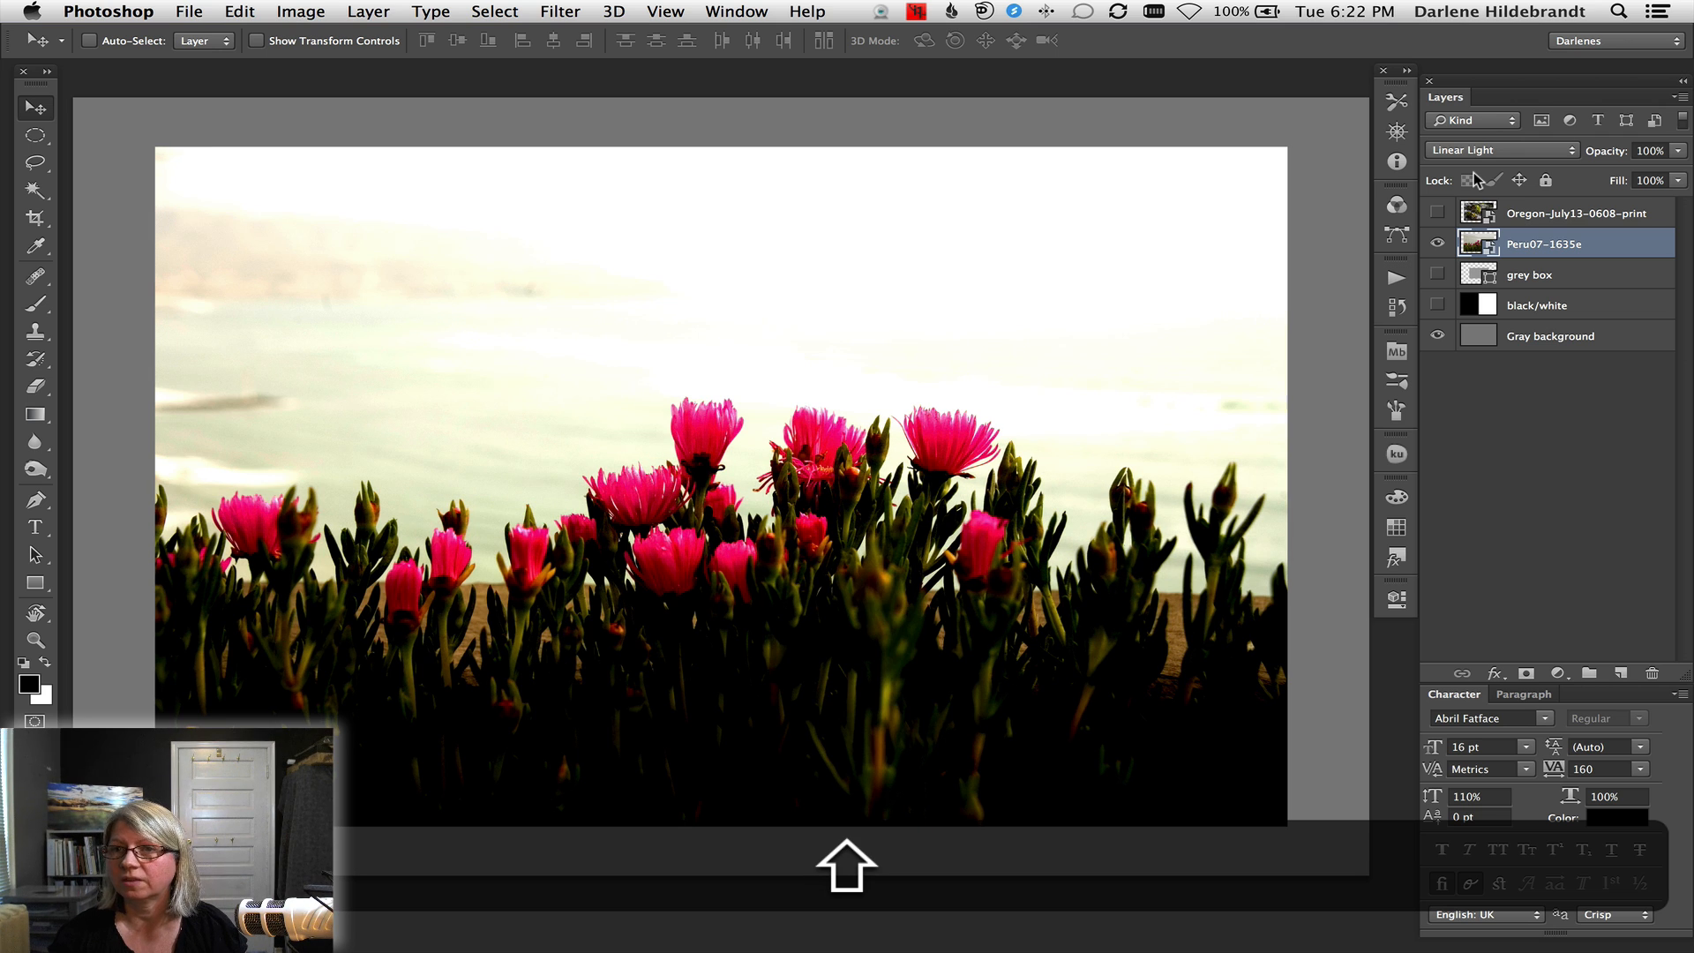
click(1498, 148)
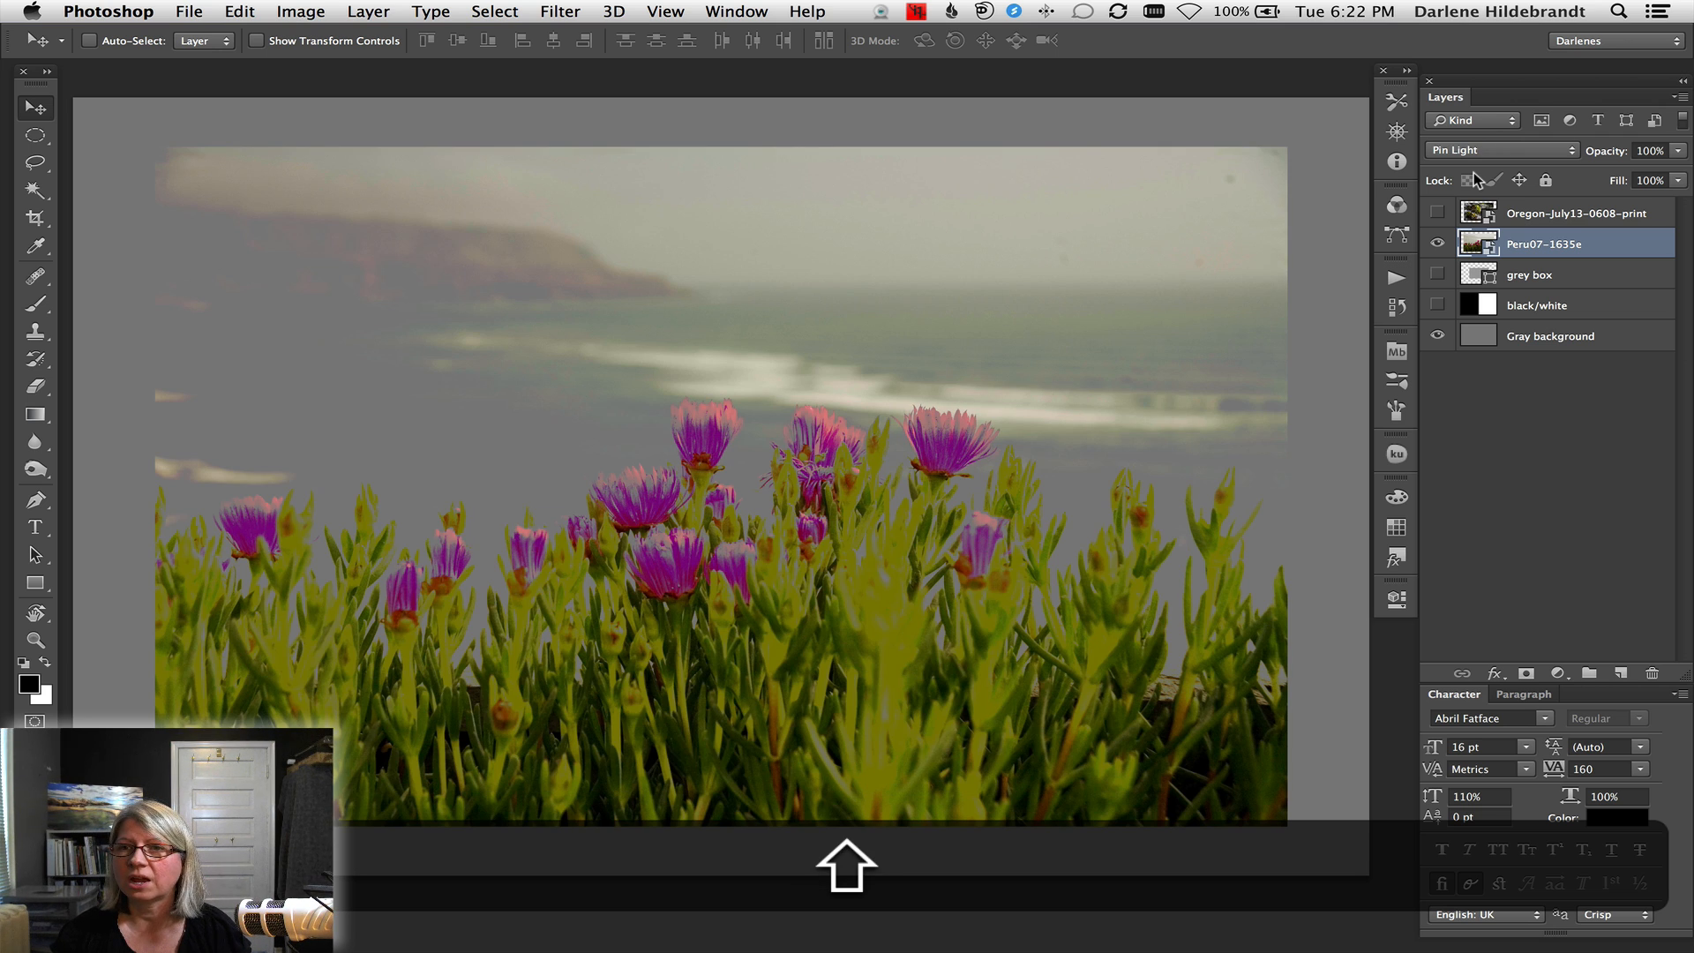
Set the flower layer to Hard Mix, back to Hard Light, then Darker Color blending
click(1500, 150)
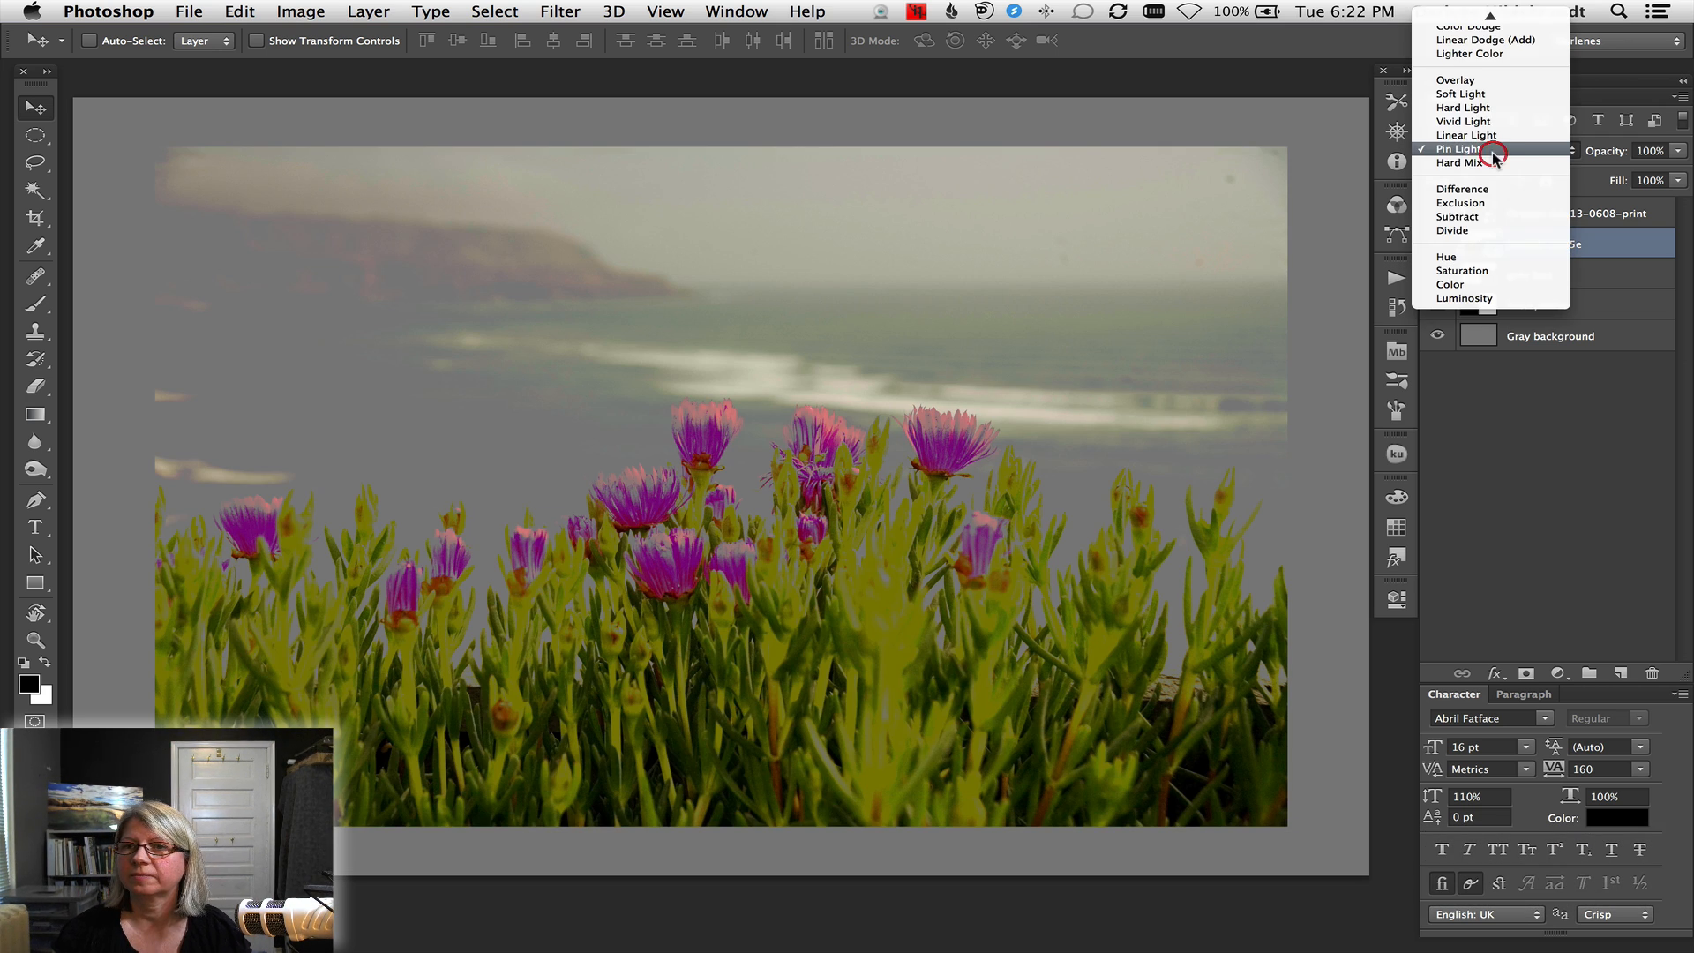
click(1463, 162)
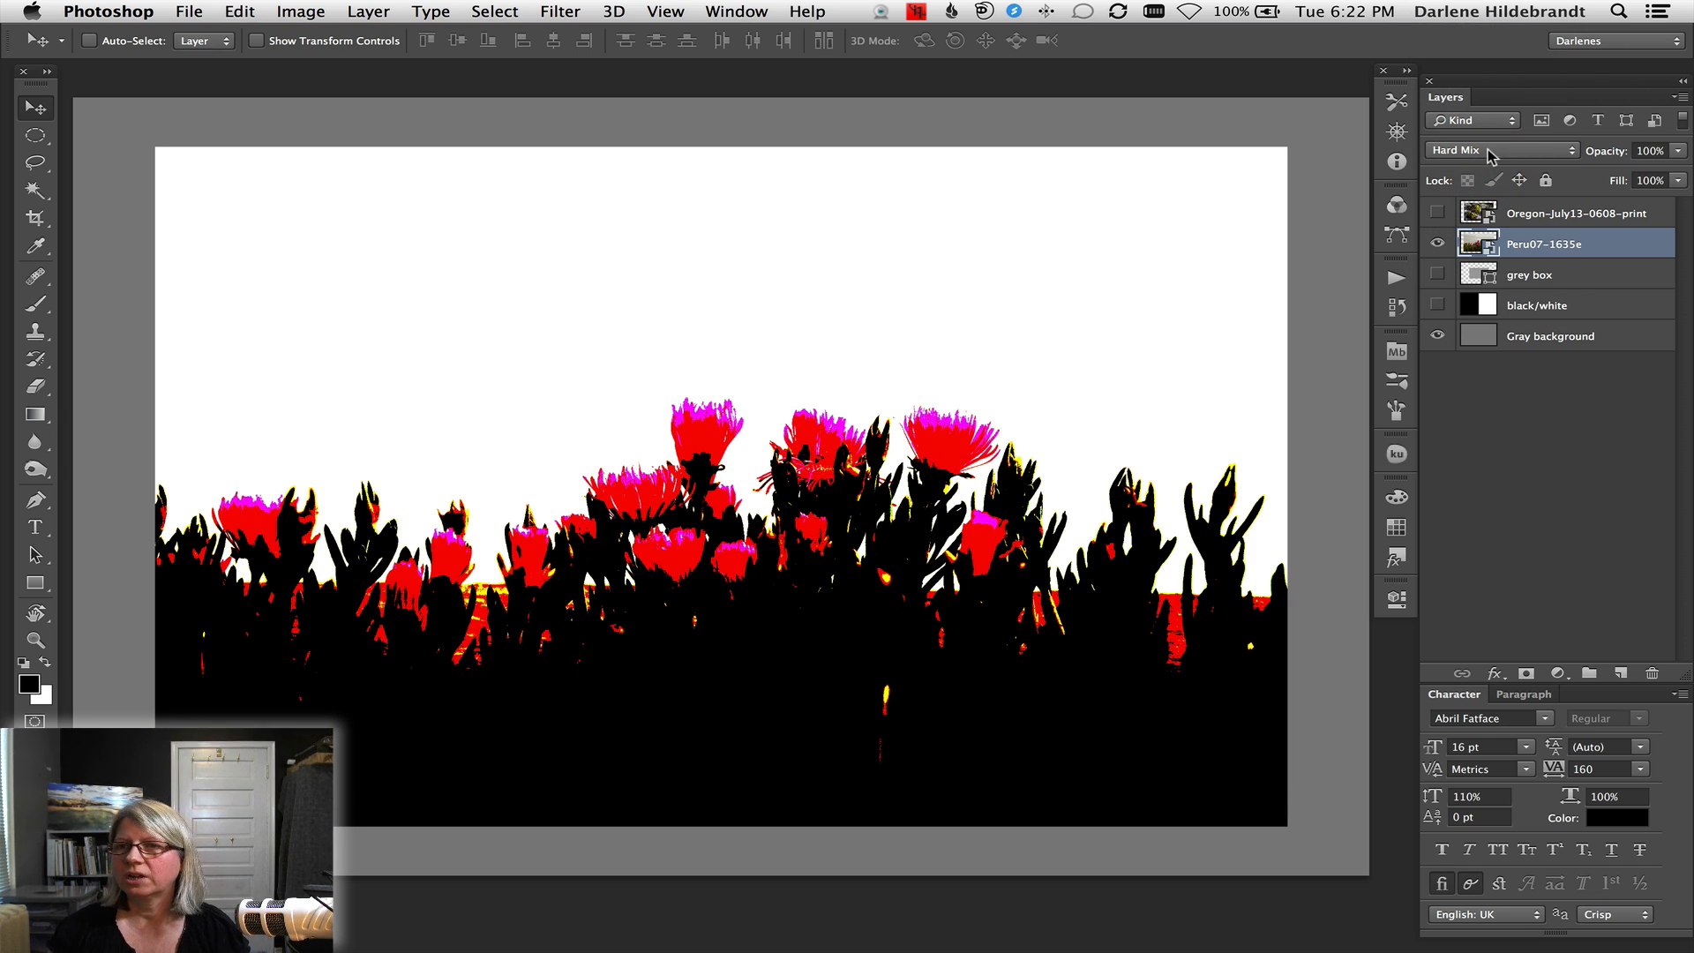
mouse_move(1500, 148)
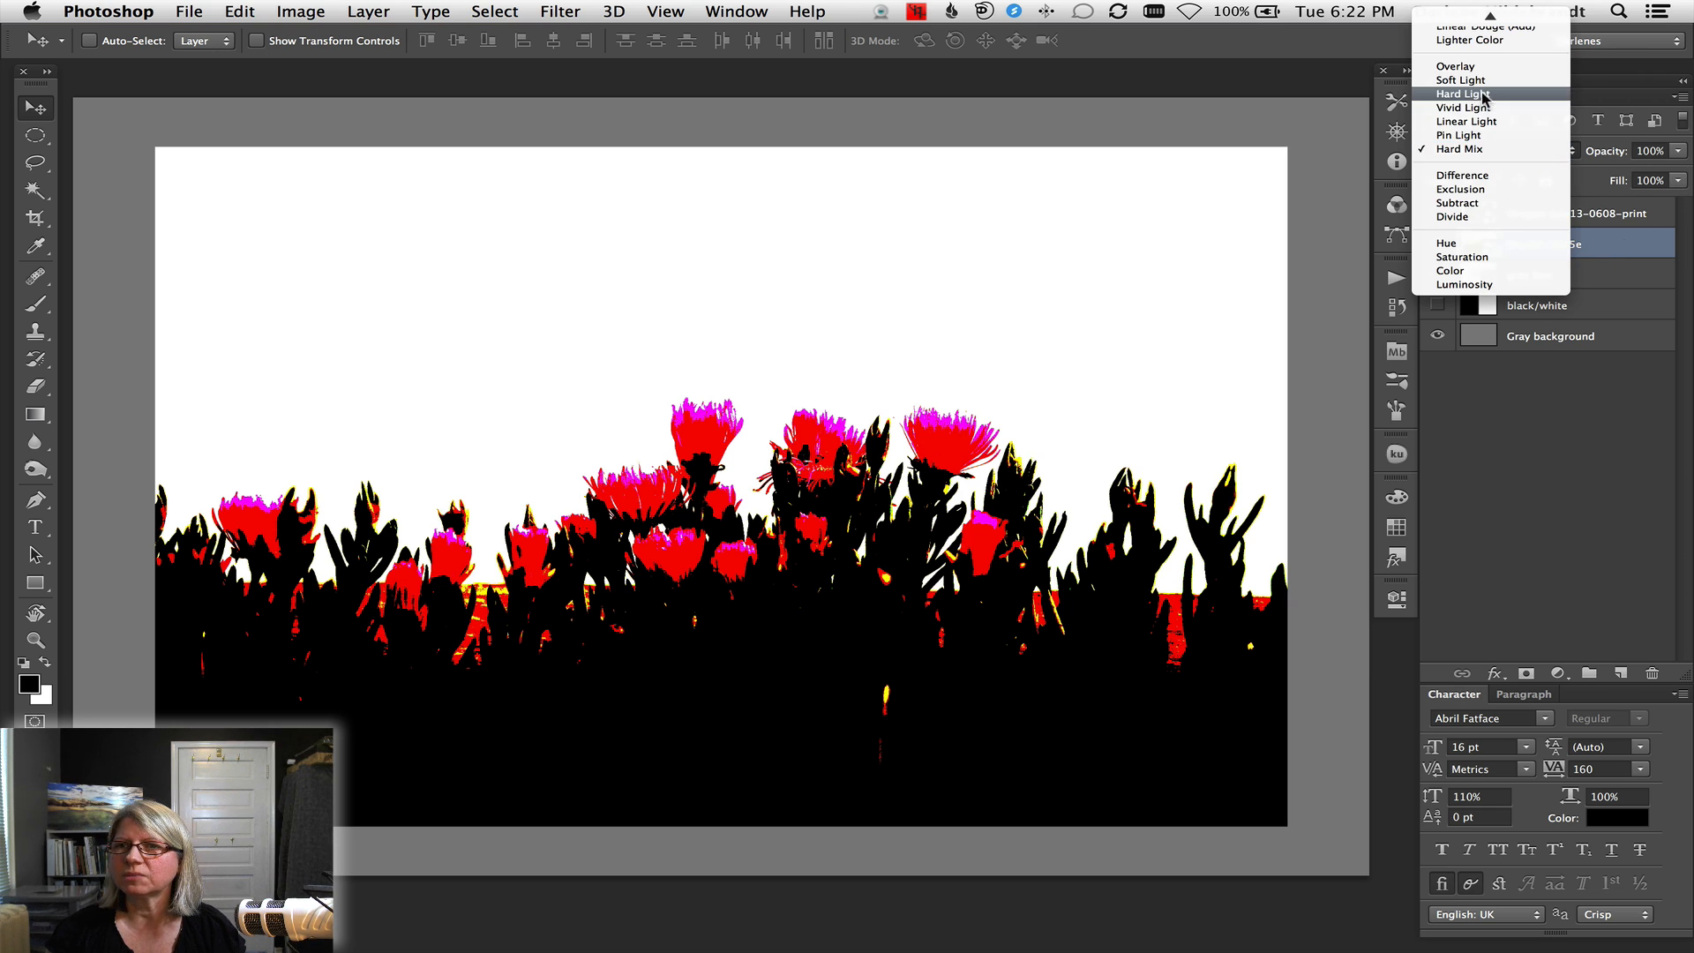
click(1460, 93)
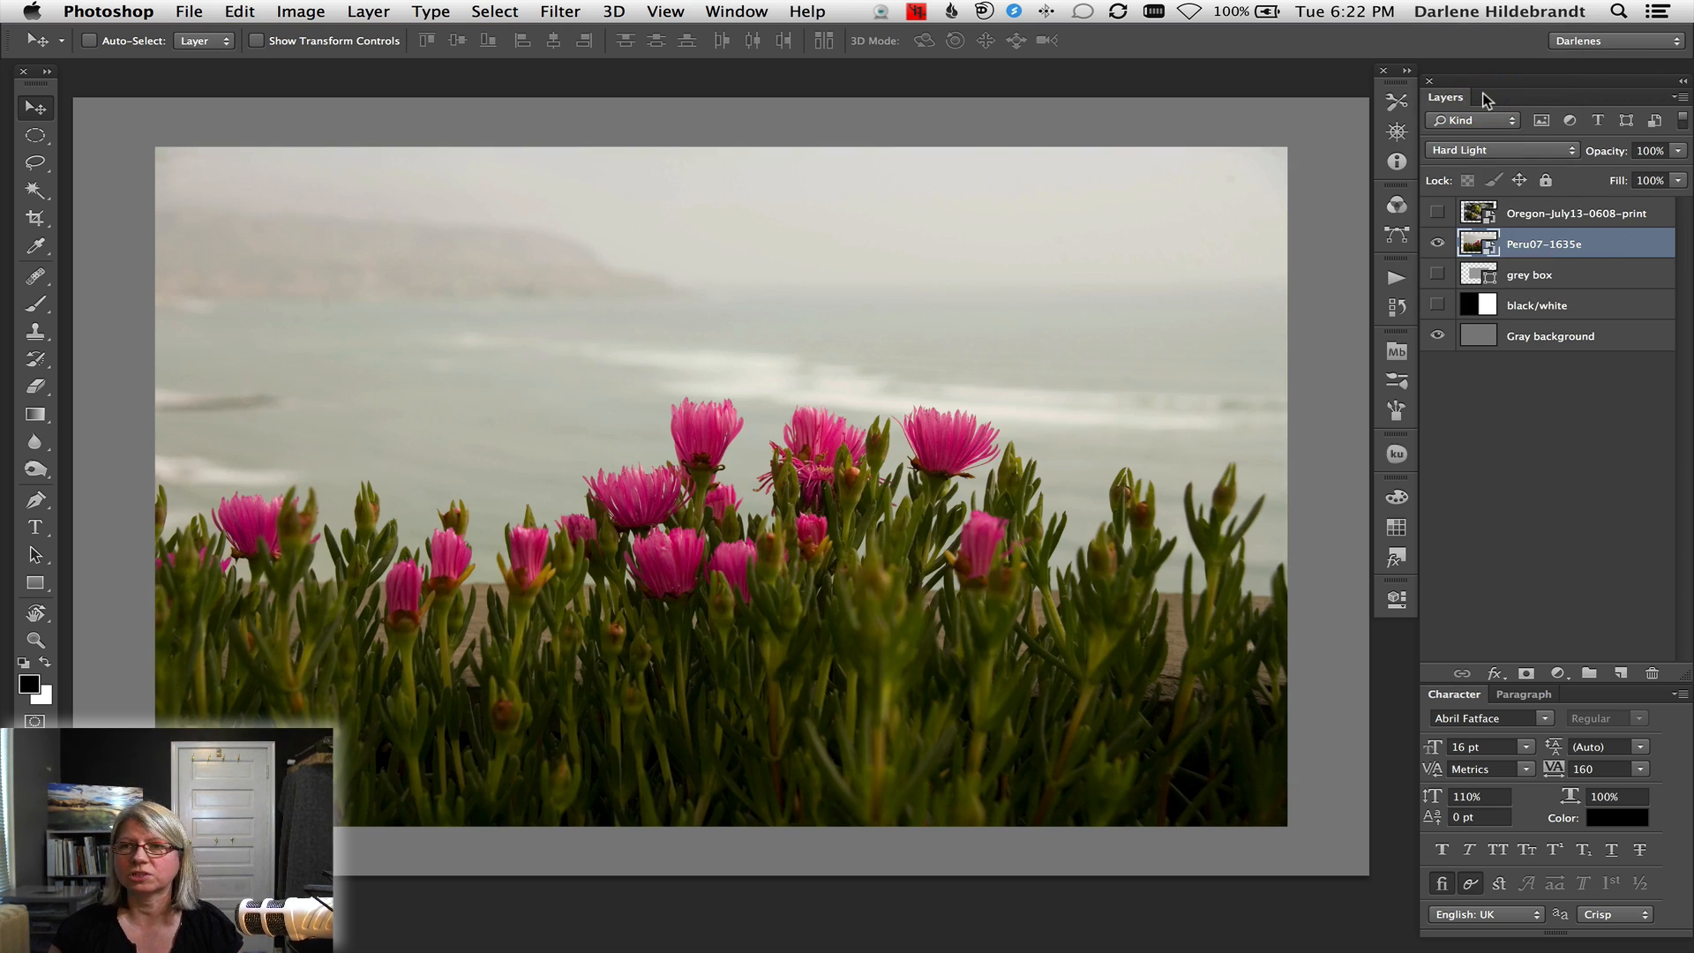
click(1502, 148)
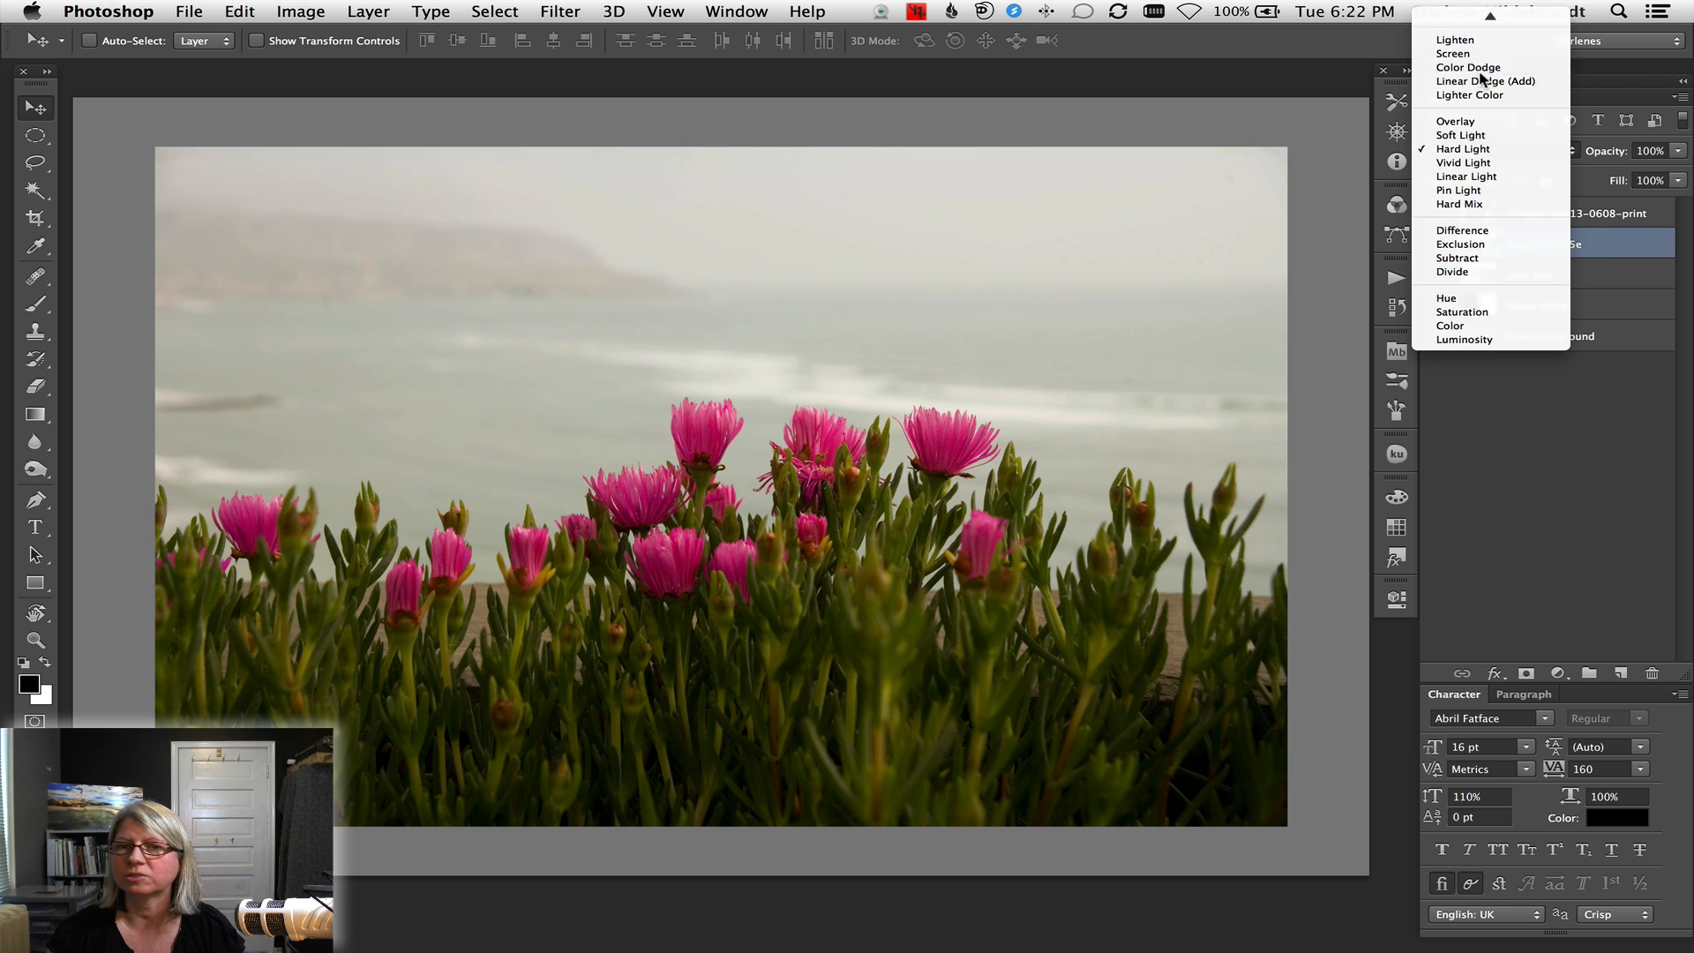
click(1469, 149)
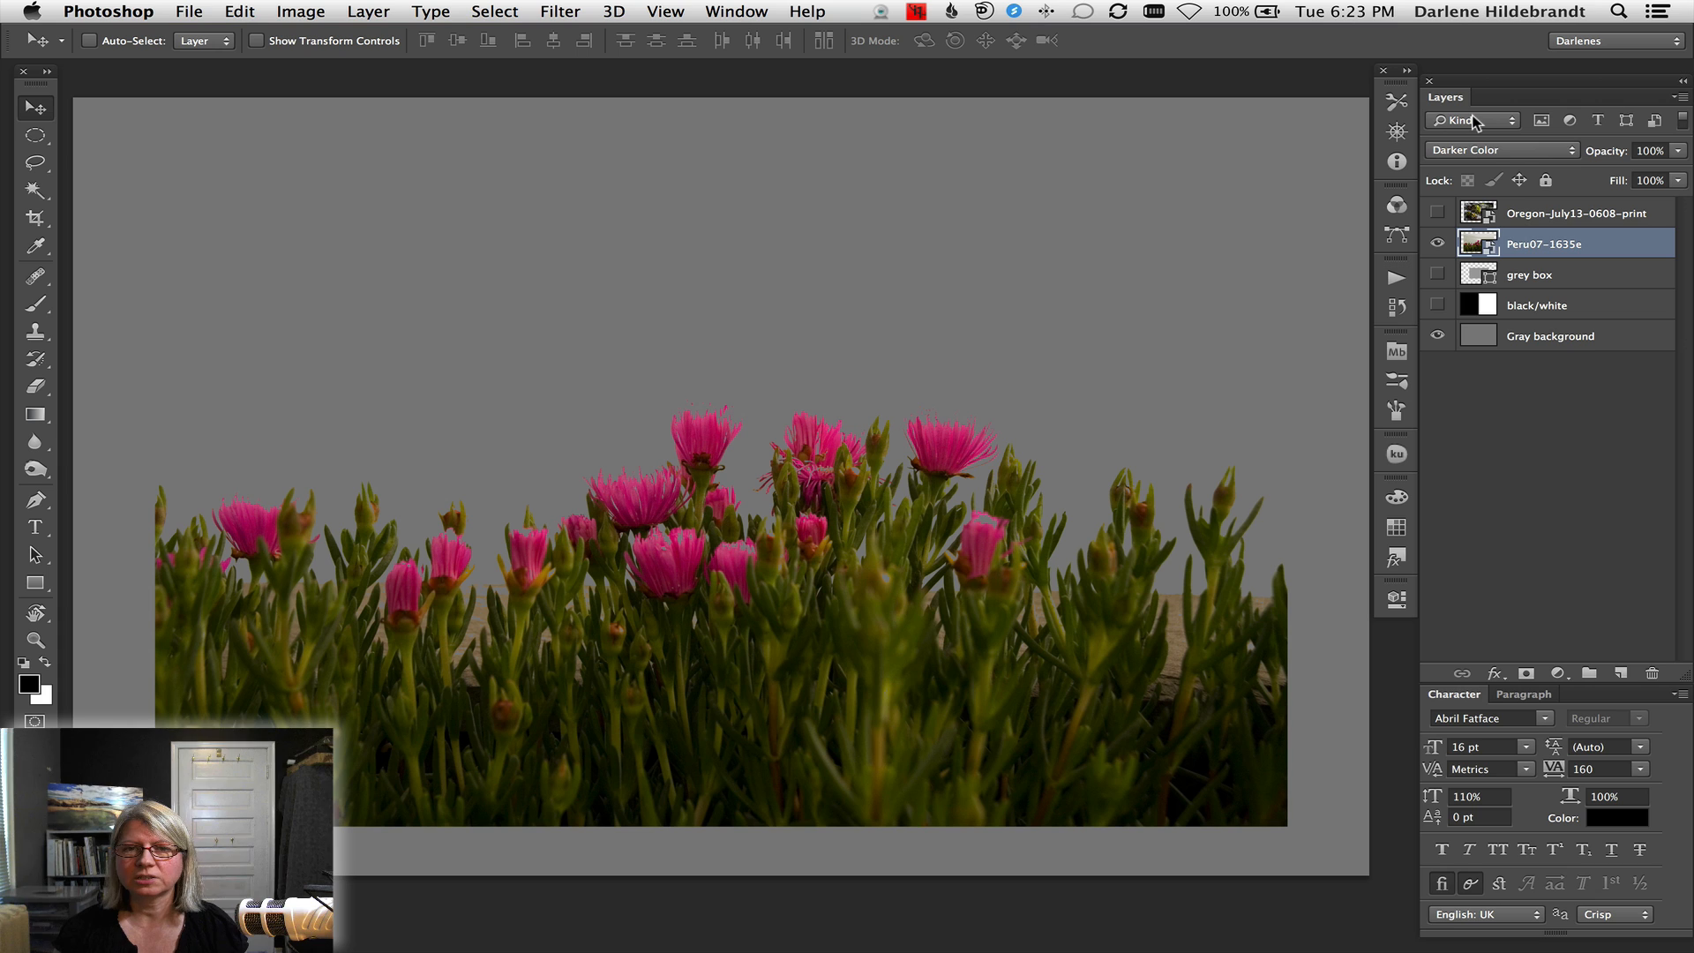
mouse_move(1470, 120)
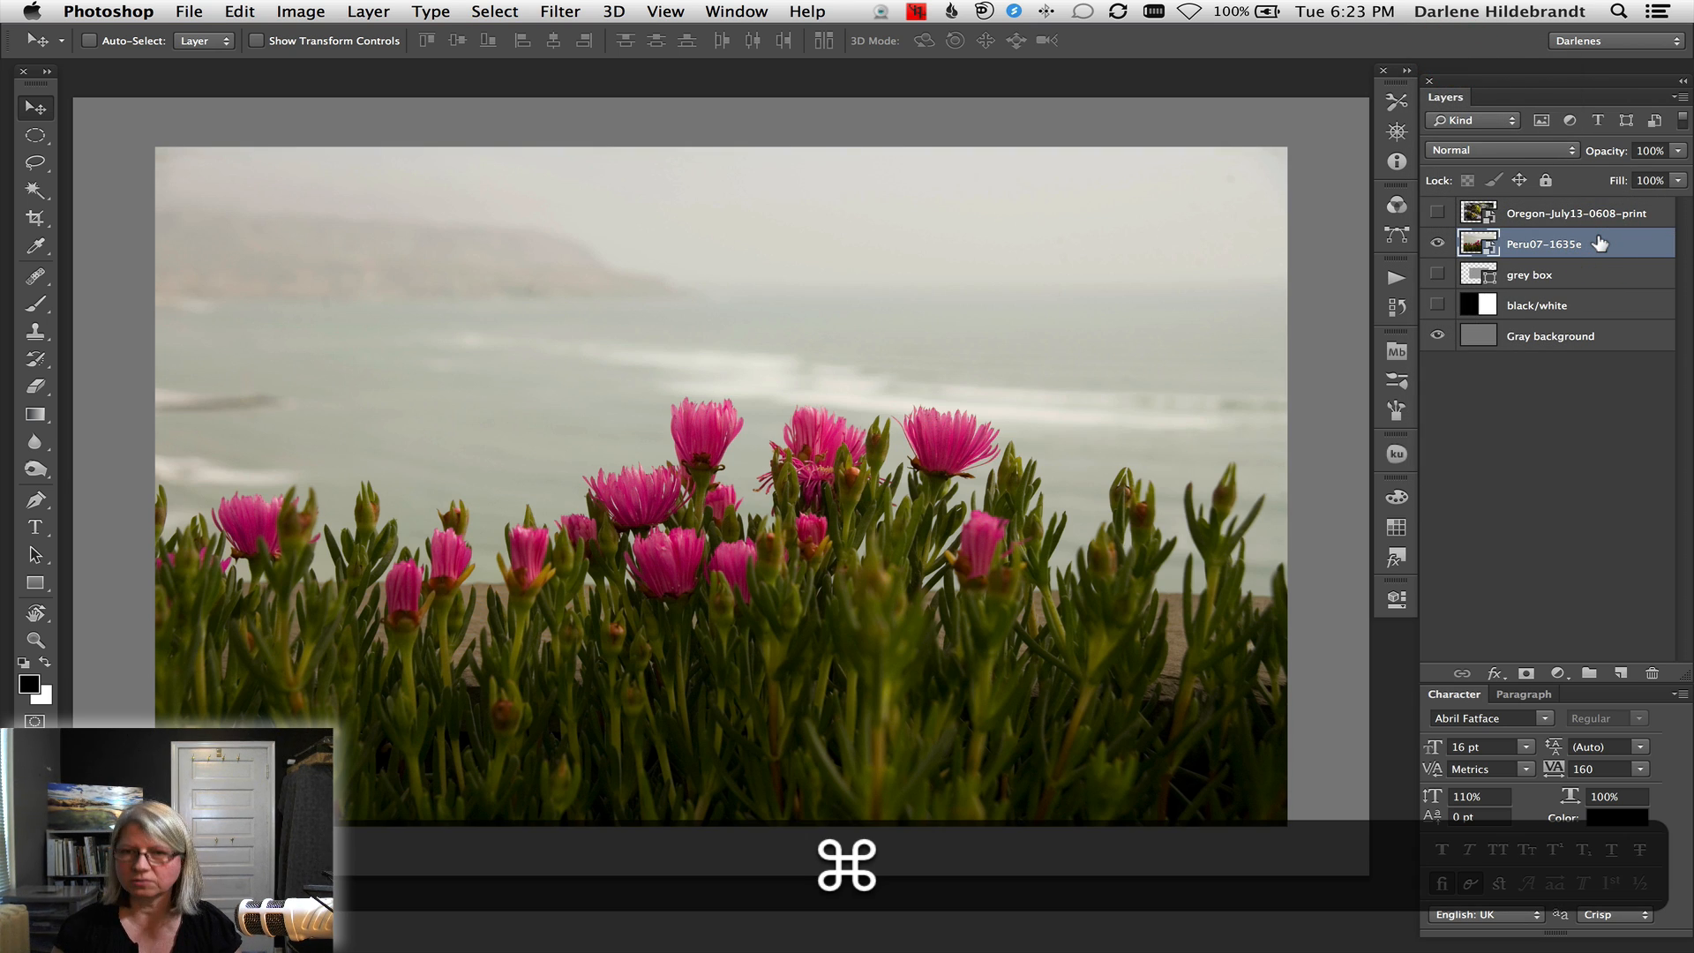
Duplicate the flower photo layer and set the visible copy to Hard Light blending
key(cmd+j)
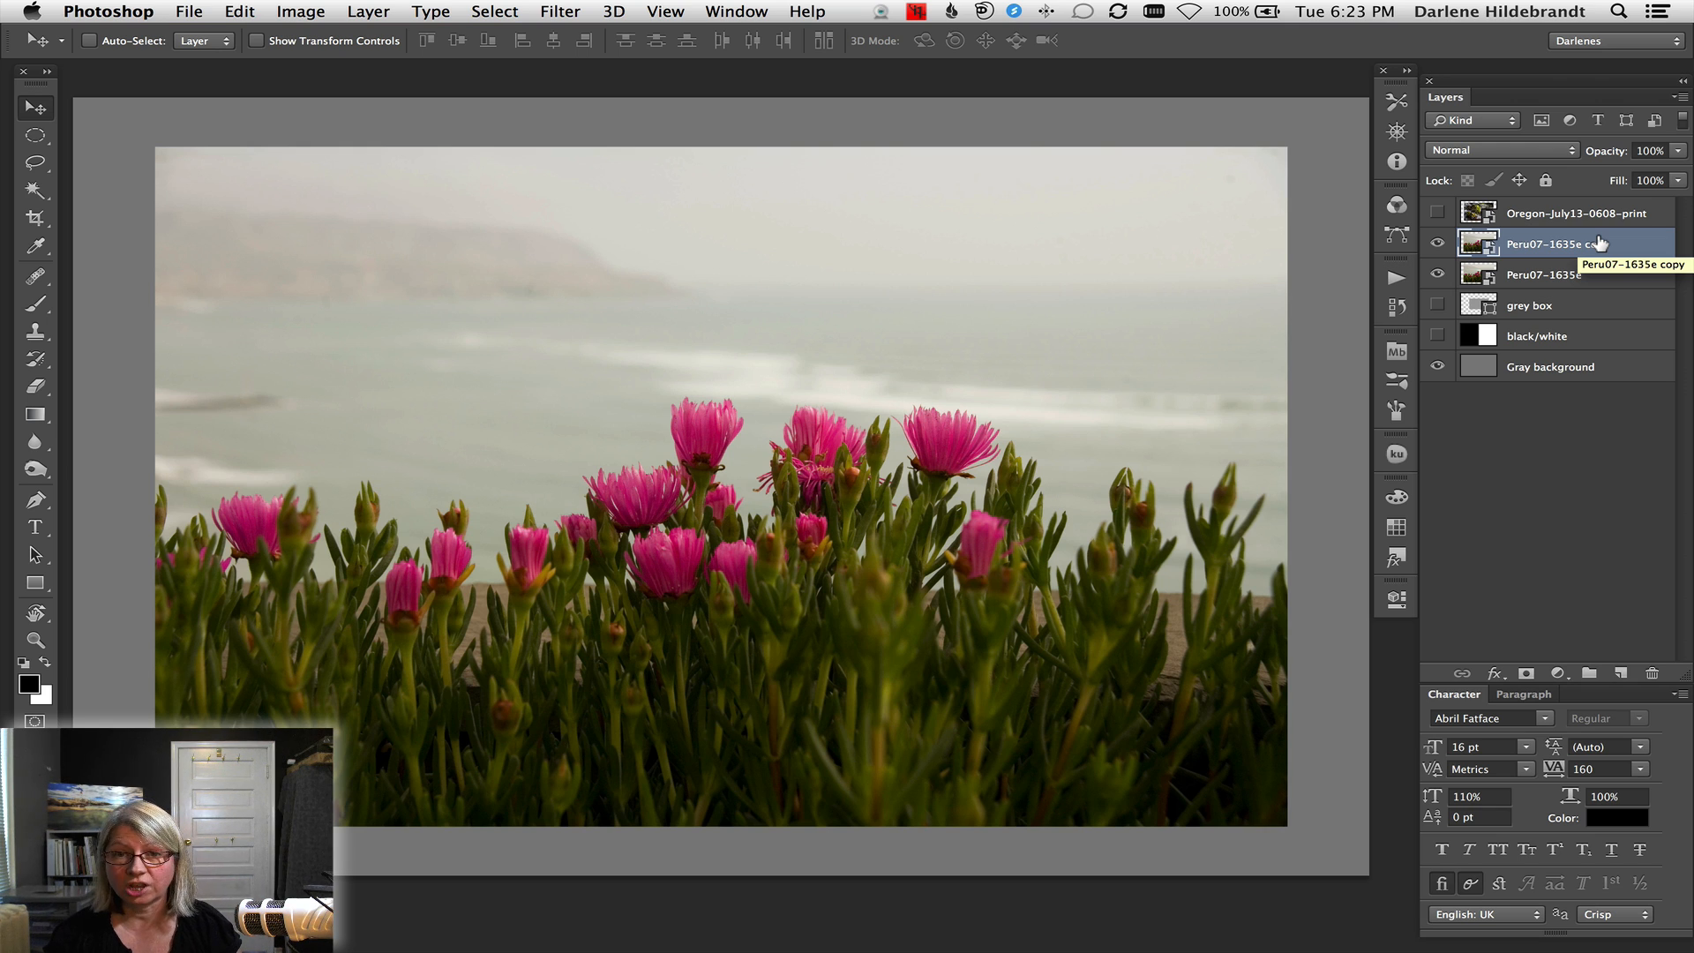
click(1500, 148)
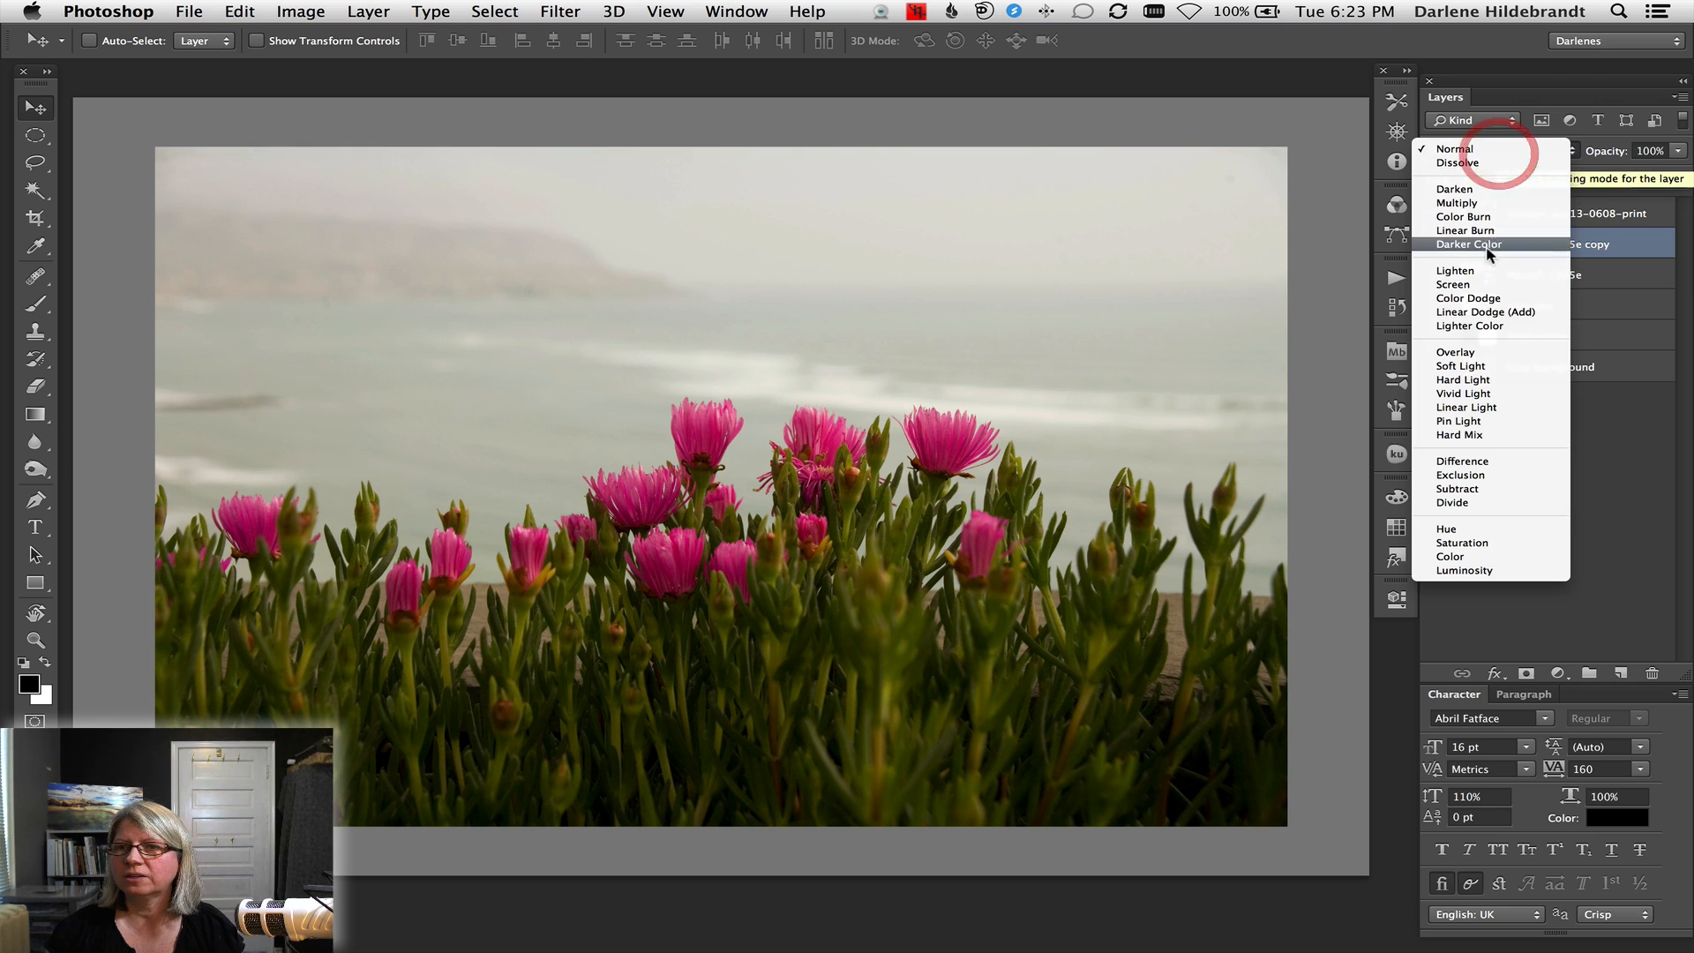
mouse_move(1461, 434)
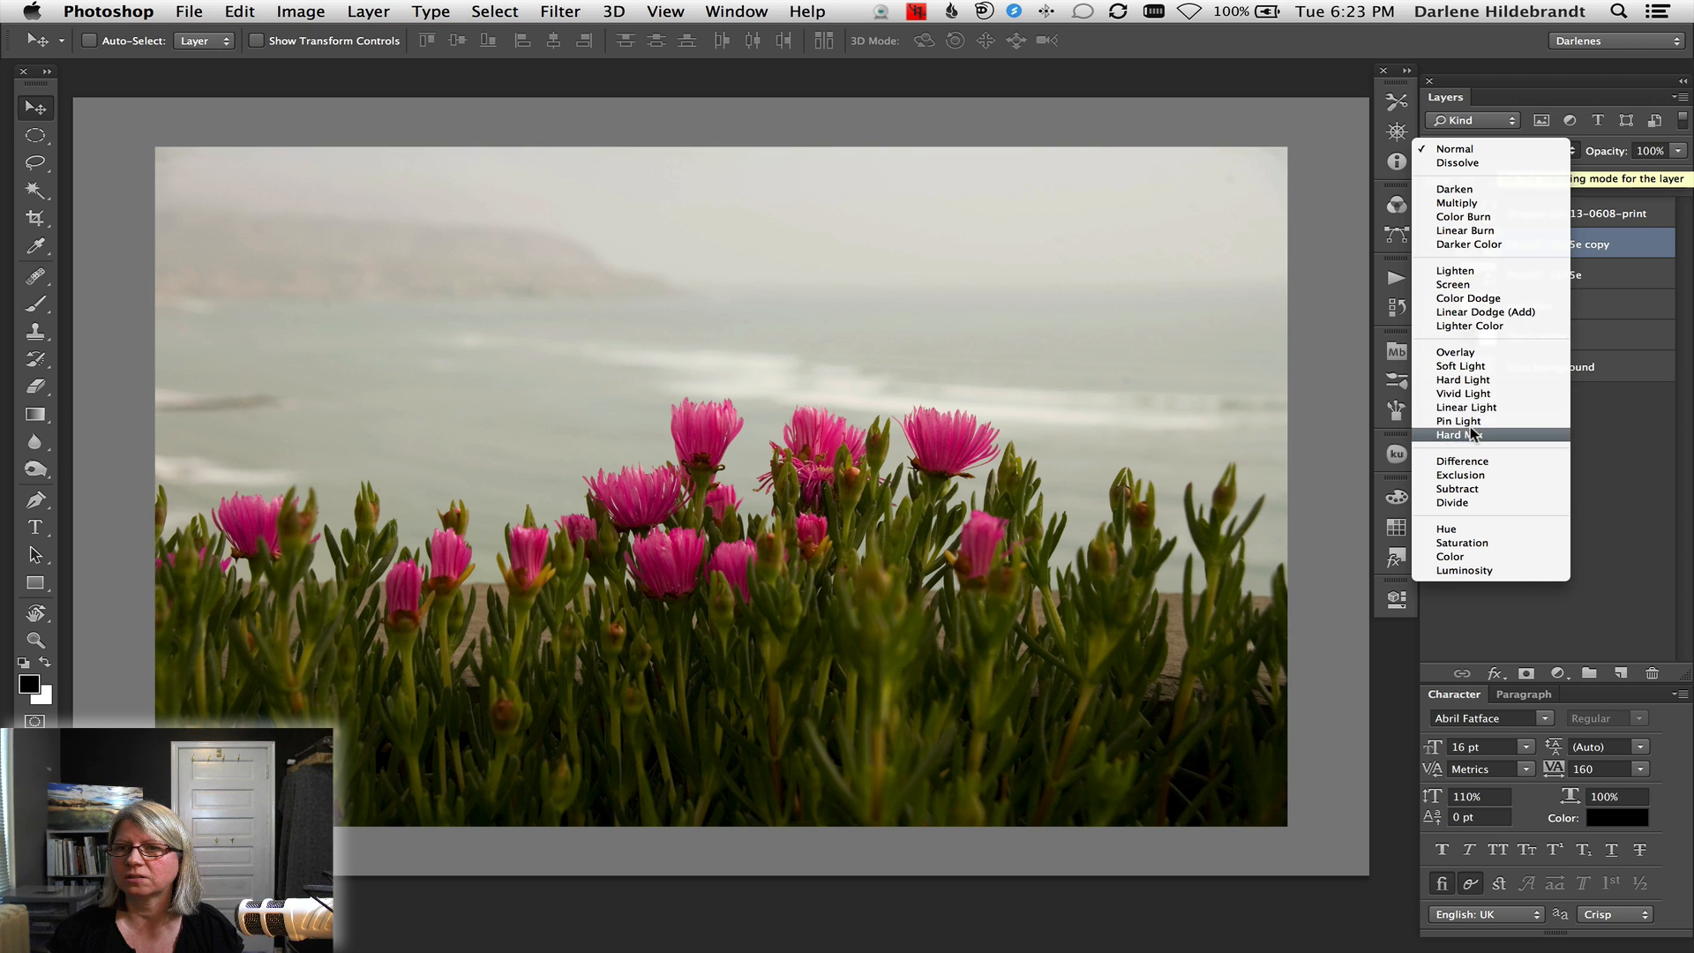
mouse_move(1466, 407)
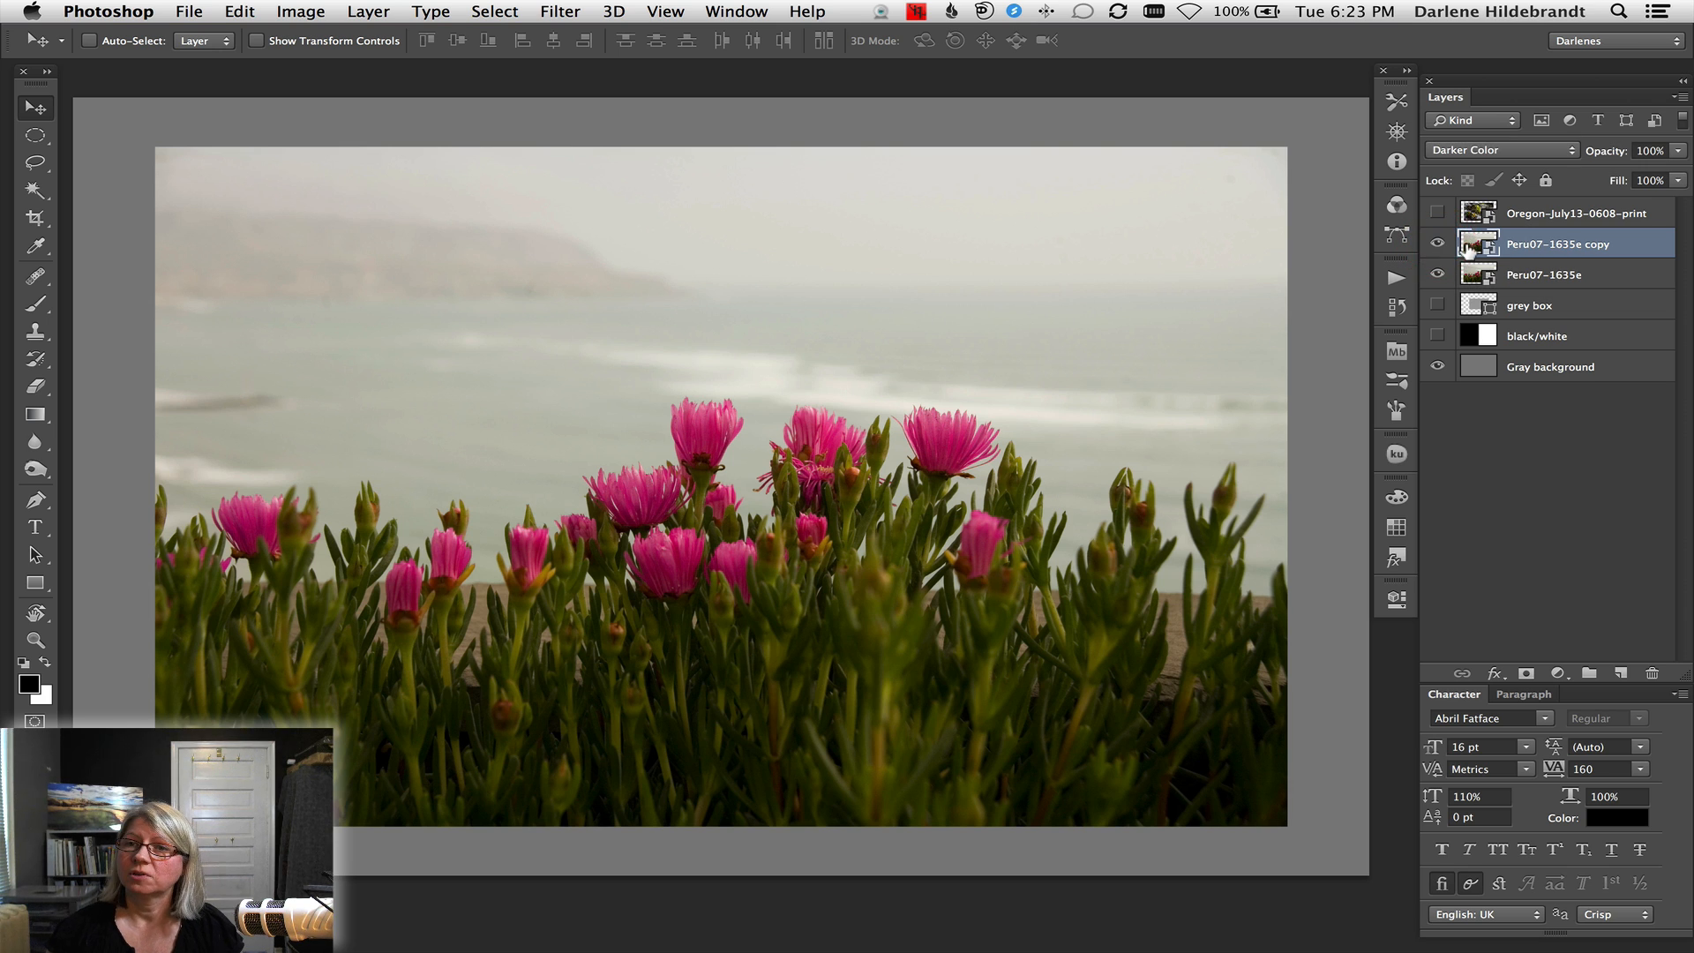
click(1500, 148)
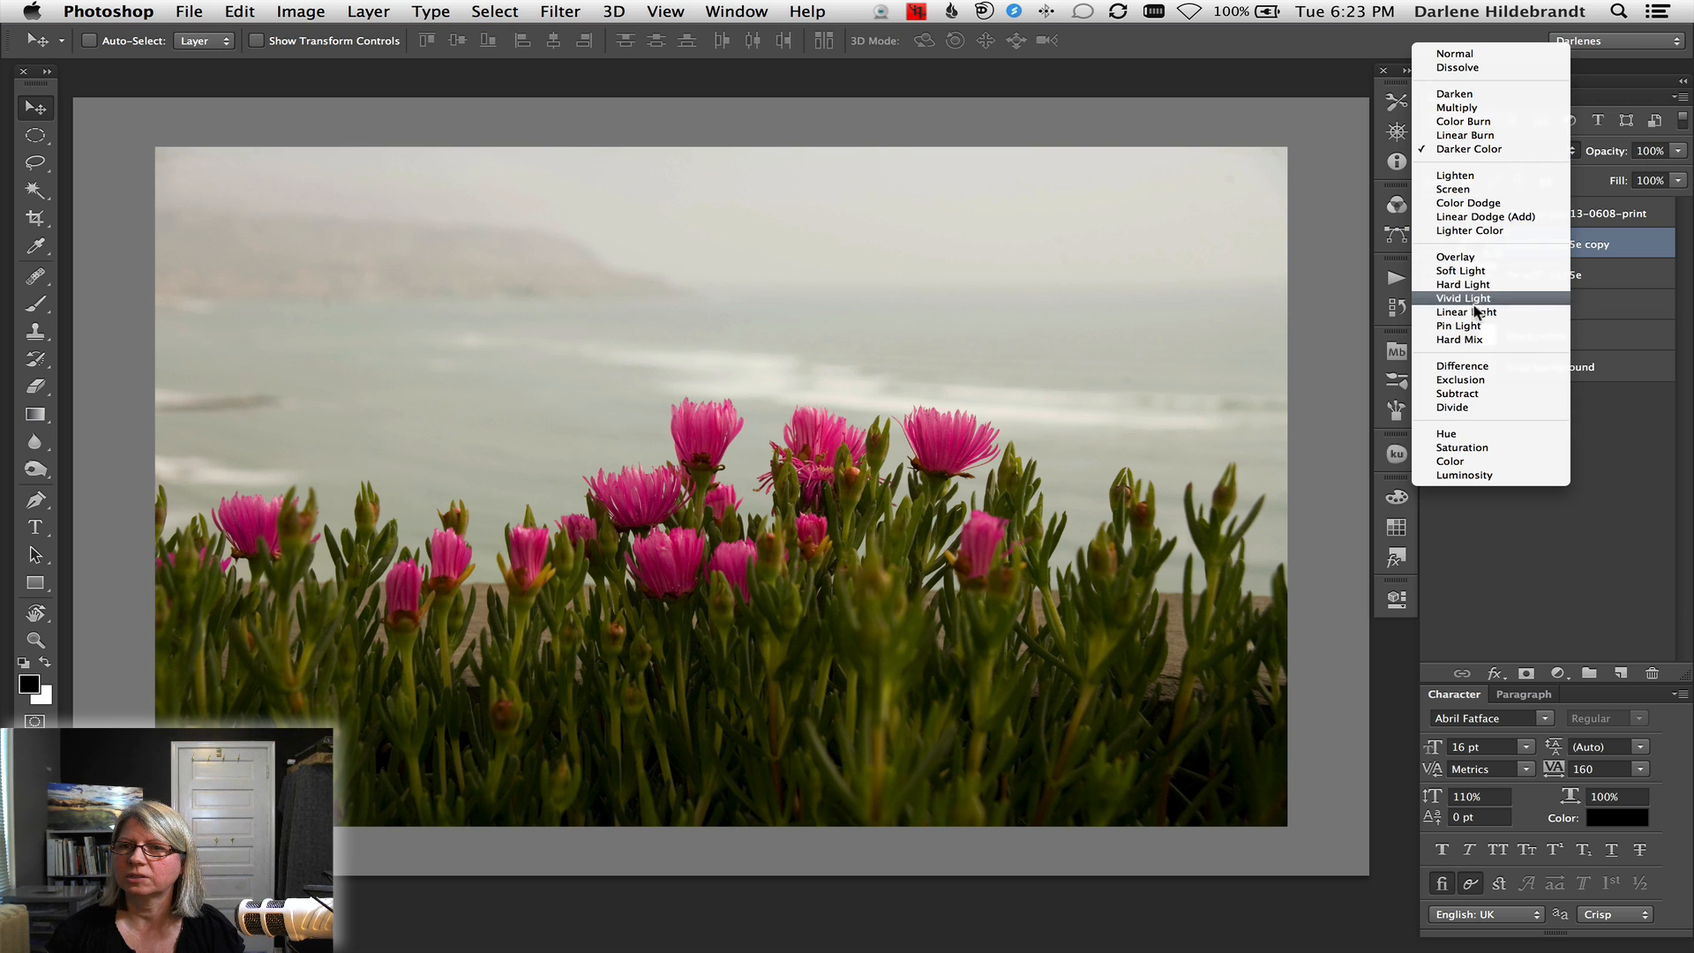
click(1461, 283)
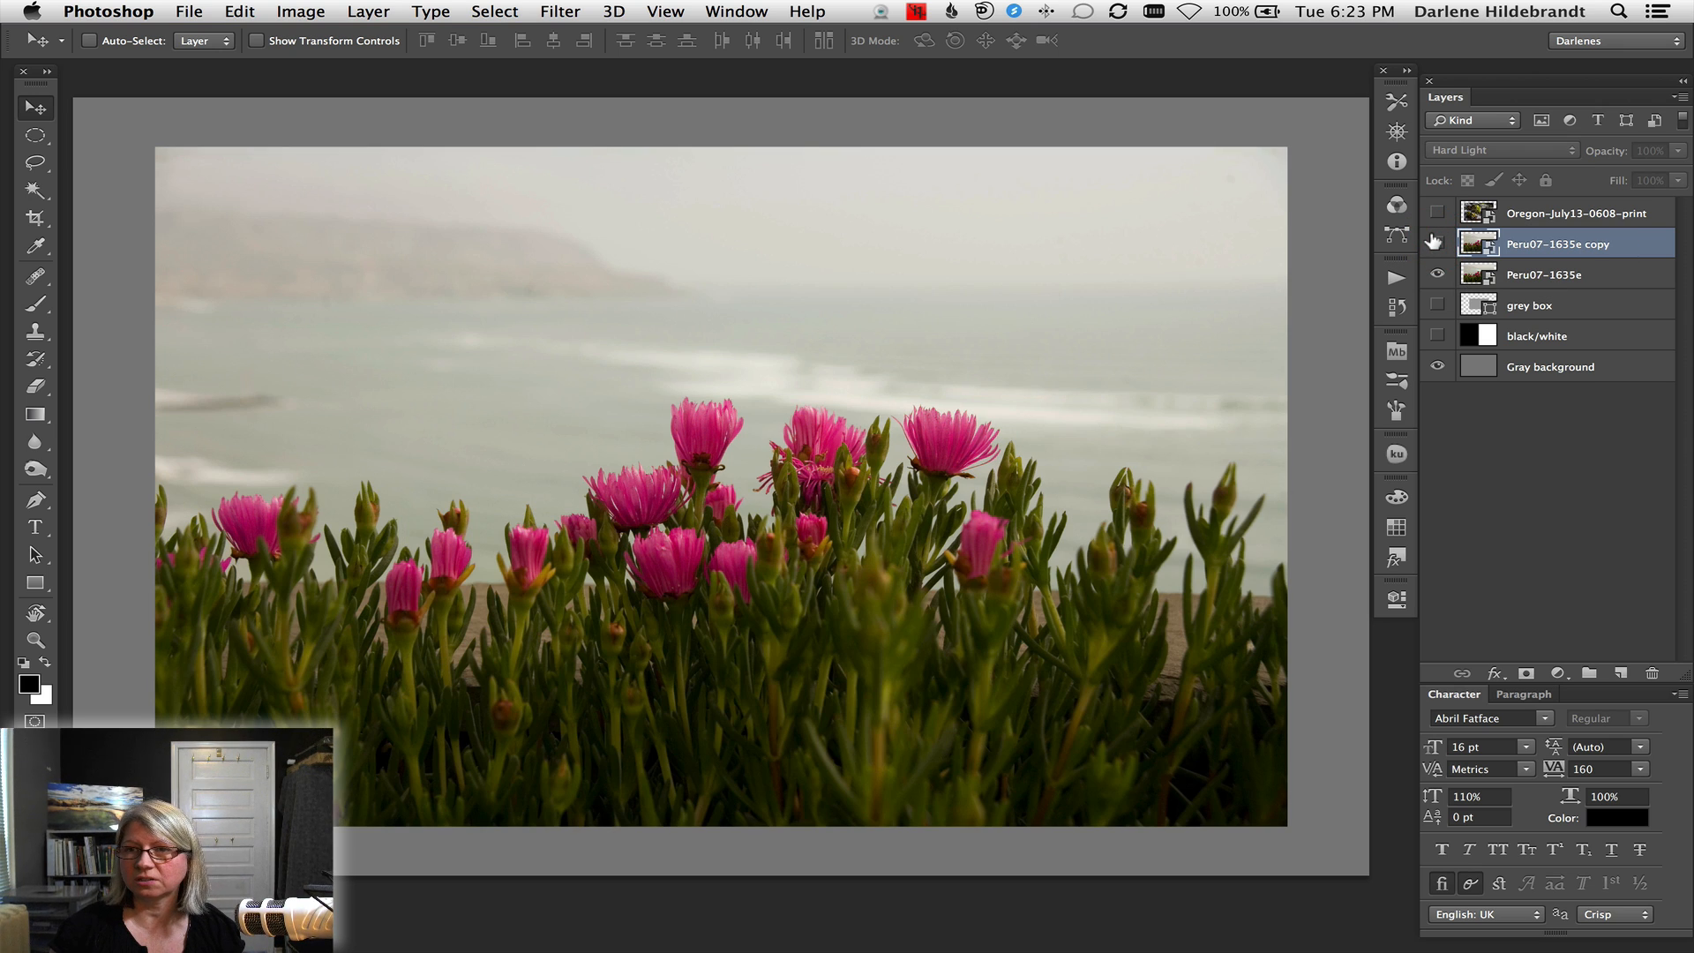
click(1436, 244)
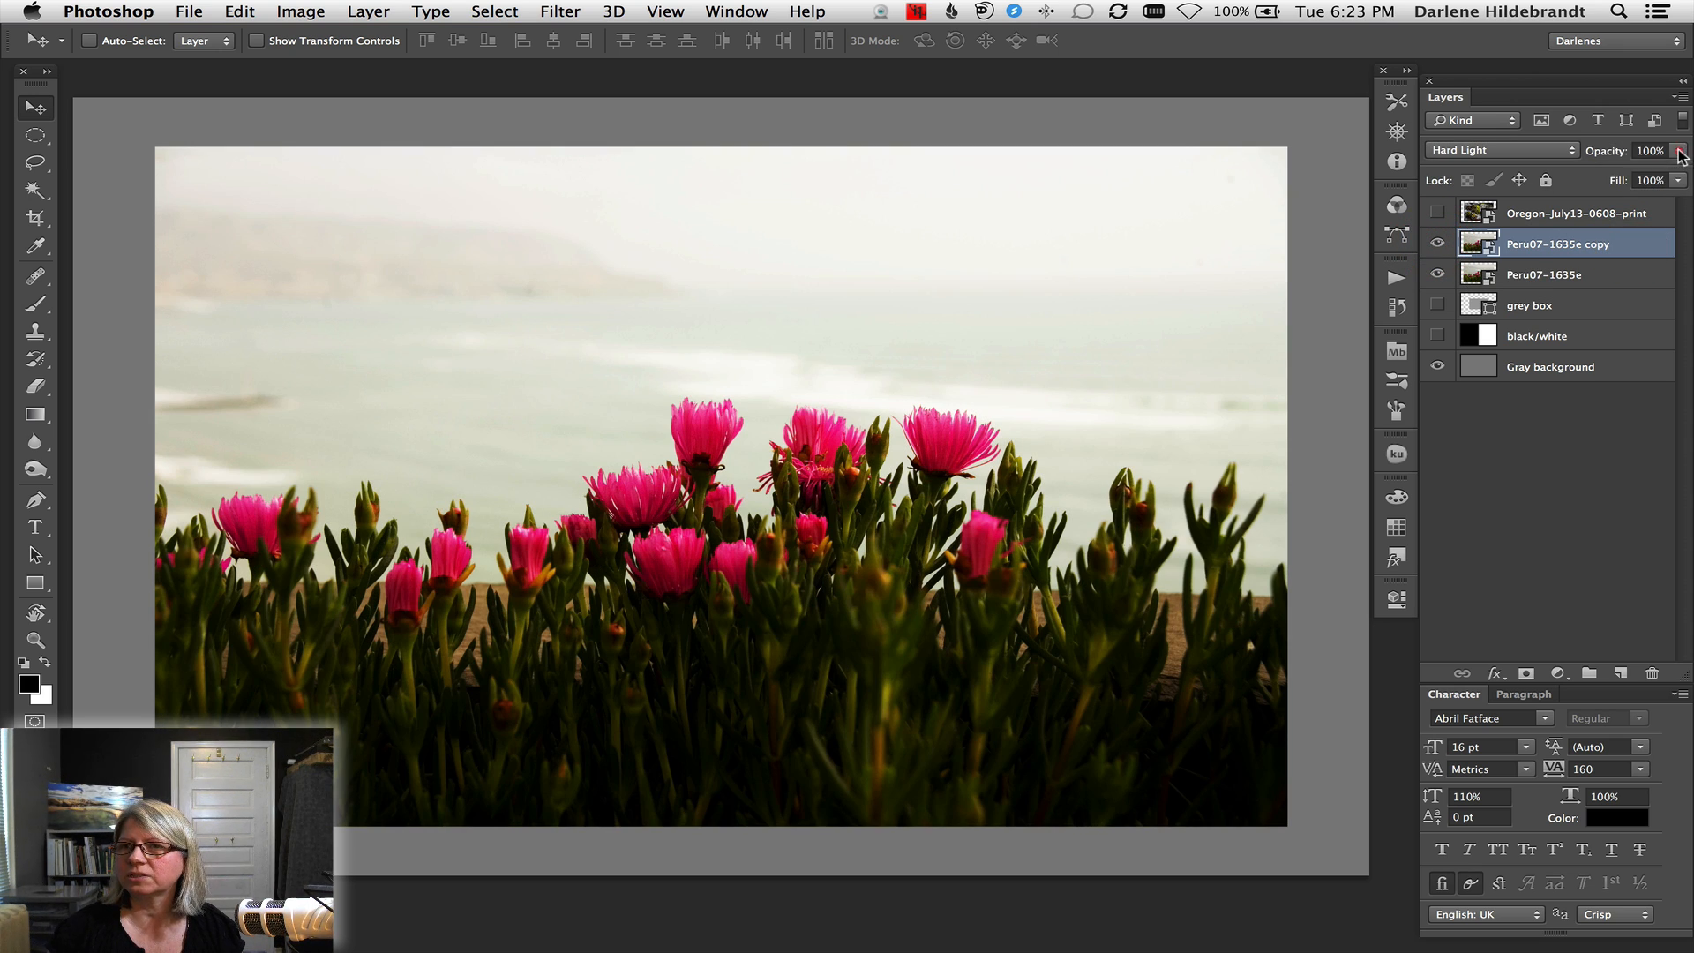
Scrub the flower copy's opacity between about 23% and 77%, leaving it low near 27%
drag(1676, 171, 1609, 172)
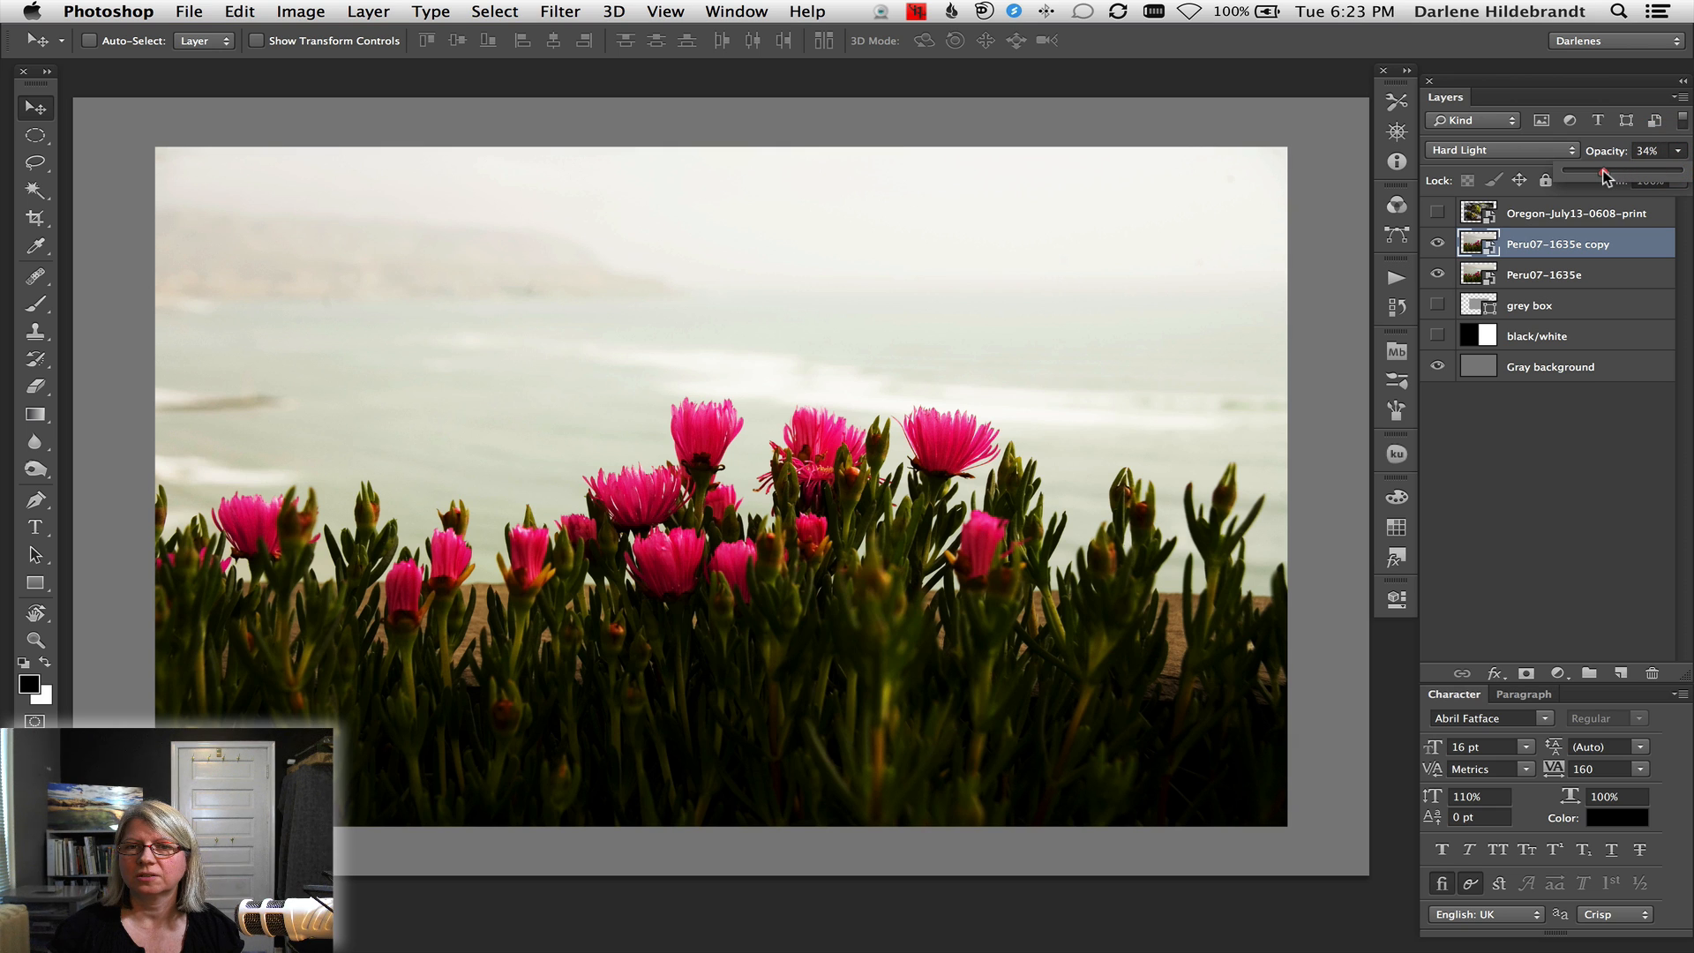
drag(1604, 175, 1638, 174)
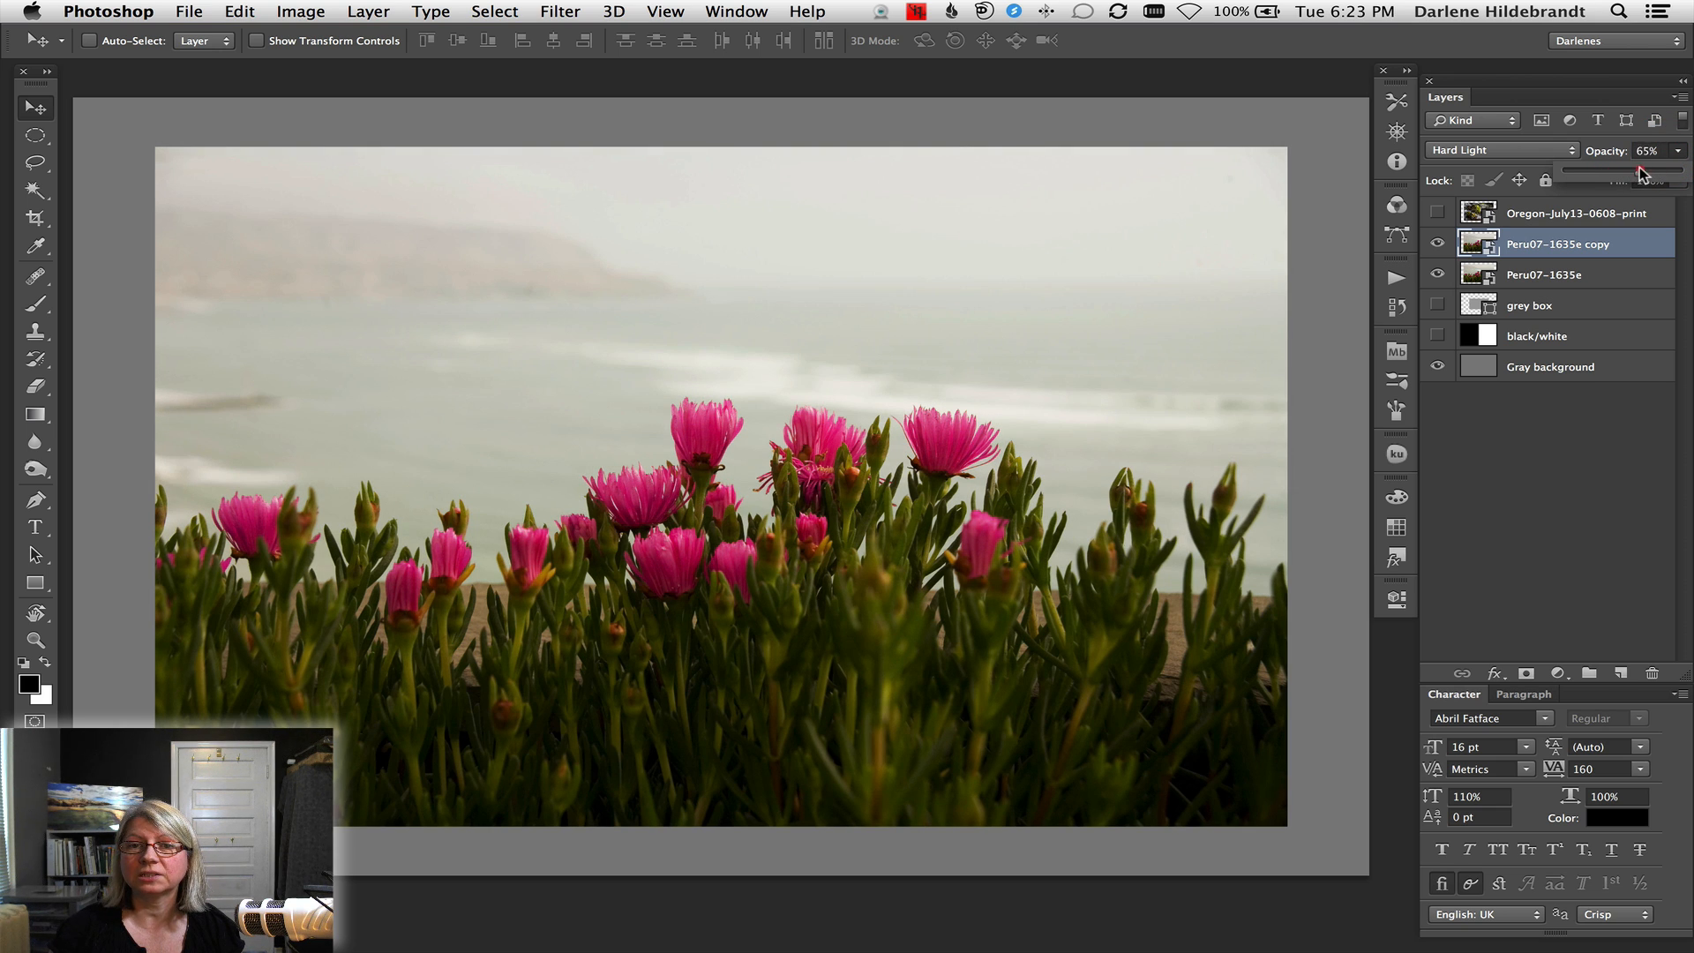
drag(1643, 171, 1631, 171)
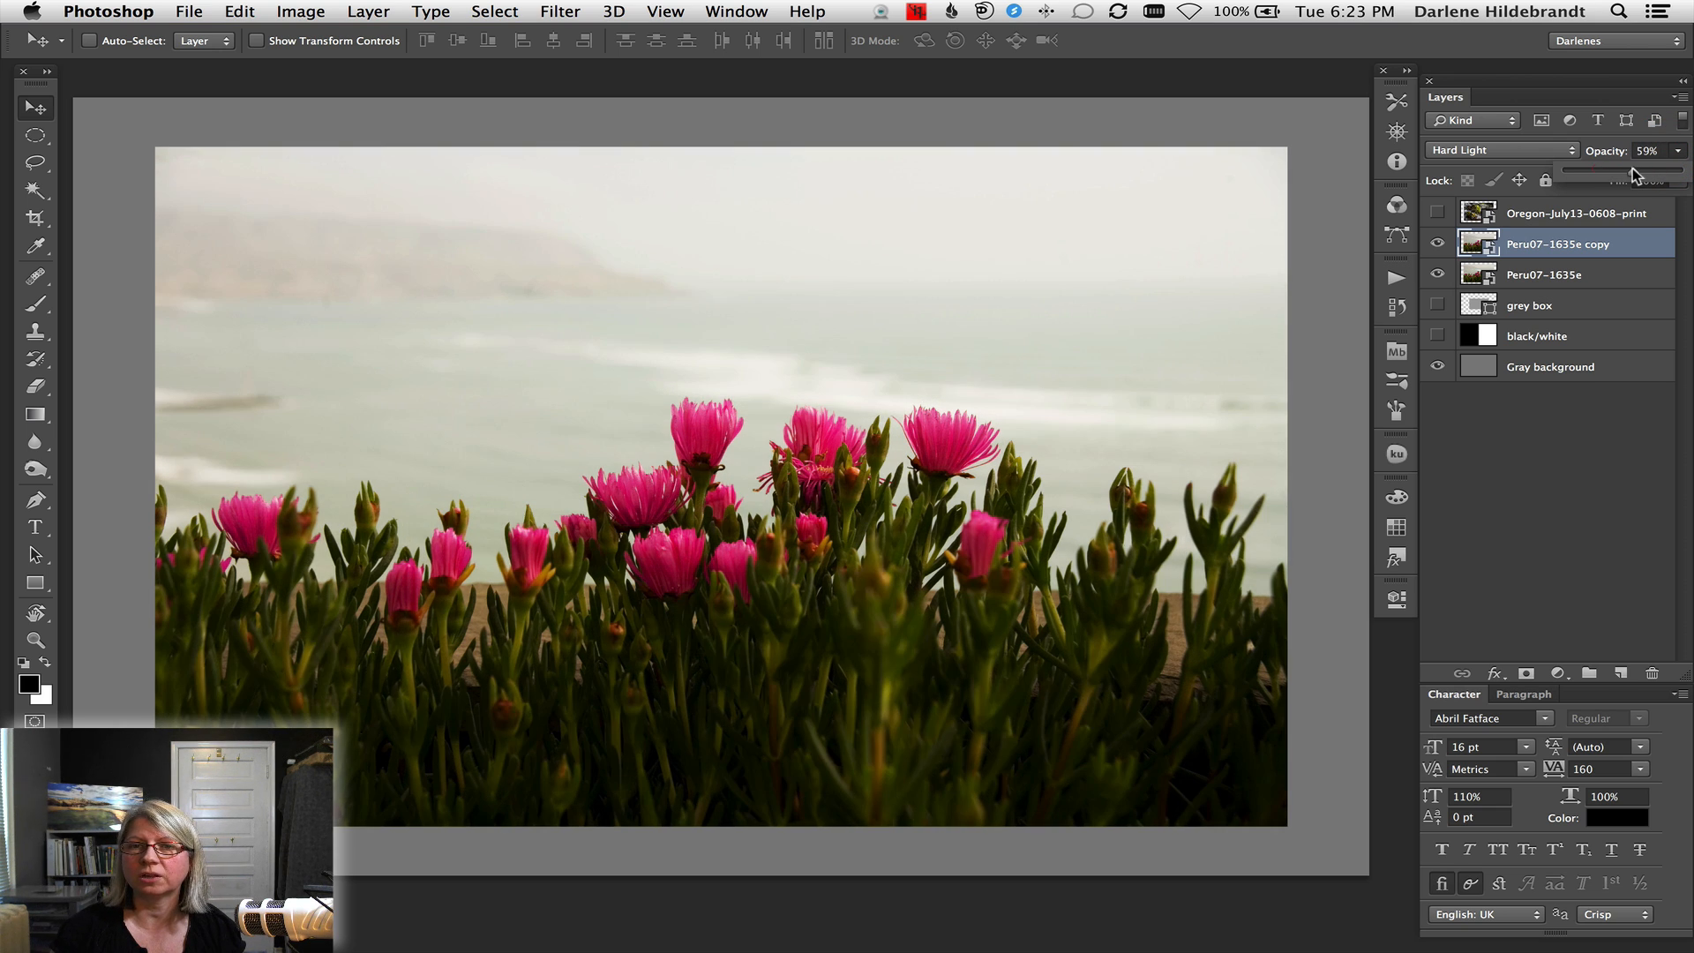
drag(1631, 171, 1588, 171)
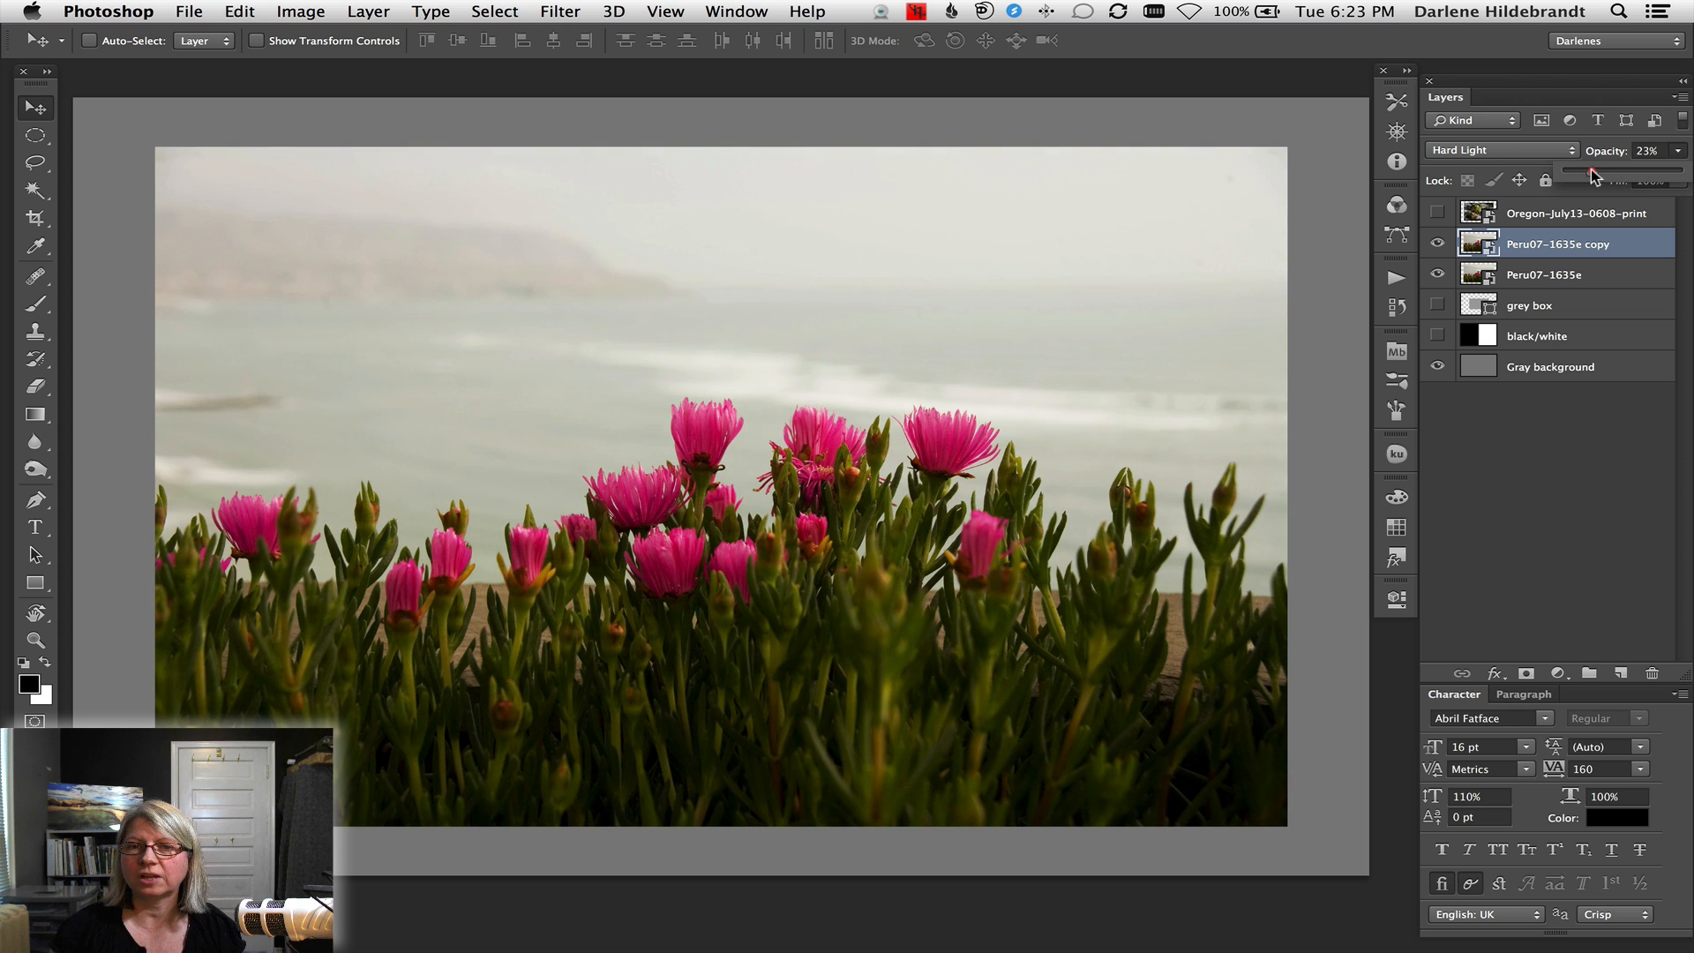
drag(1592, 171, 1653, 171)
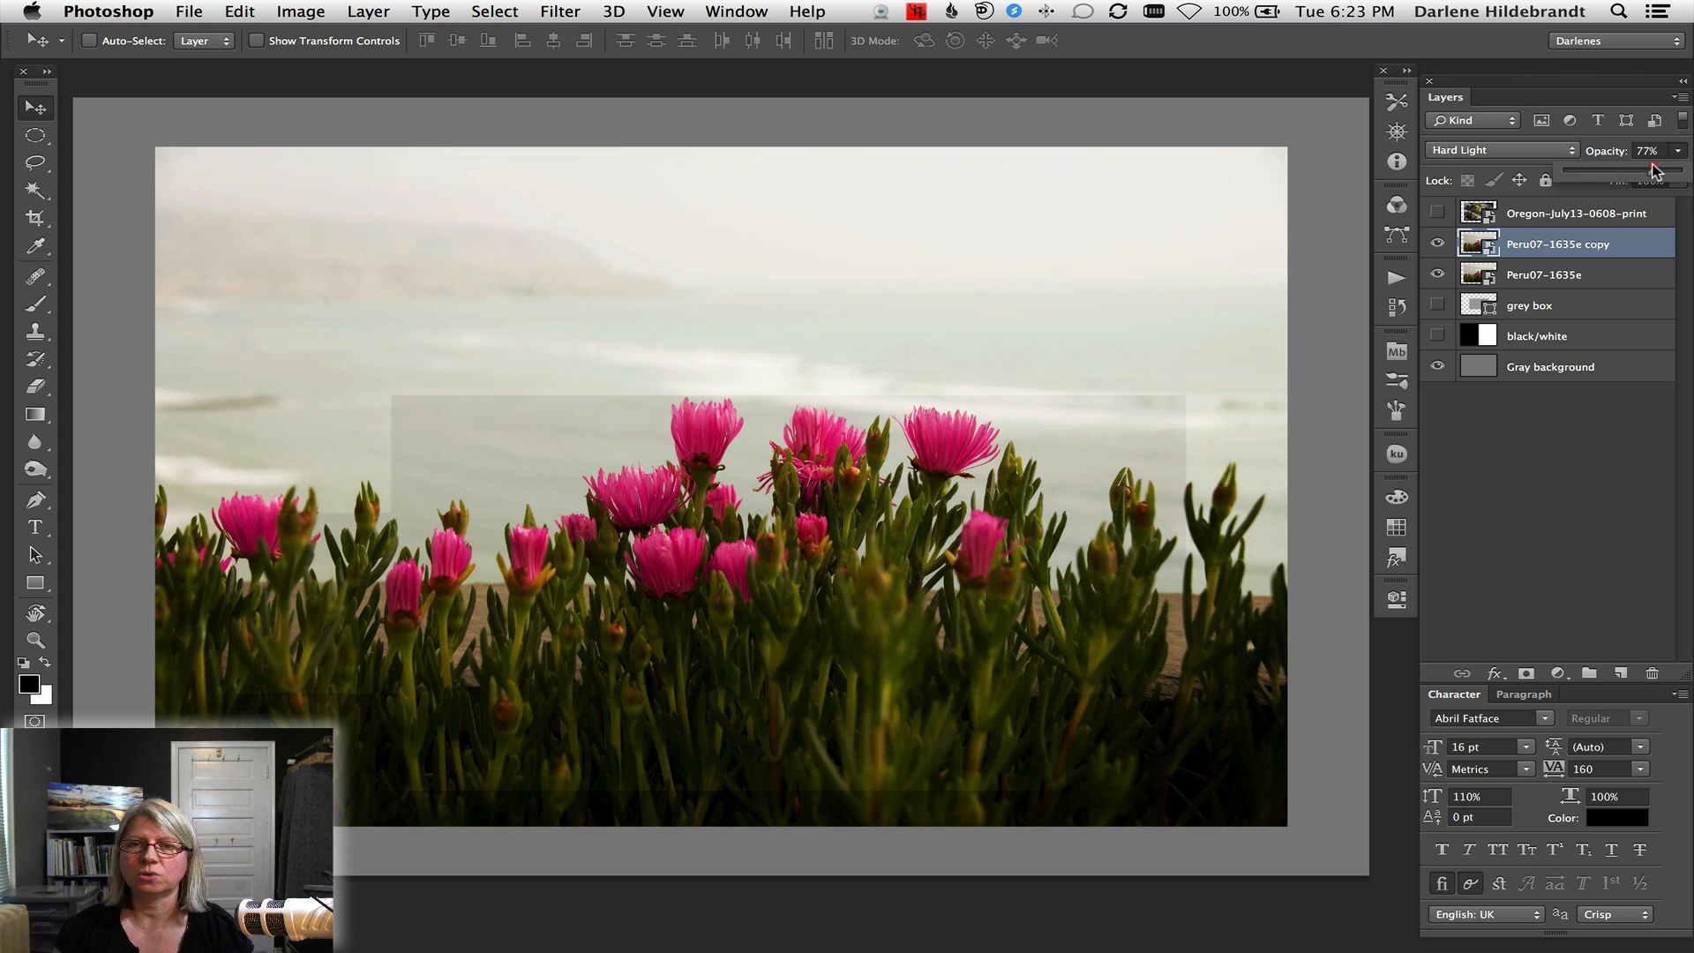
drag(1653, 169, 1593, 170)
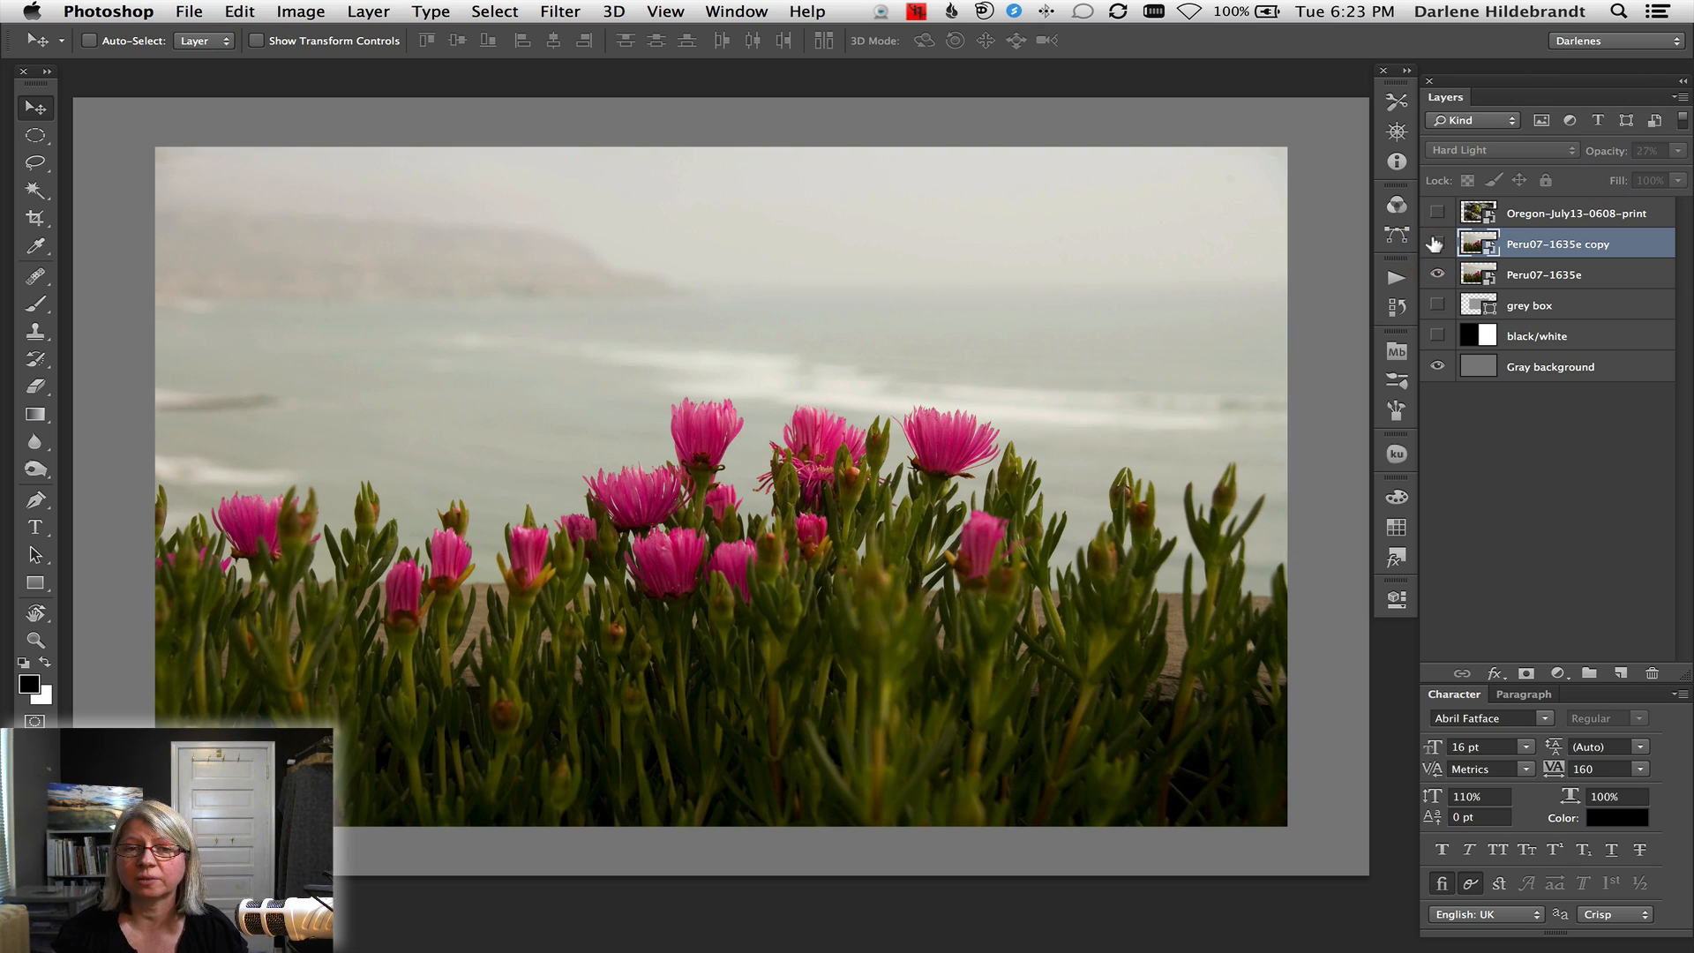
mouse_move(1437, 245)
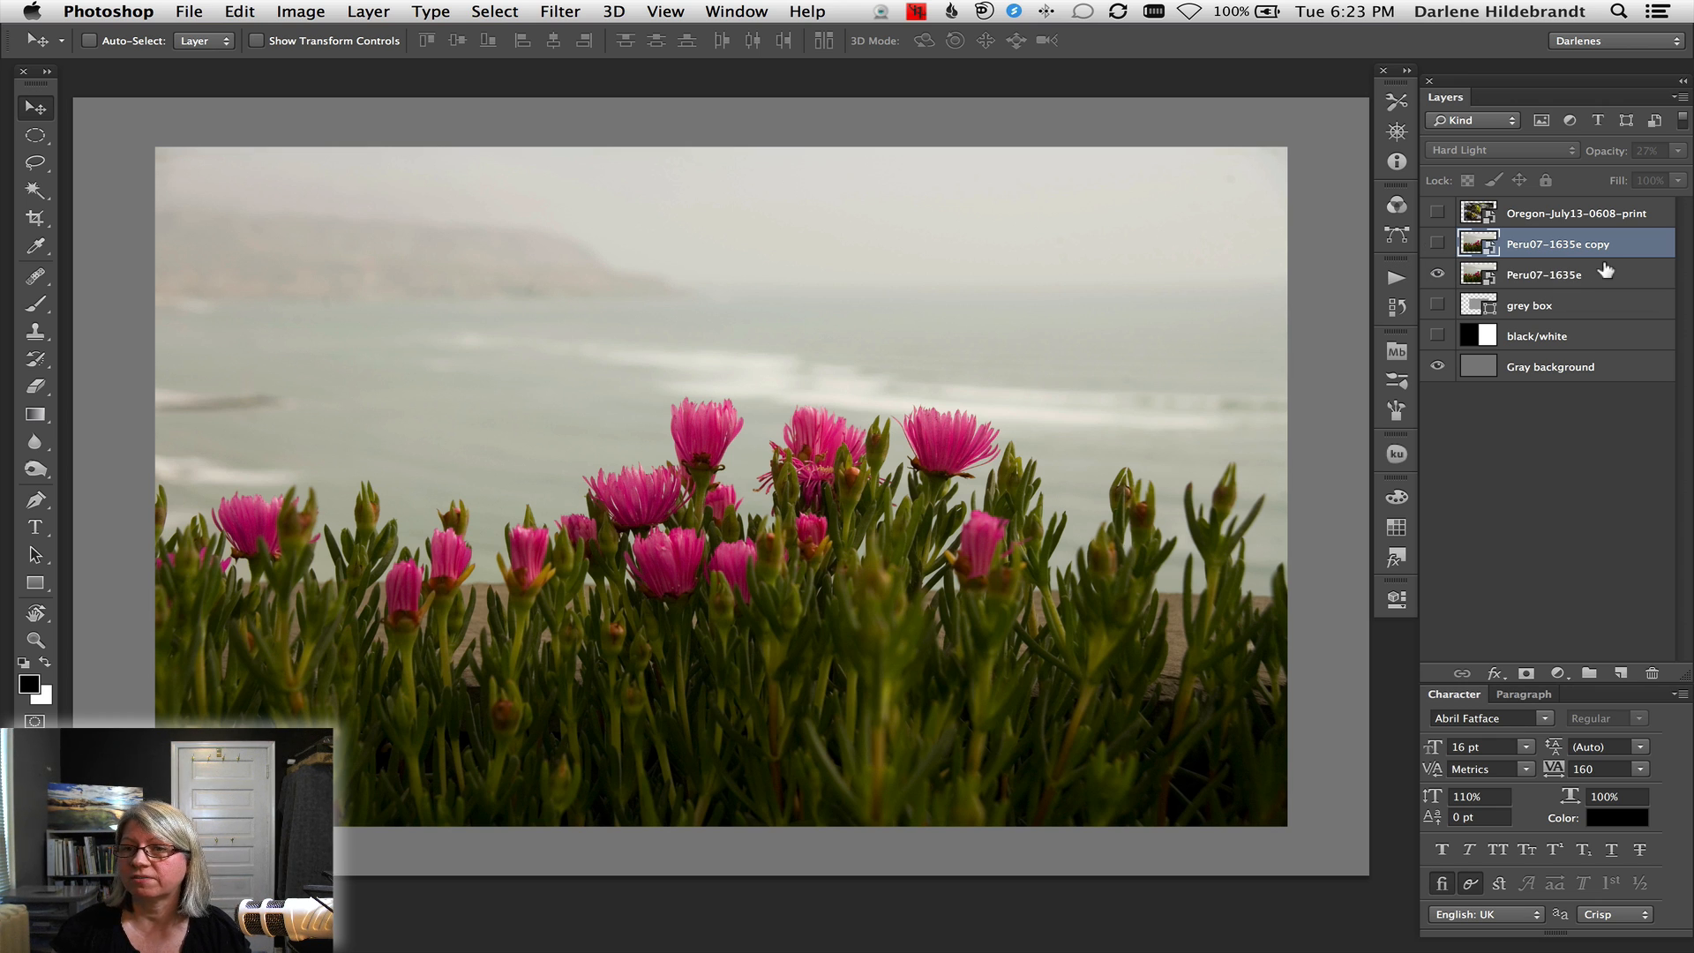
Put the original flower layer in Vivid Light, then step through Pin Light to Difference
click(1545, 276)
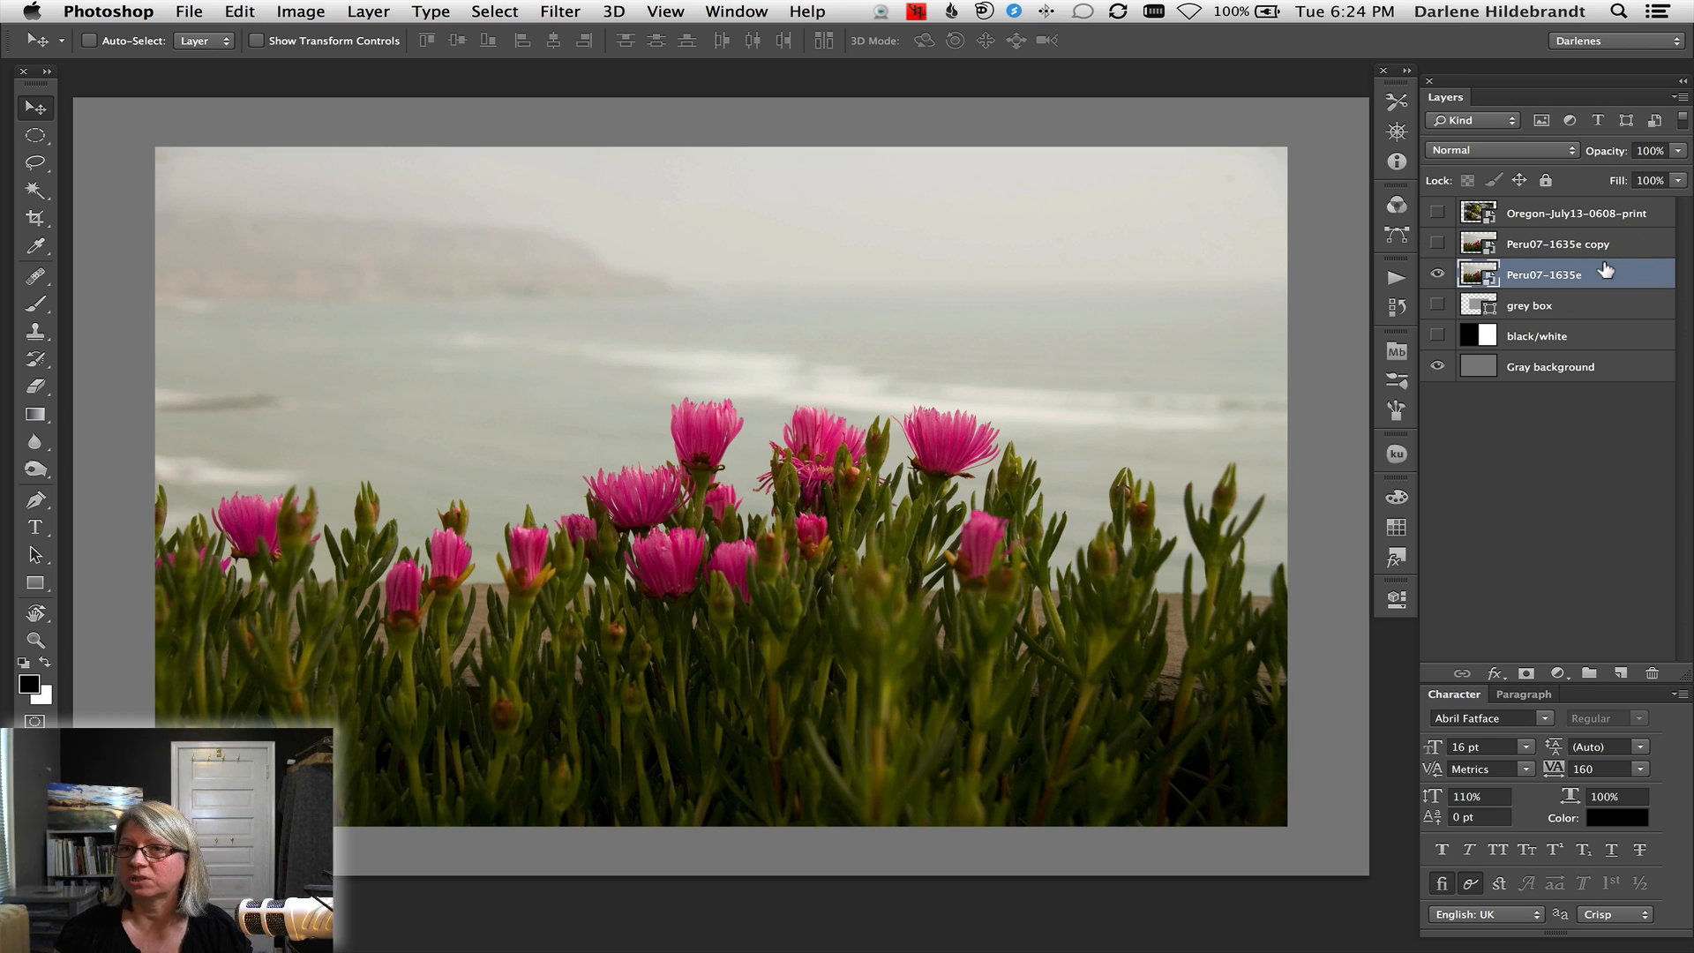
click(1500, 149)
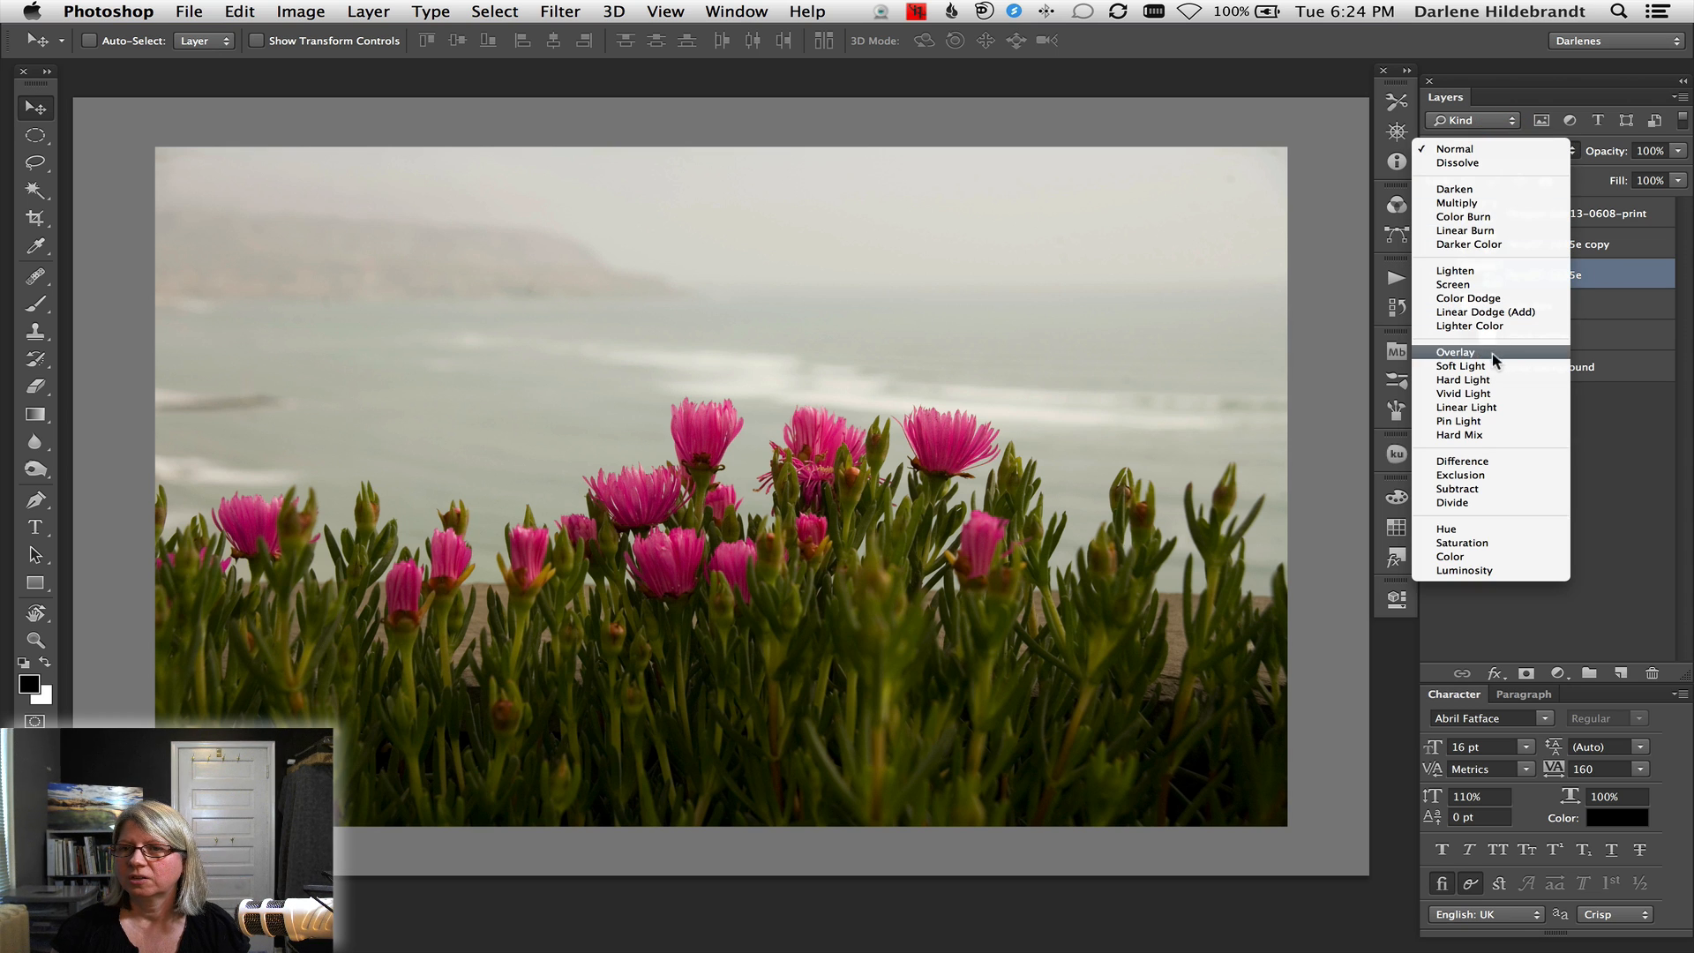
click(1455, 352)
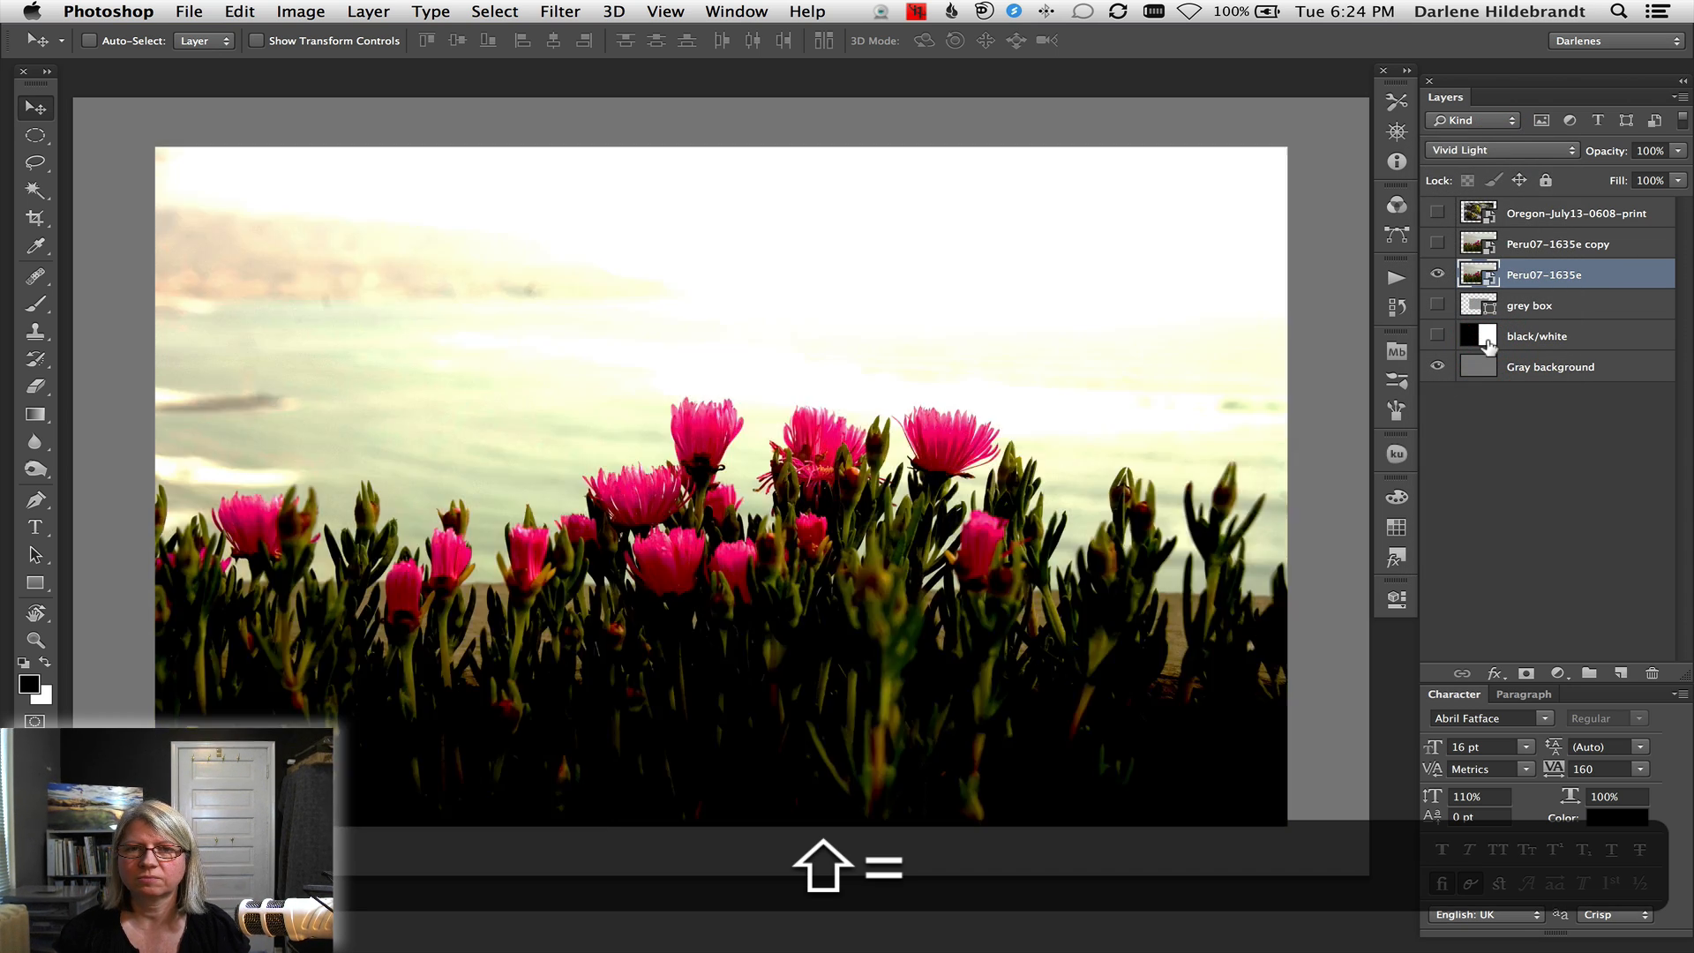
click(1500, 148)
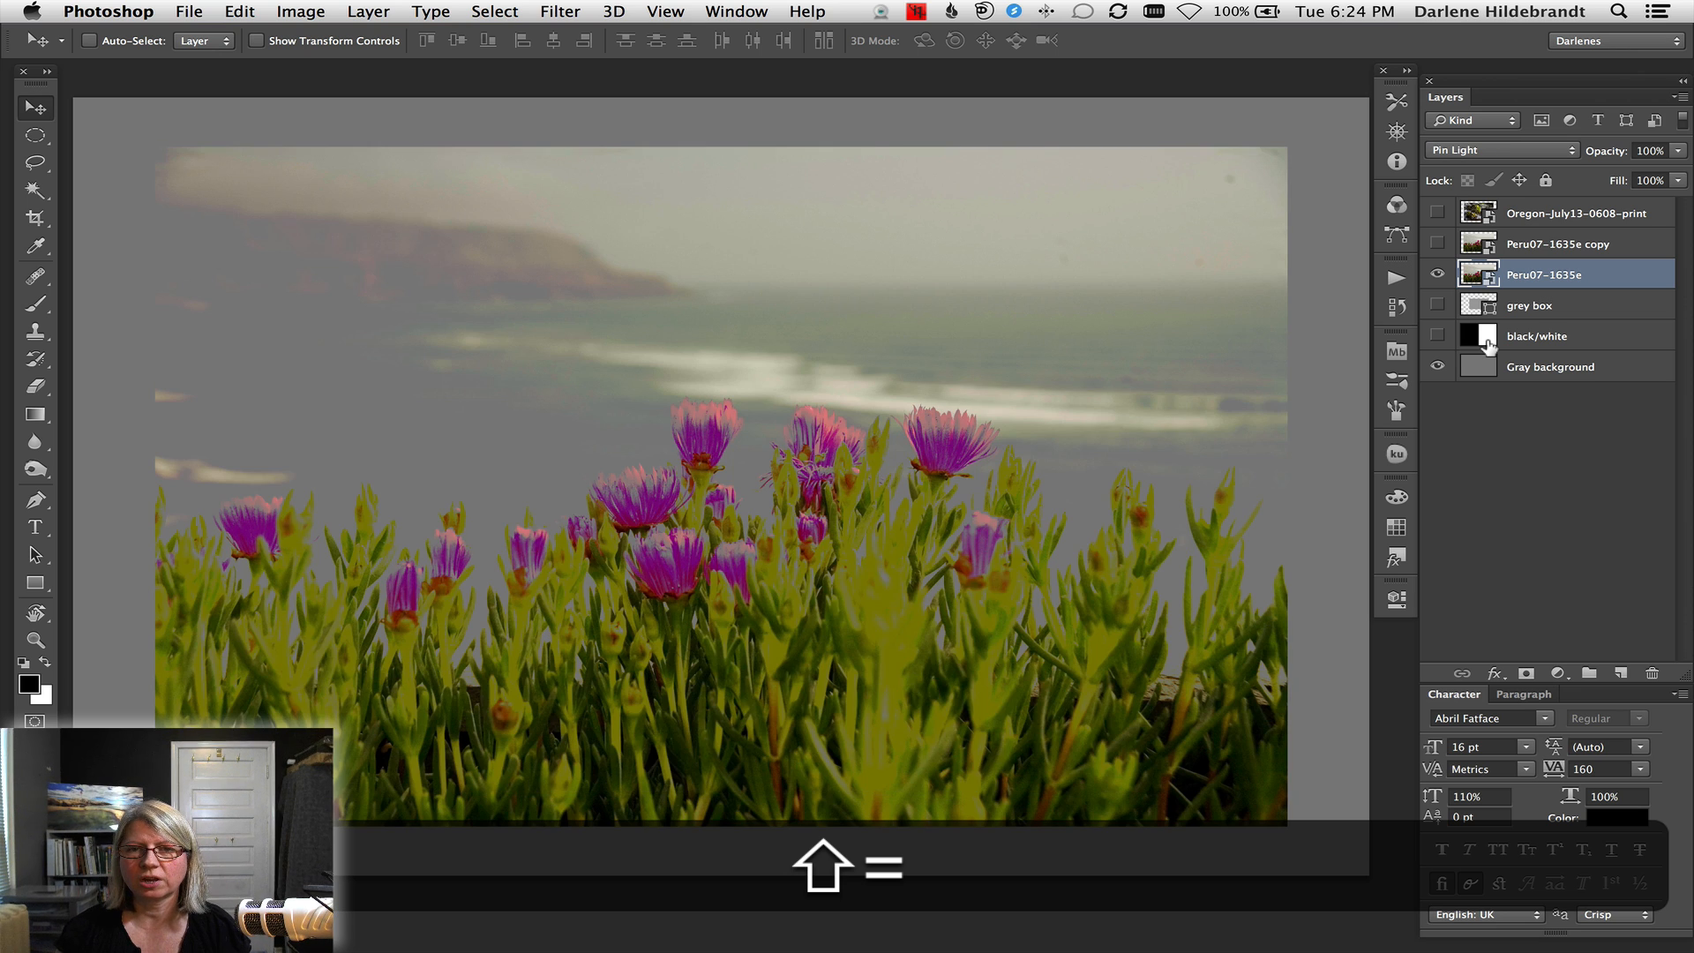
click(1500, 148)
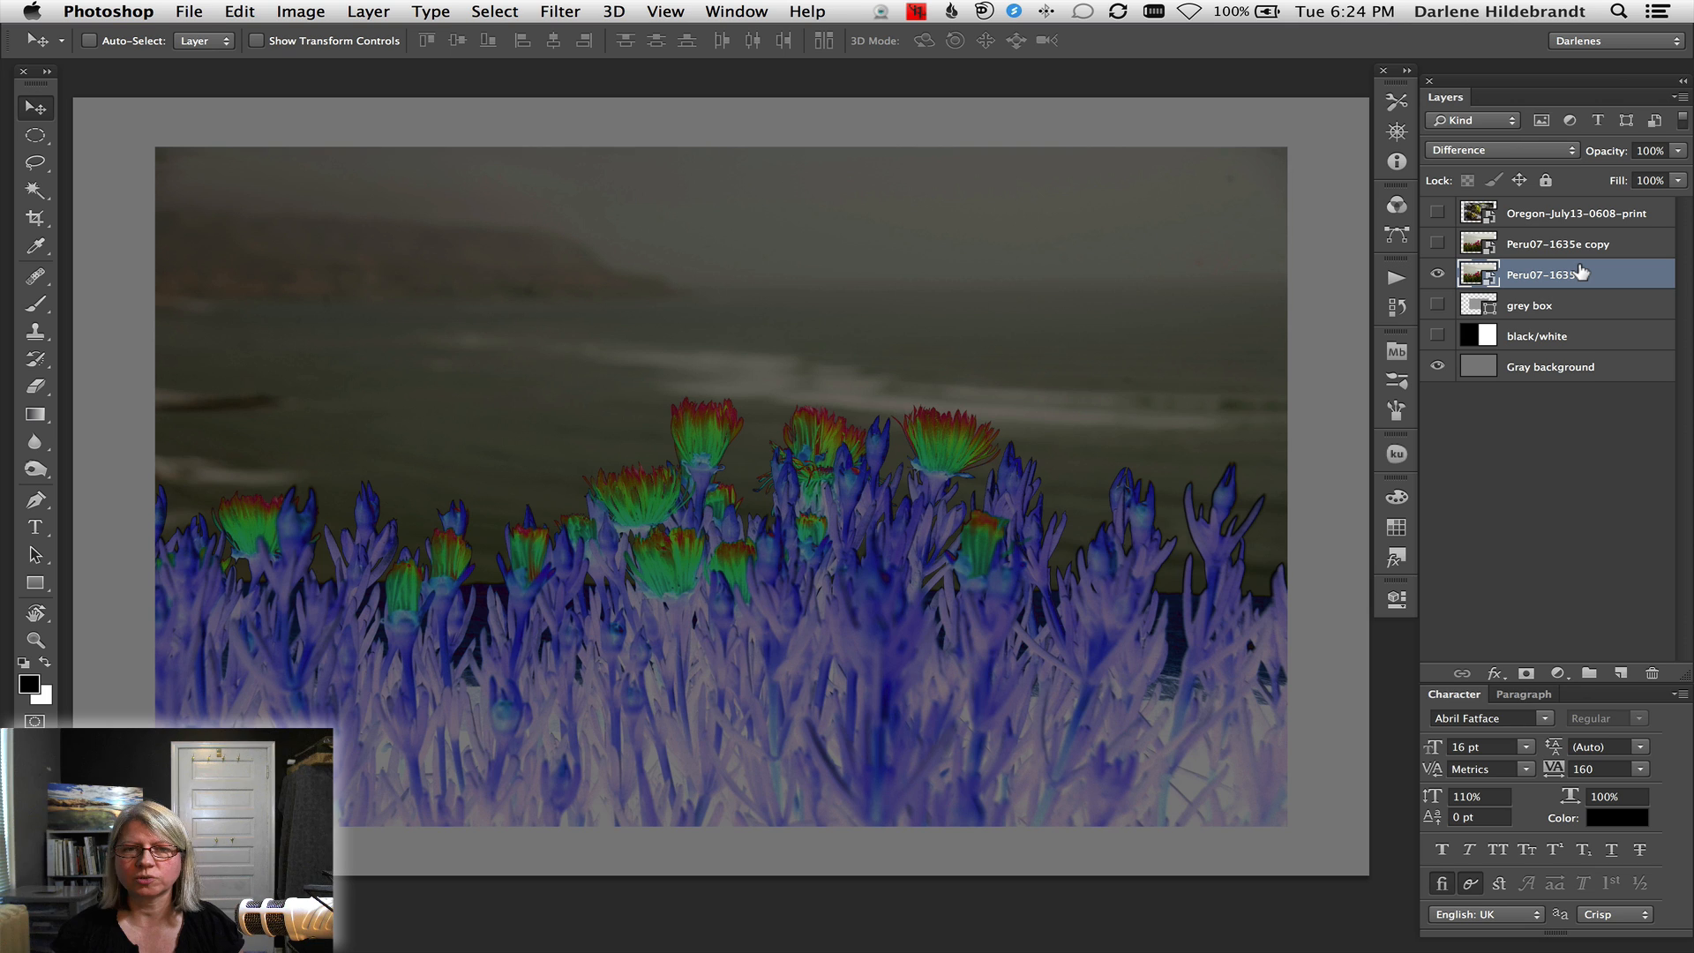
mouse_move(1581, 274)
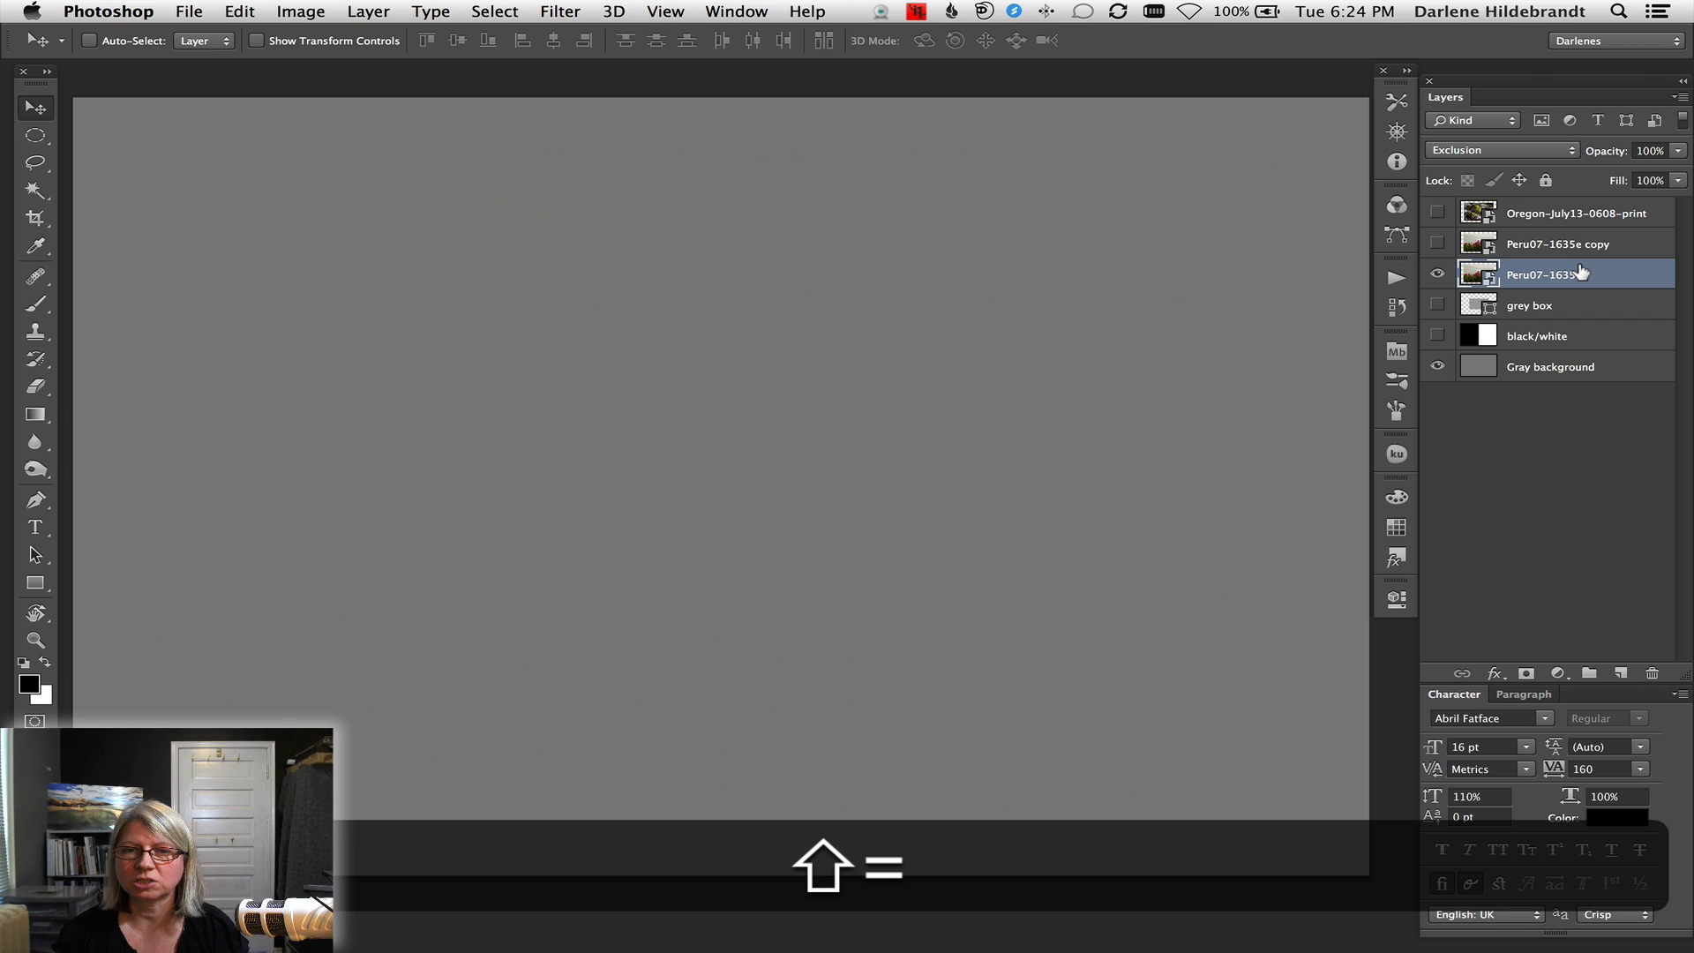
Step the flower layer on through Subtract and Luminosity, then return it to Normal
click(1500, 148)
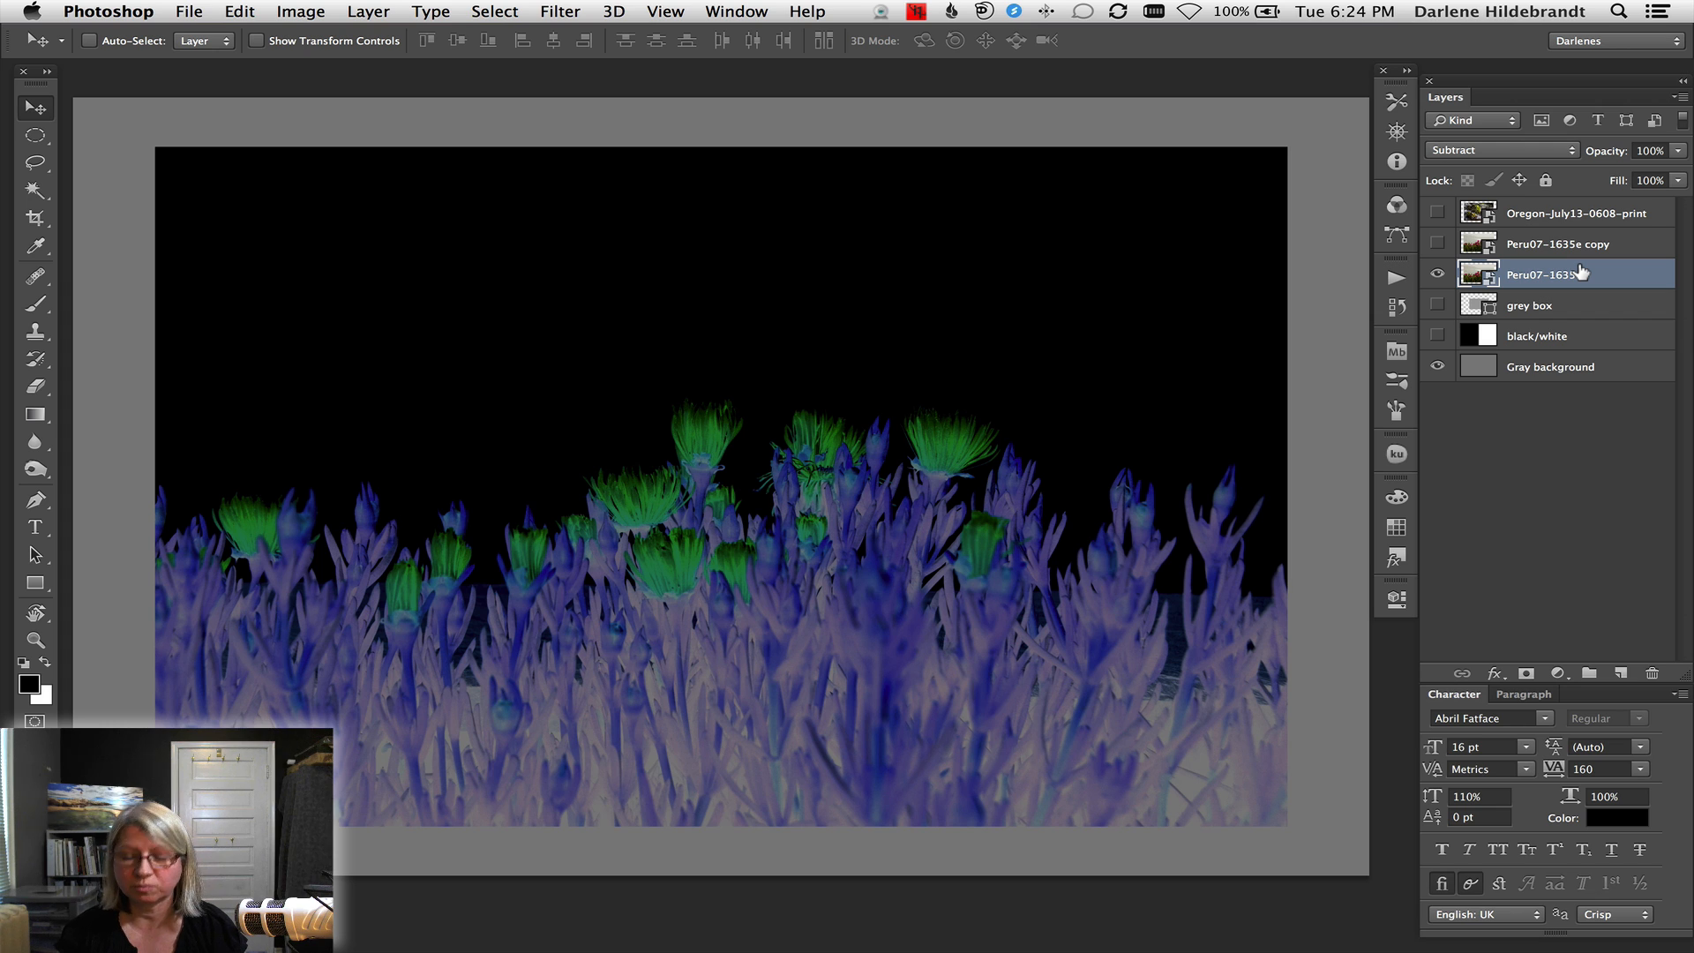
click(1500, 148)
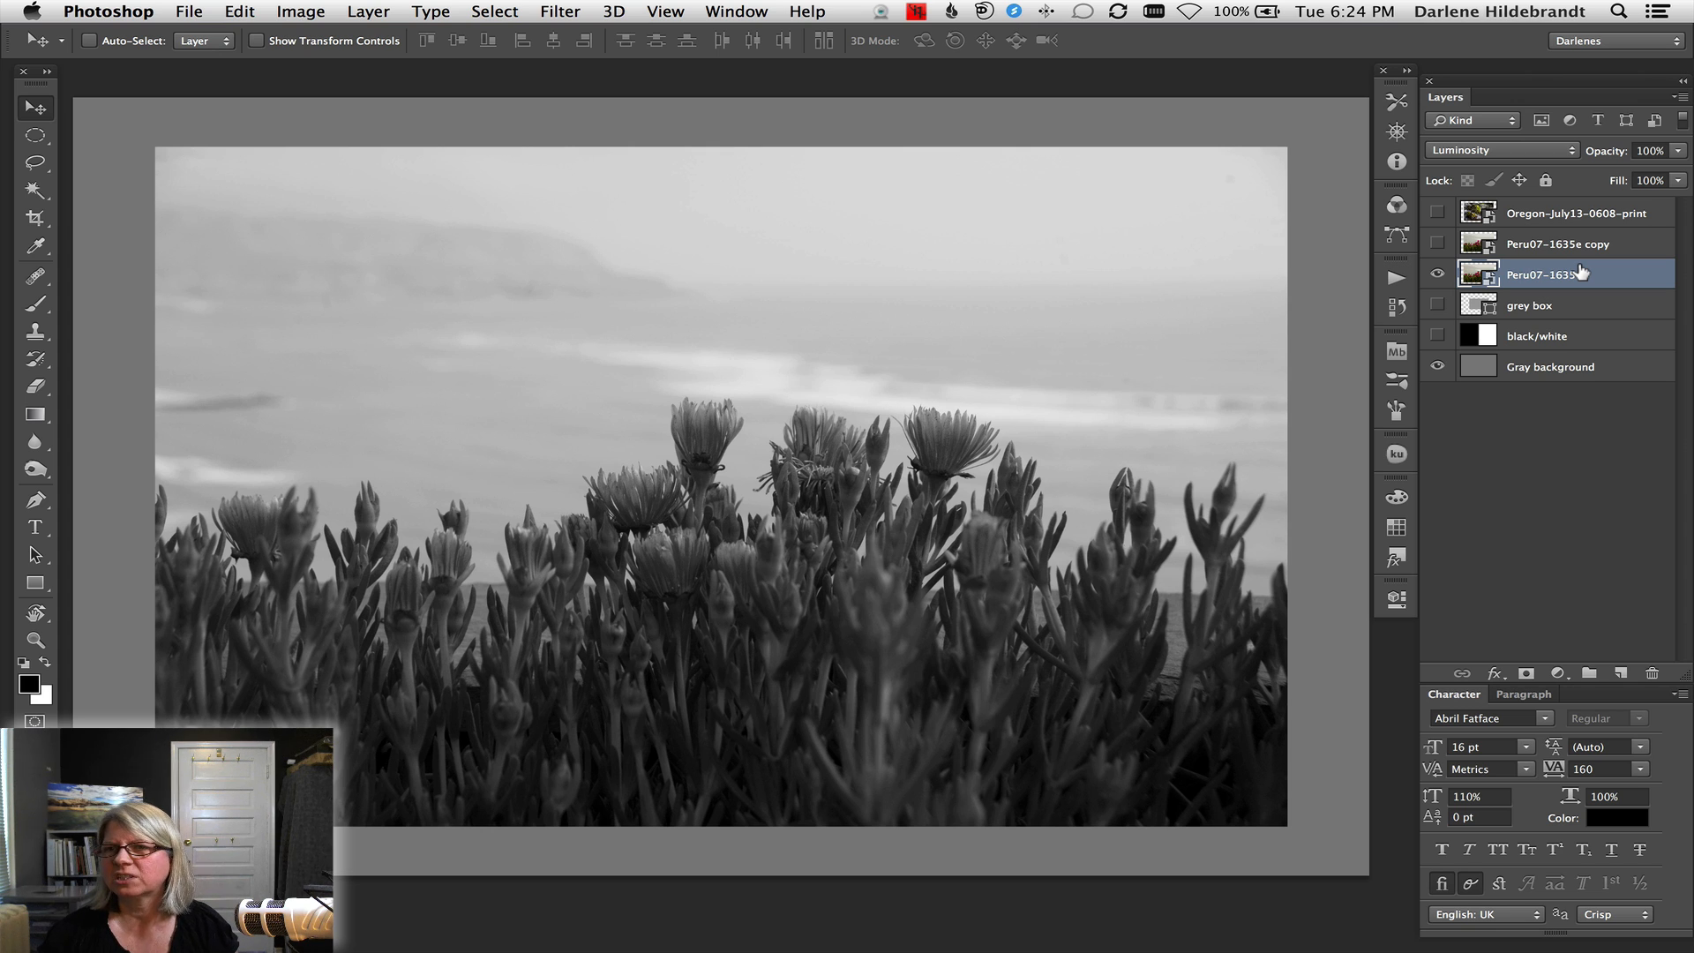
click(1501, 148)
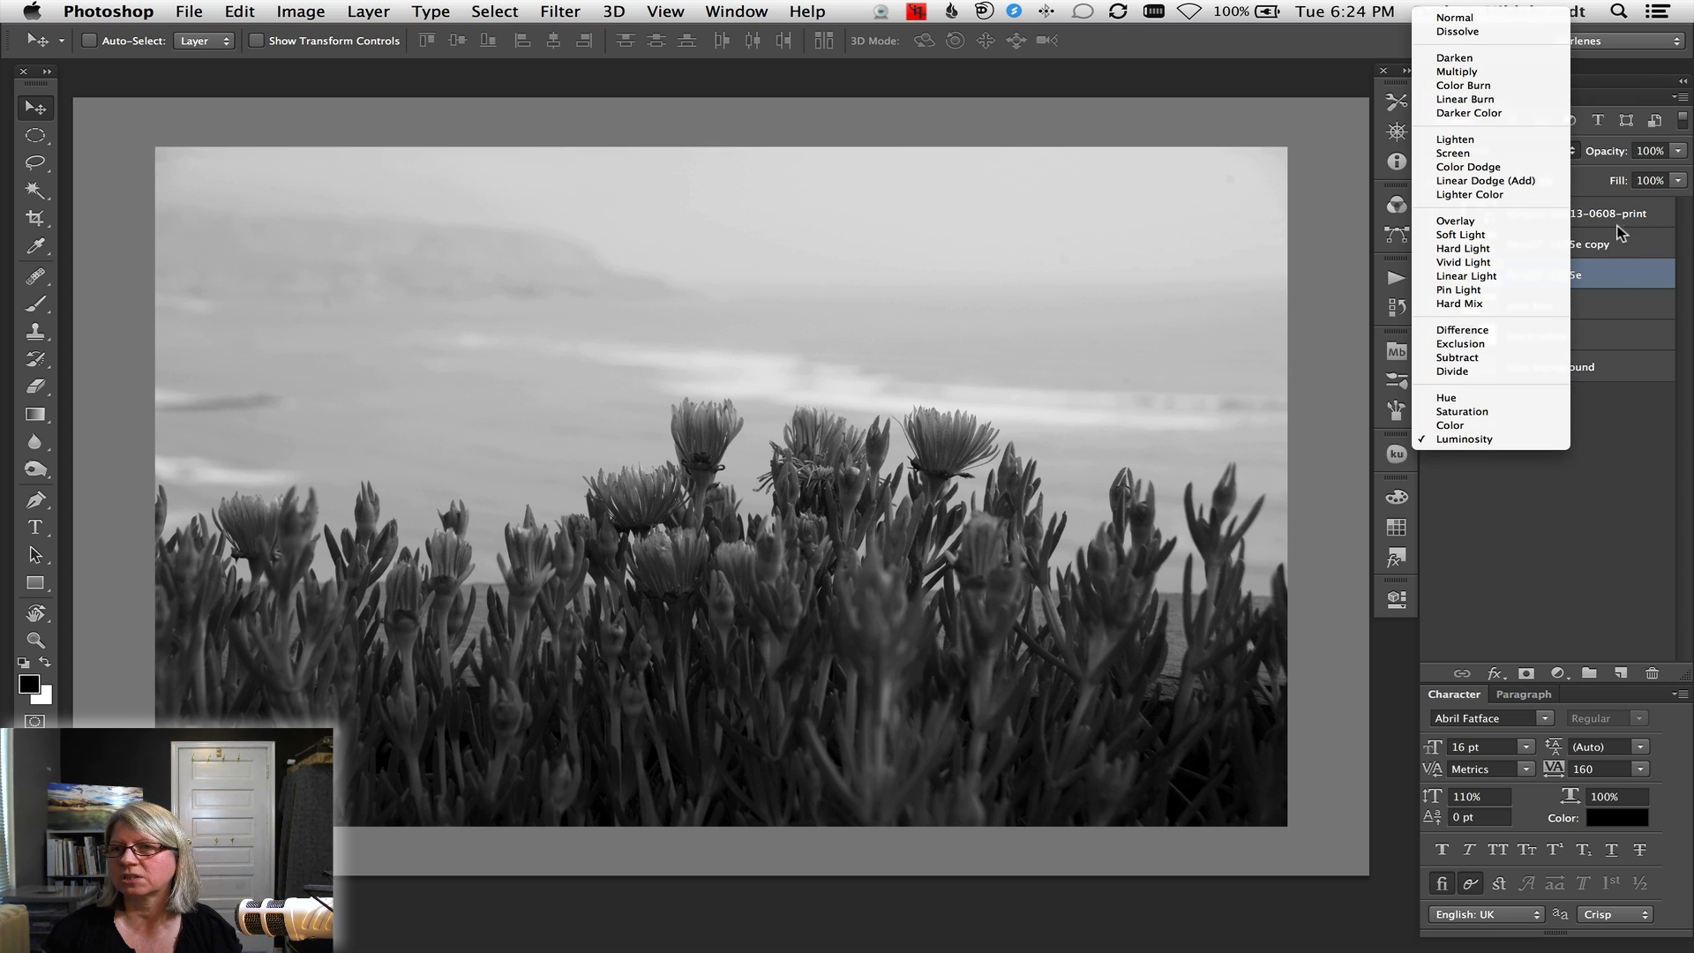
click(1454, 17)
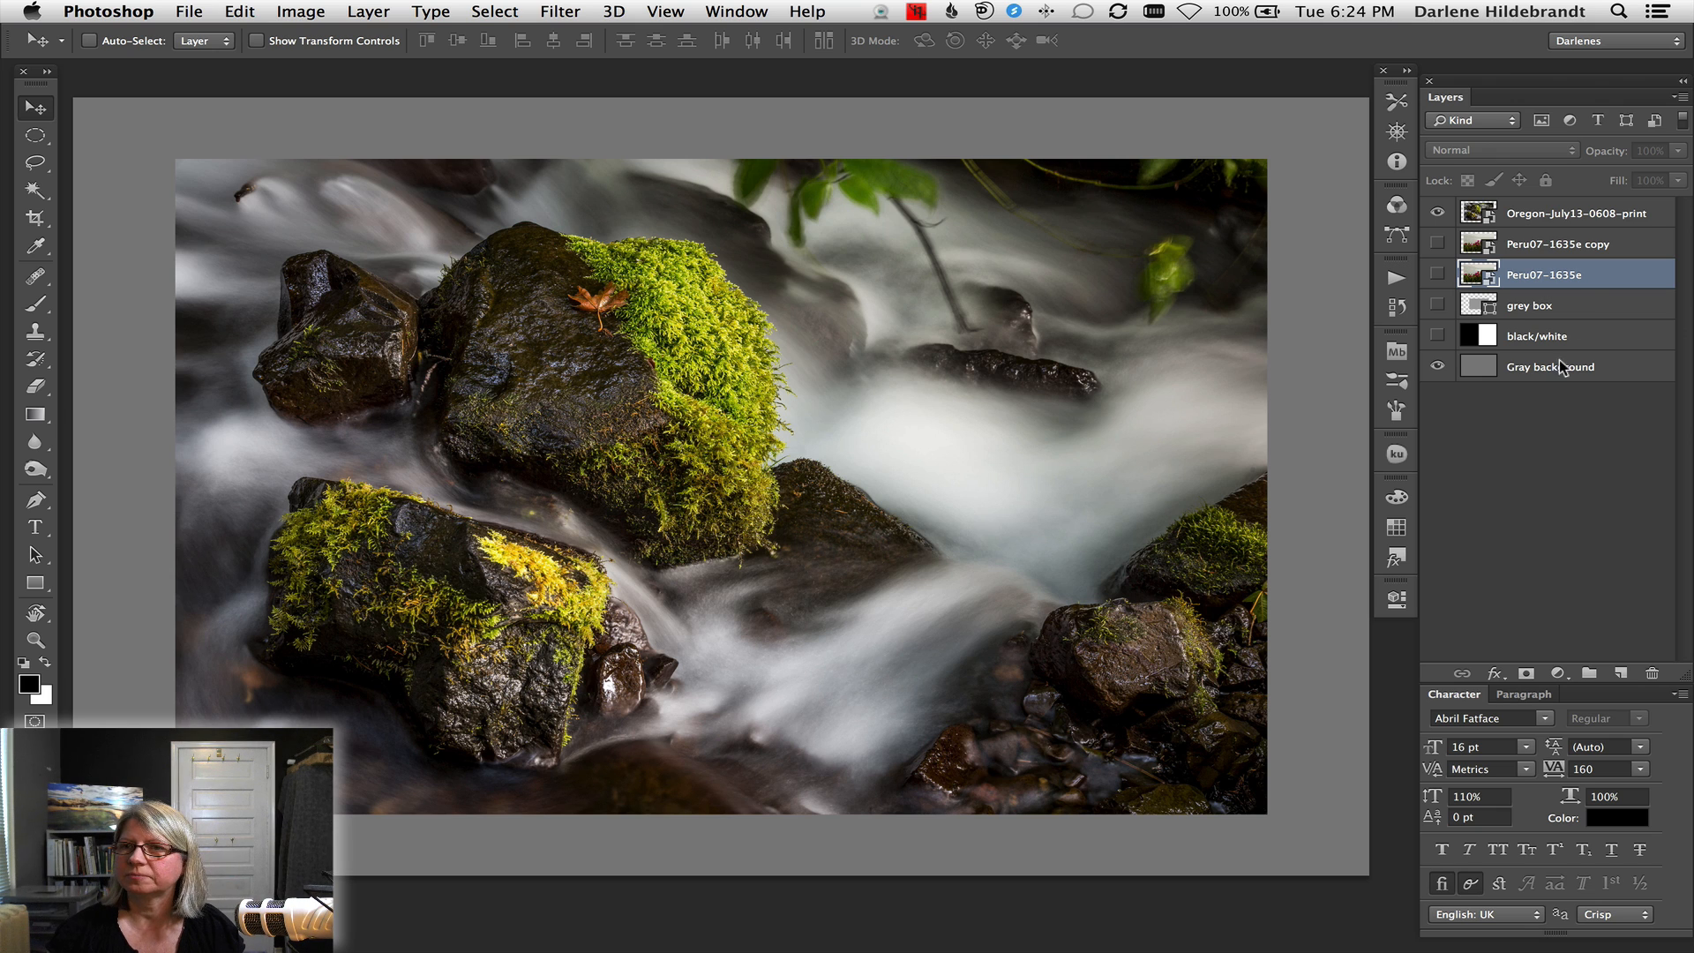
Select the mossy stream photo layer to show it over the gray background
click(1557, 212)
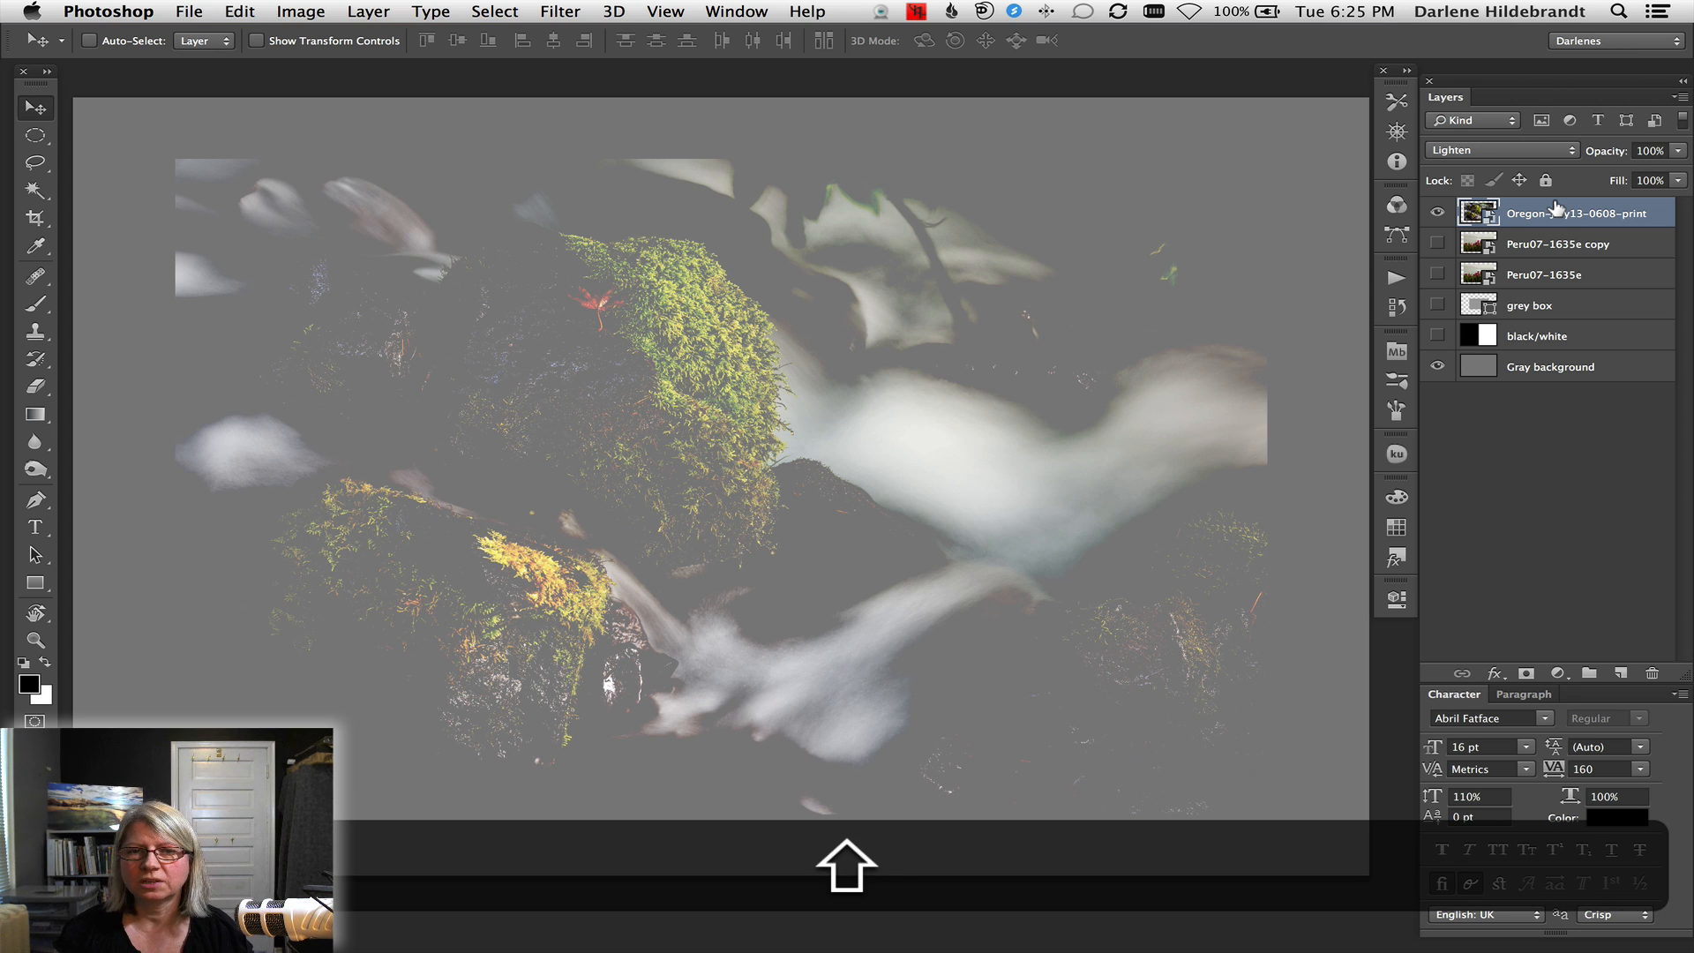
Cycle the stream layer through Linear Dodge, Overlay, Soft Light to Hard Light, then select the black/white layer
click(1500, 150)
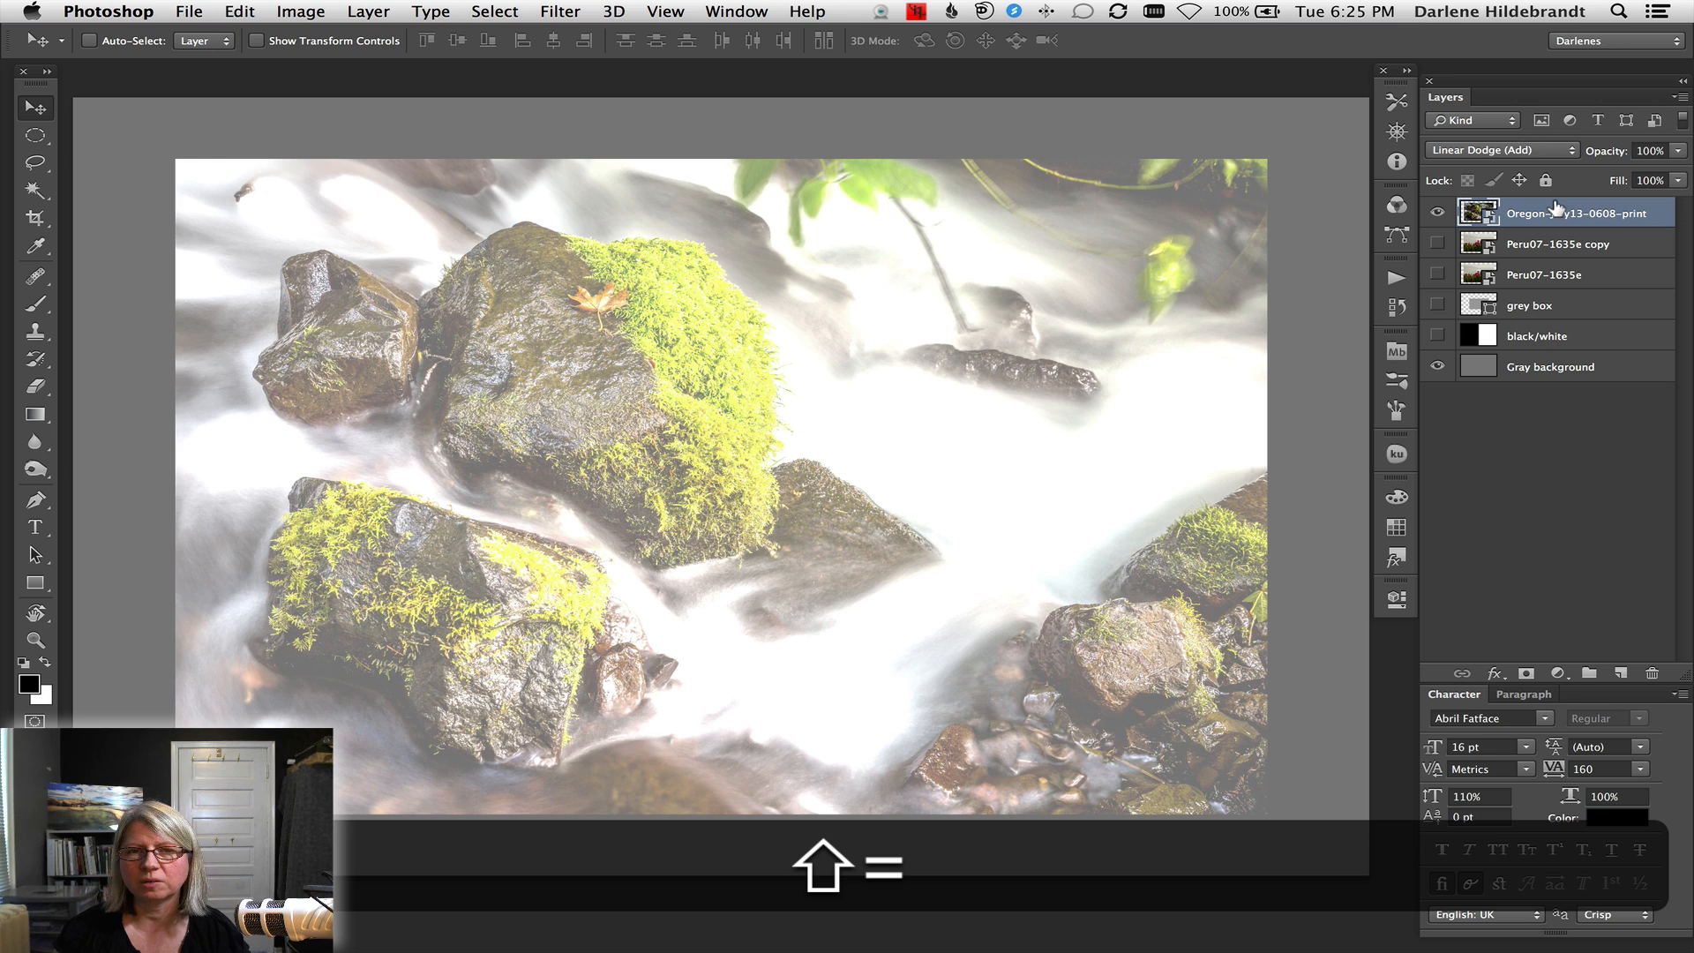
click(1498, 152)
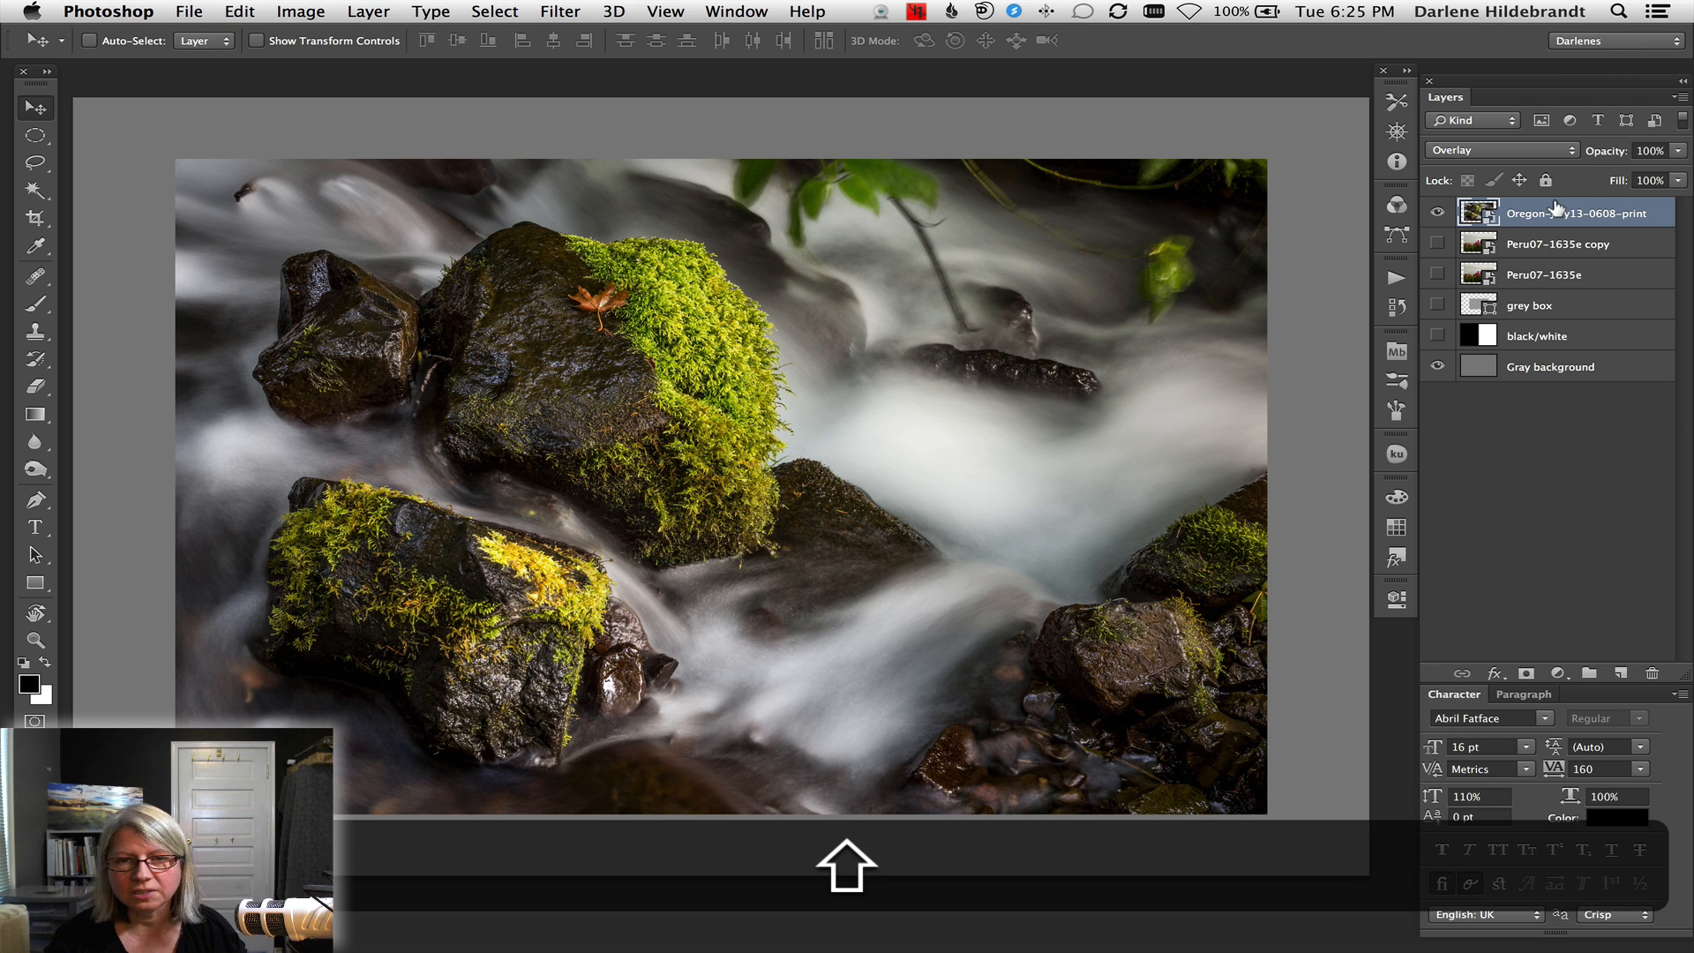
click(1500, 150)
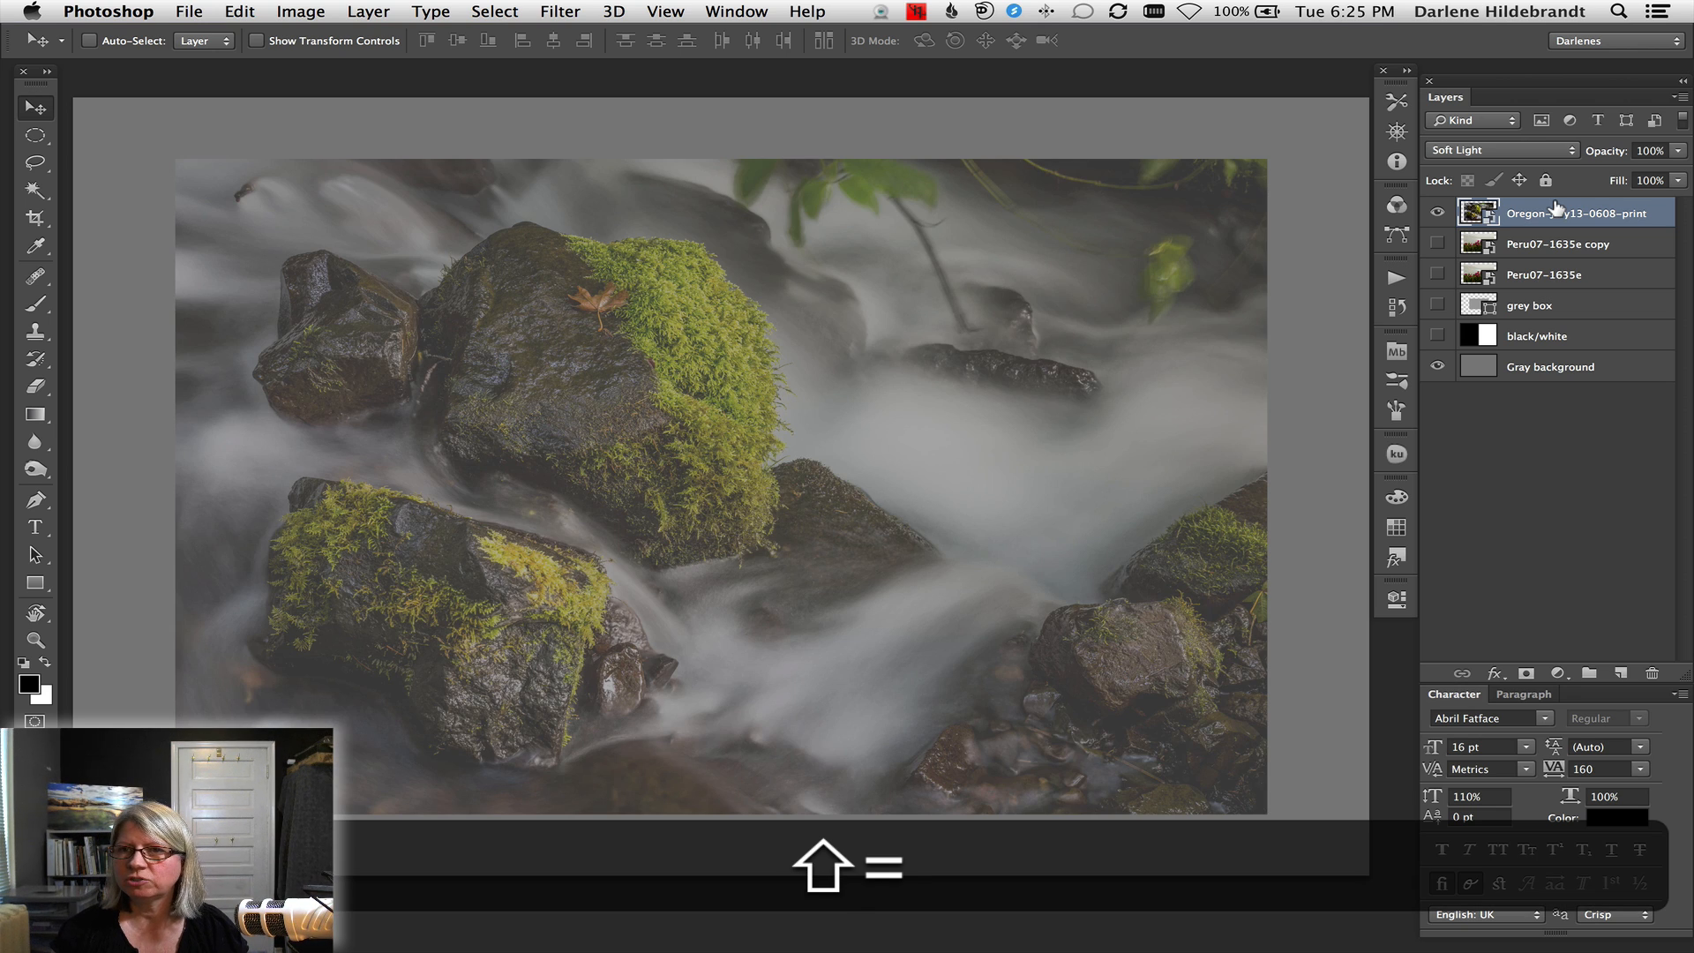
click(1498, 148)
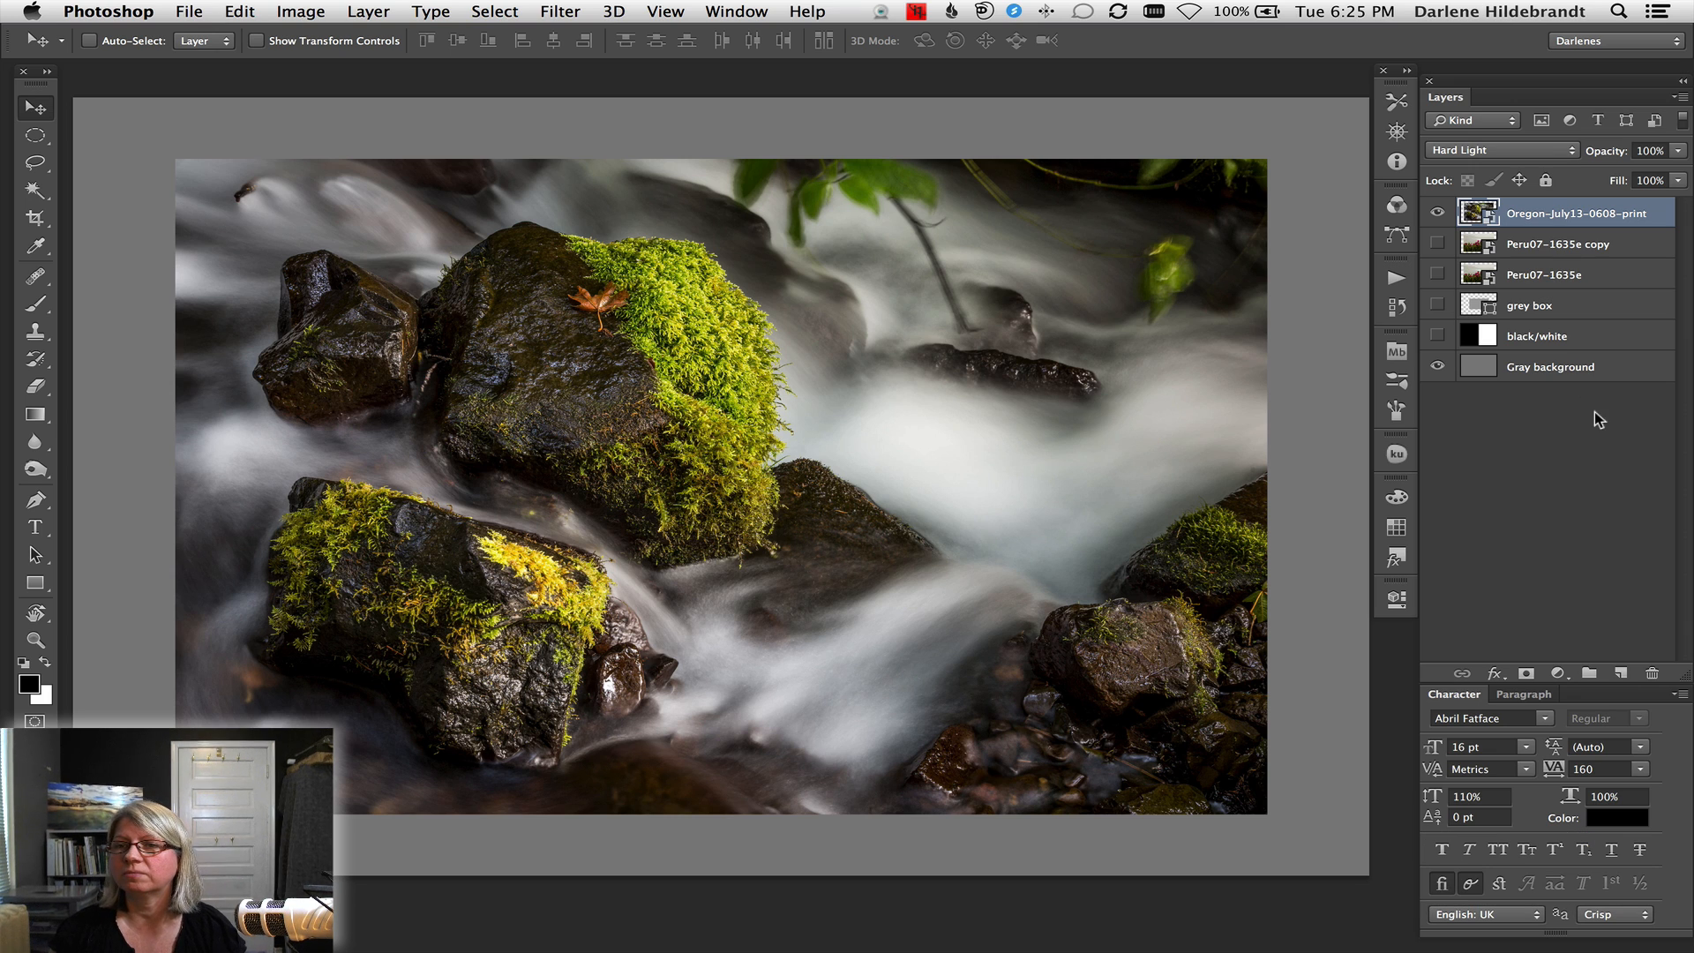
click(1539, 335)
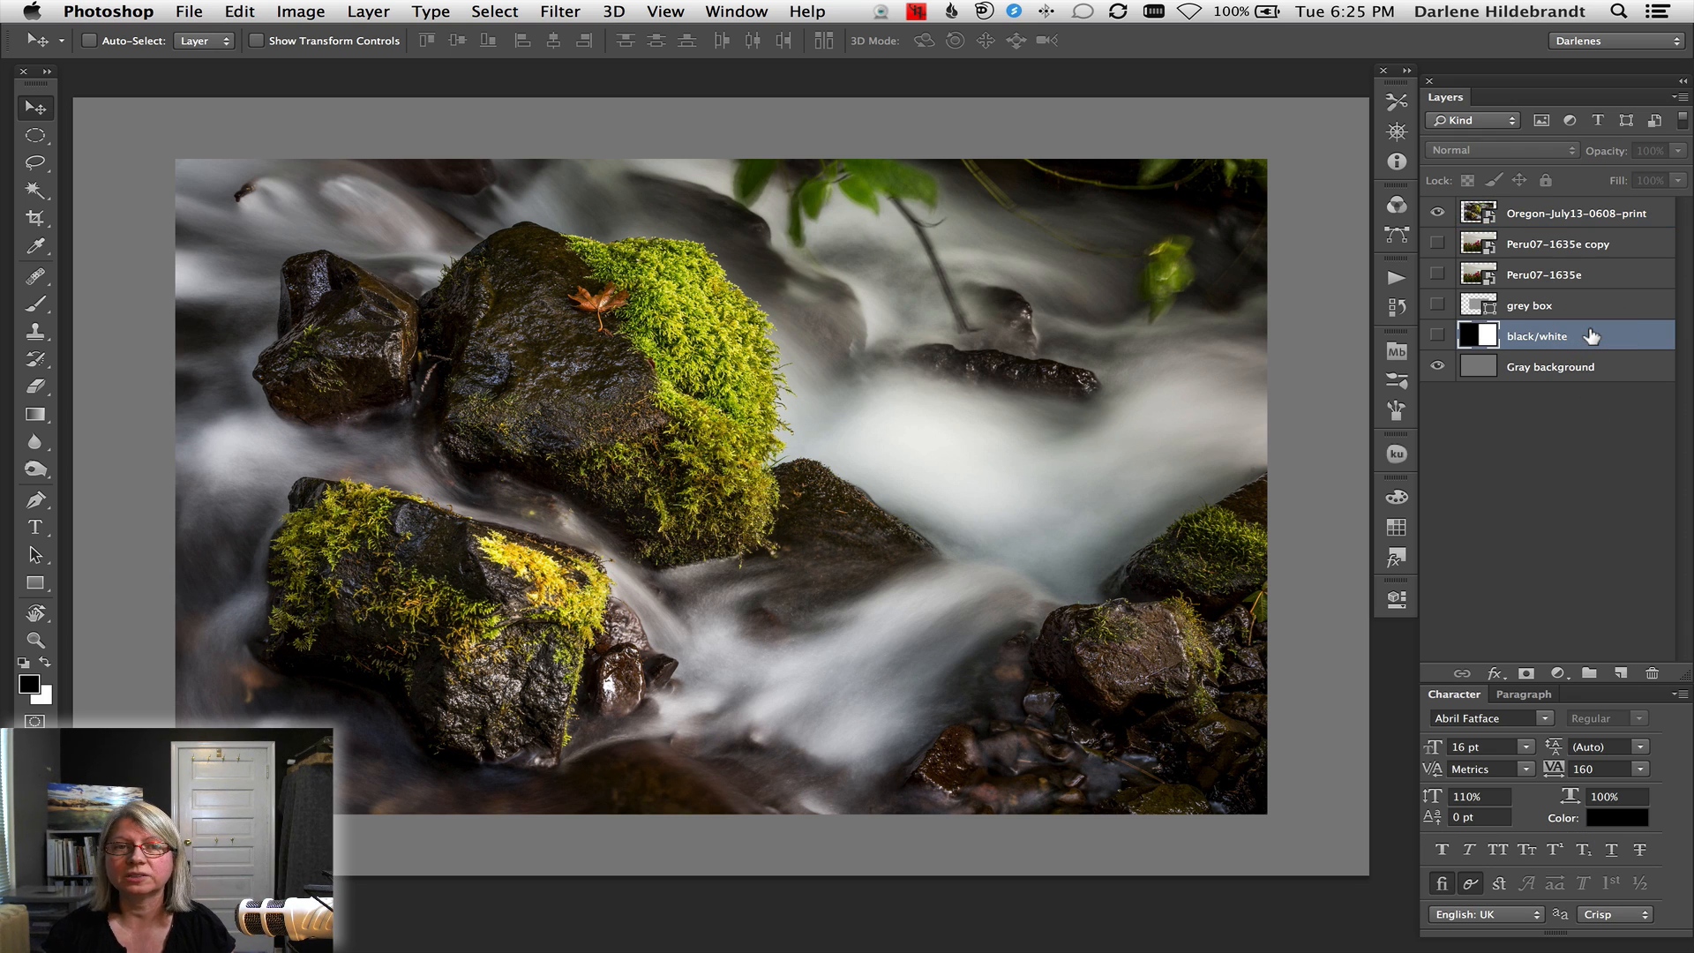